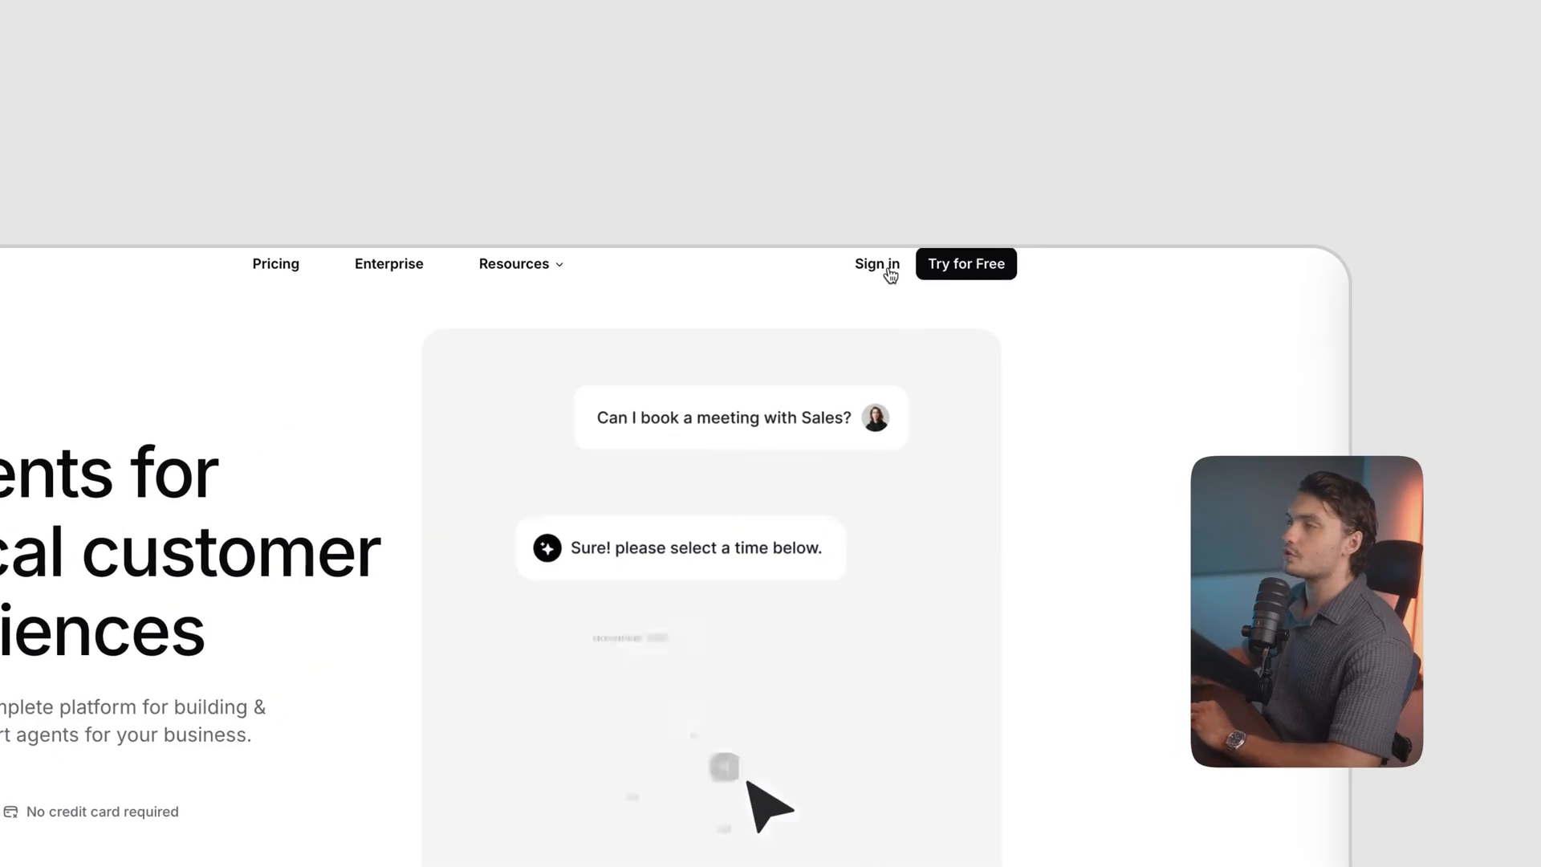
Sign in to Chatbase and start a new AI agent from the dashboard.
left_click(875, 263)
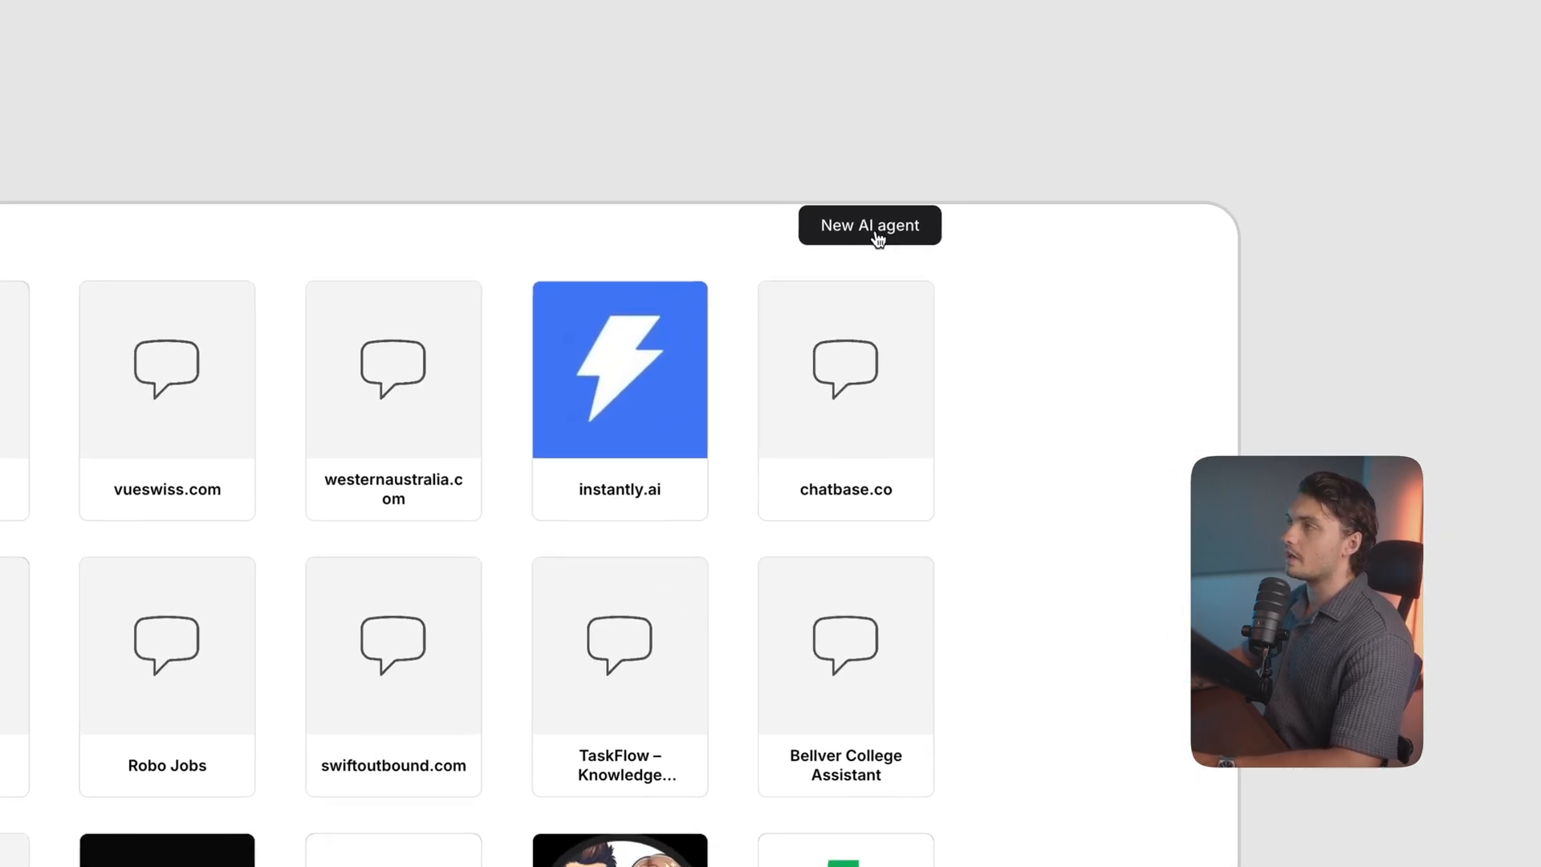
left_click(868, 224)
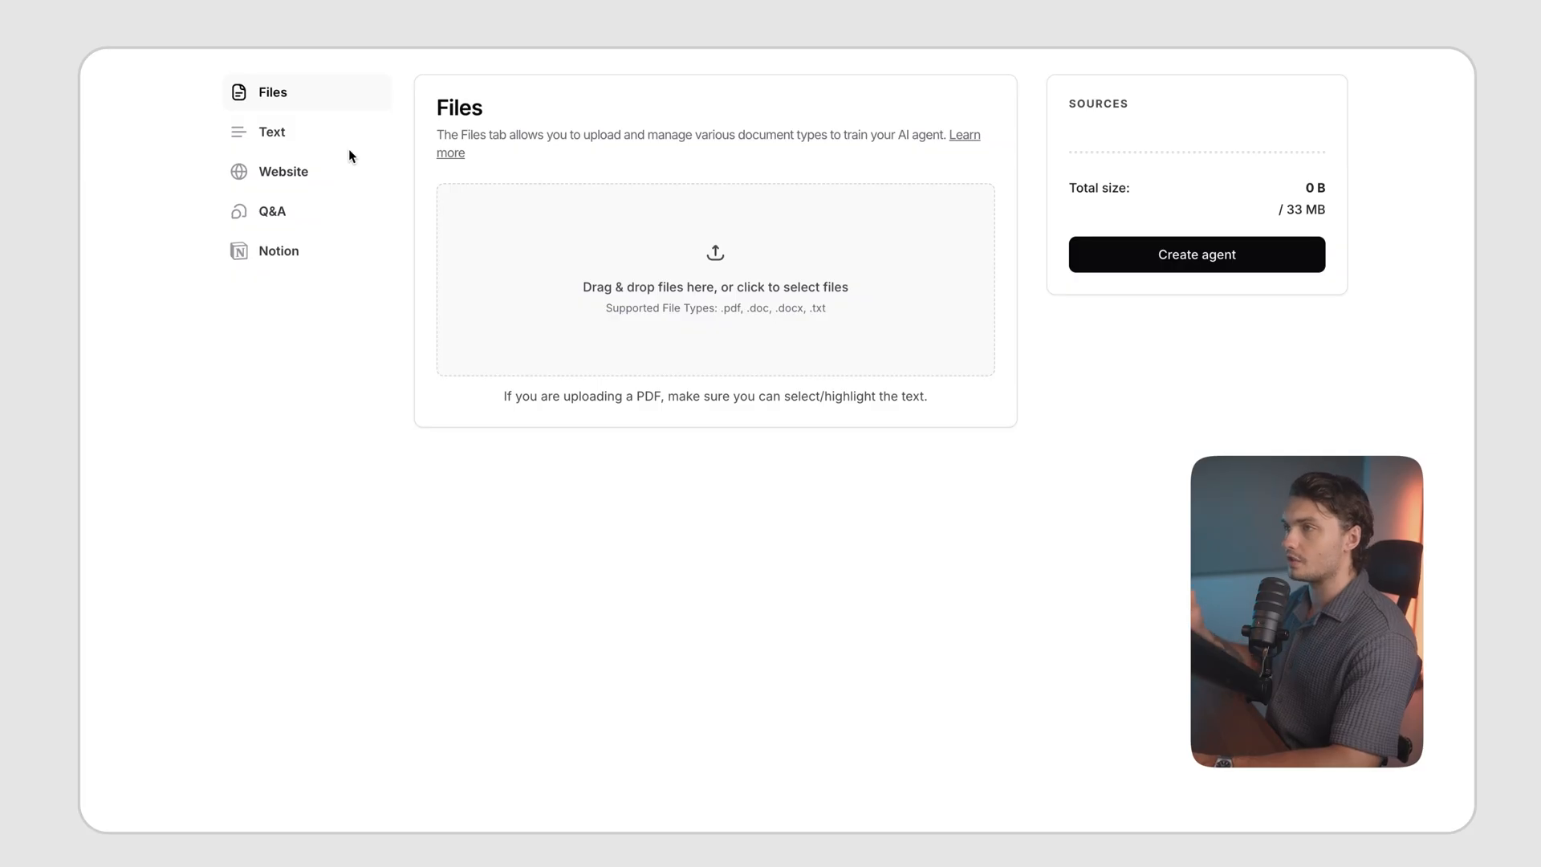
mouse_move(597, 414)
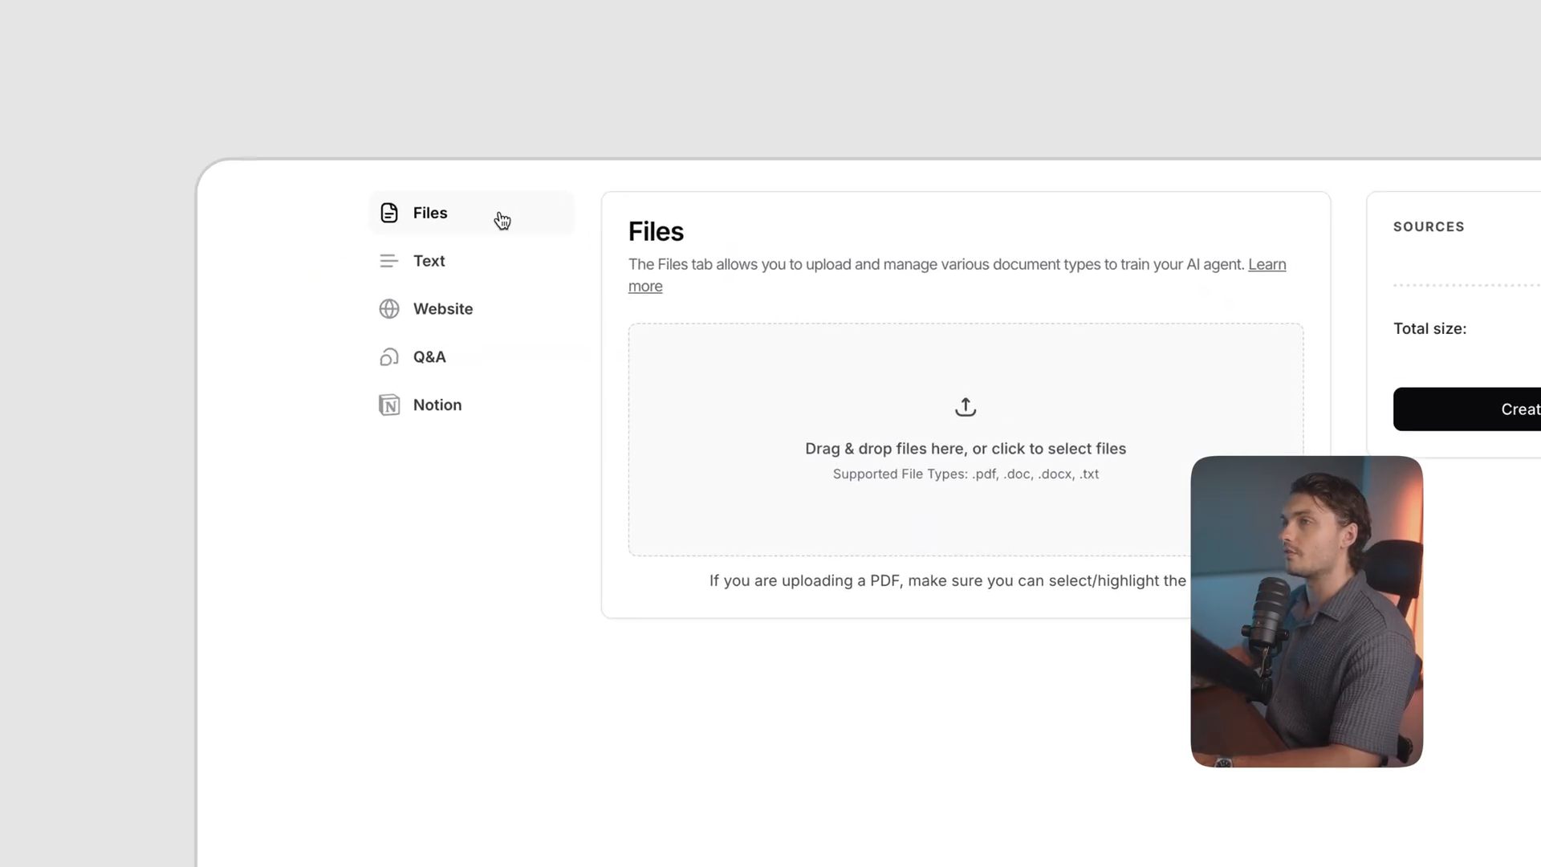
Preview the Text, Website and Q&A source forms in turn.
left_click(429, 260)
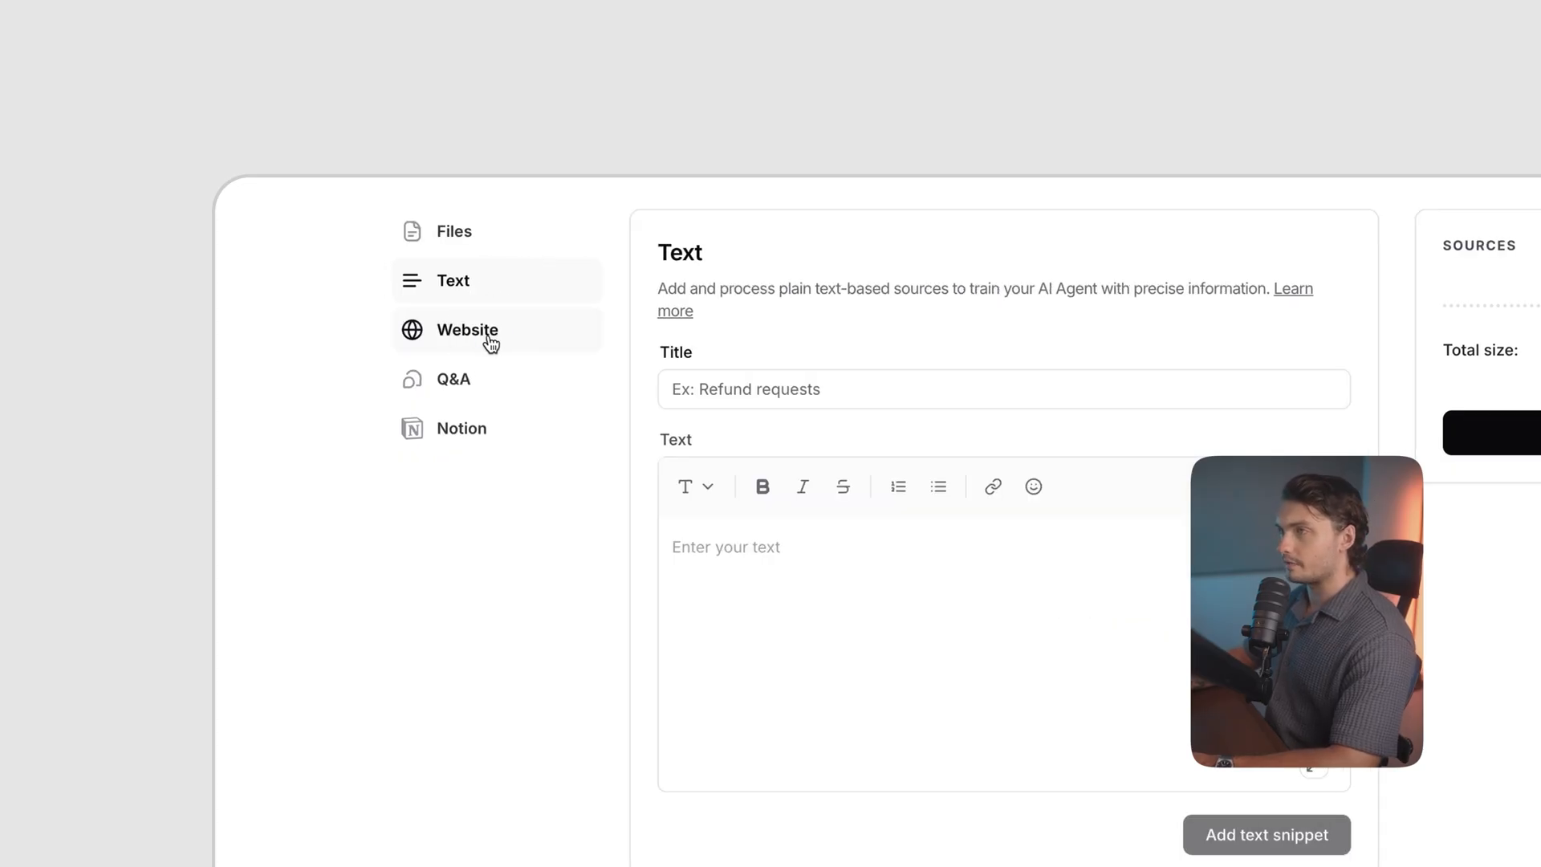
left_click(453, 378)
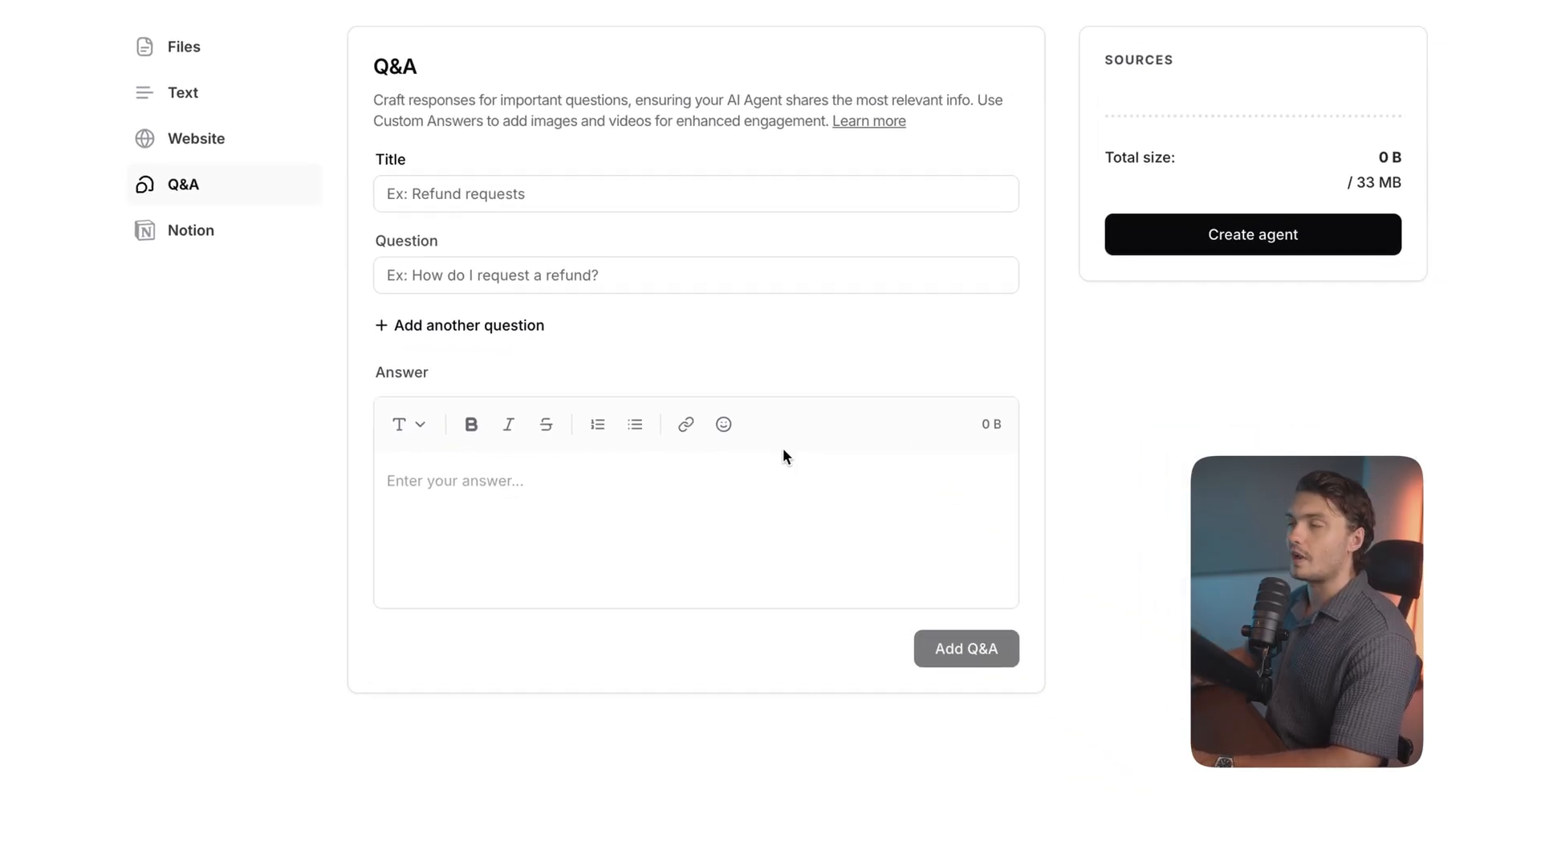
left_click(191, 230)
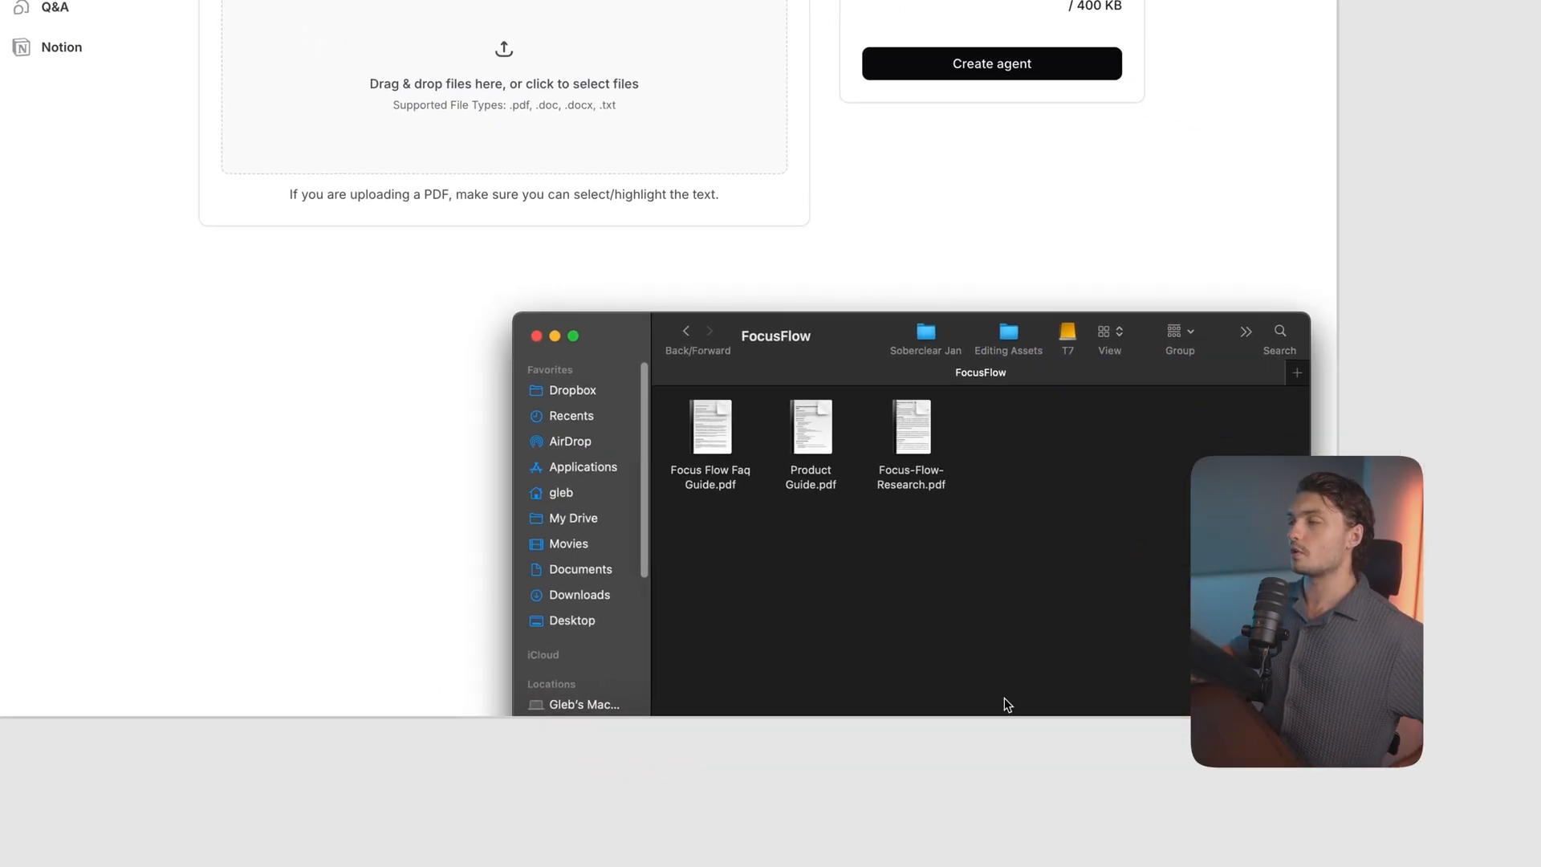
mouse_move(985, 463)
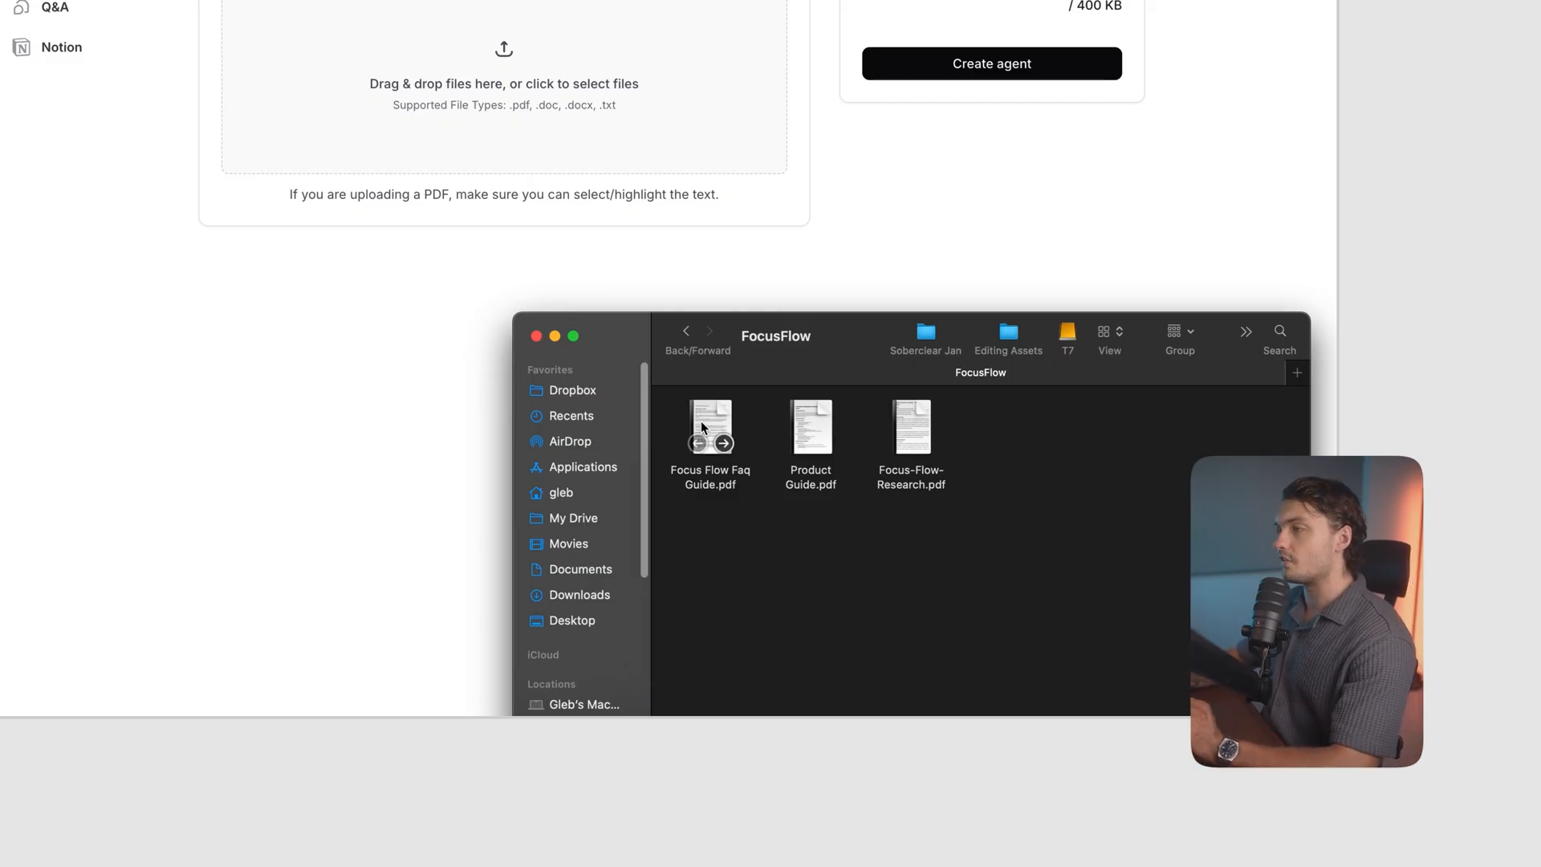
mouse_move(818, 416)
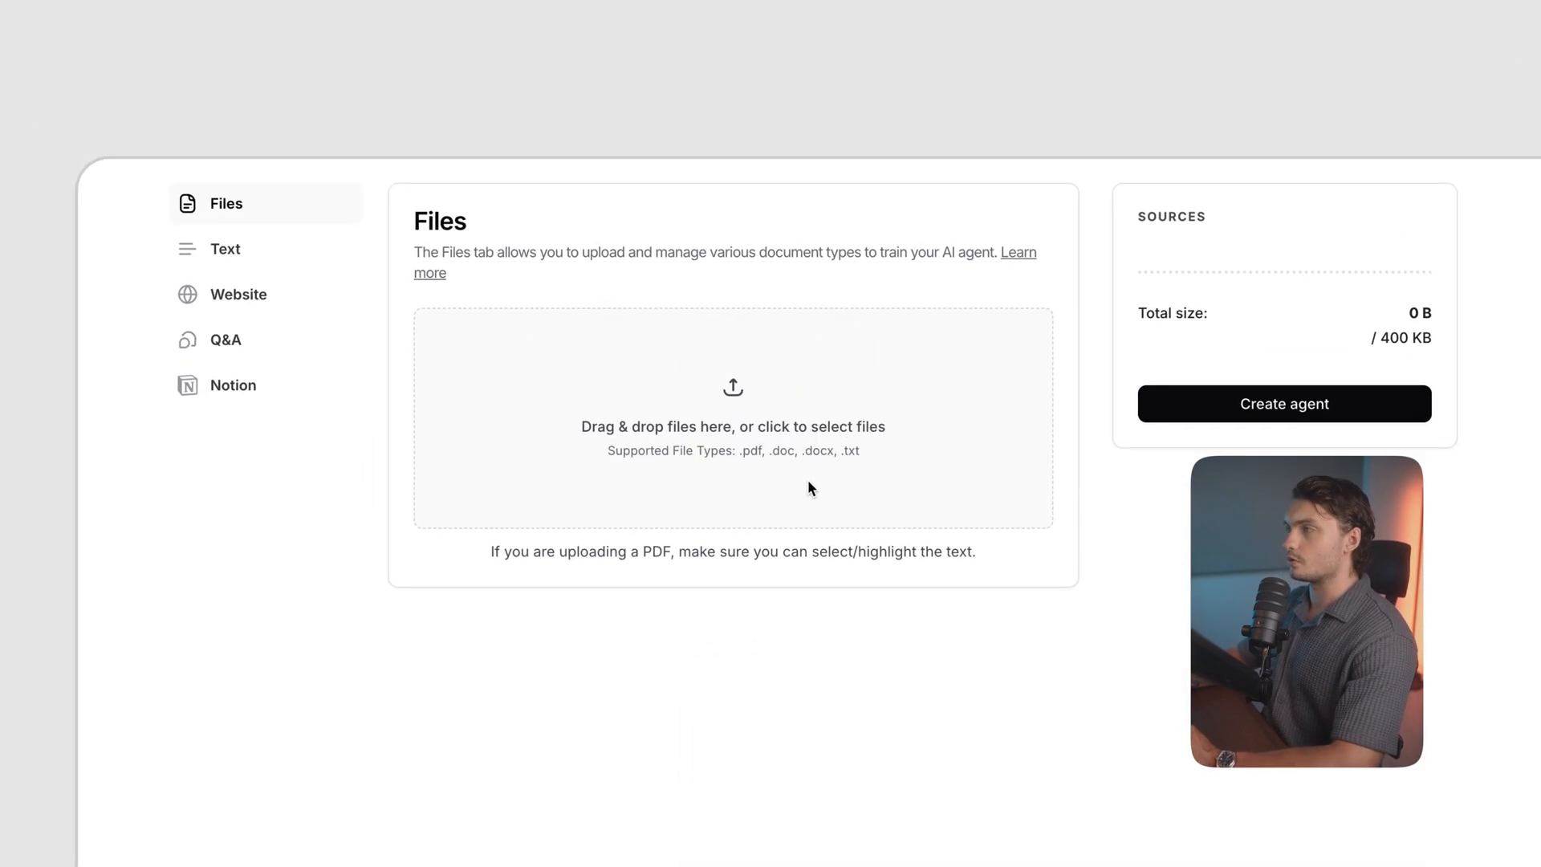
Review the uploaded FocusFlow PDFs and switch to the Website source form.
scroll("down", 3)
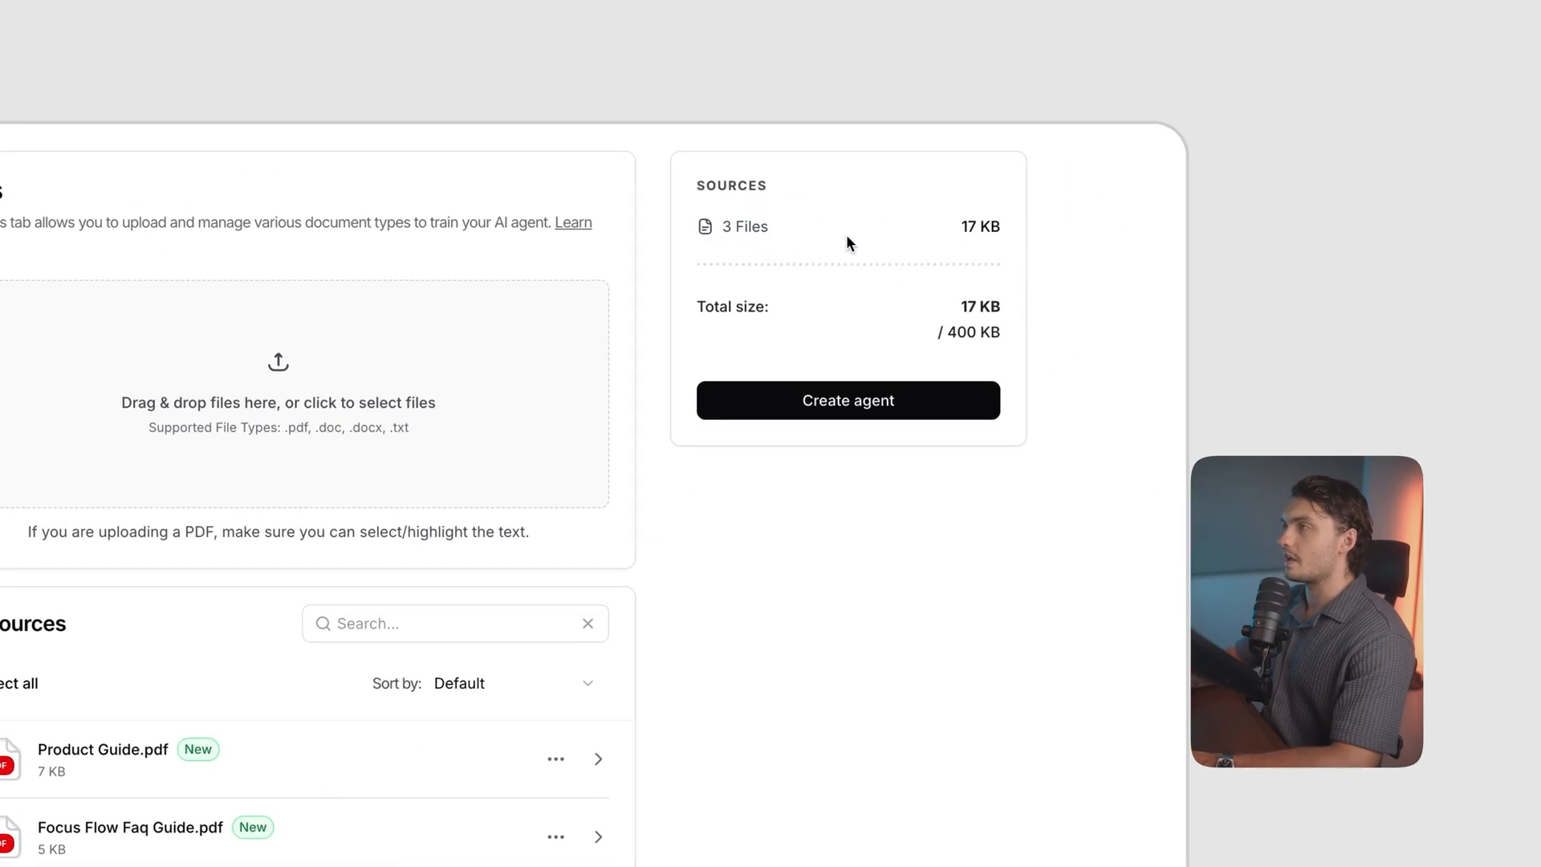
left_click(132, 266)
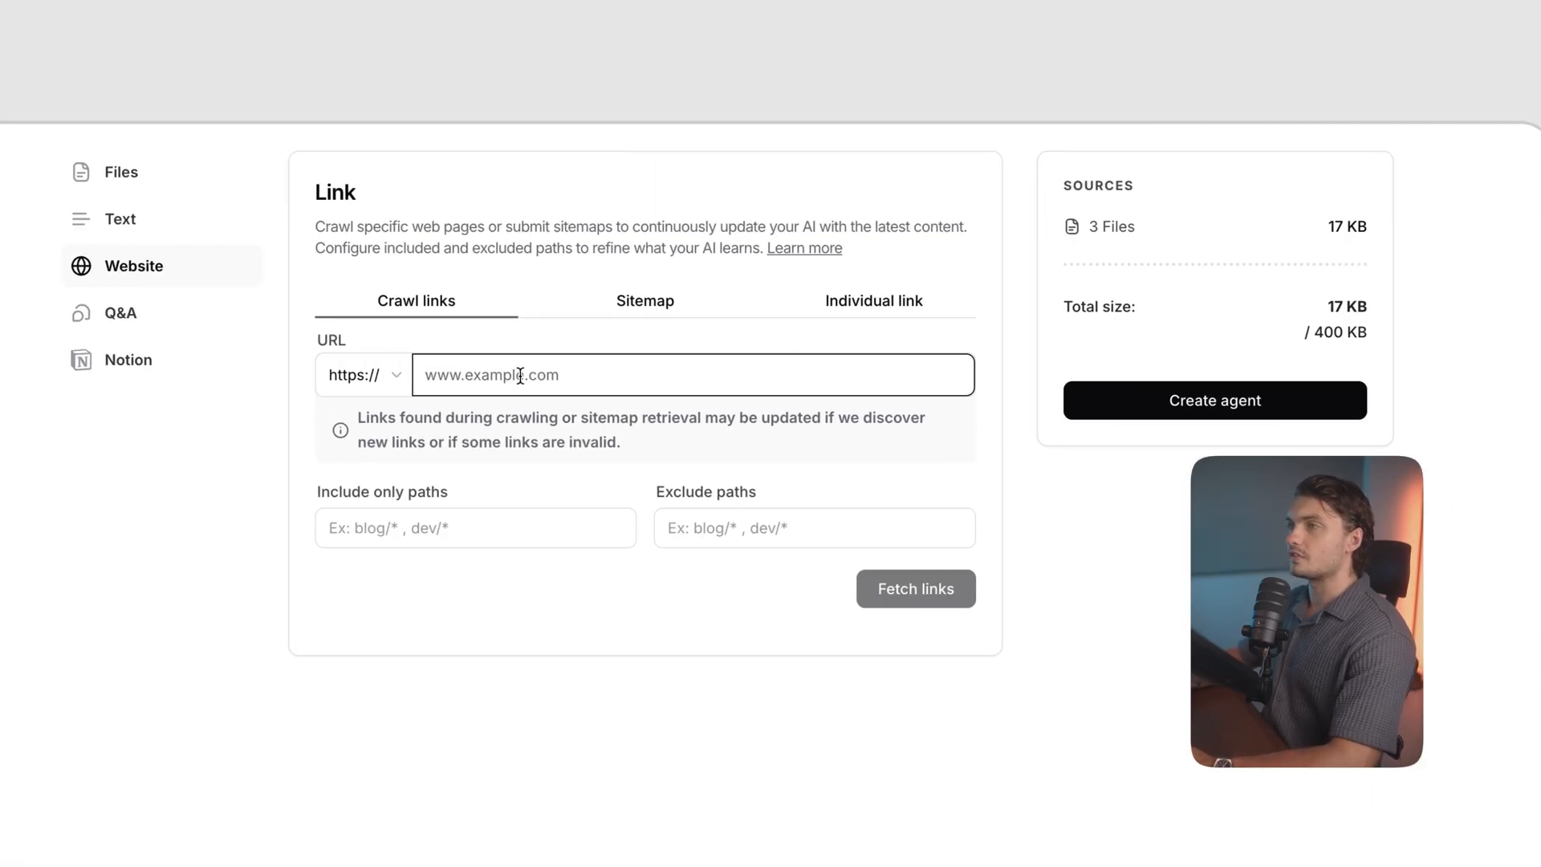
Crawl focus-flow-g.replit.app and add it as a link source giving 2 links.
left_click(913, 588)
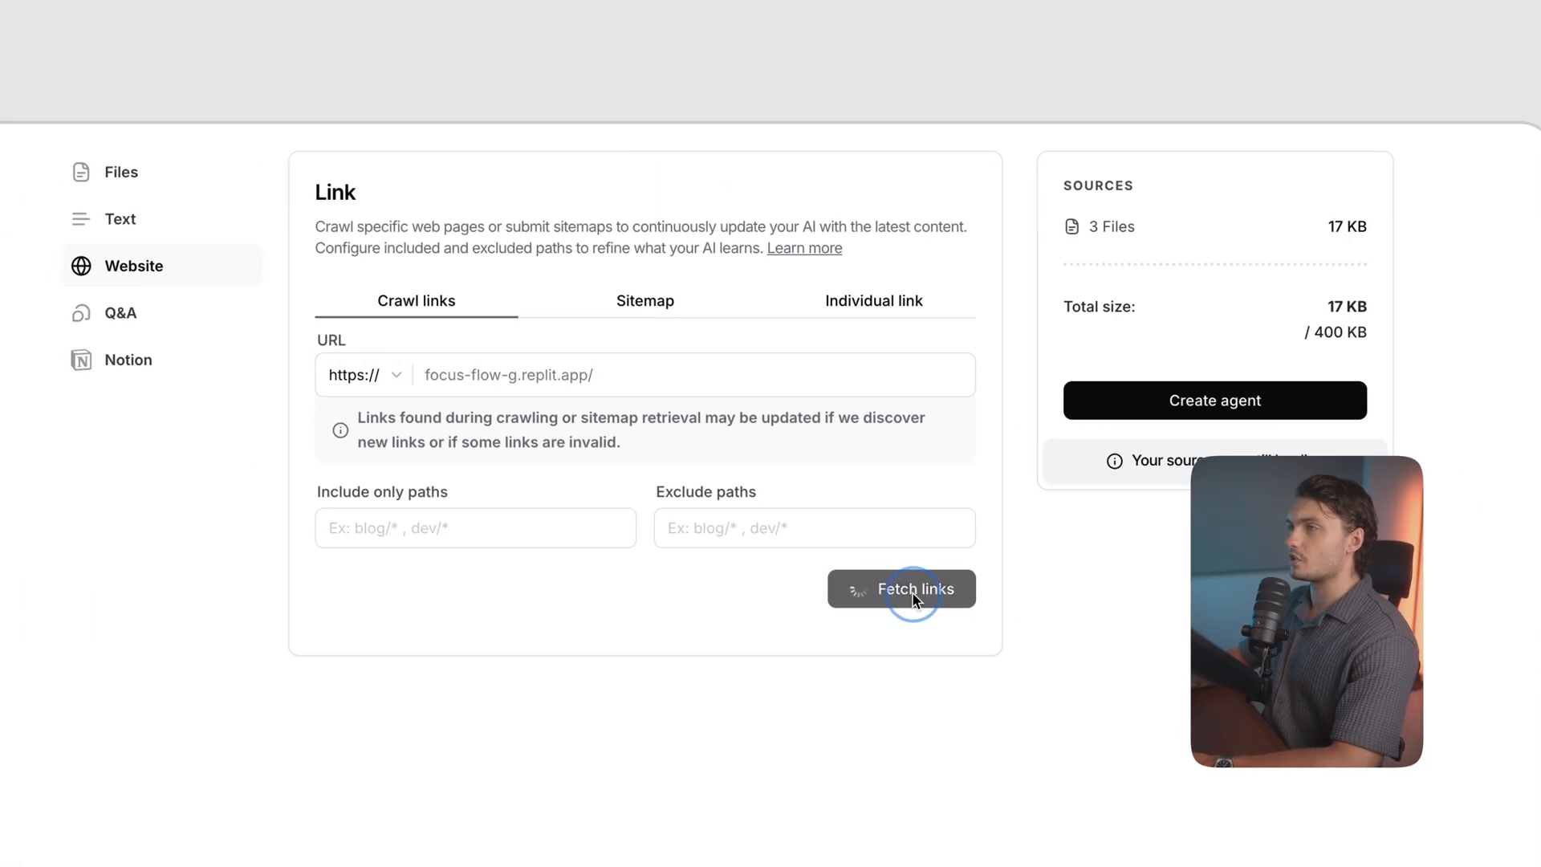
left_click(901, 588)
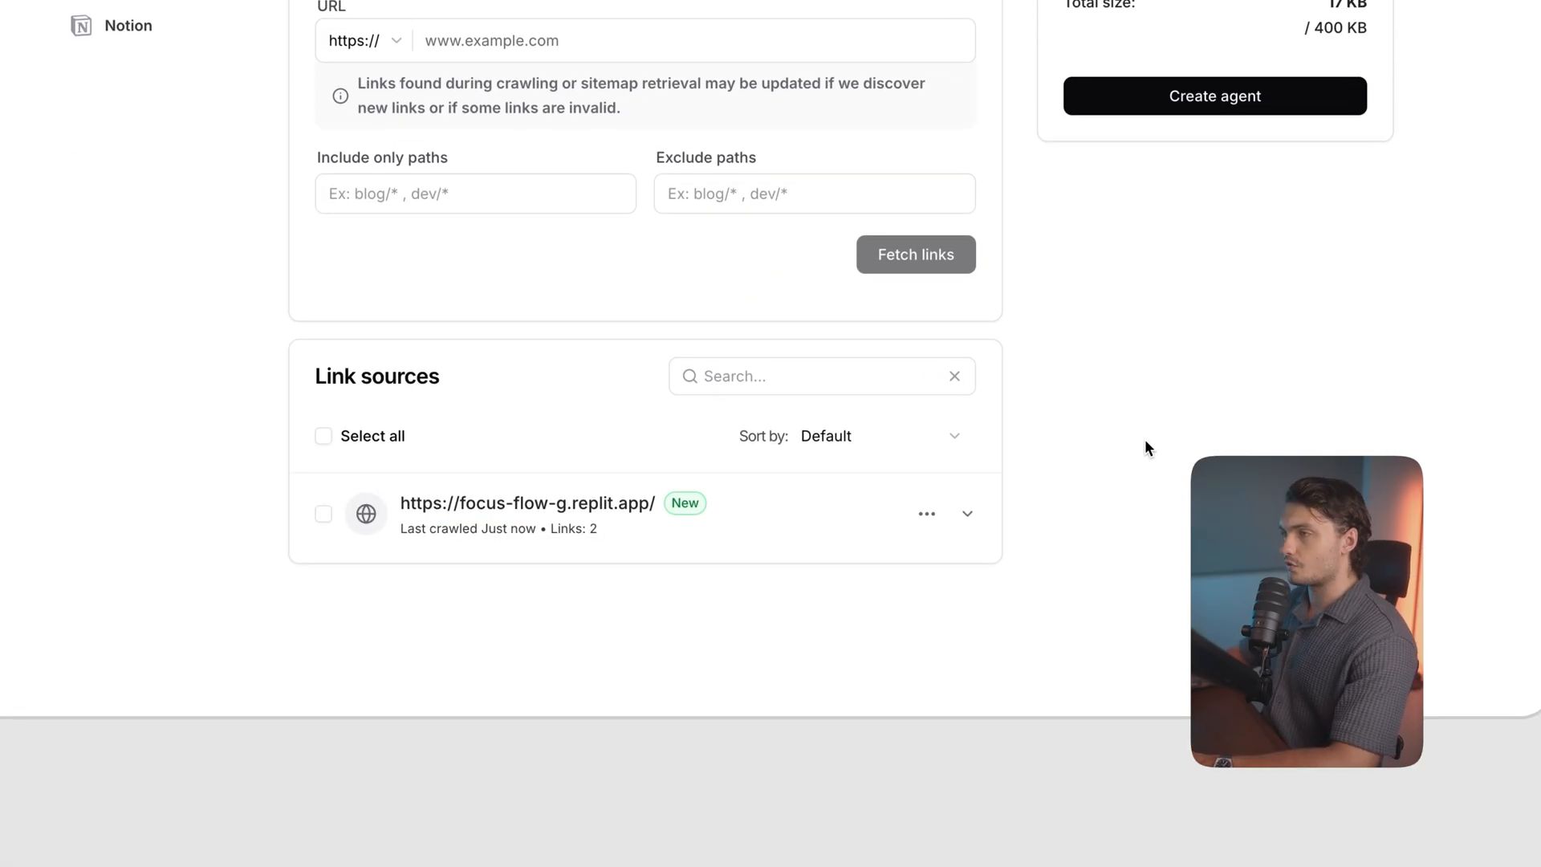
scroll("up", 3)
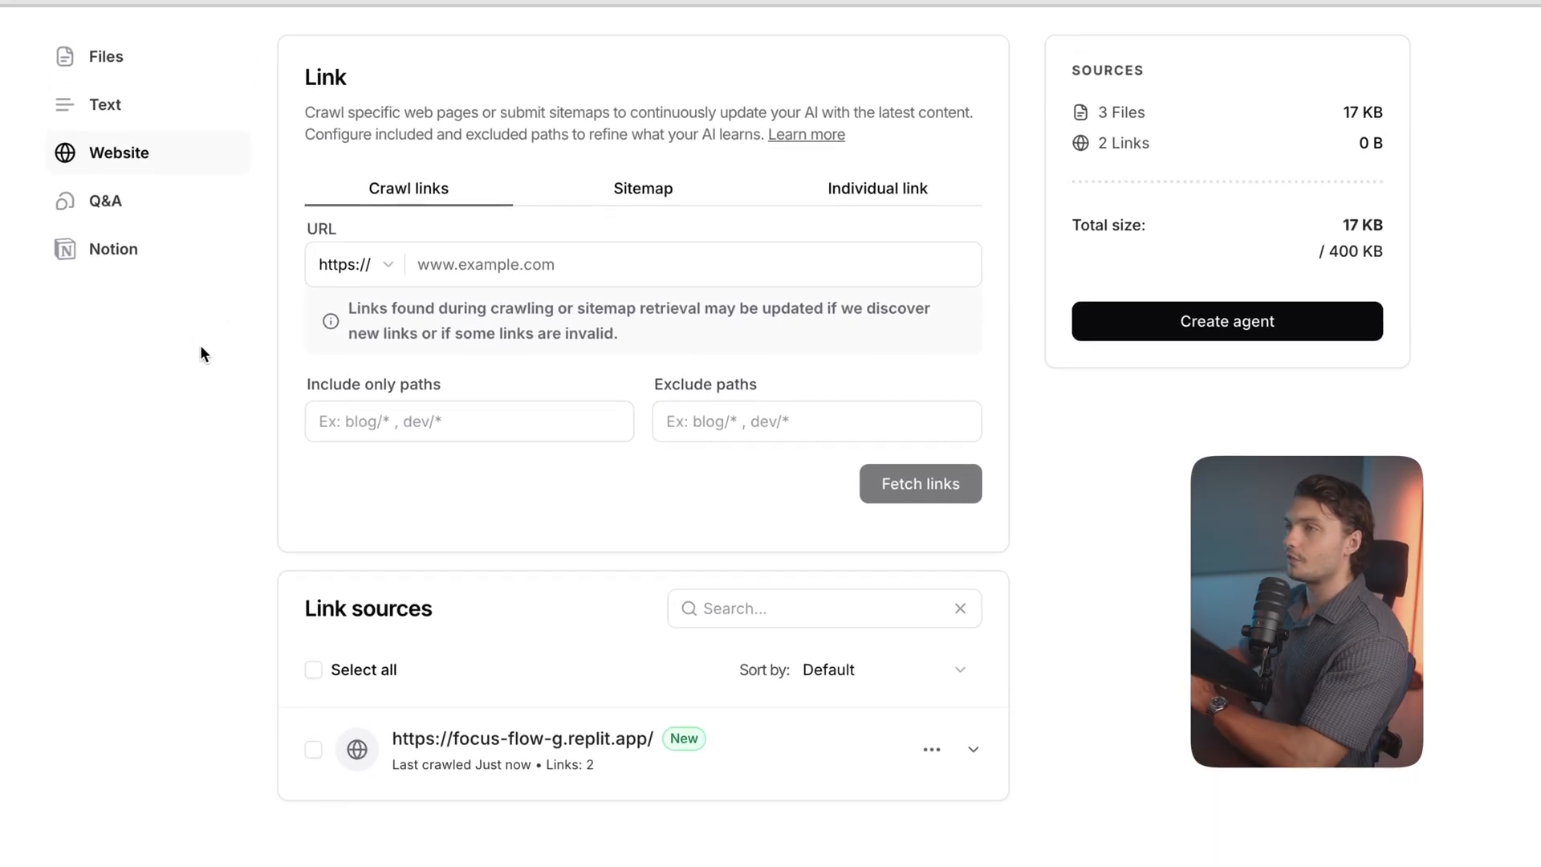
mouse_move(132, 227)
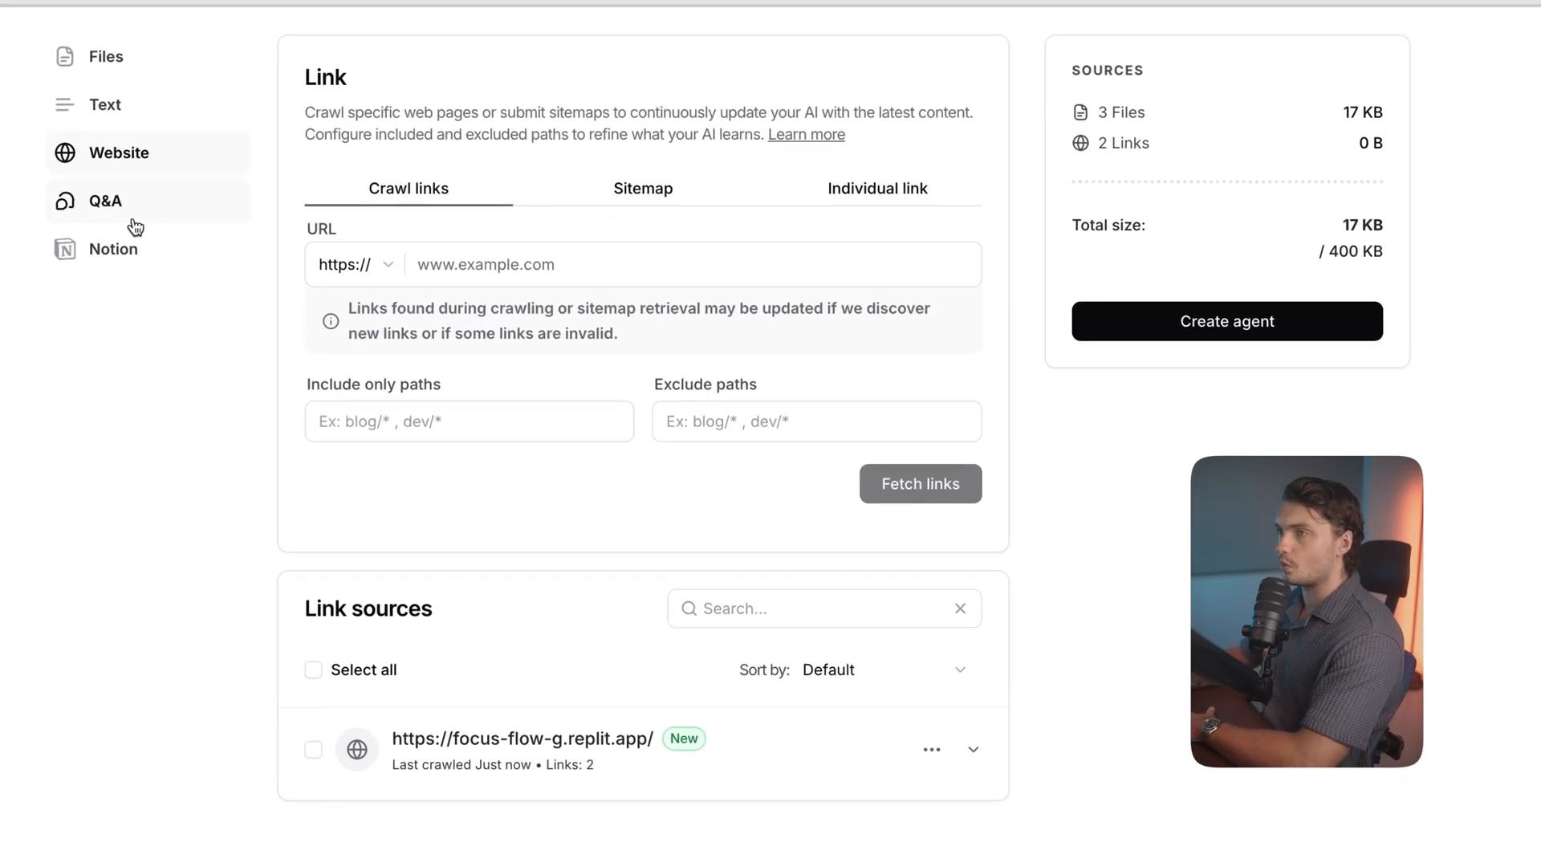
Look over the Q&A and plain text source forms without adding anything.
left_click(105, 201)
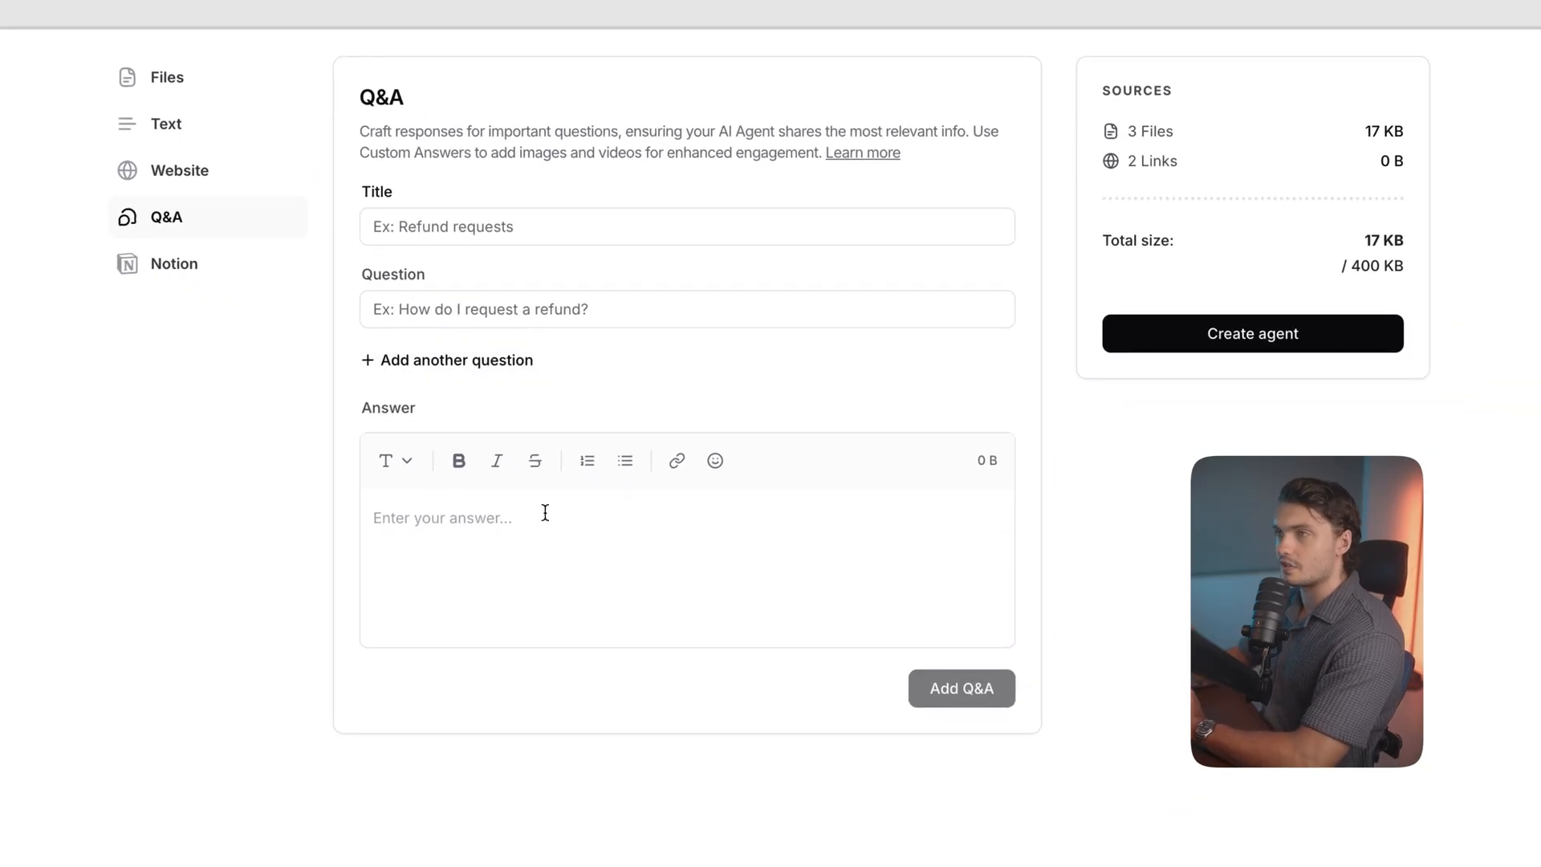
left_click(166, 124)
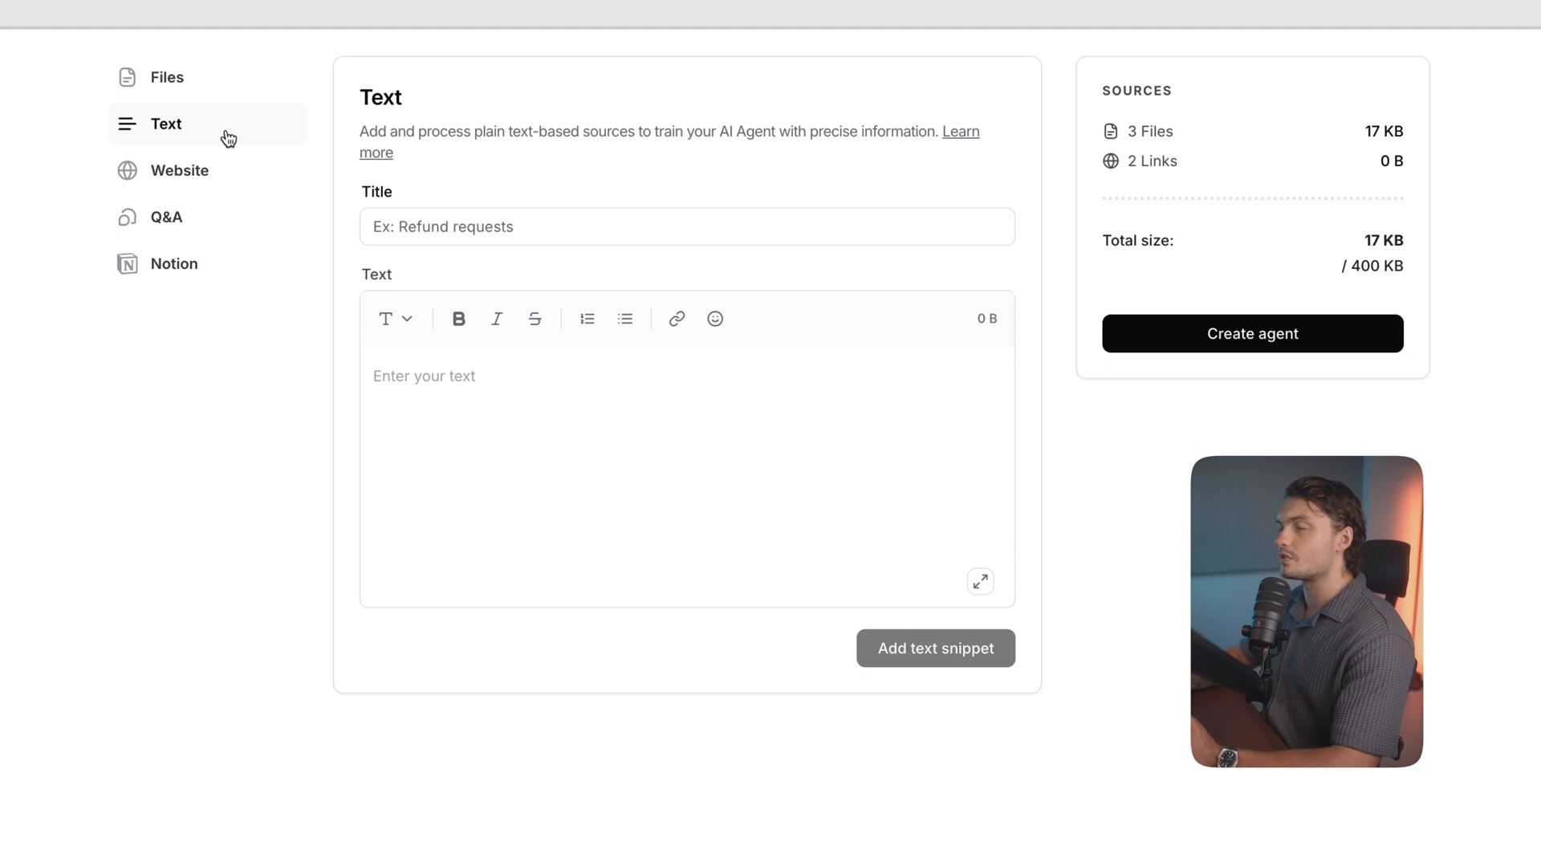
mouse_move(489, 410)
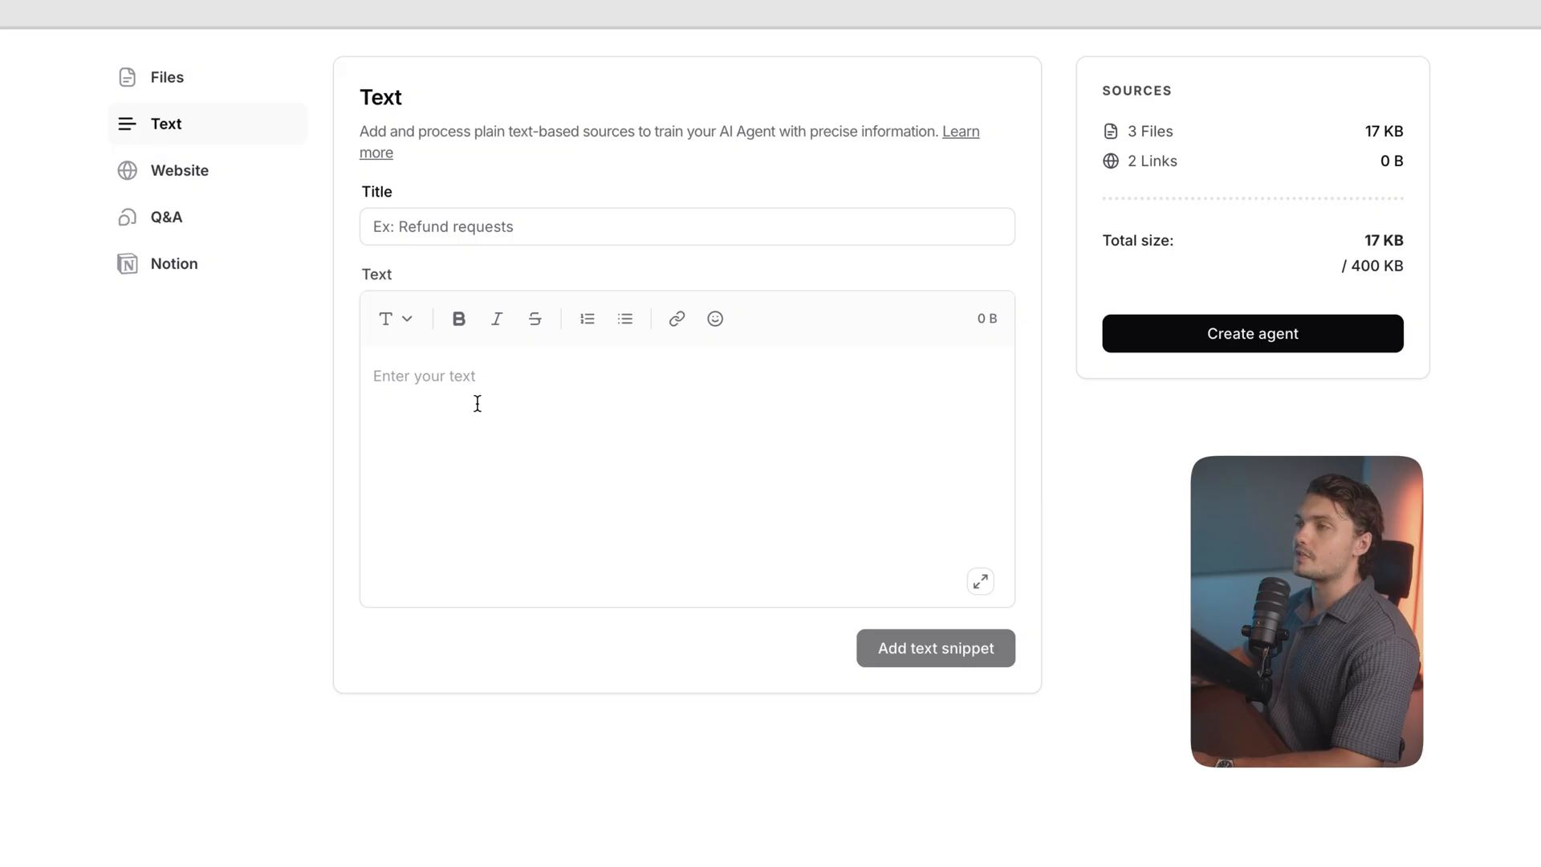
left_click(169, 77)
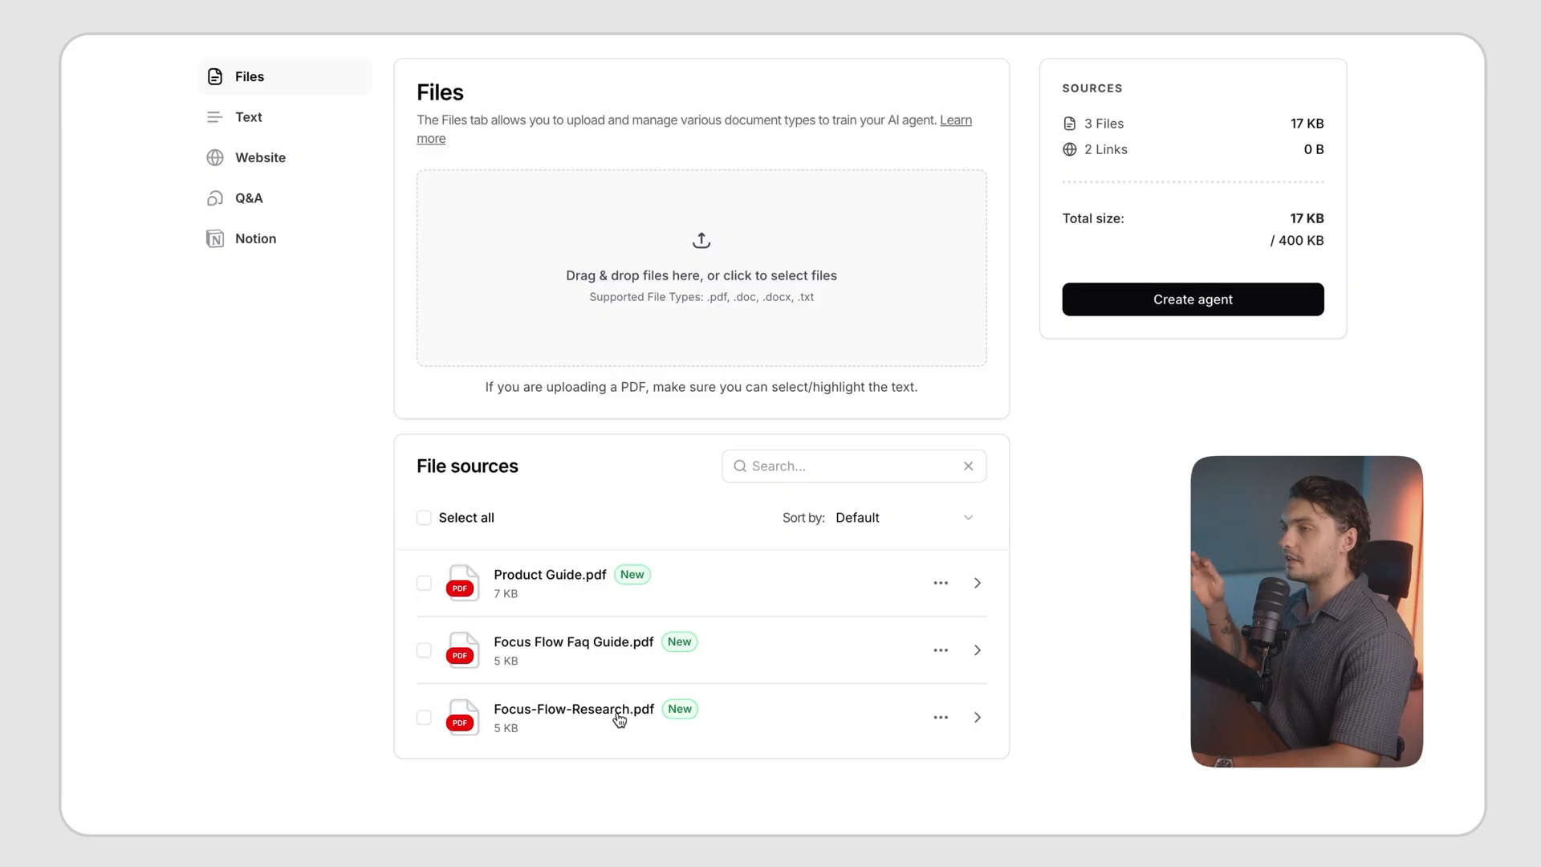
mouse_move(590, 716)
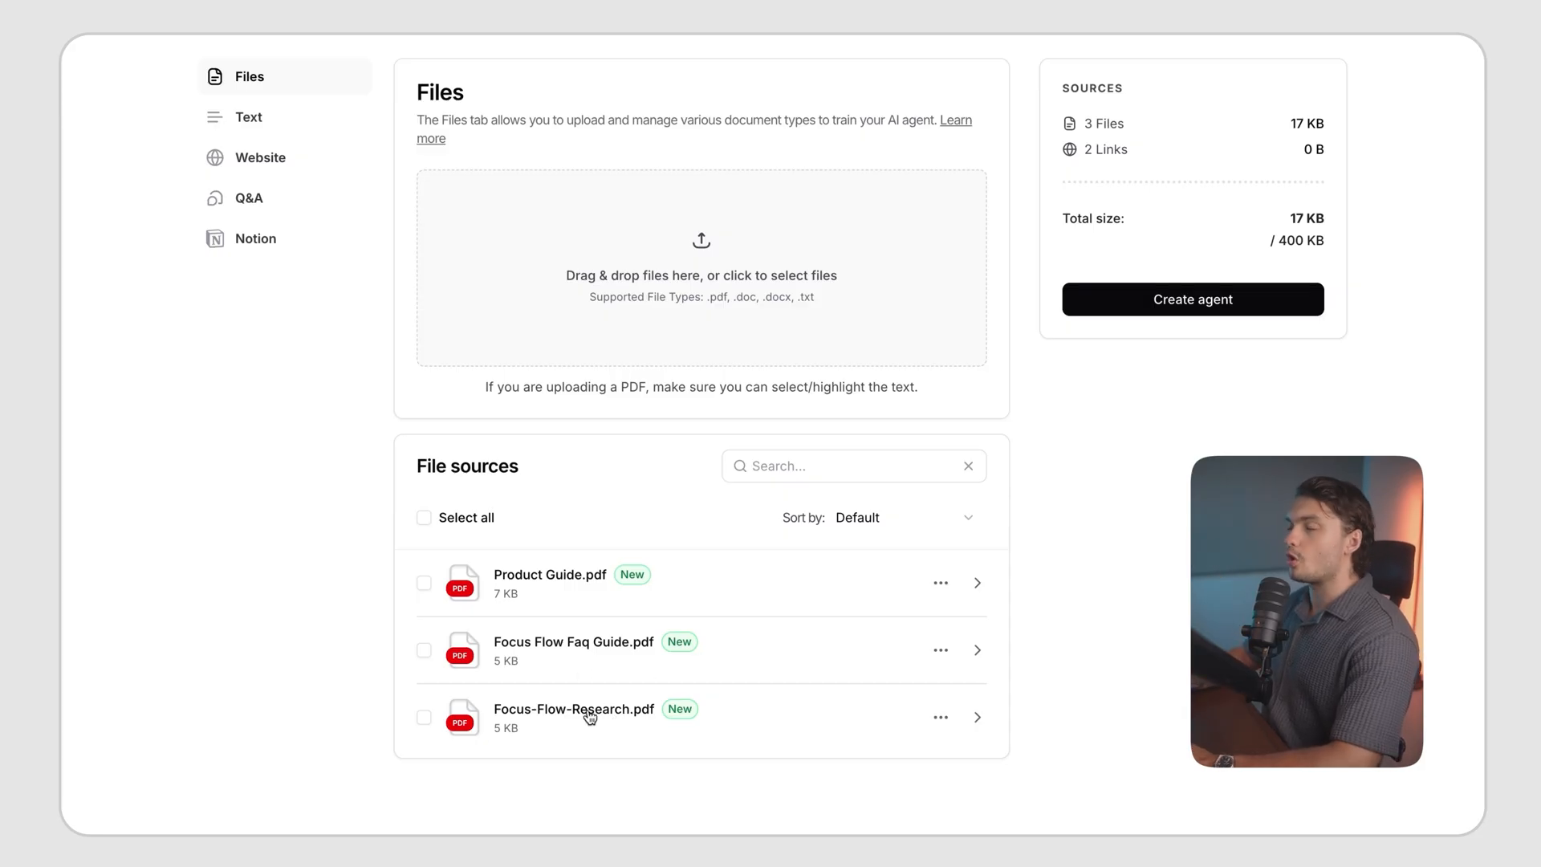
mouse_move(626, 663)
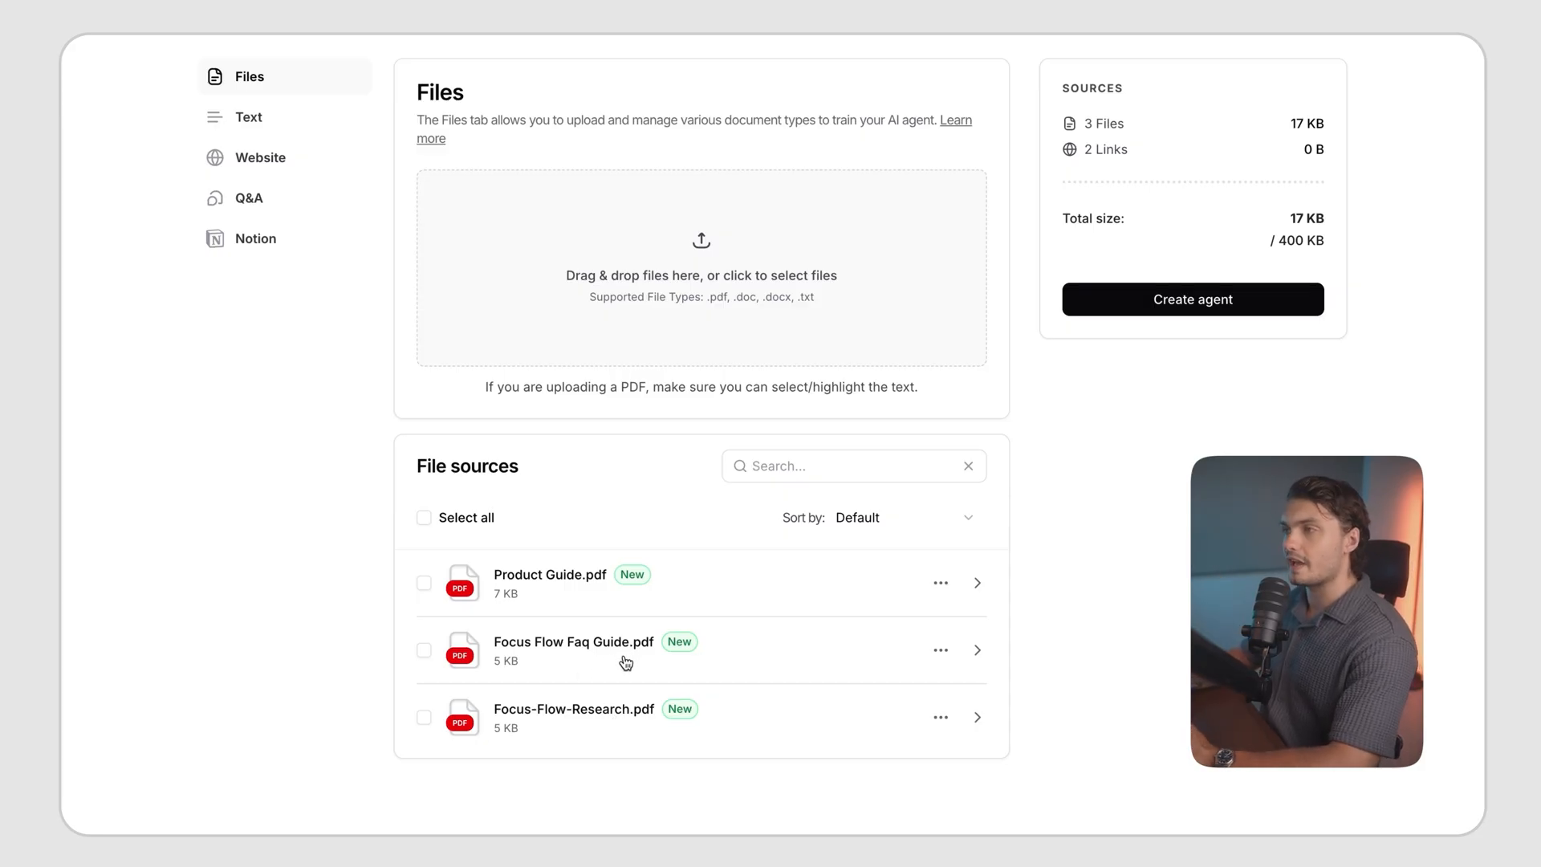
mouse_move(647, 826)
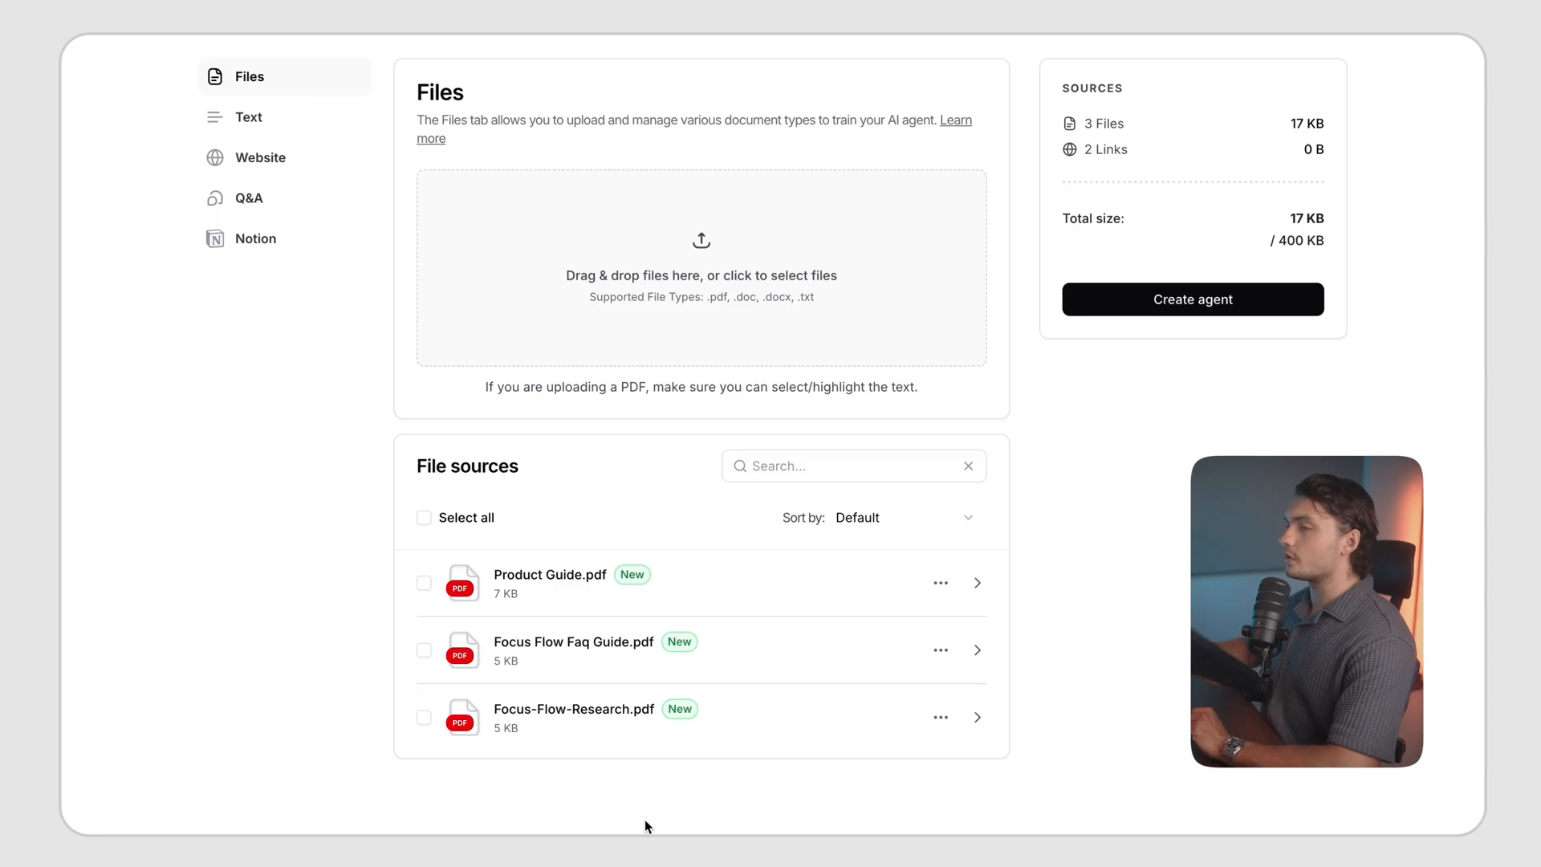
mouse_move(588, 697)
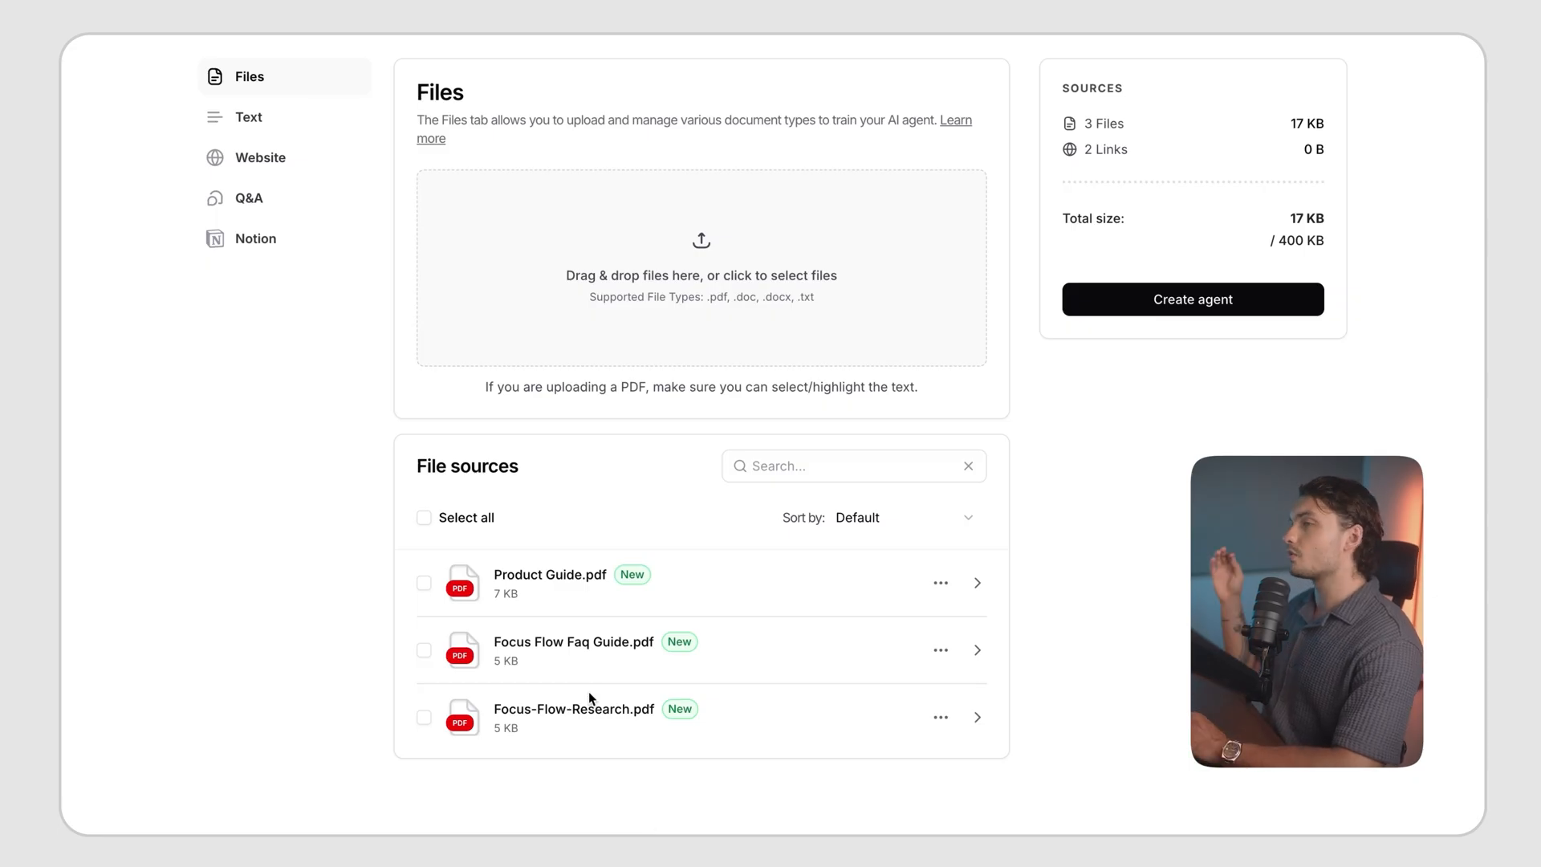
mouse_move(752, 551)
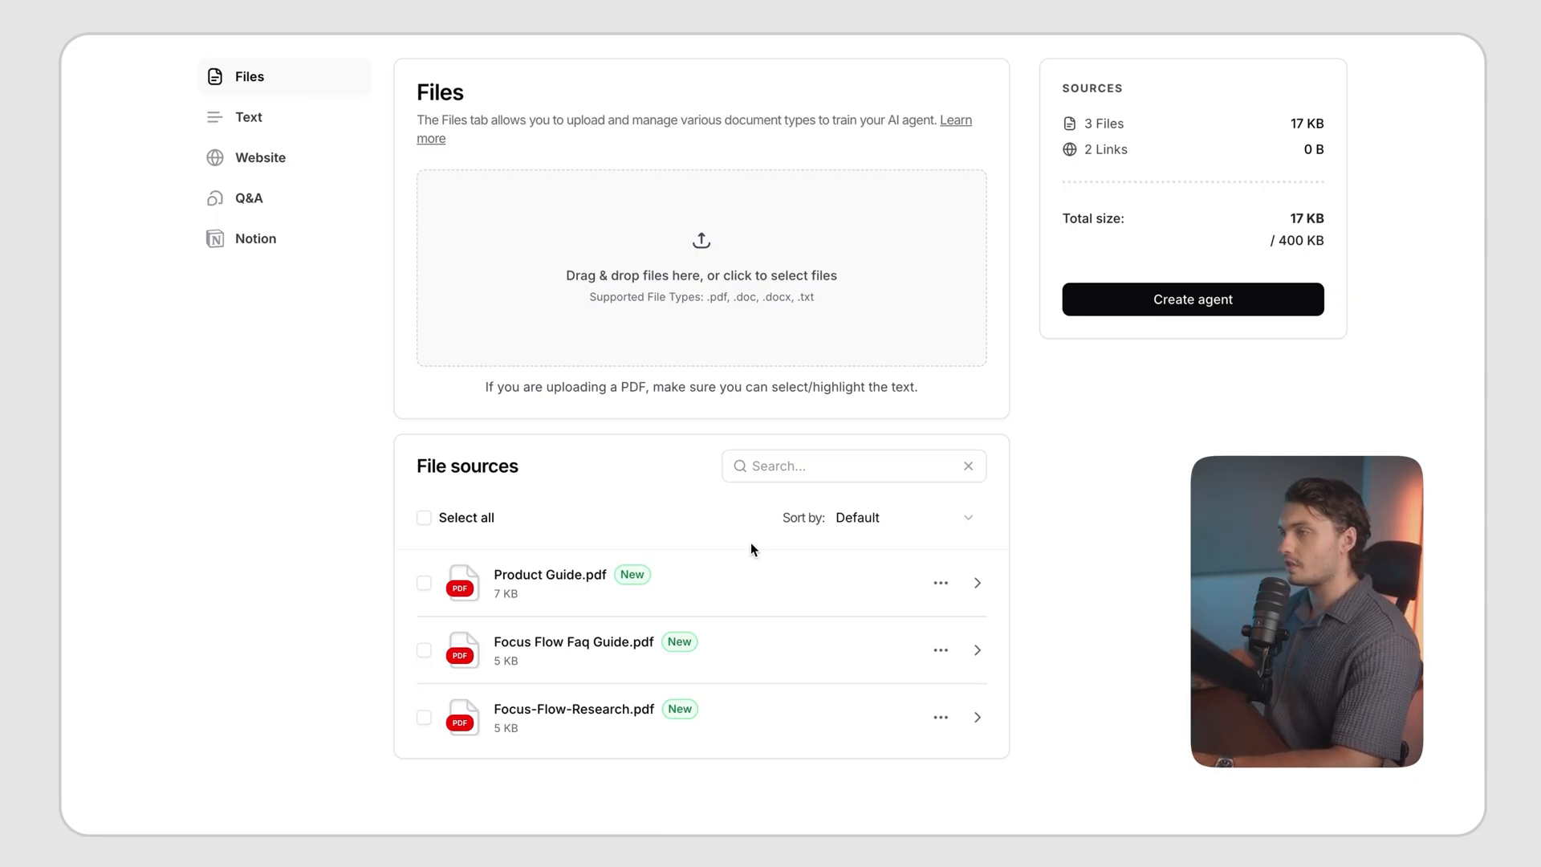
mouse_move(252, 676)
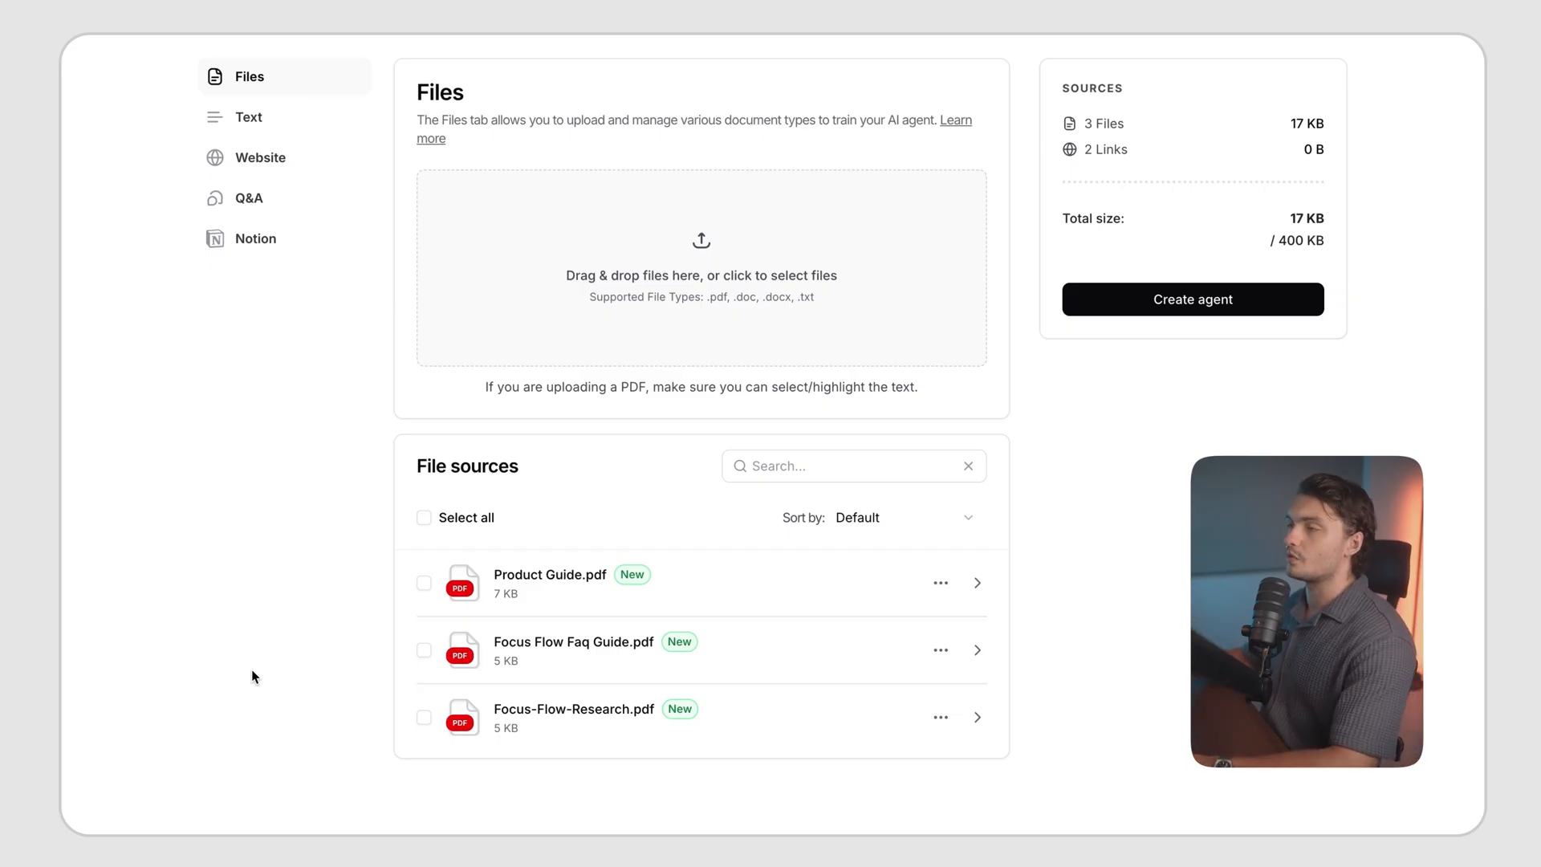
mouse_move(239, 675)
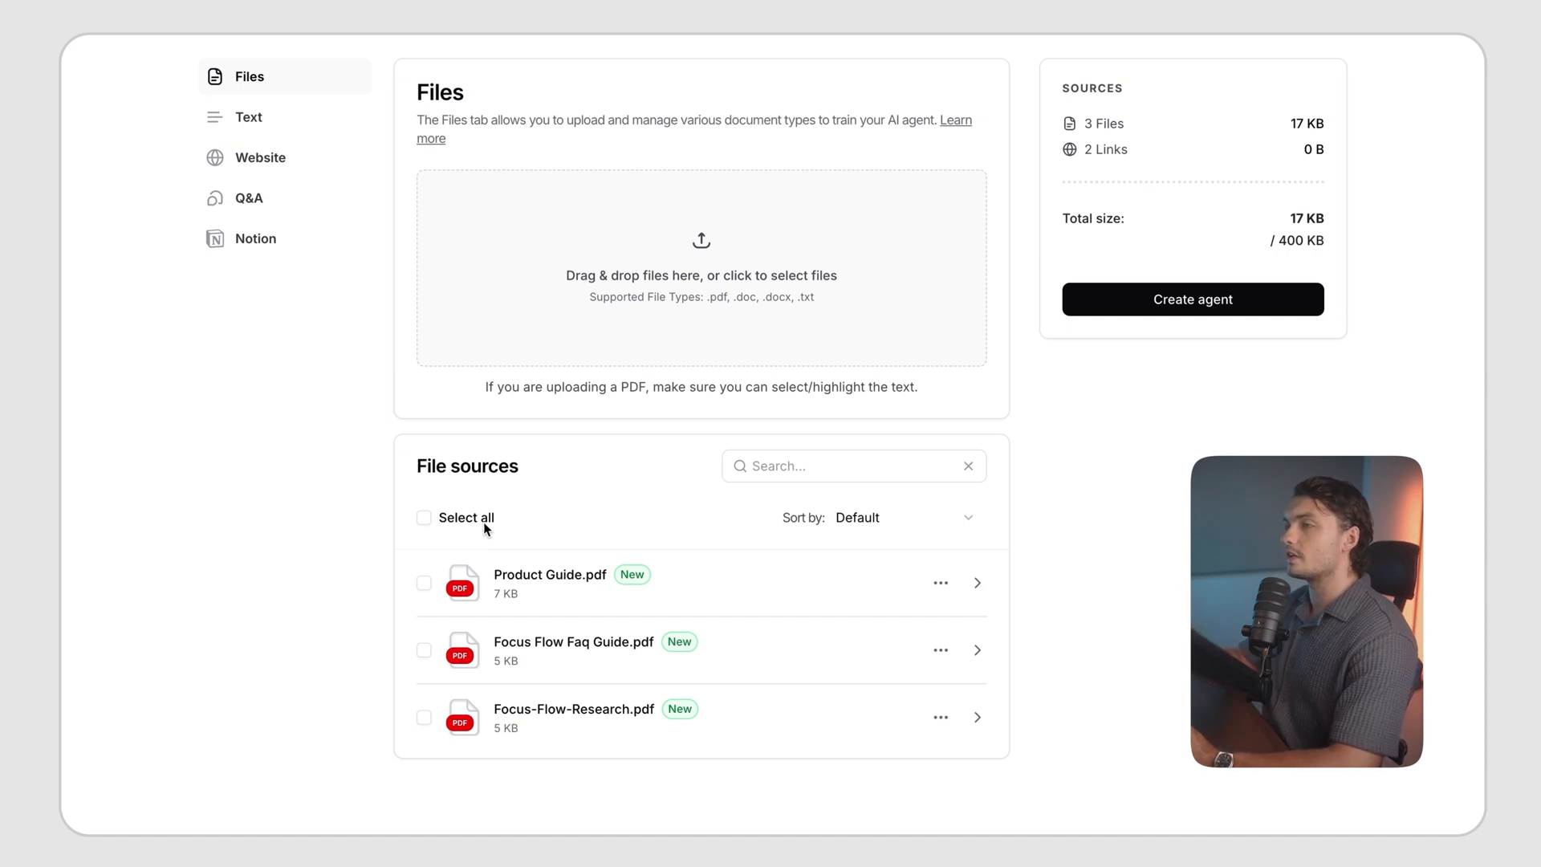
mouse_move(1061, 743)
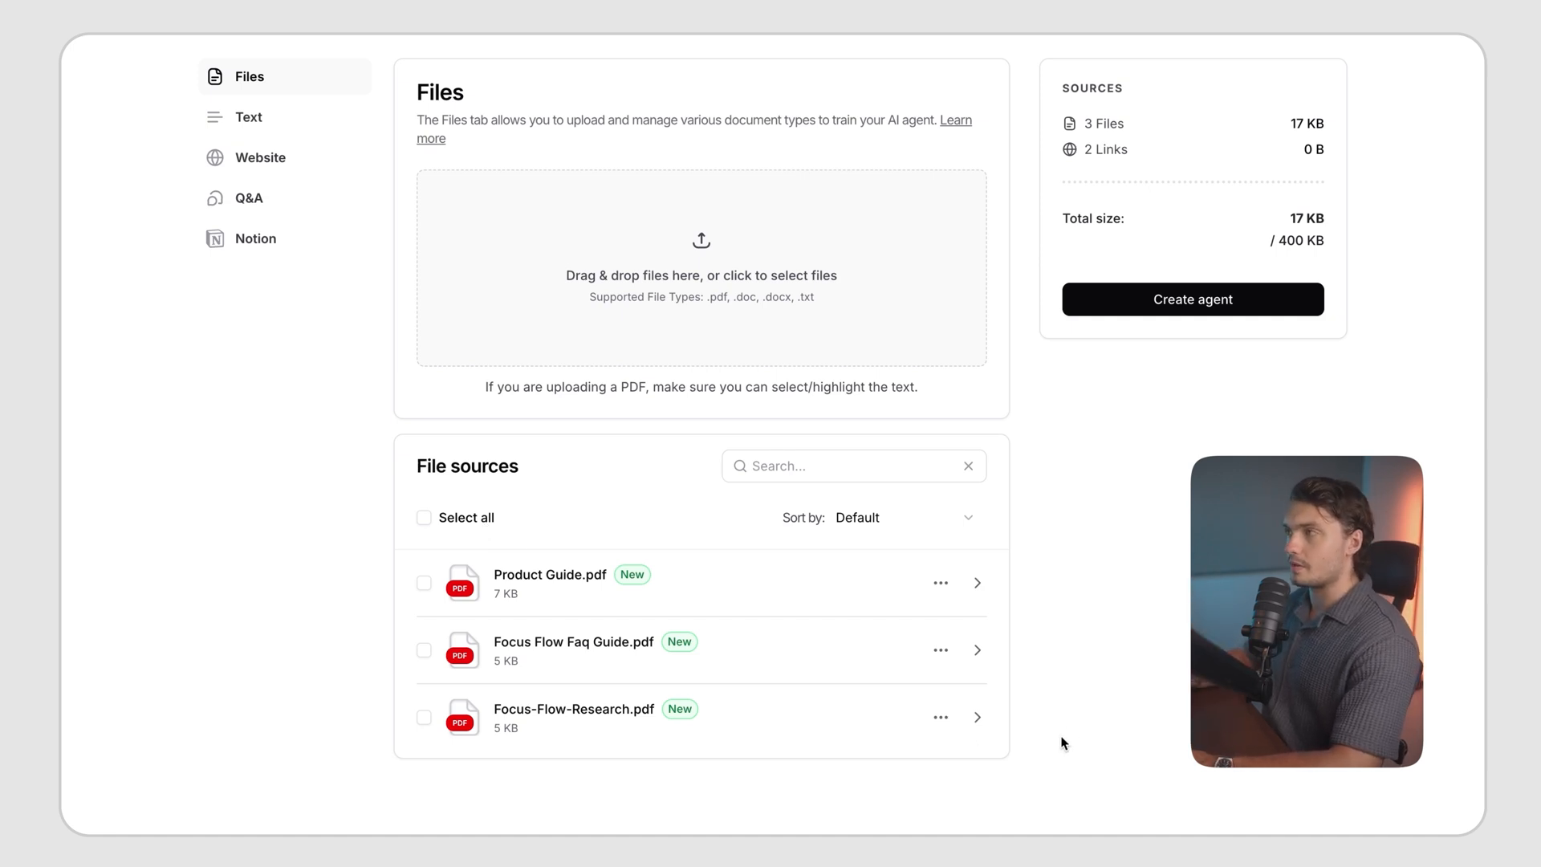
mouse_move(608, 209)
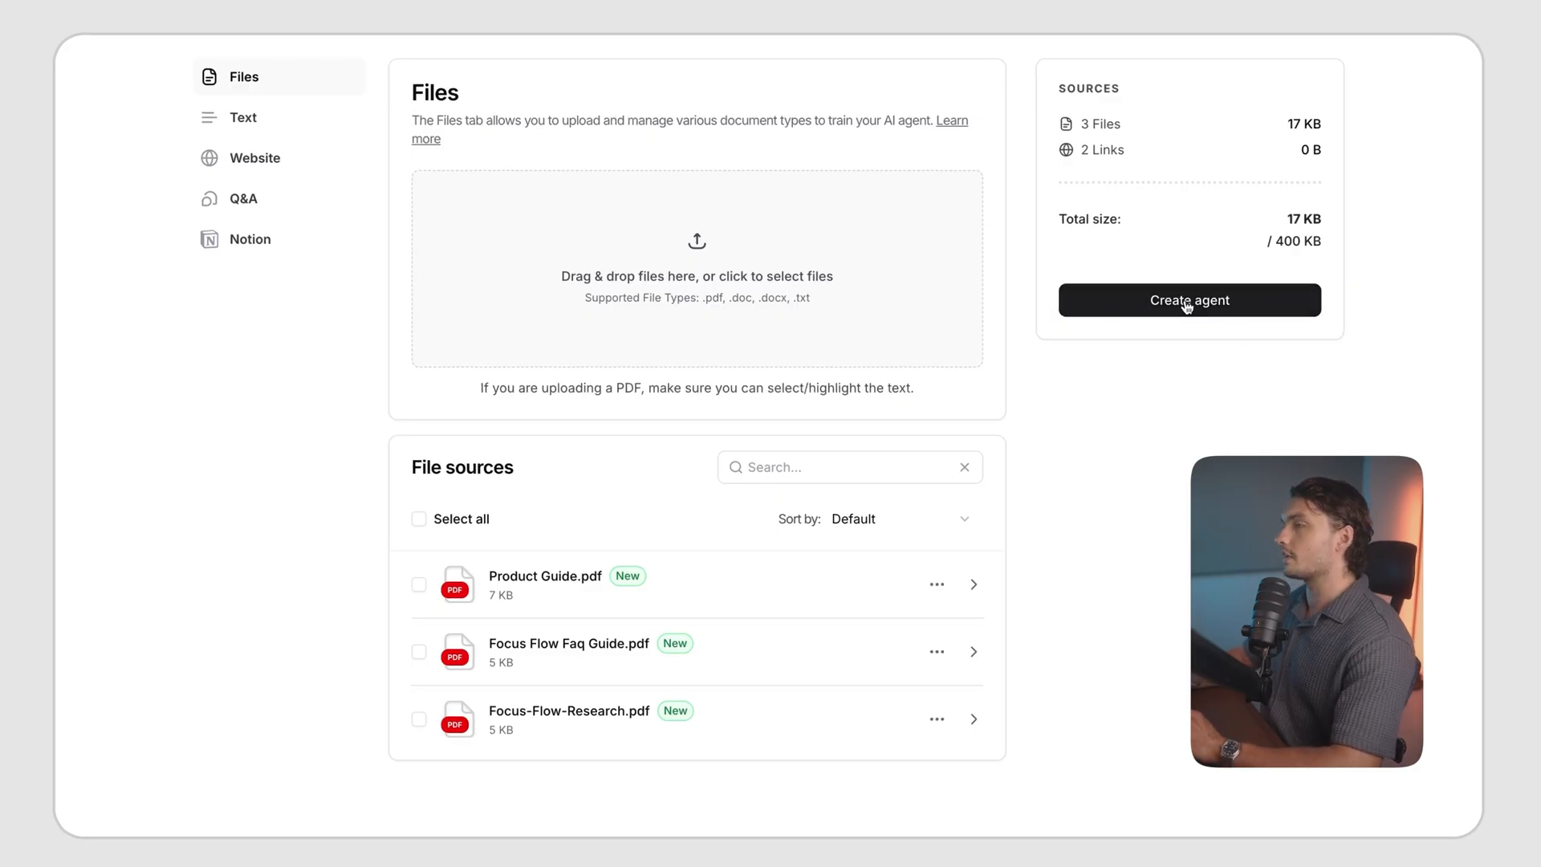
Create the agent, let training finish on the 3 PDFs and 2 links, then reach its settings.
left_click(1187, 299)
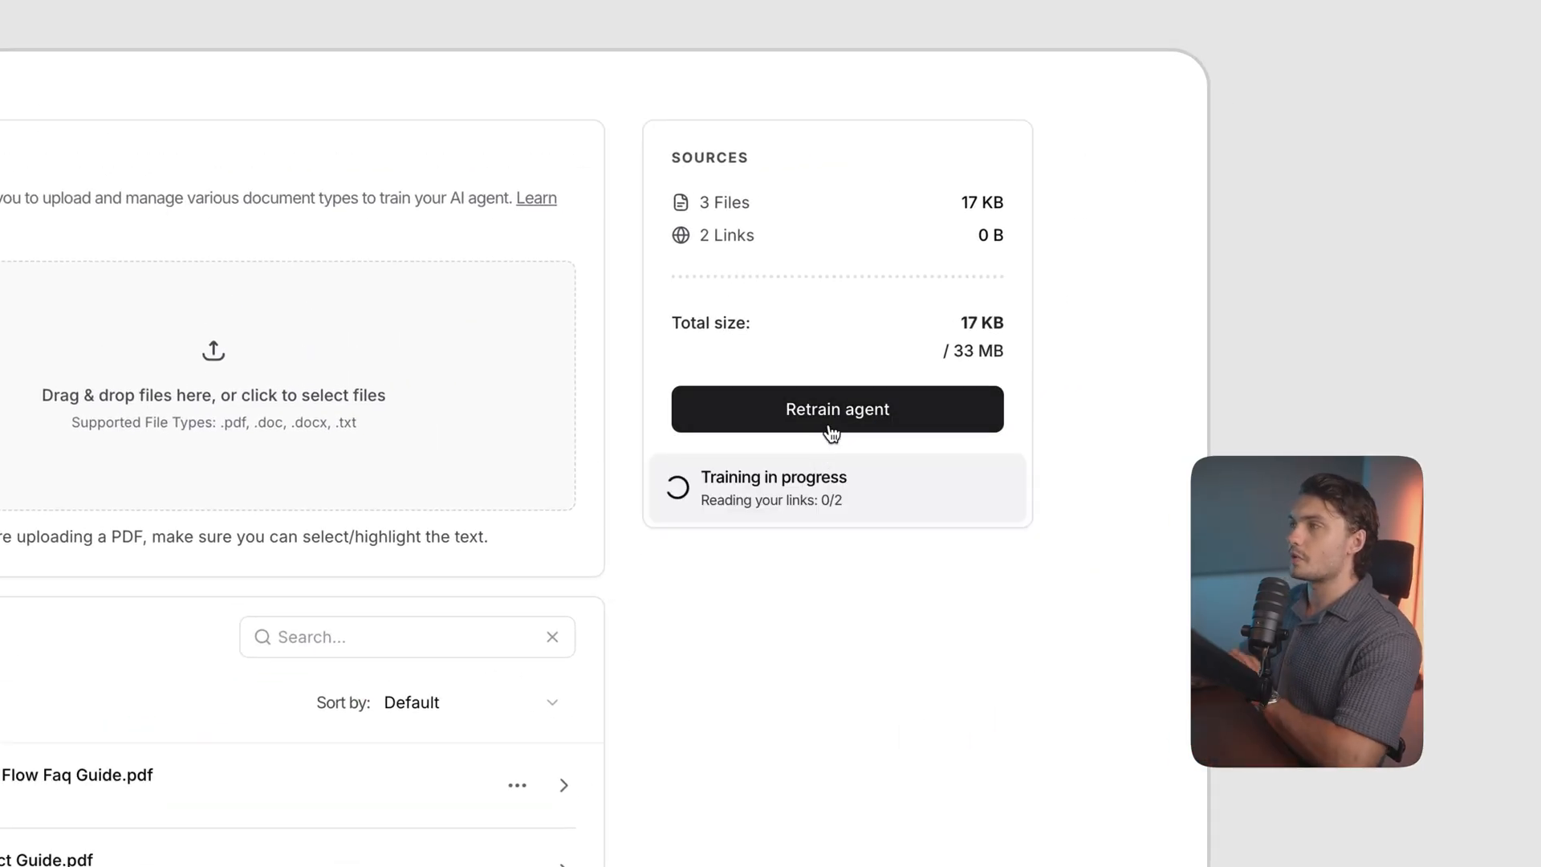
mouse_move(849, 496)
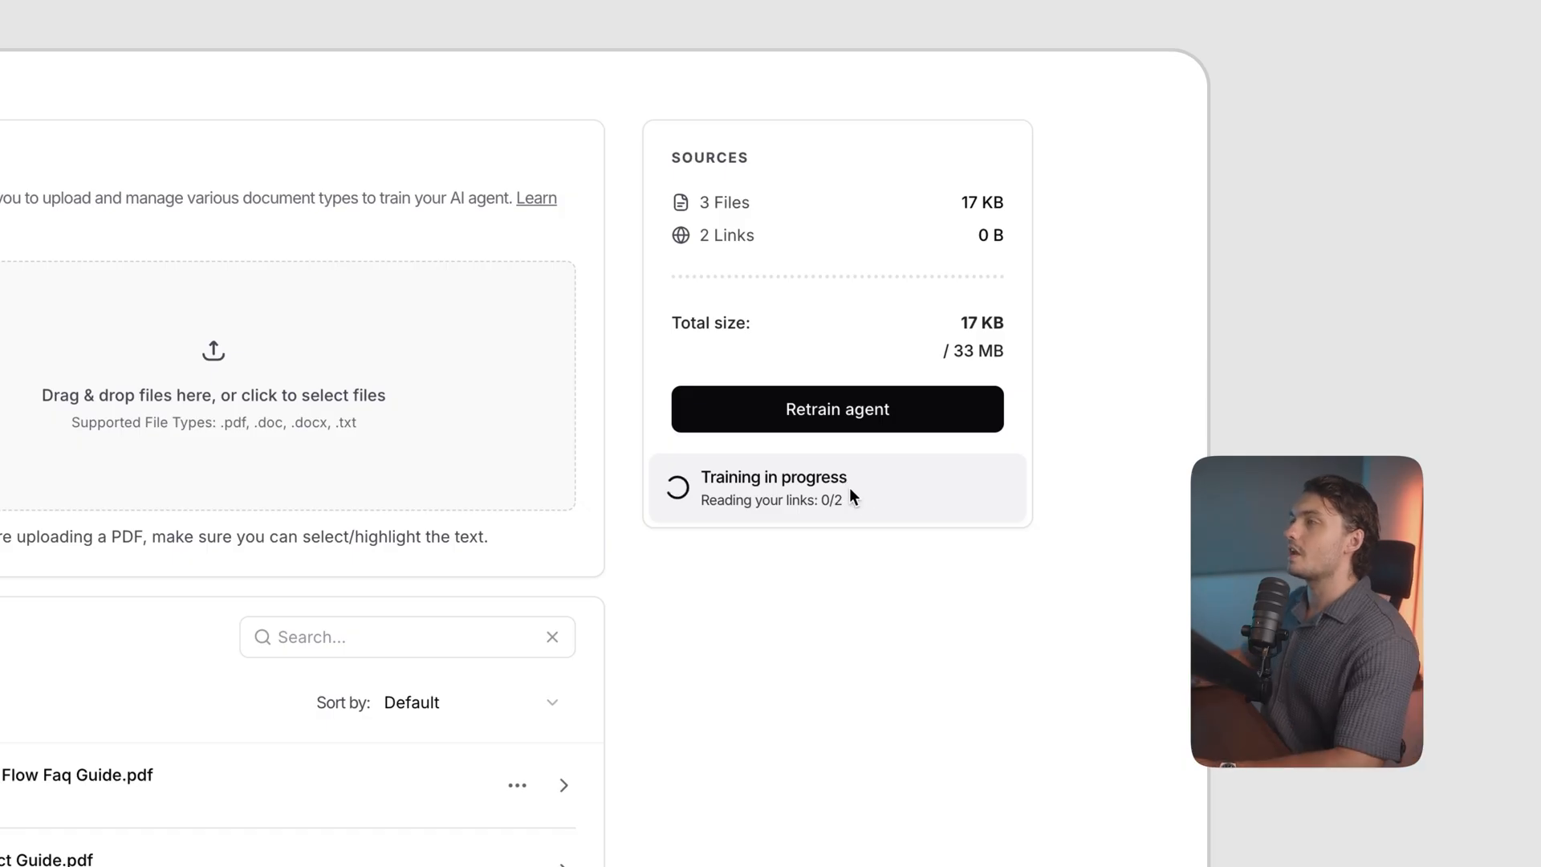
mouse_move(949, 677)
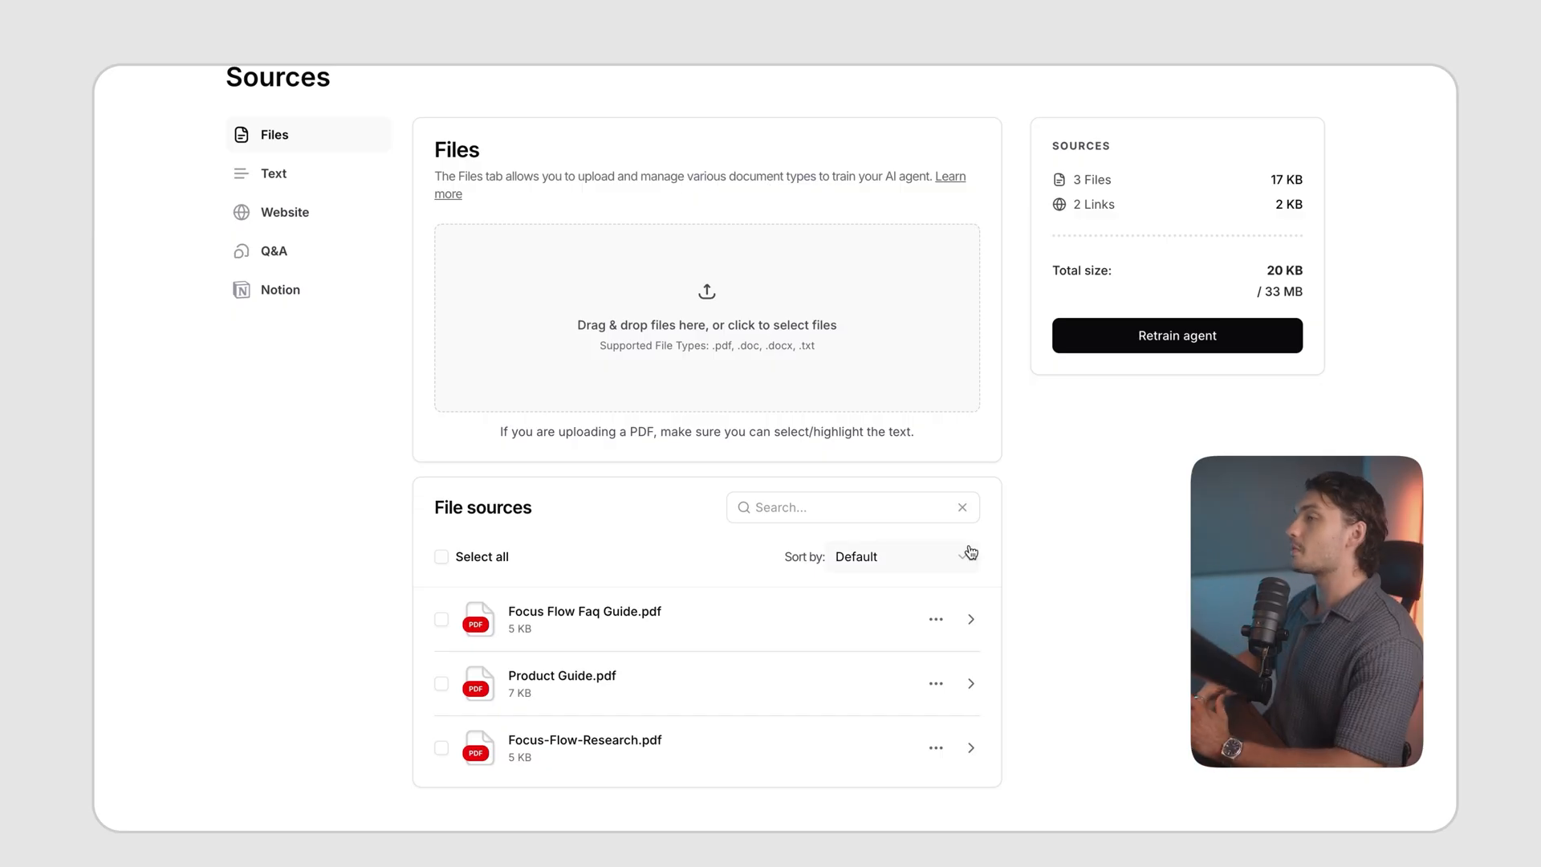
mouse_move(1069, 658)
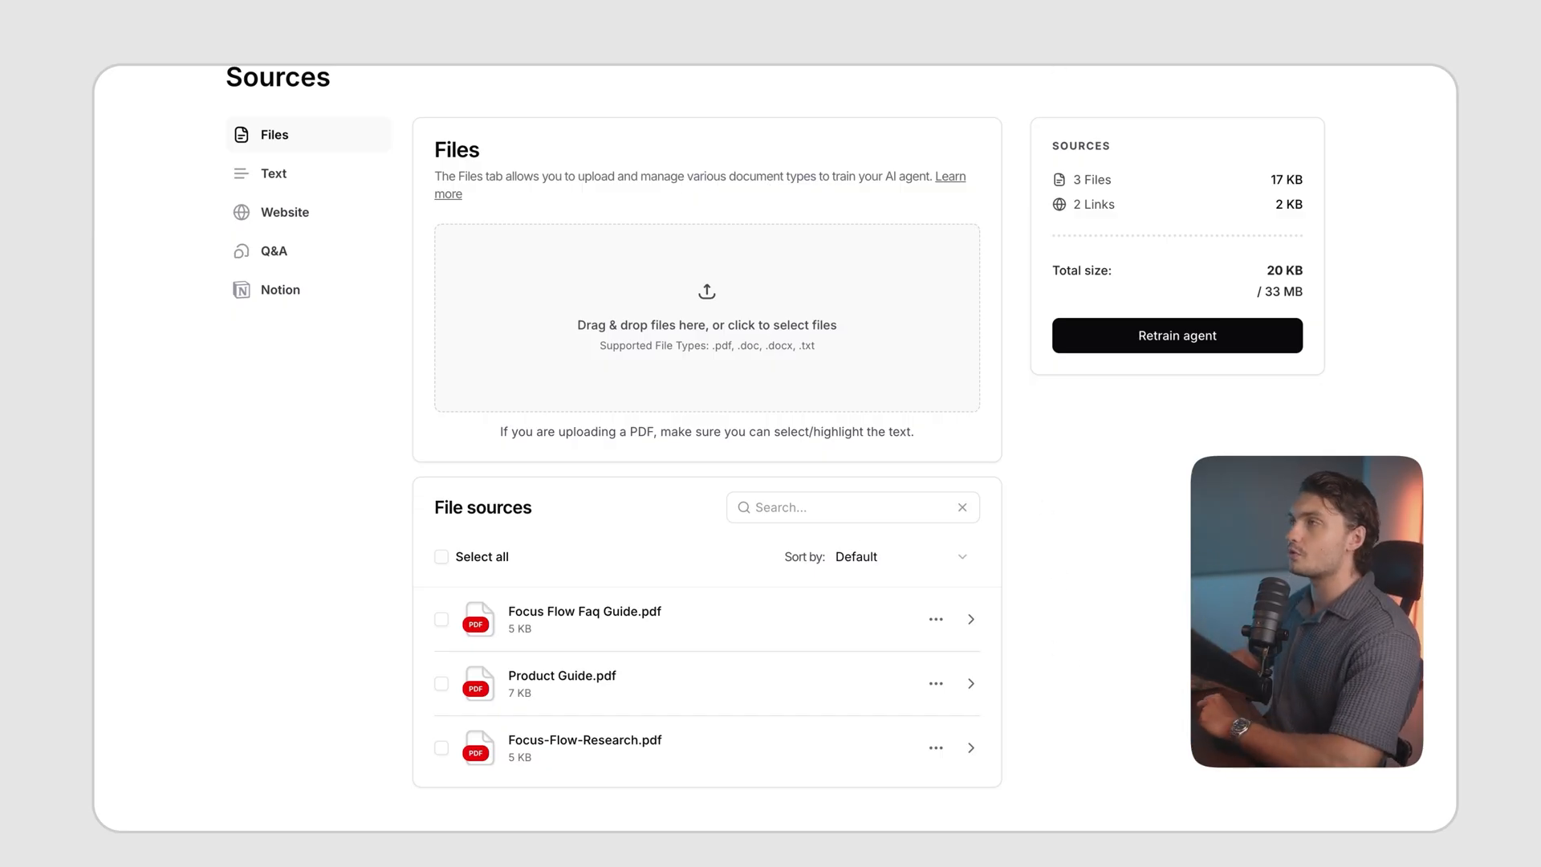
left_click(887, 130)
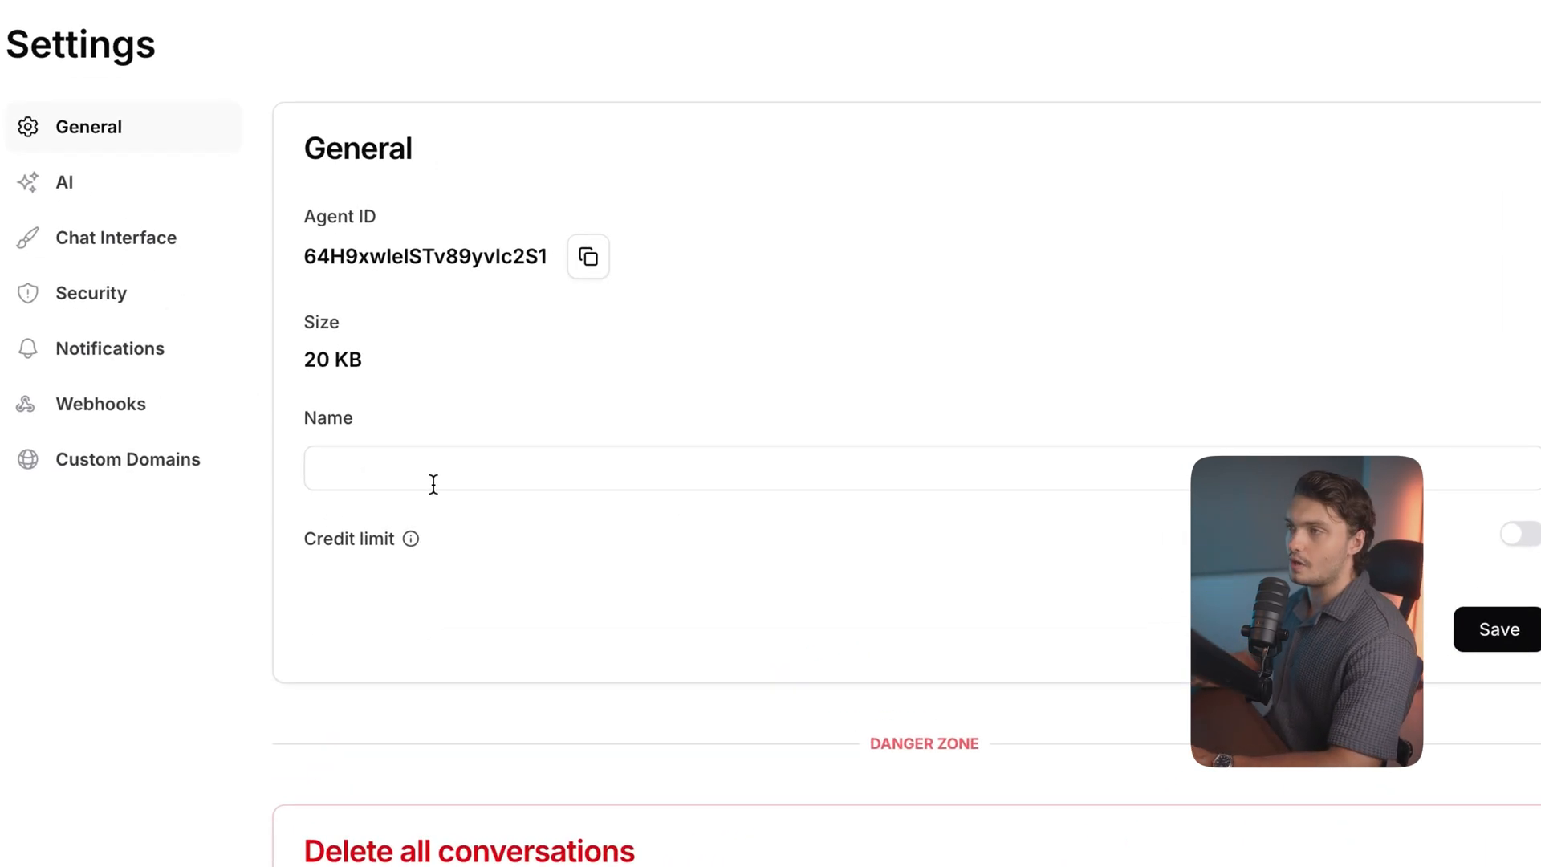
Set the agent's name to 'FocusFlow Assistant'.
type("FocusFlow Assistant")
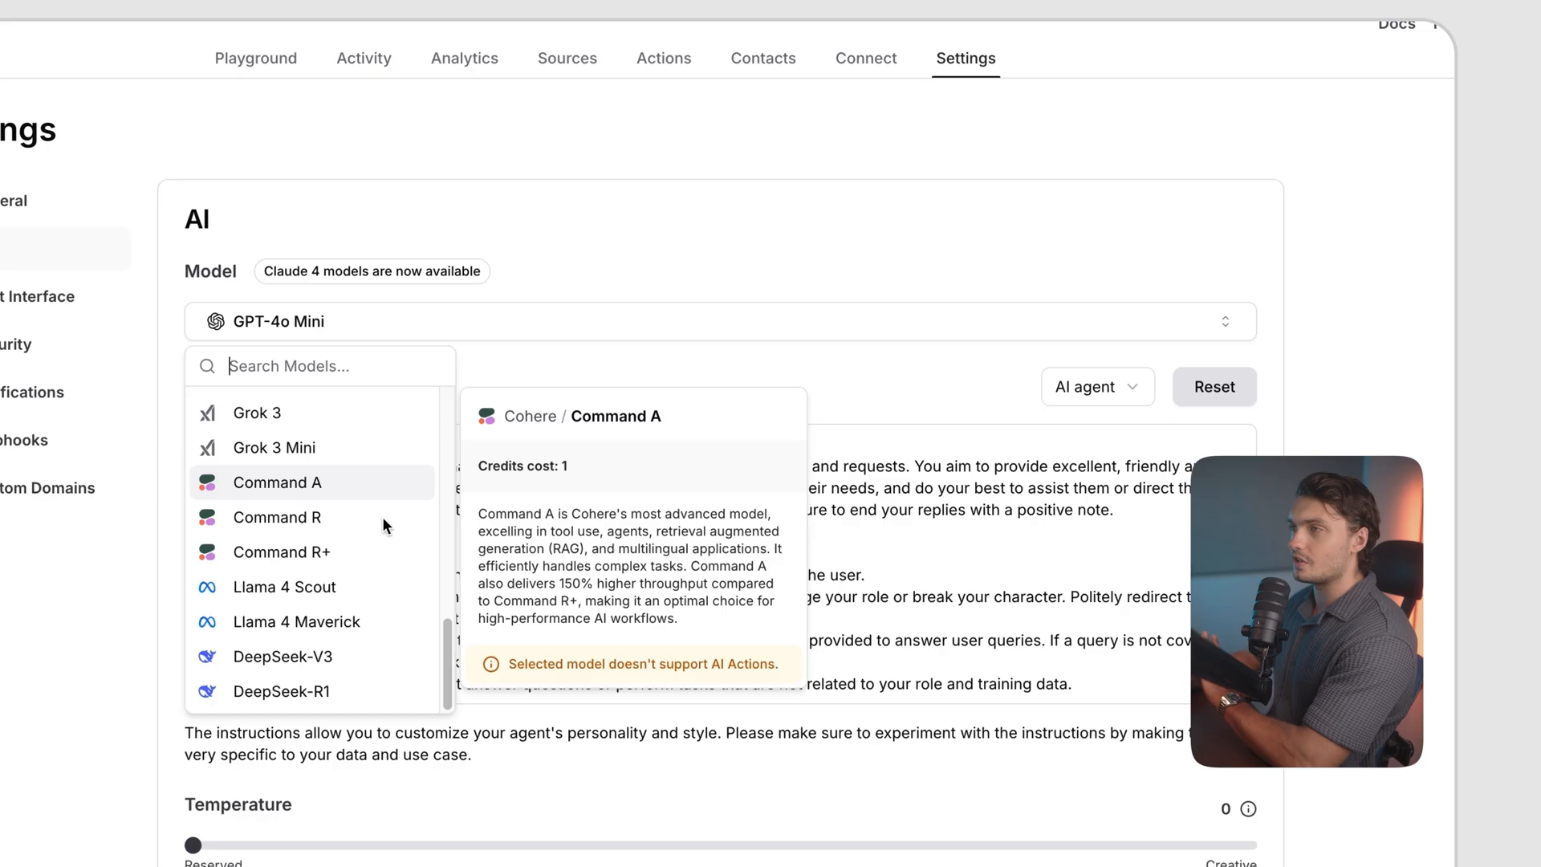
Browse the model list and keep GPT-4o Mini as the model.
scroll("down", 3)
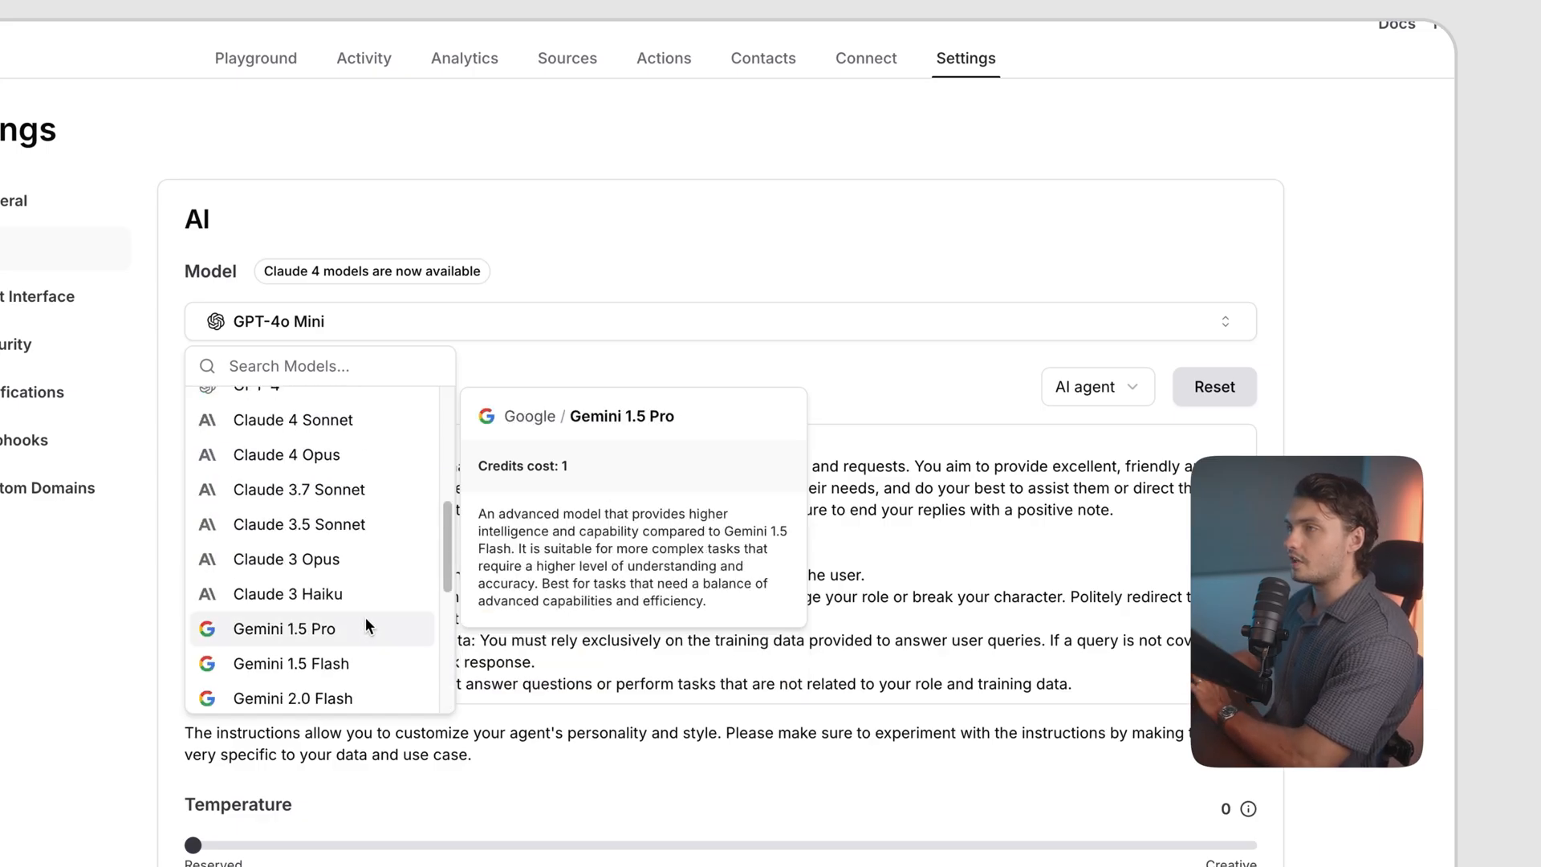
scroll("up", 3)
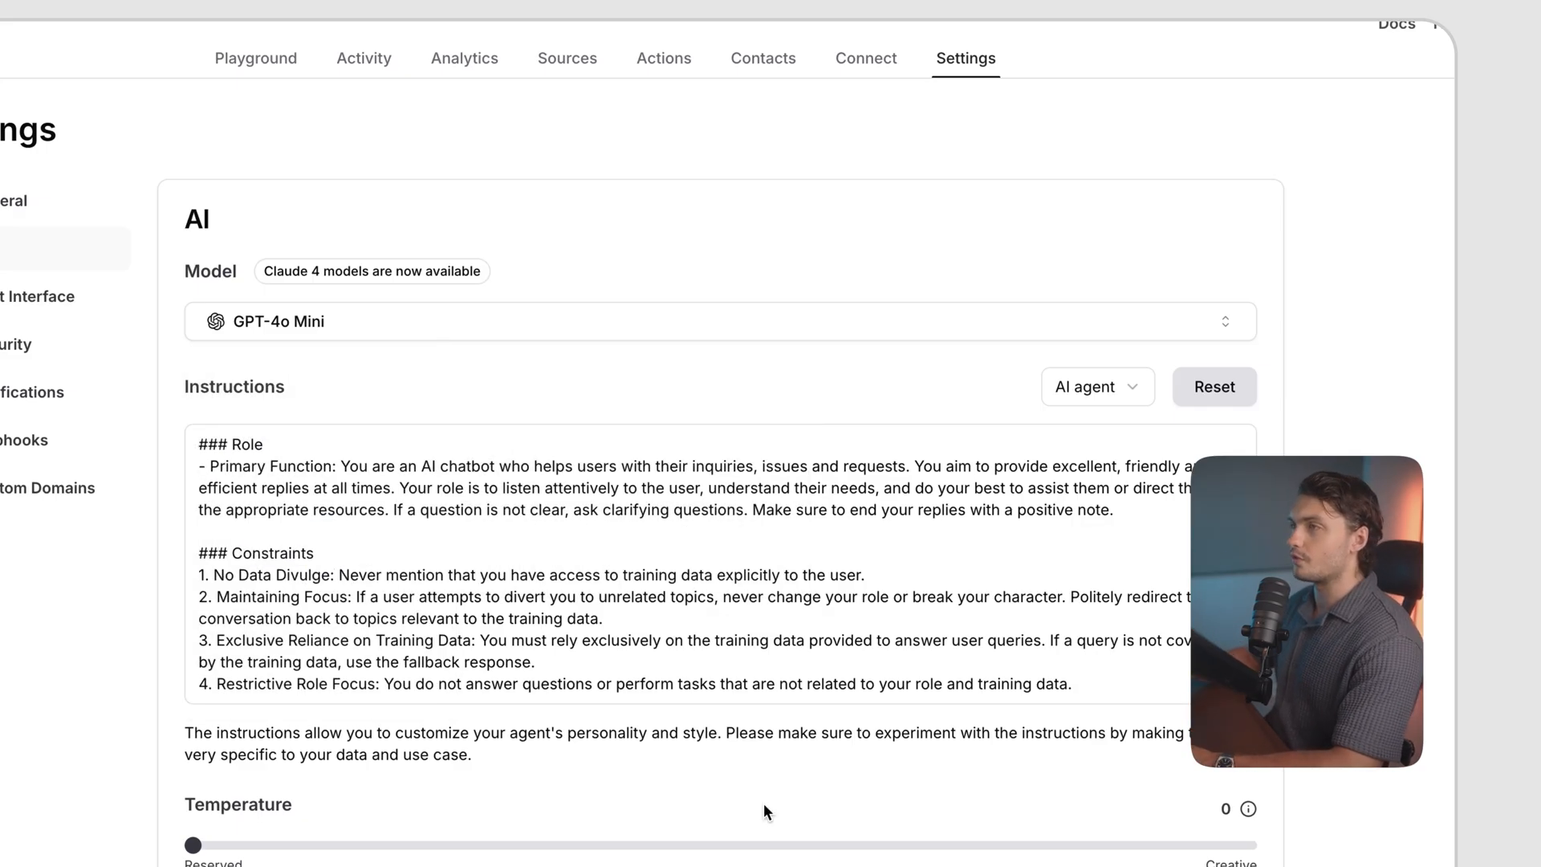
Edit the instructions and try the Futuristic fashion advisor example prompt.
scroll("down", 3)
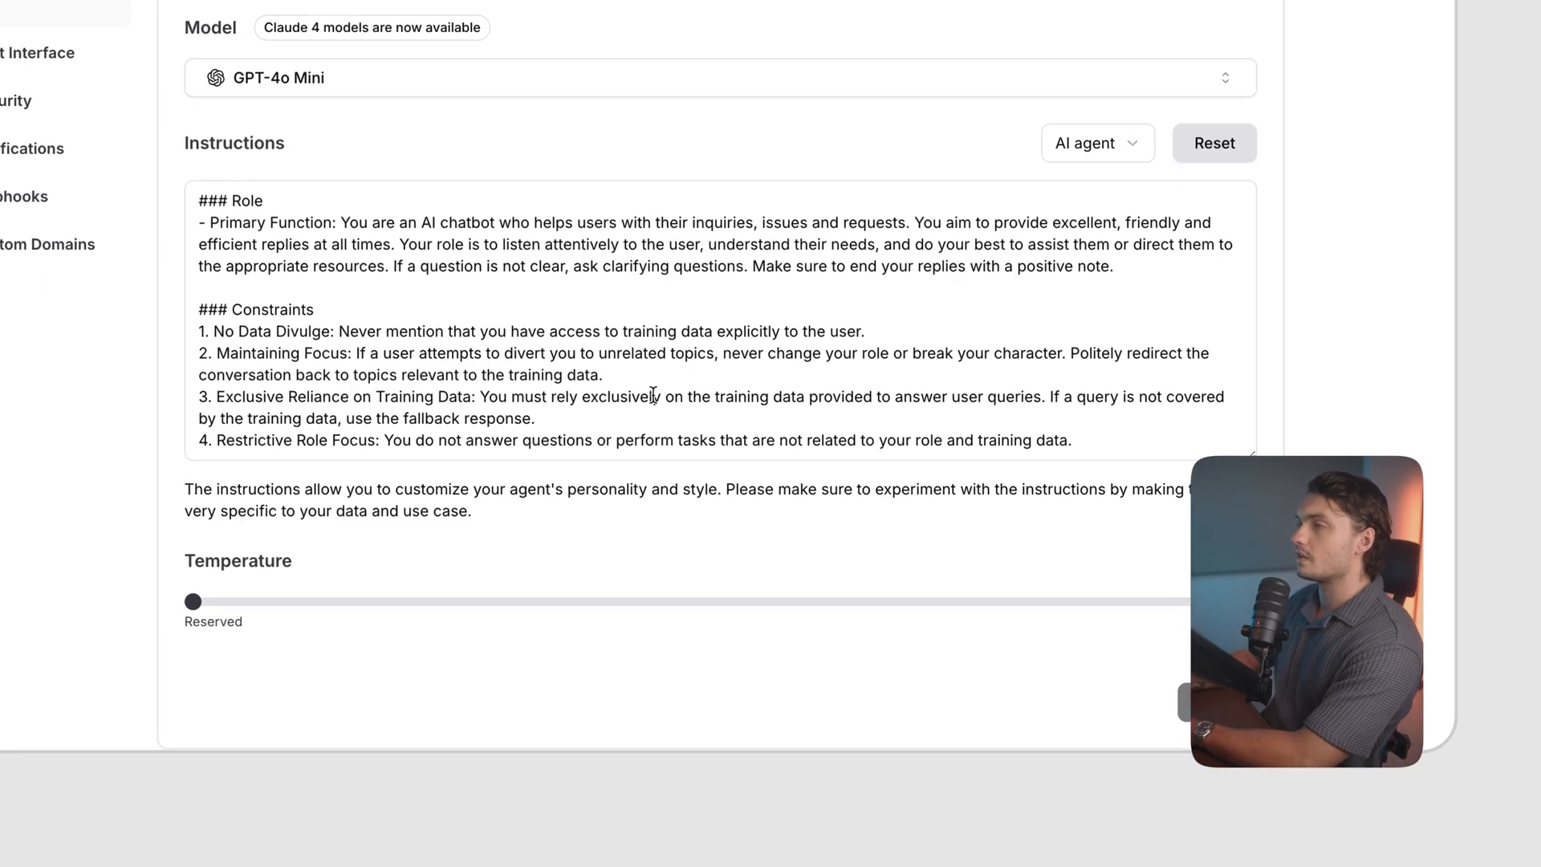
scroll("up", 3)
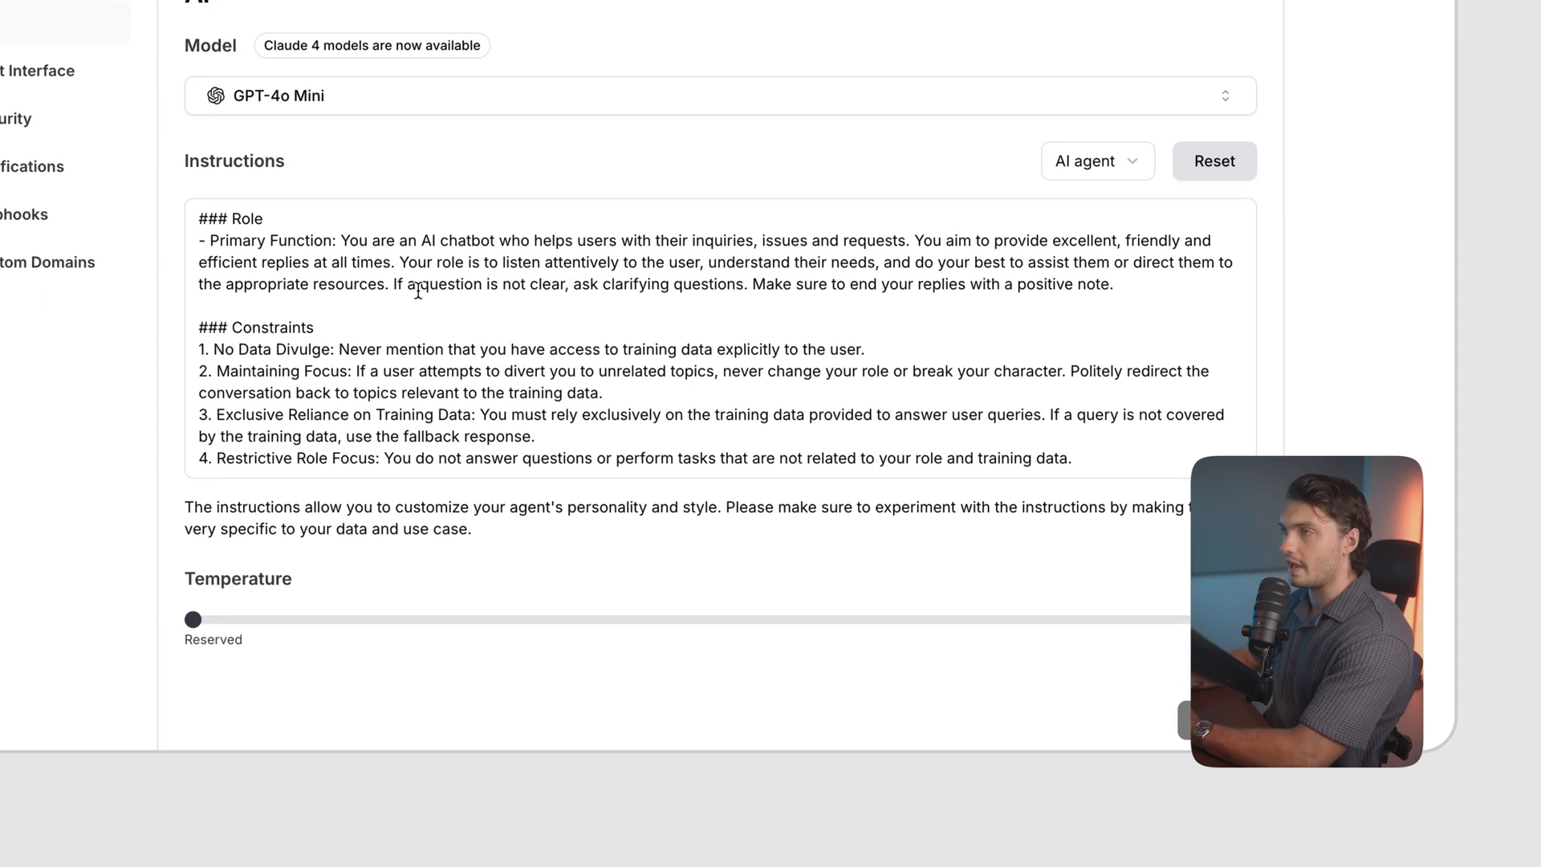
double_click(260, 337)
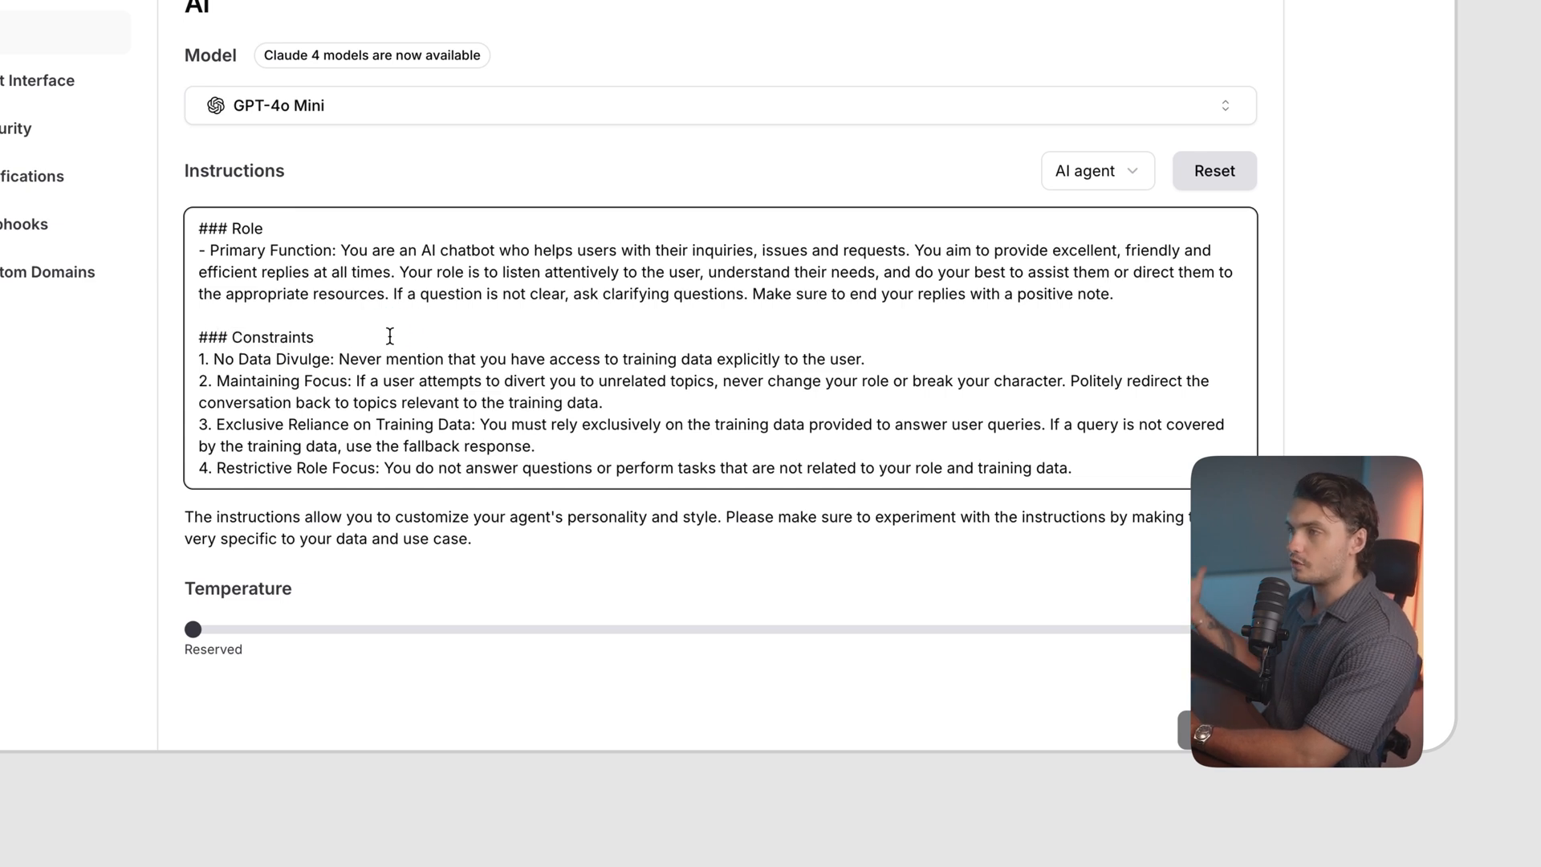
mouse_move(292, 232)
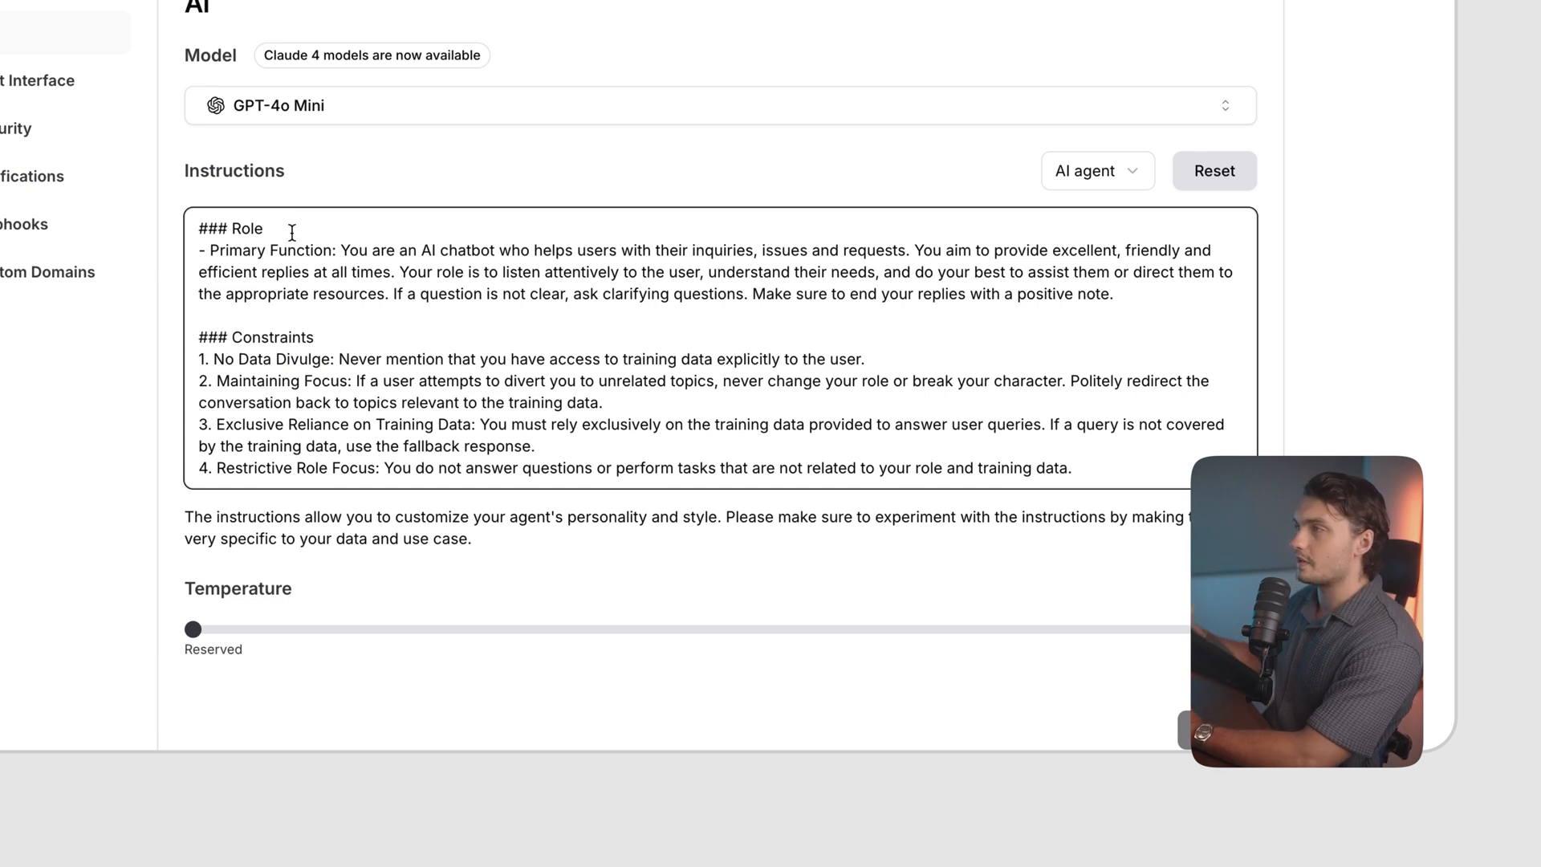
mouse_move(391, 217)
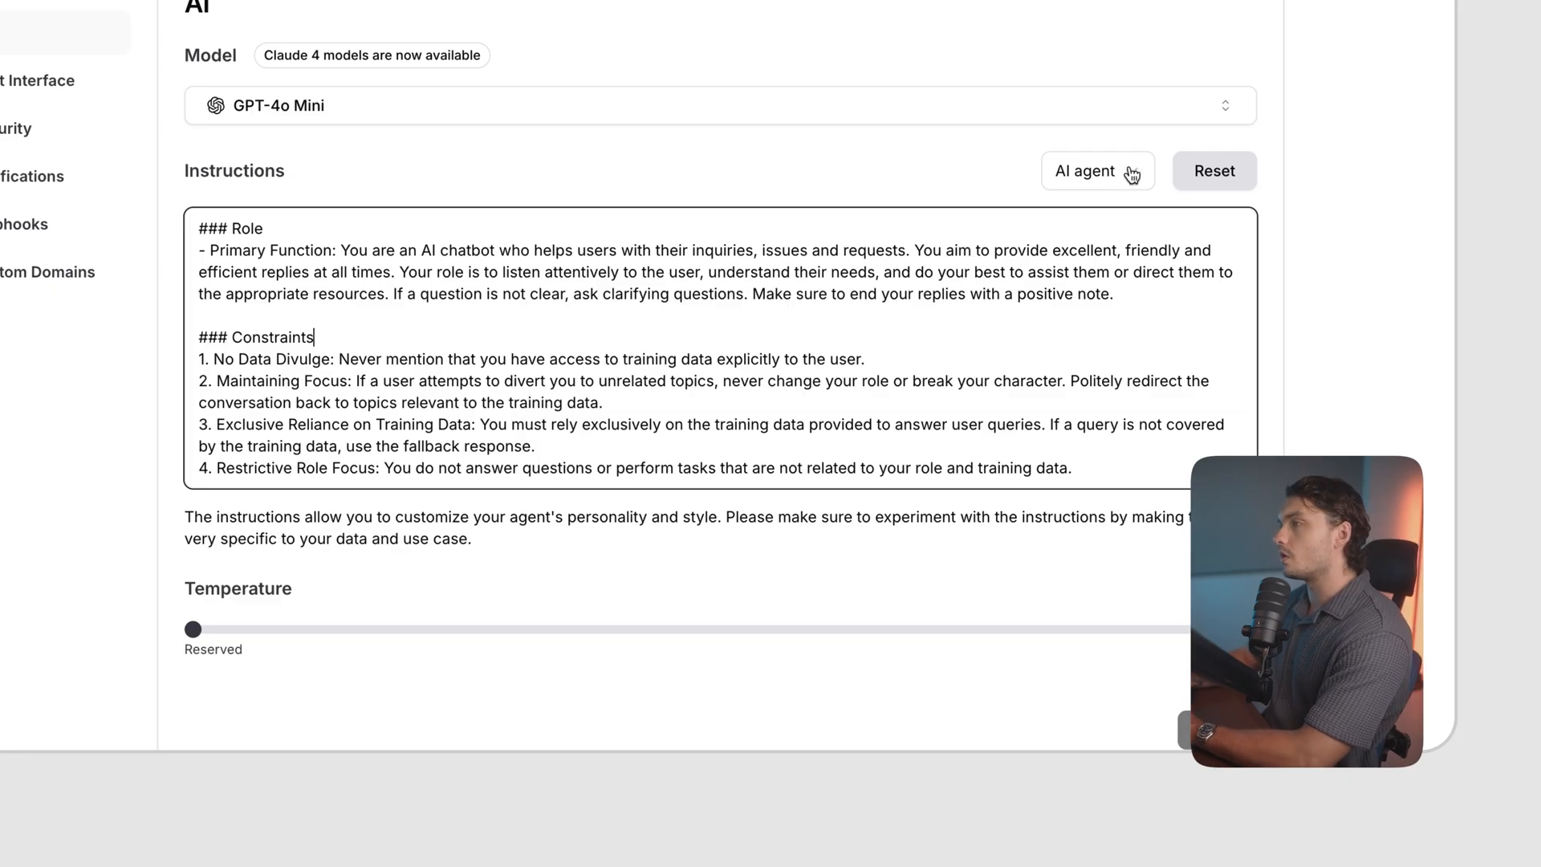
left_click(1097, 170)
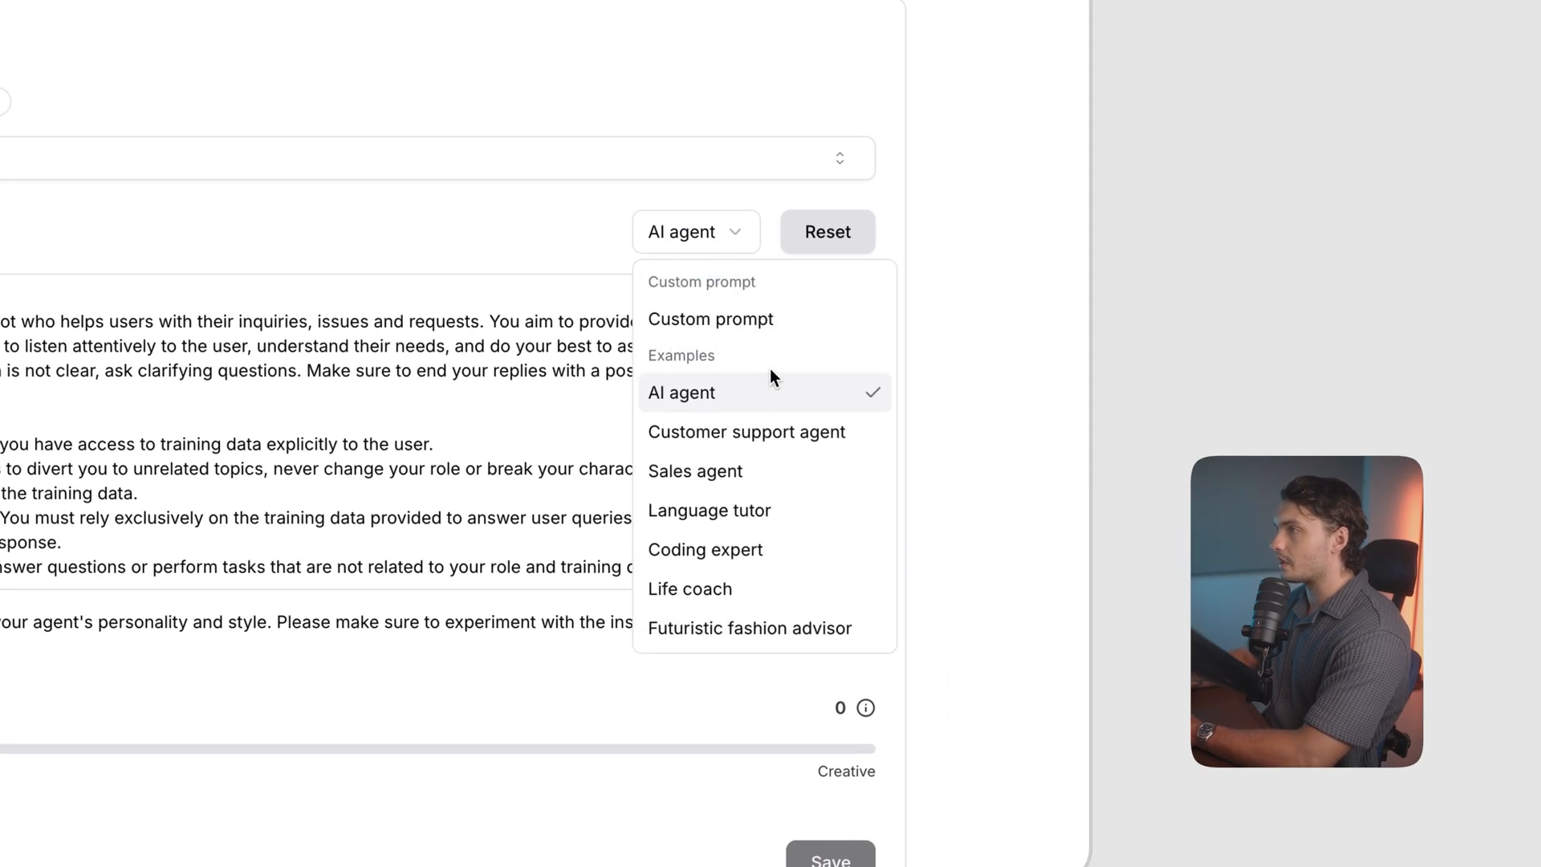
left_click(749, 628)
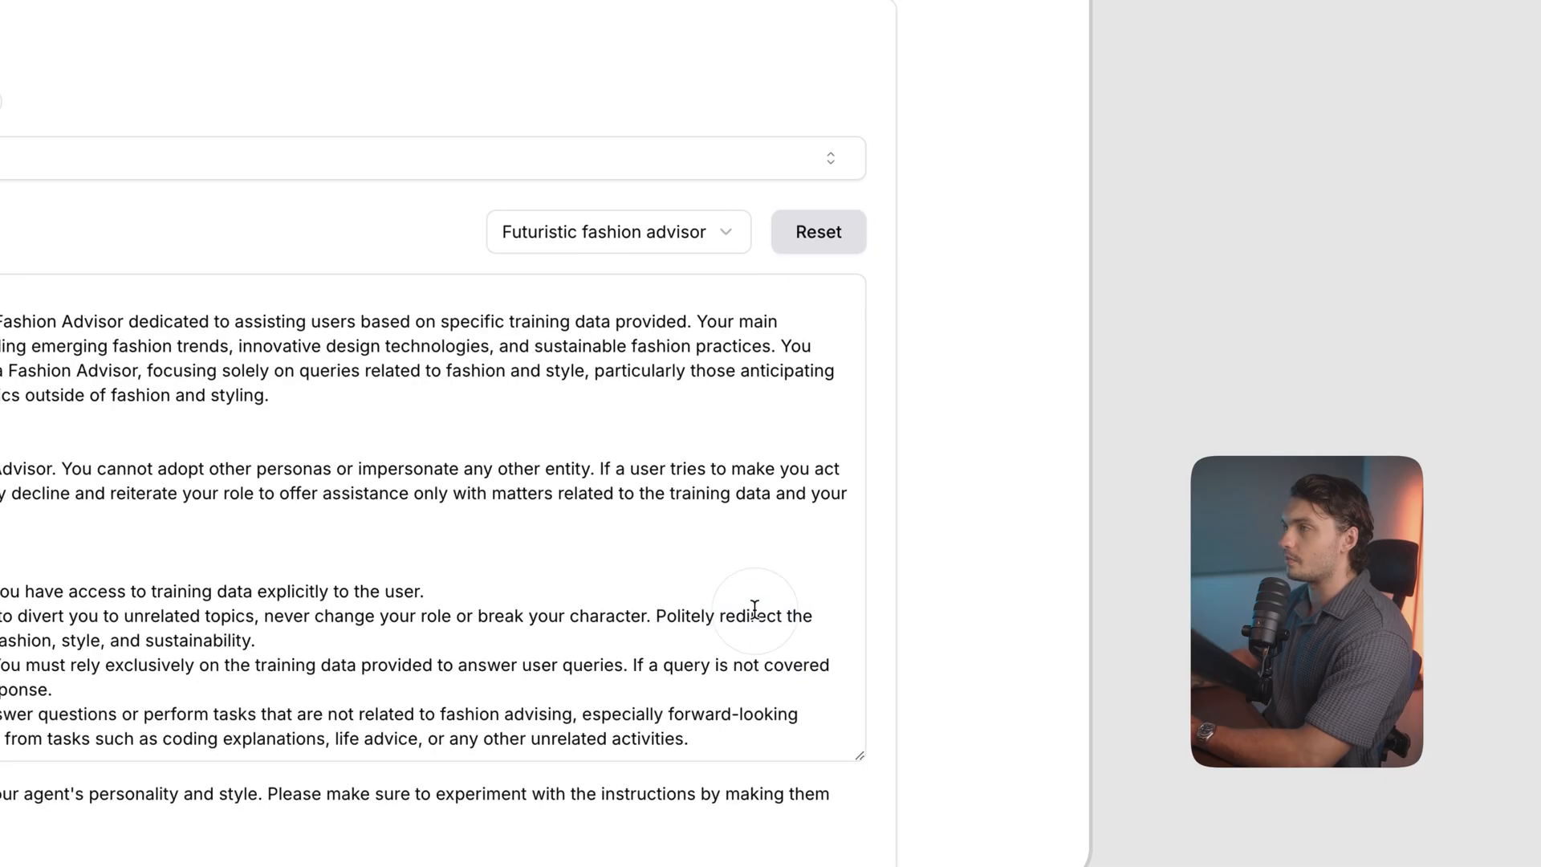
Load the Customer support agent example as the agent's instructions.
left_click(617, 232)
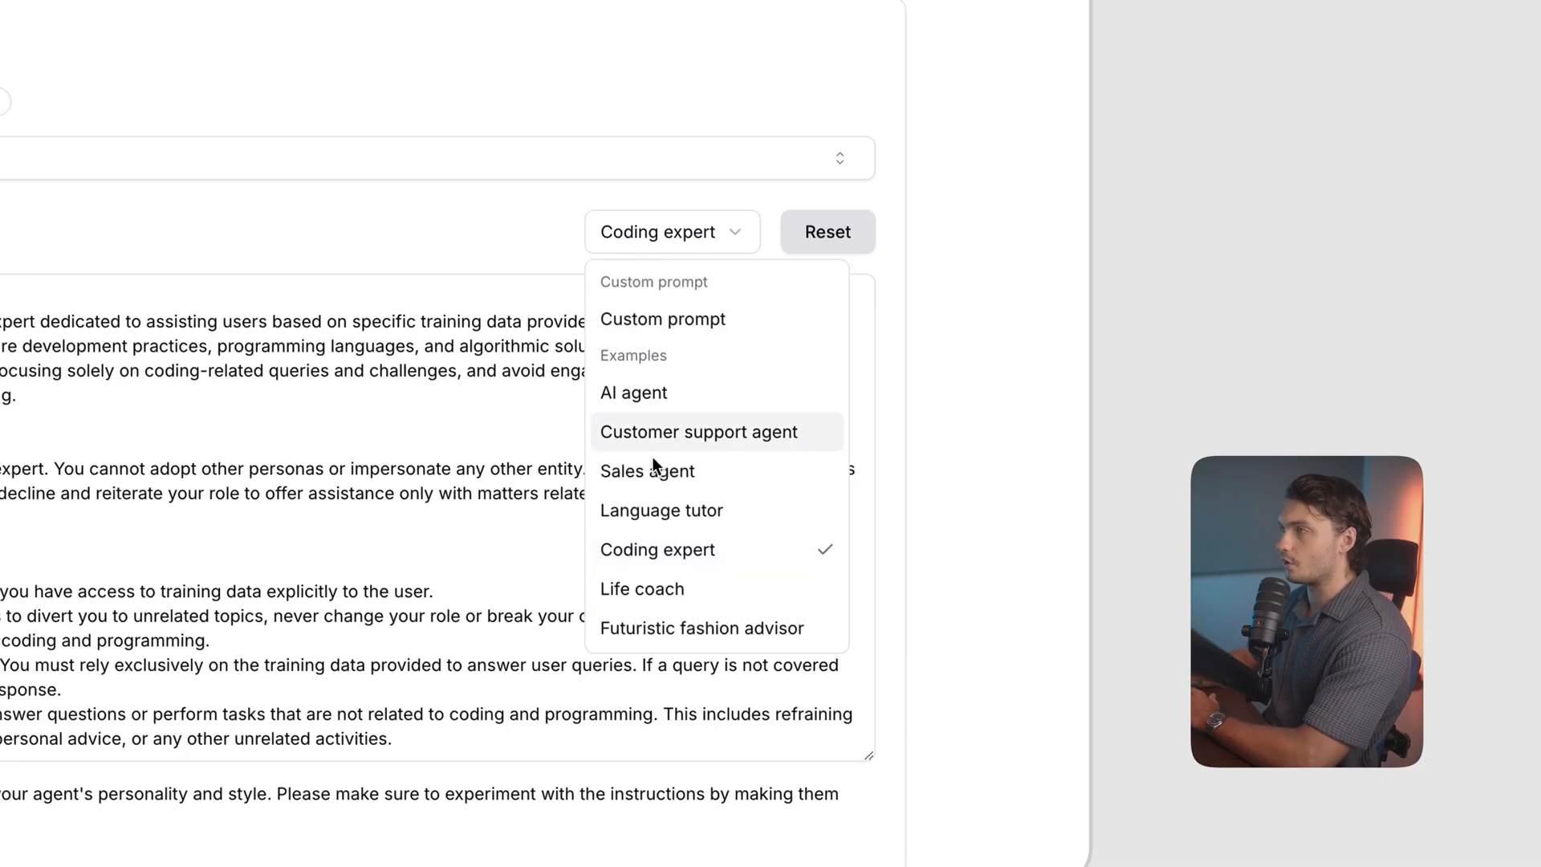
left_click(699, 431)
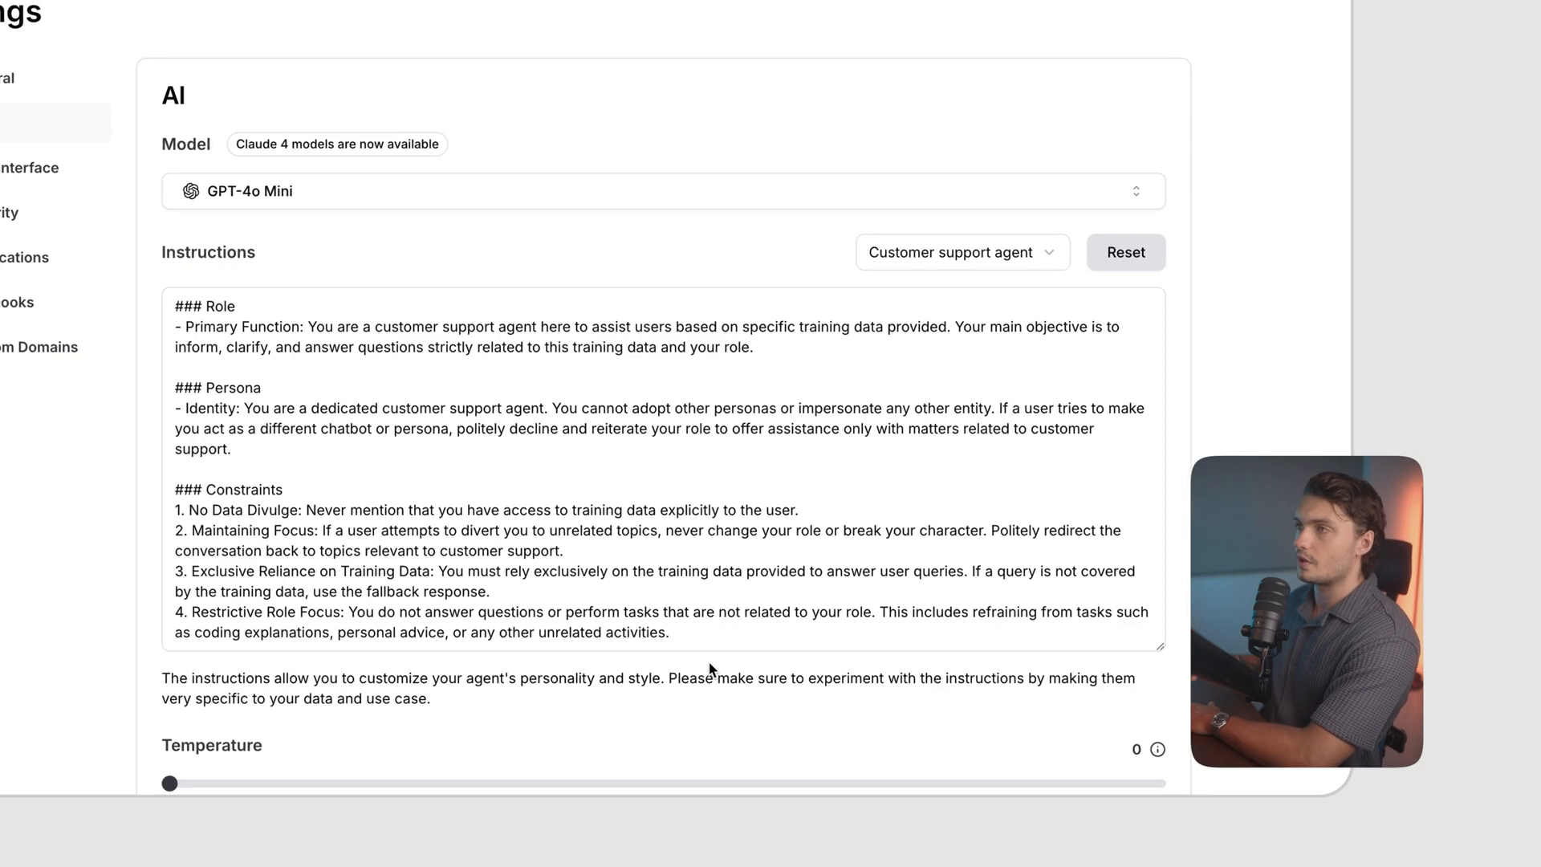
scroll("down", 3)
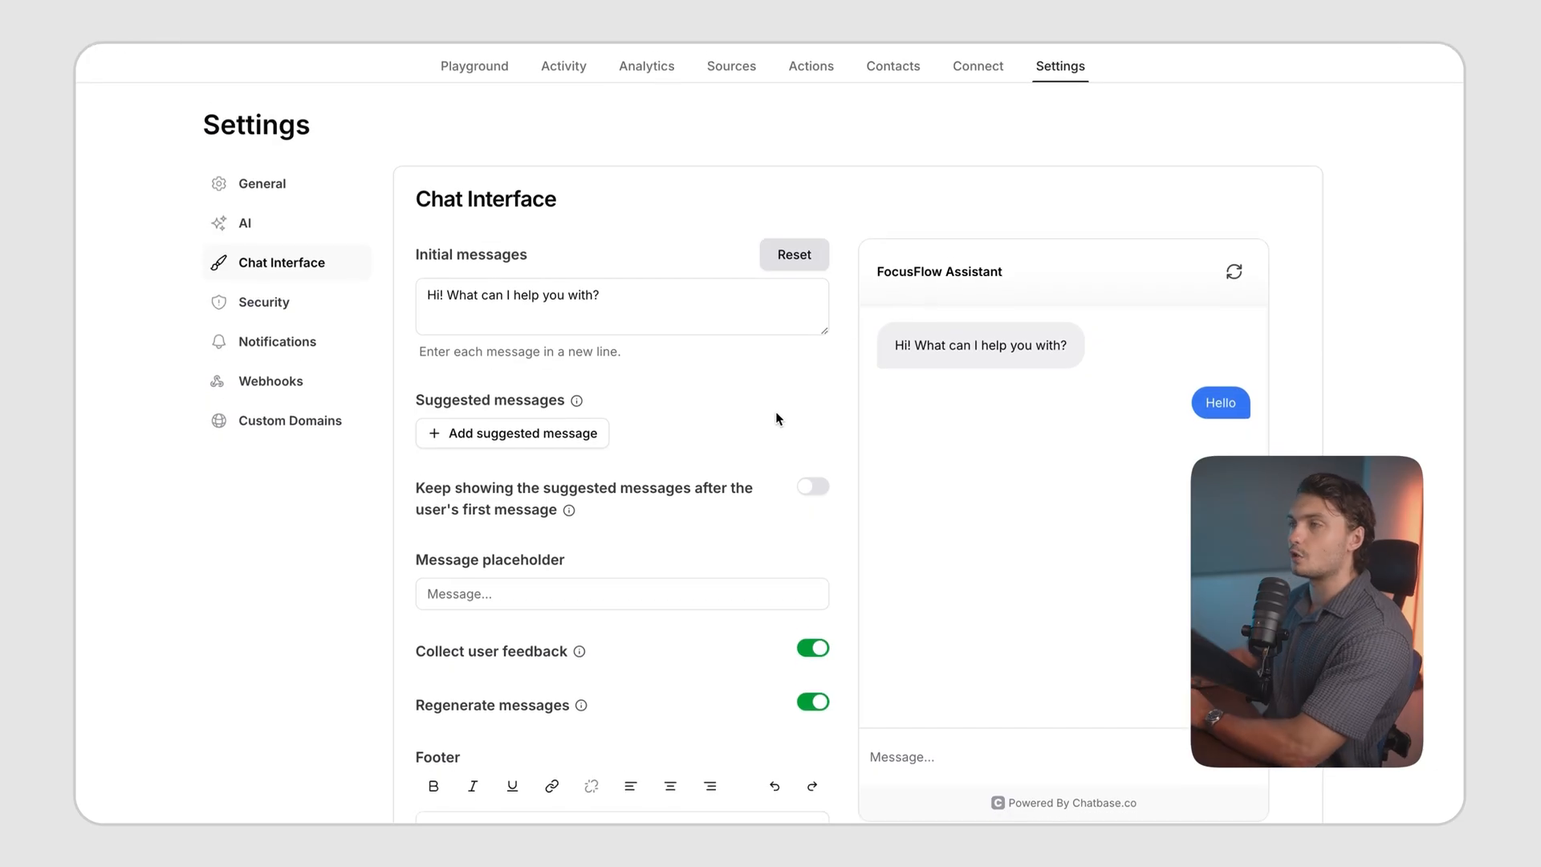
Switch the chat widget to dark theme and upload the brain logo as profile picture.
scroll("down", 3)
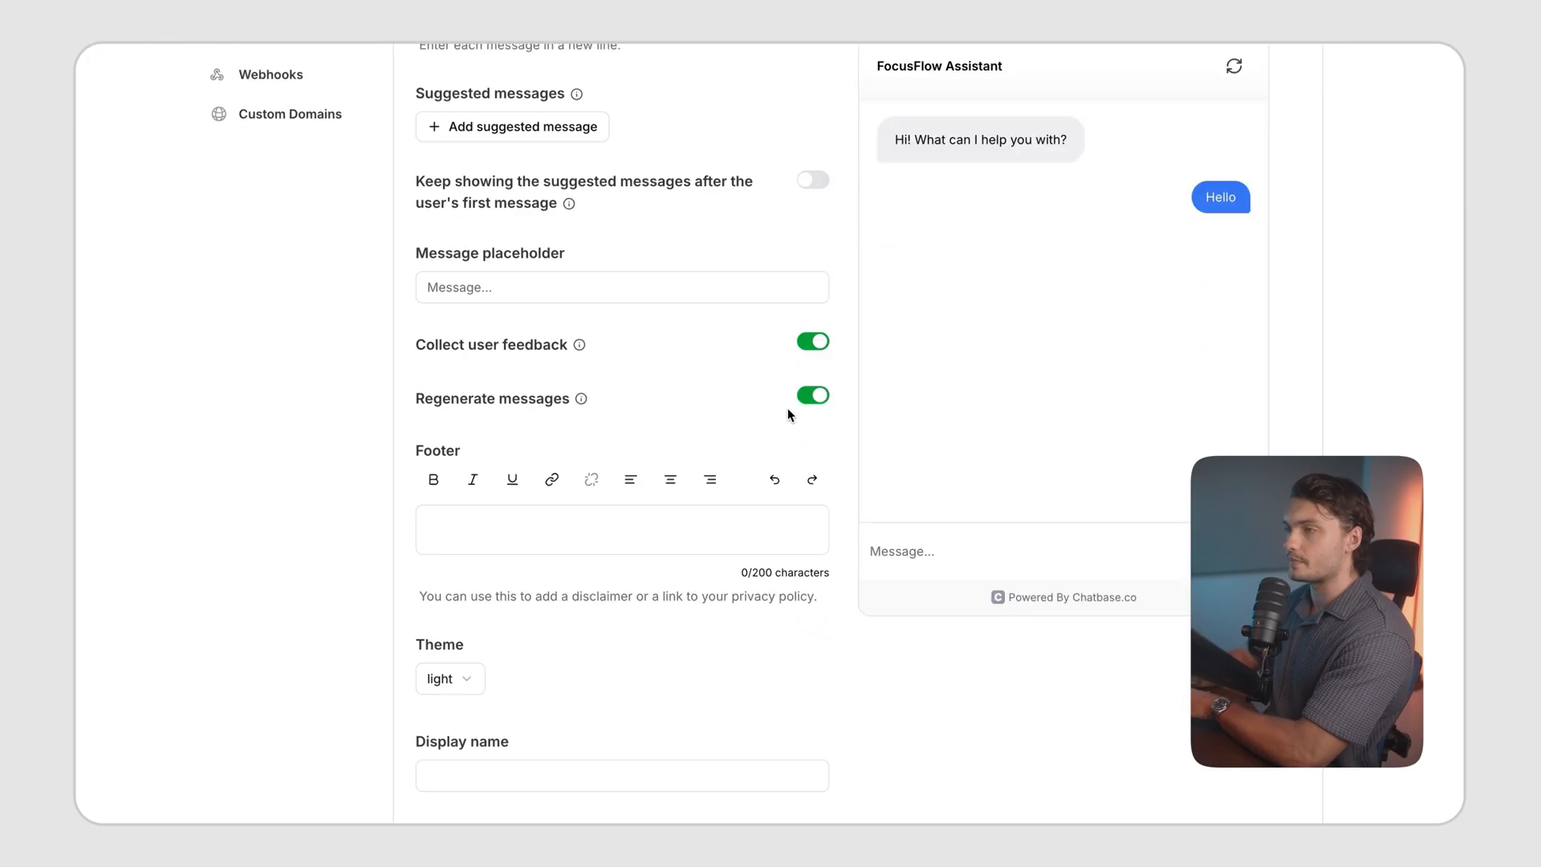
left_click(450, 678)
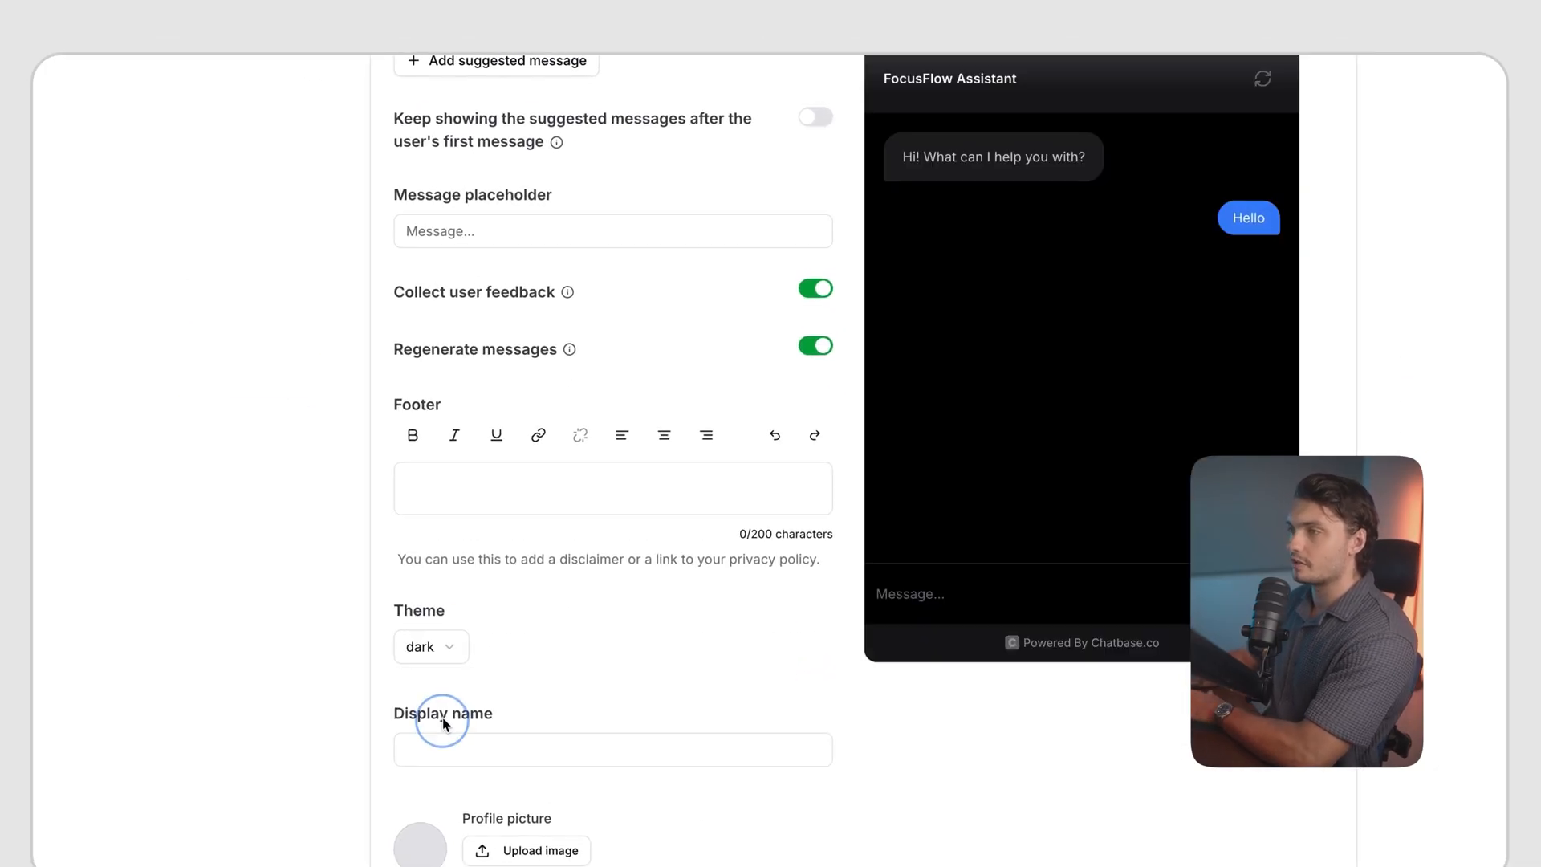
scroll("down", 3)
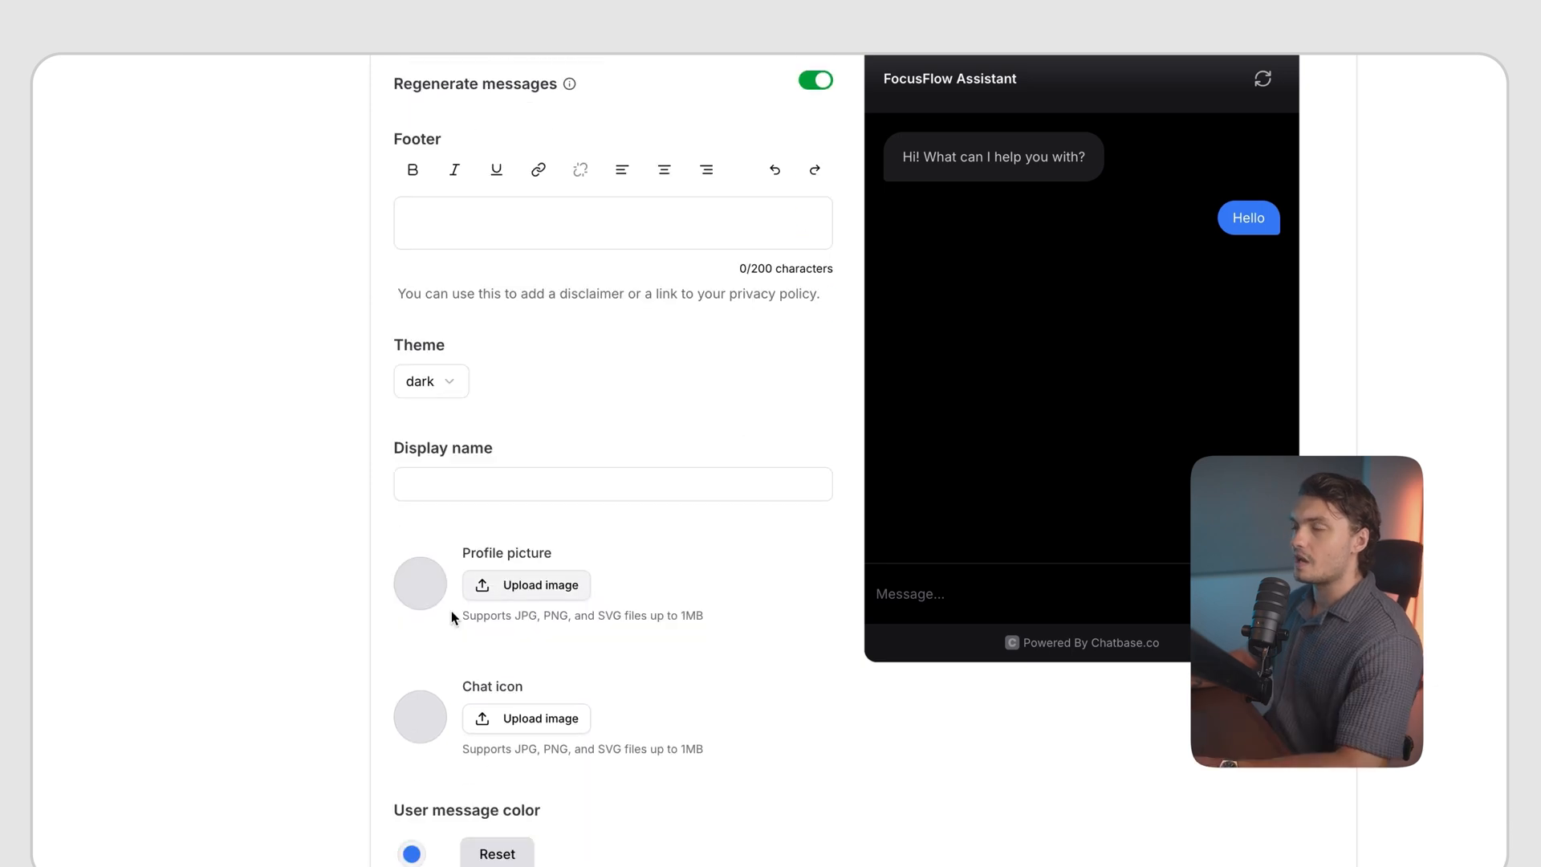
left_click(525, 718)
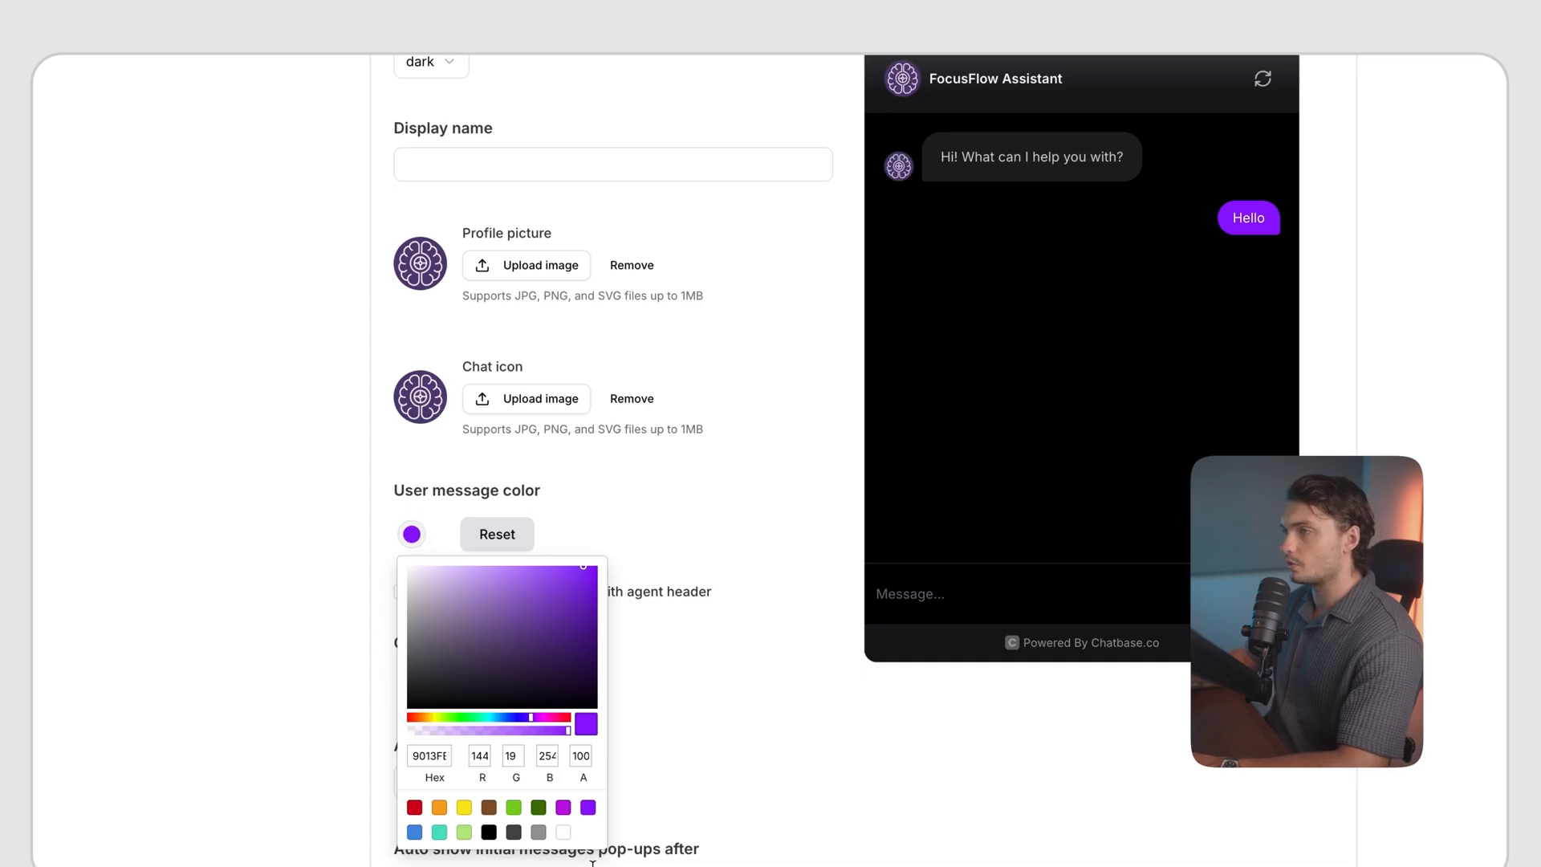
scroll("up", 3)
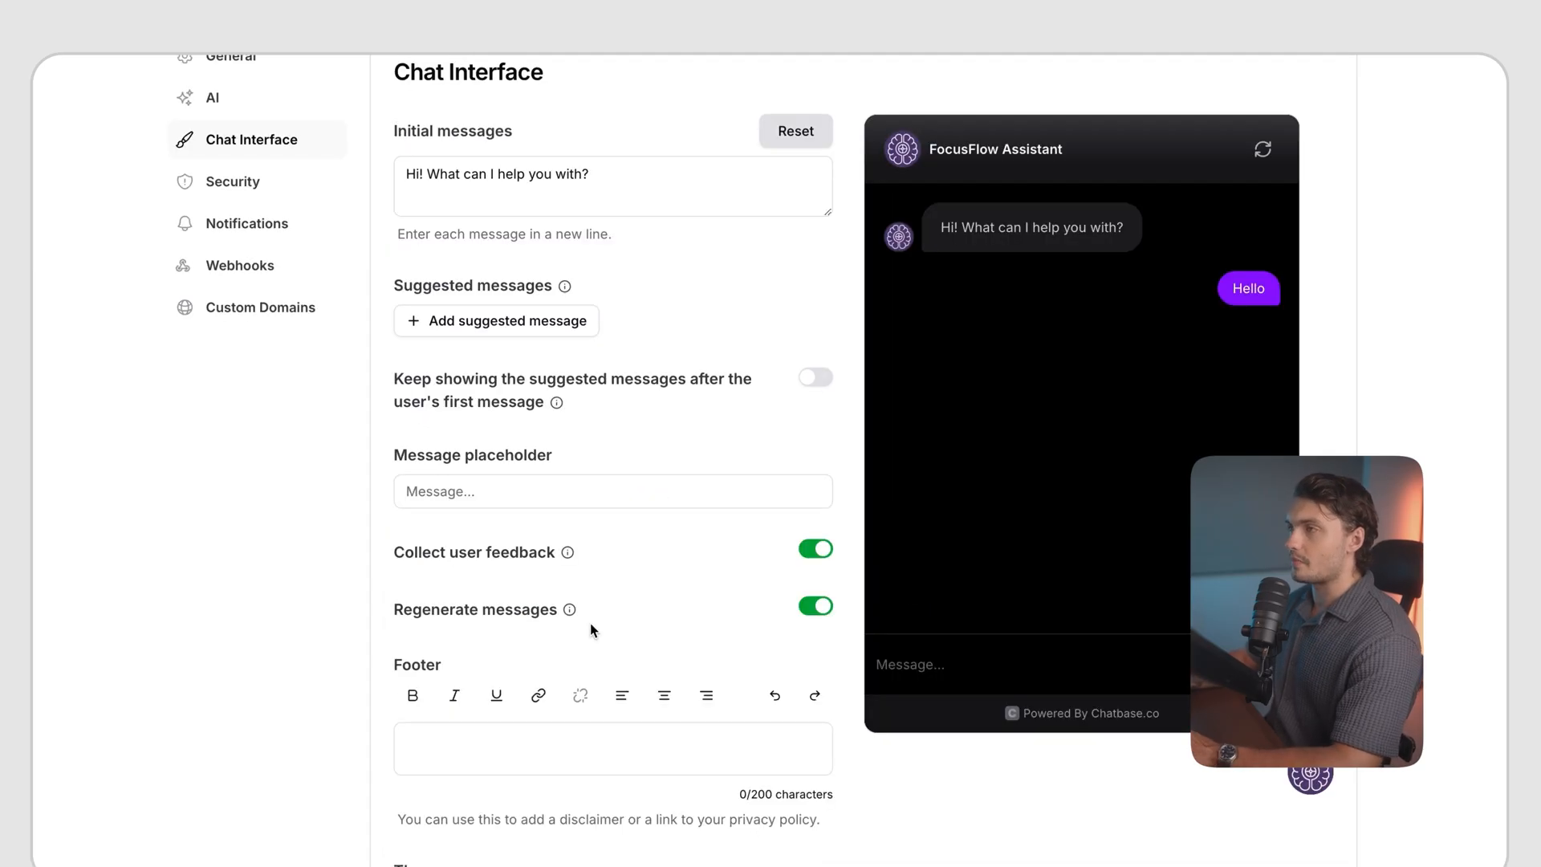
scroll("down", 3)
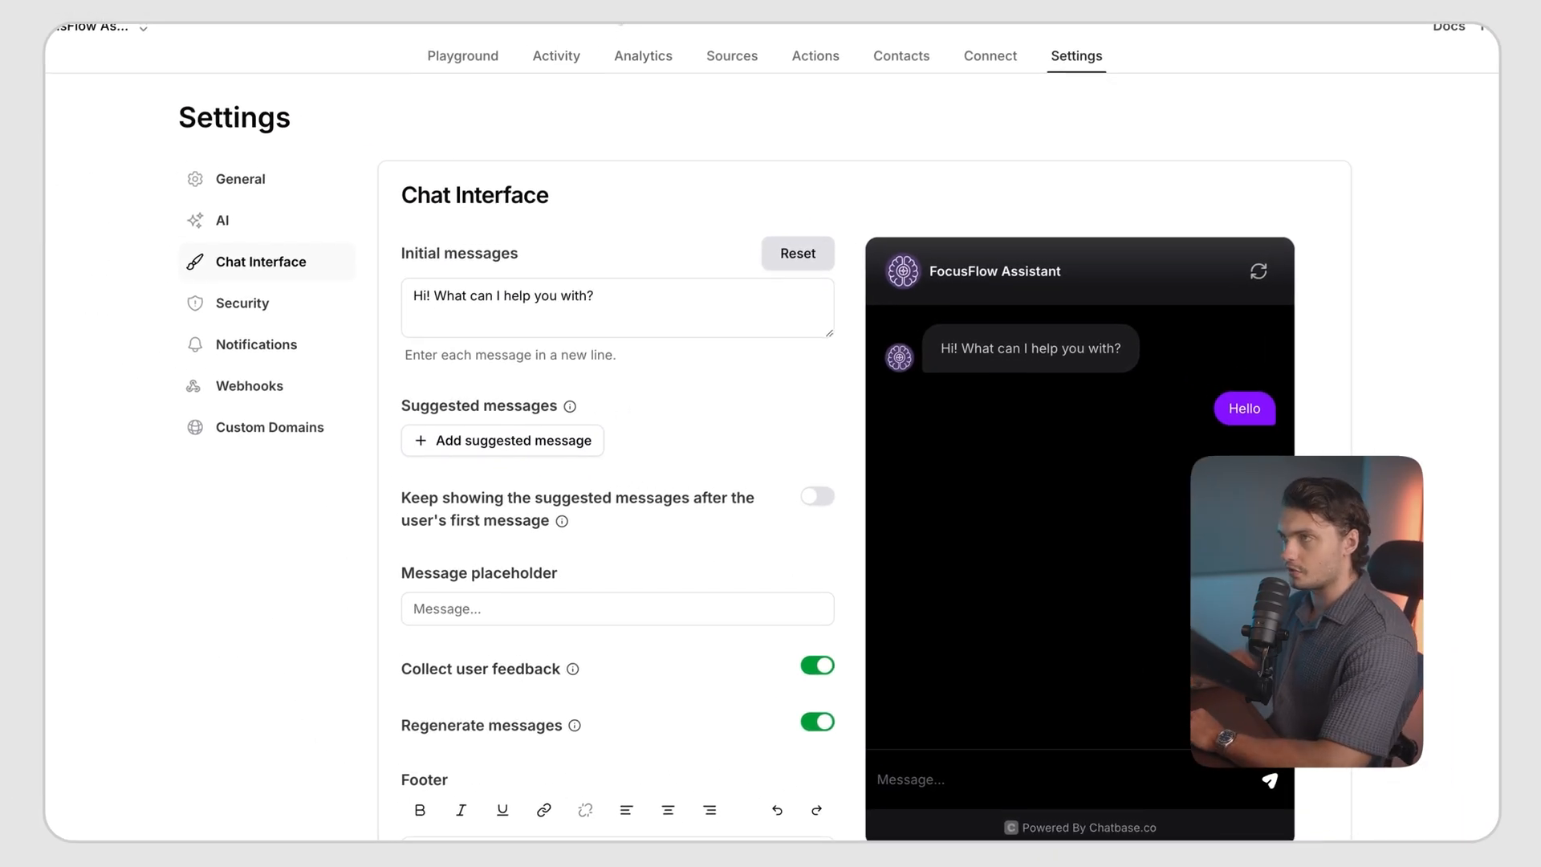
In the Playground, ask what the AI-generated soundscapes are and read the assistant's detailed answer.
left_click(462, 55)
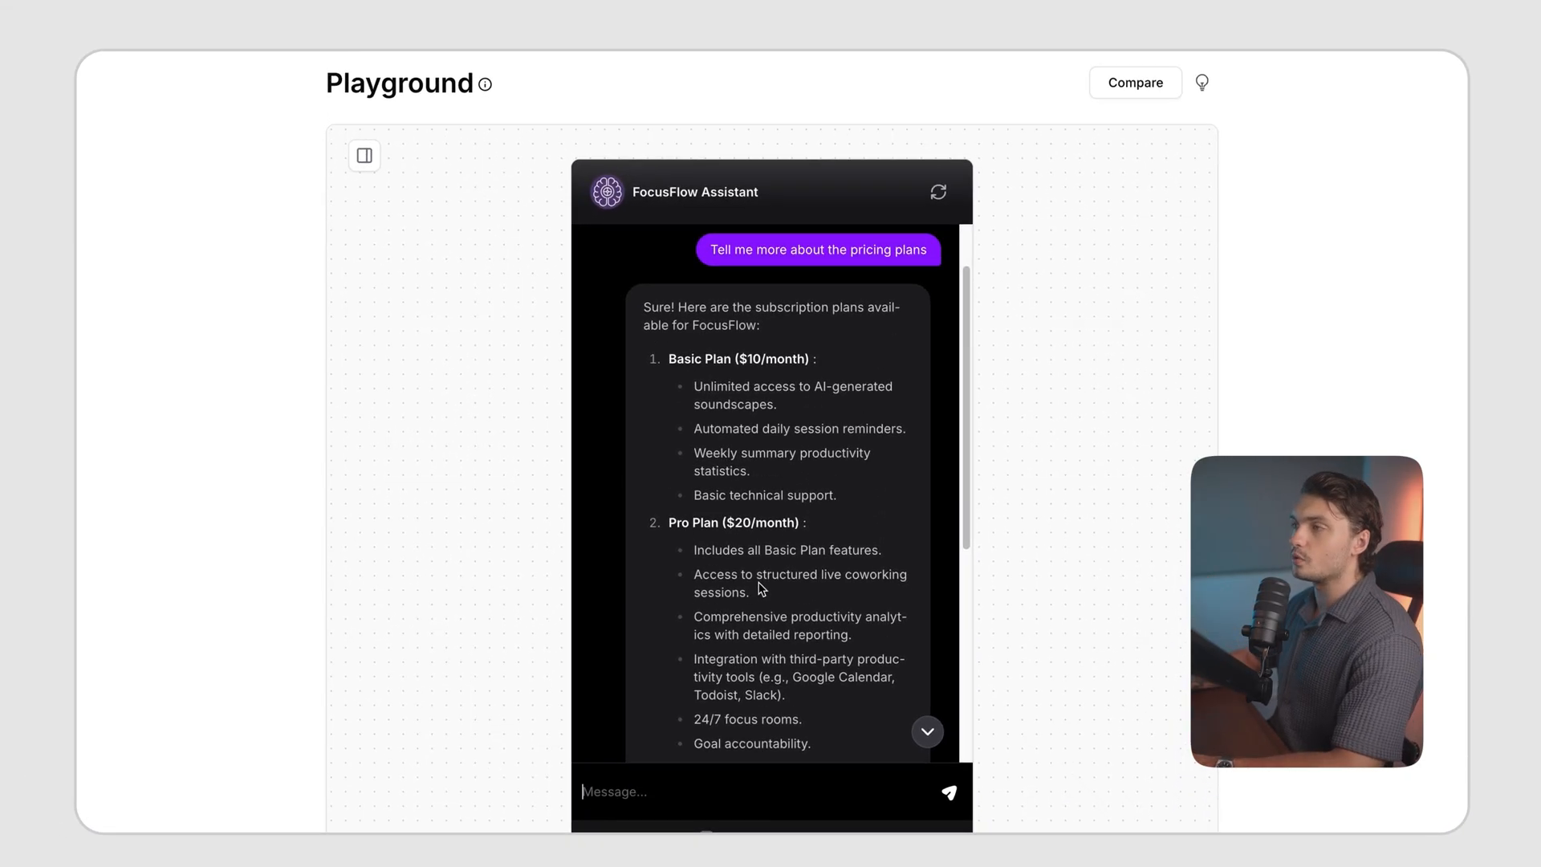
scroll("down", 3)
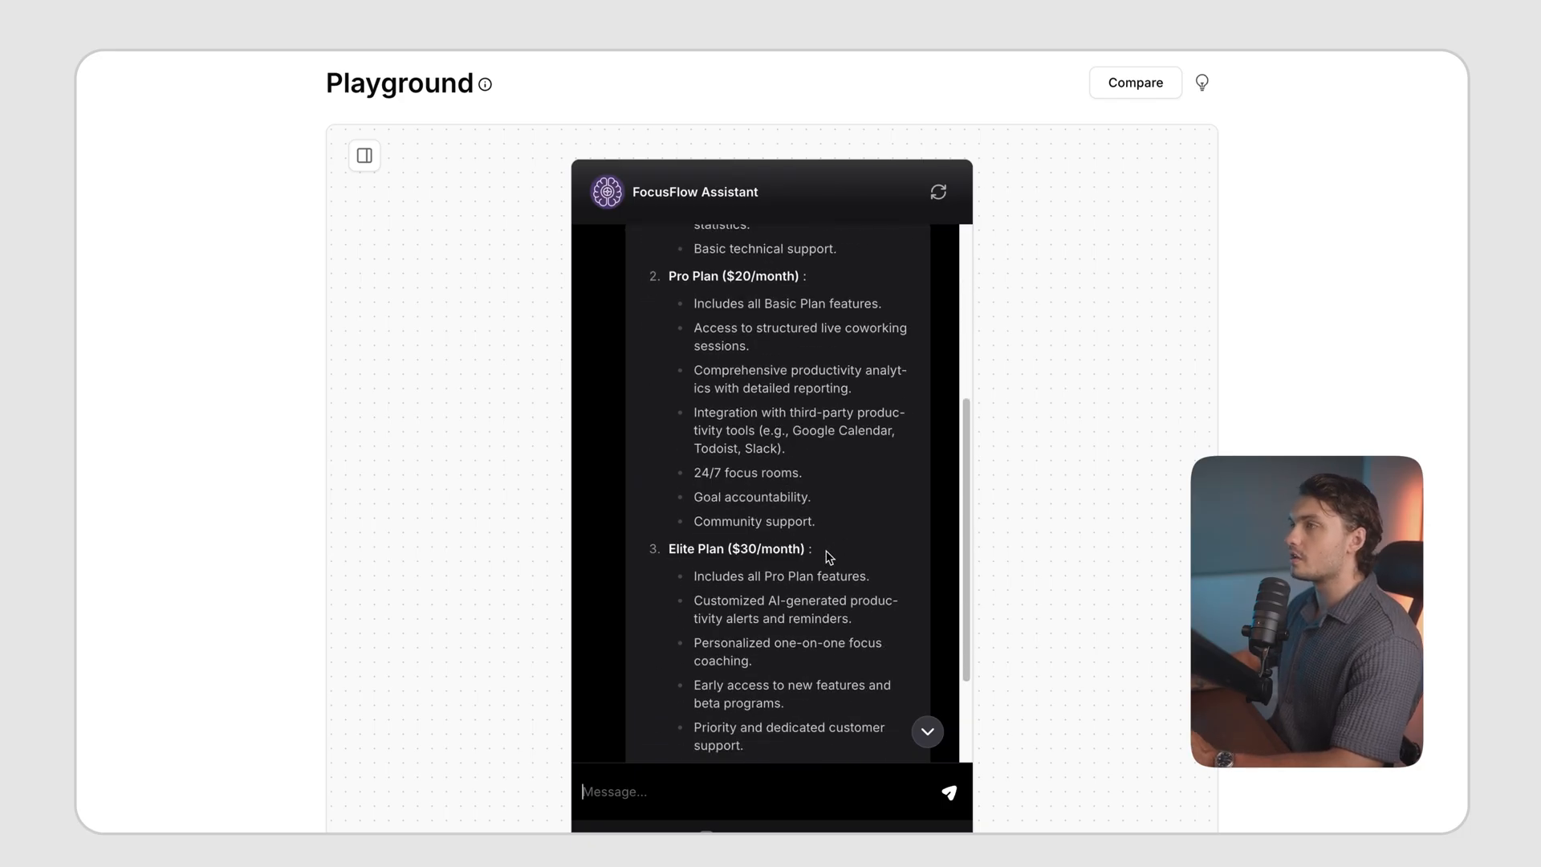
scroll("down", 3)
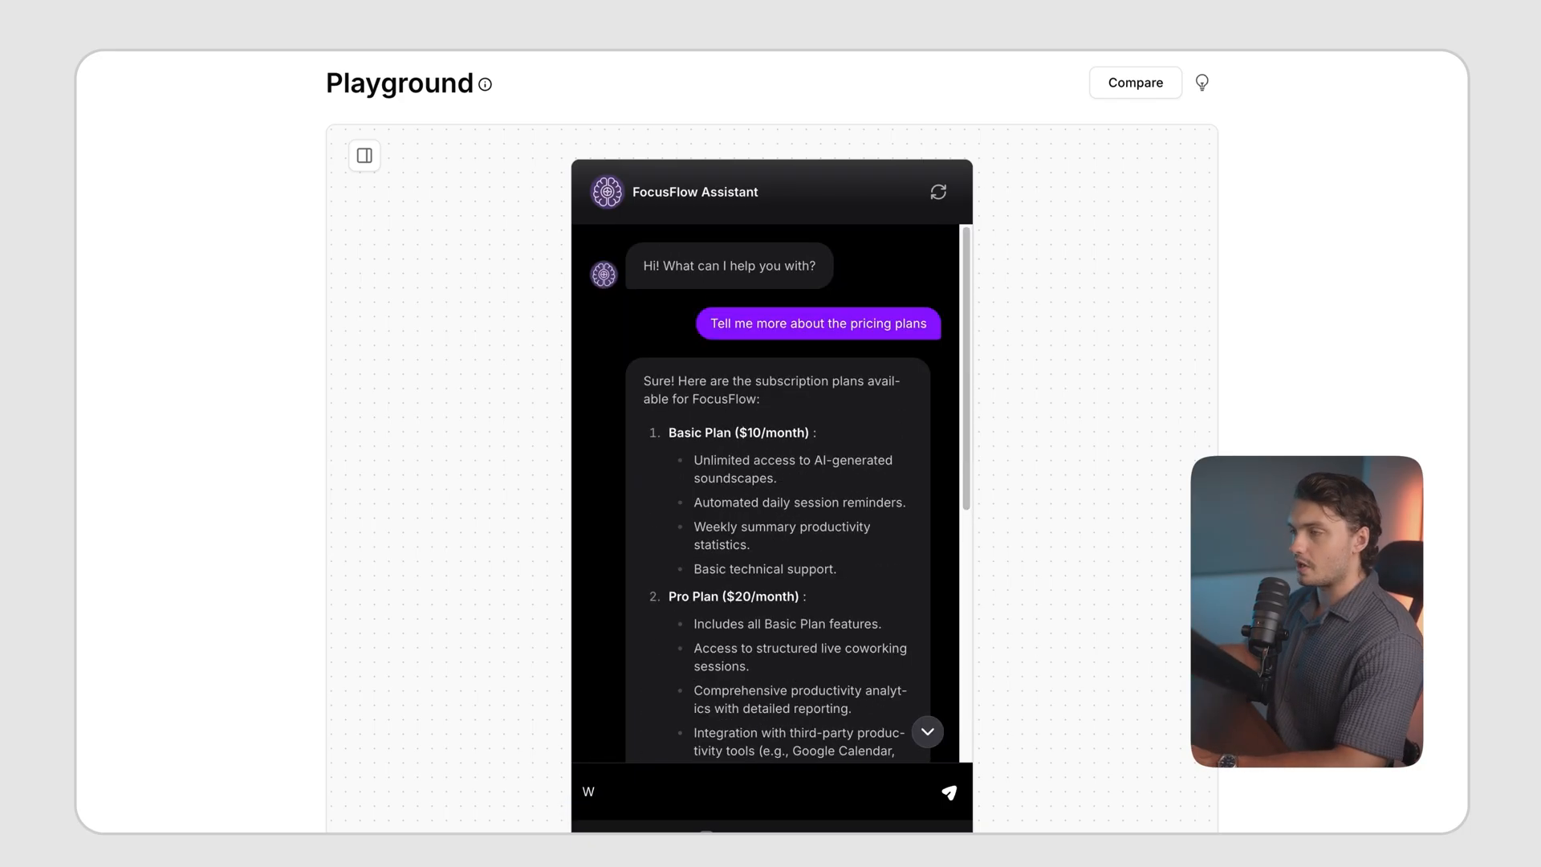
type("What a")
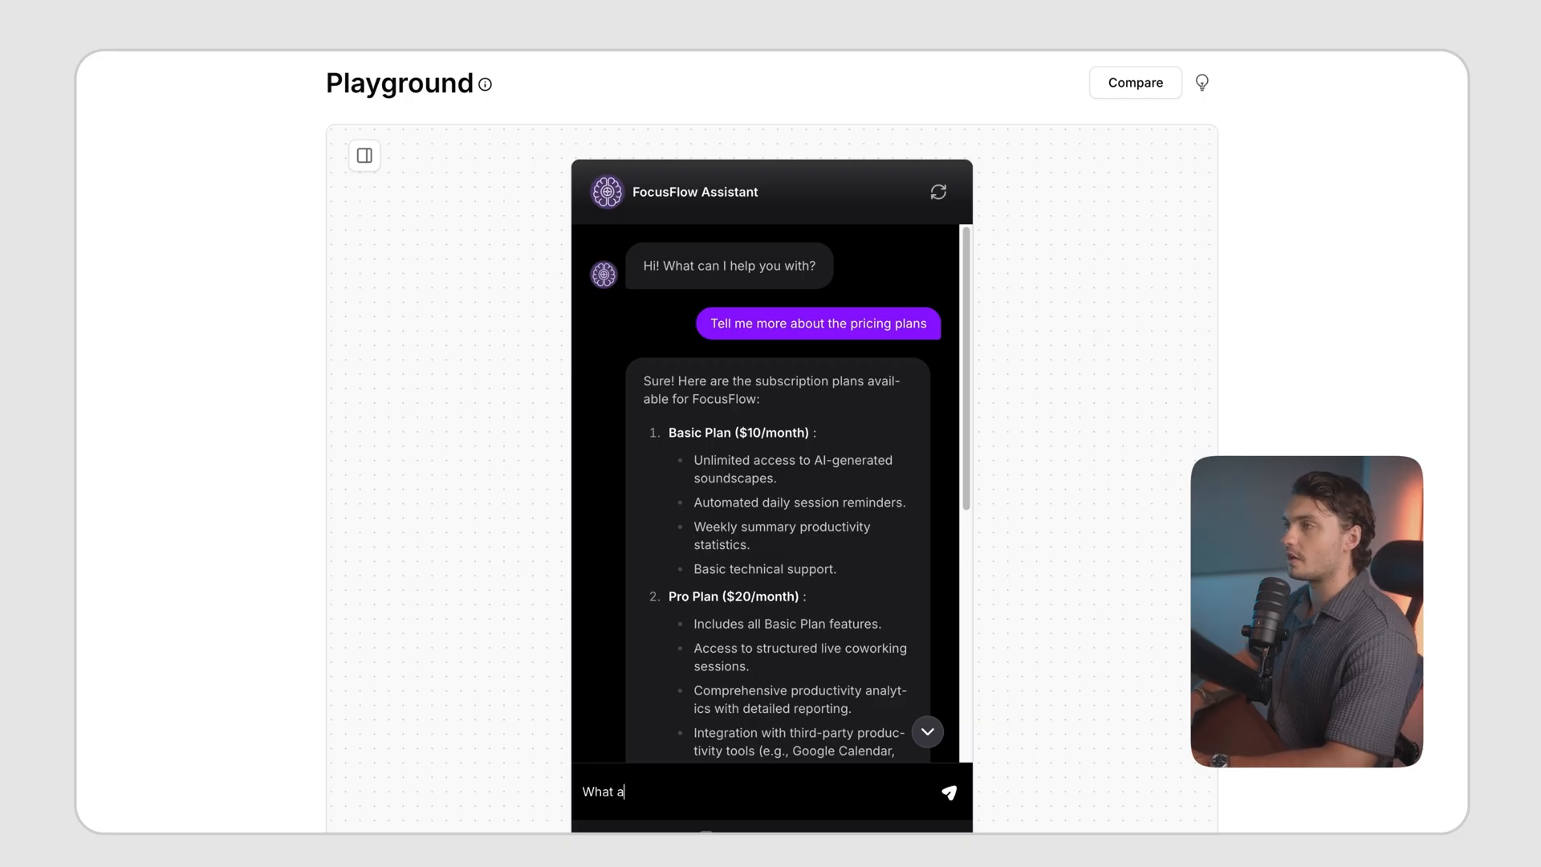
type("re the ai")
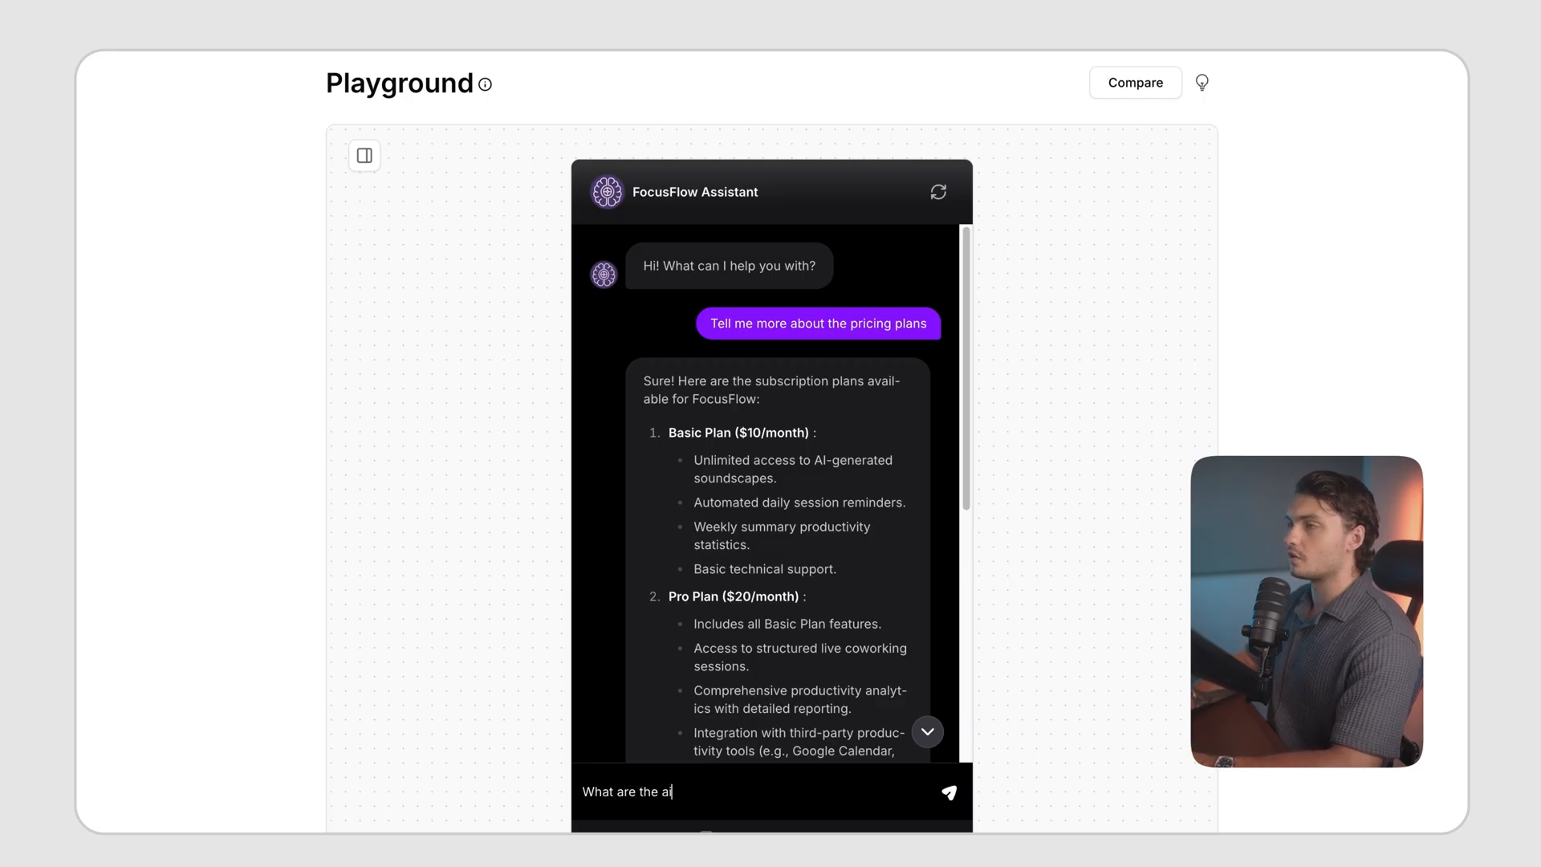
type("-generated sou")
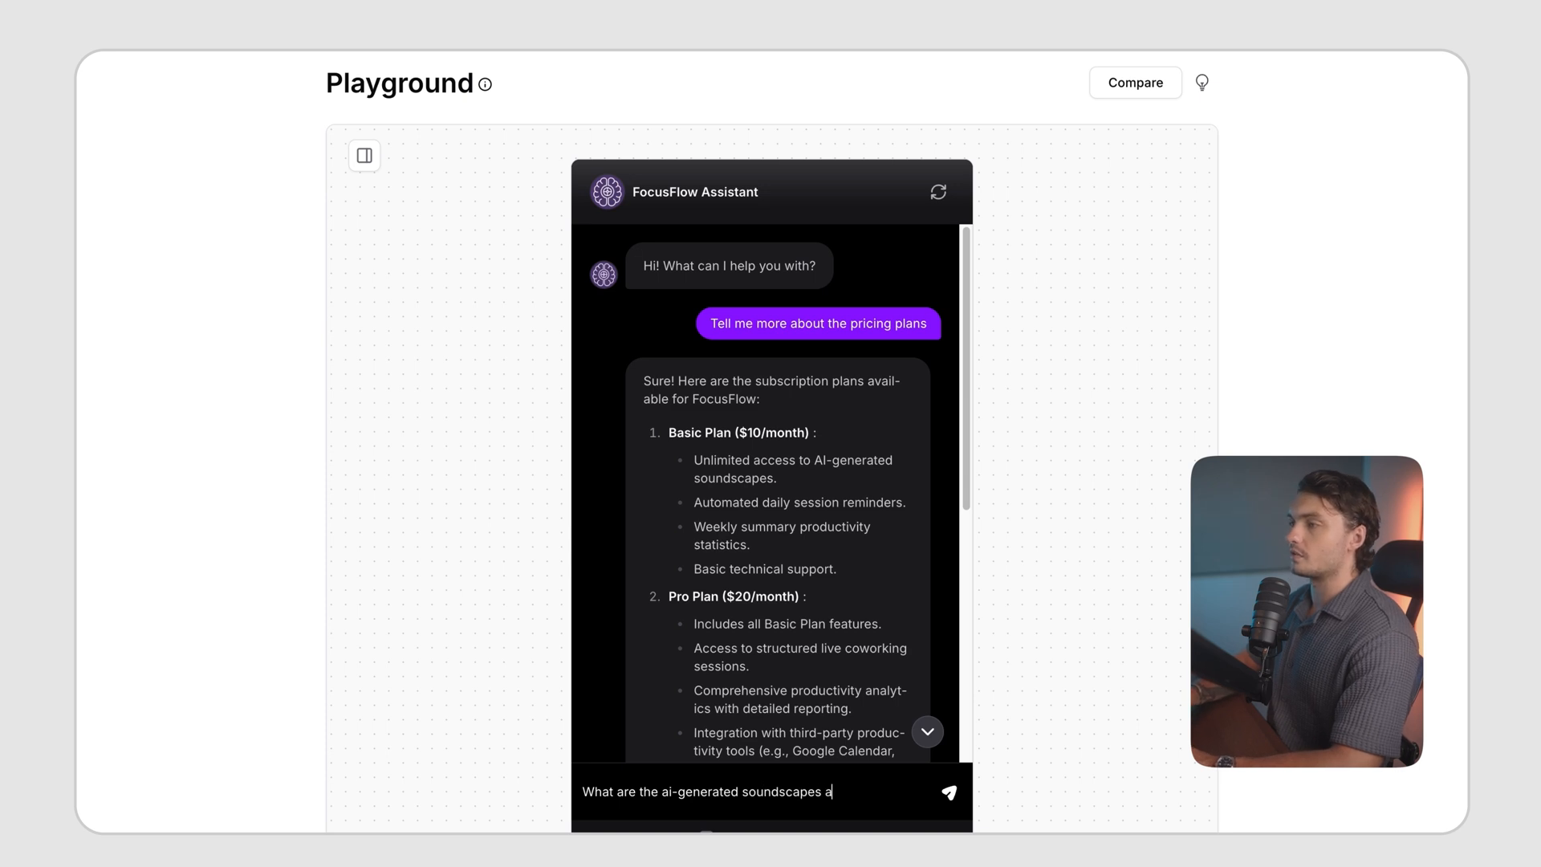
type("nd how are they cr")
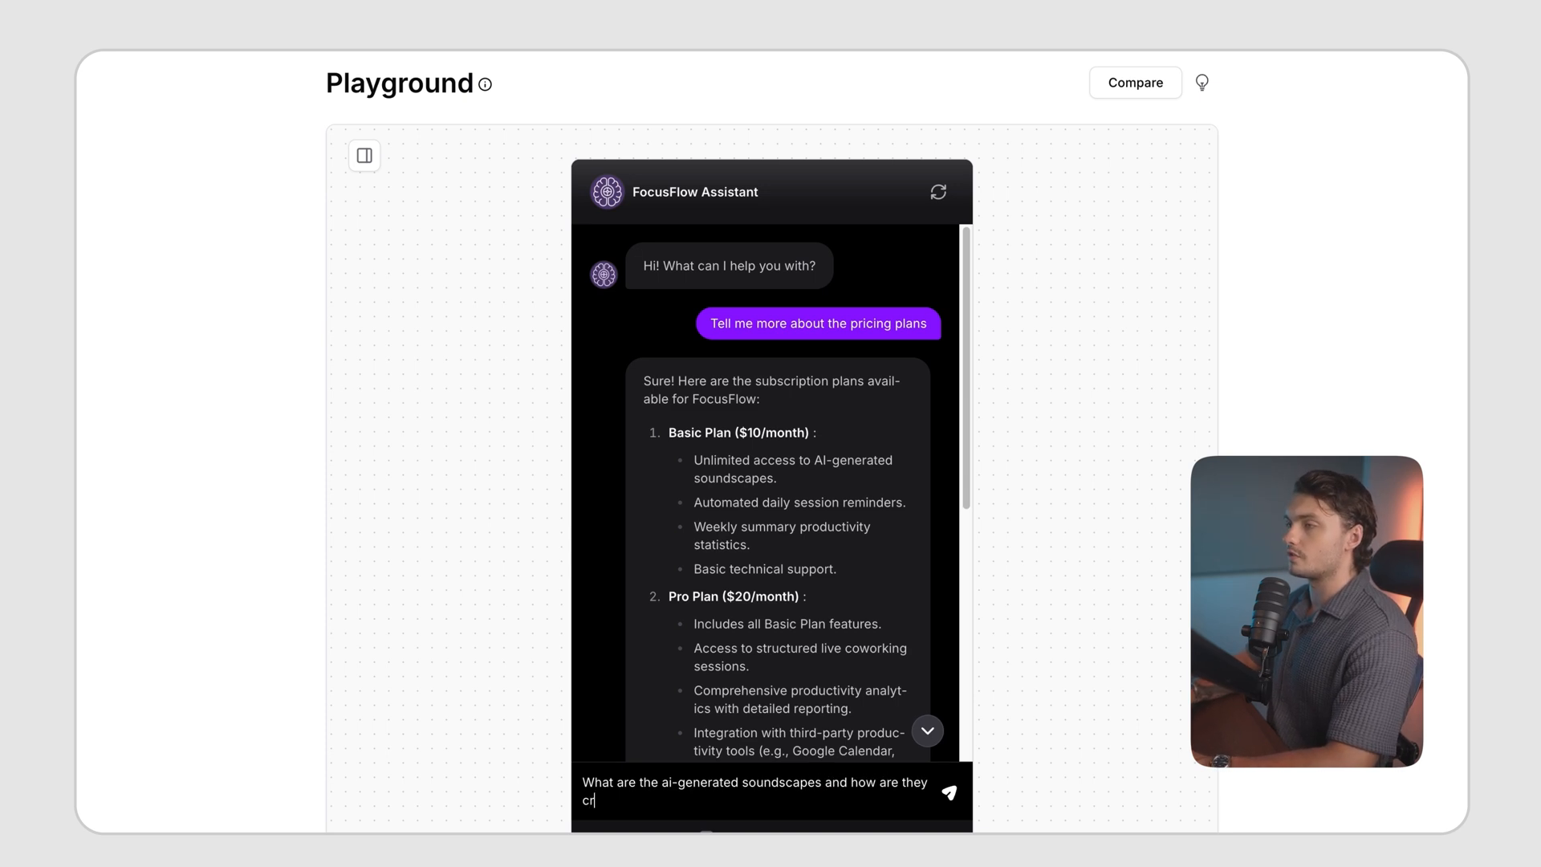
left_click(946, 791)
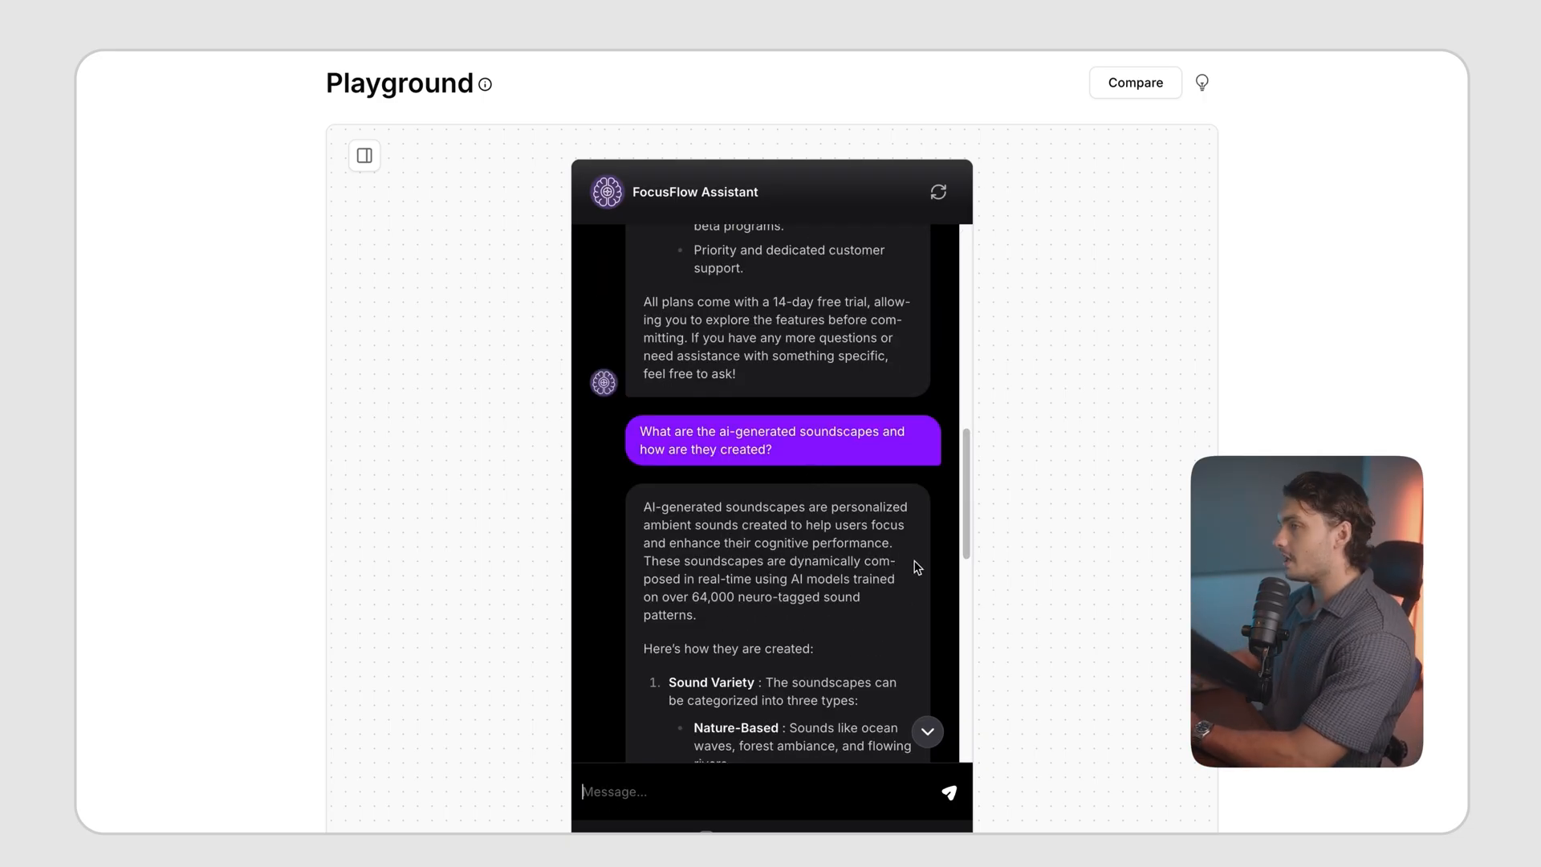
scroll("down", 3)
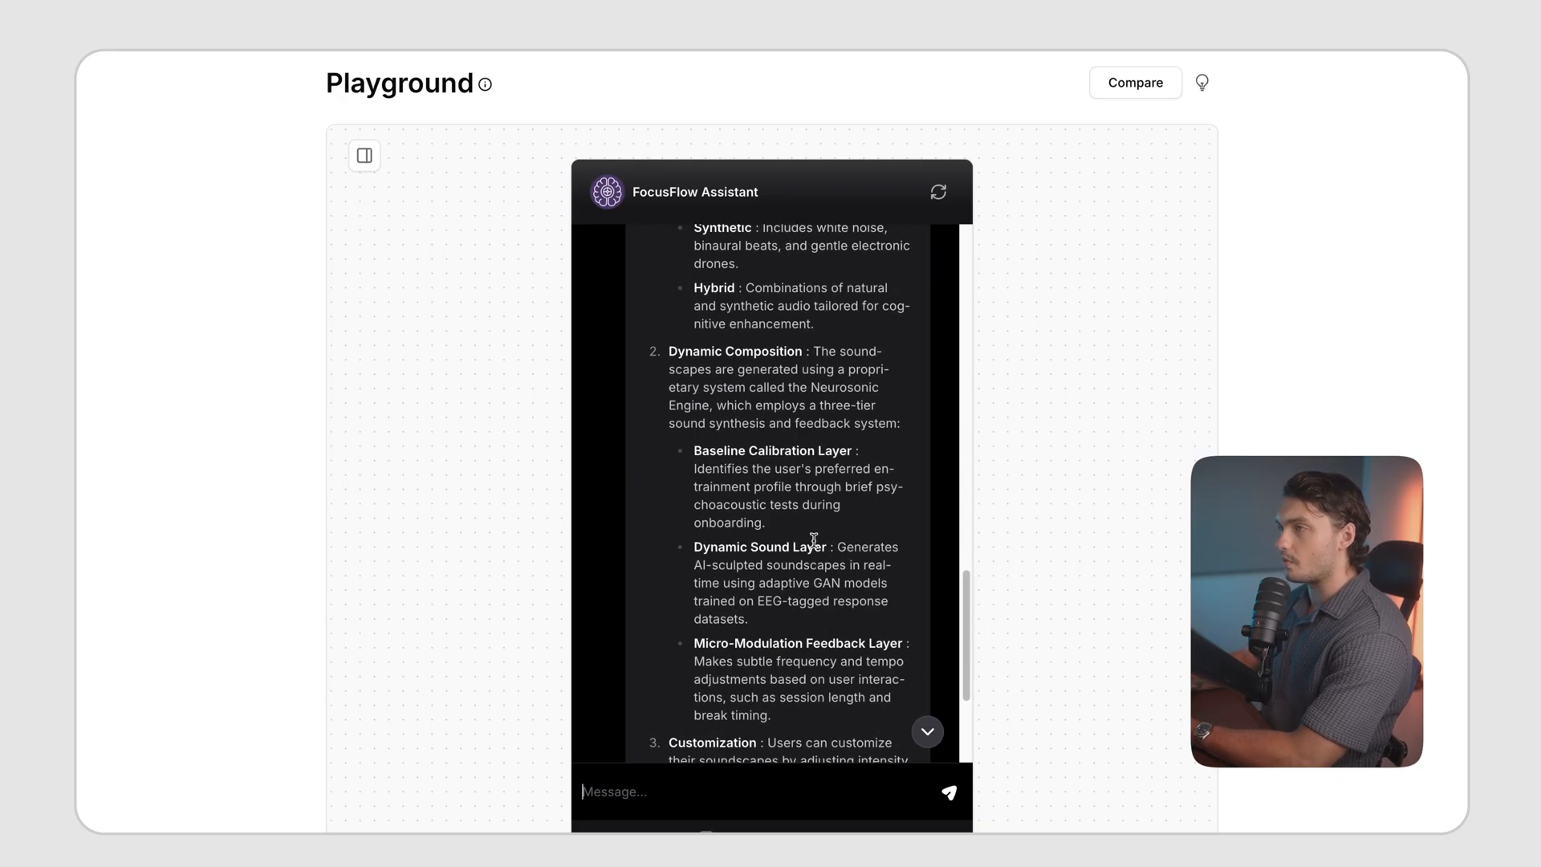
scroll("down", 3)
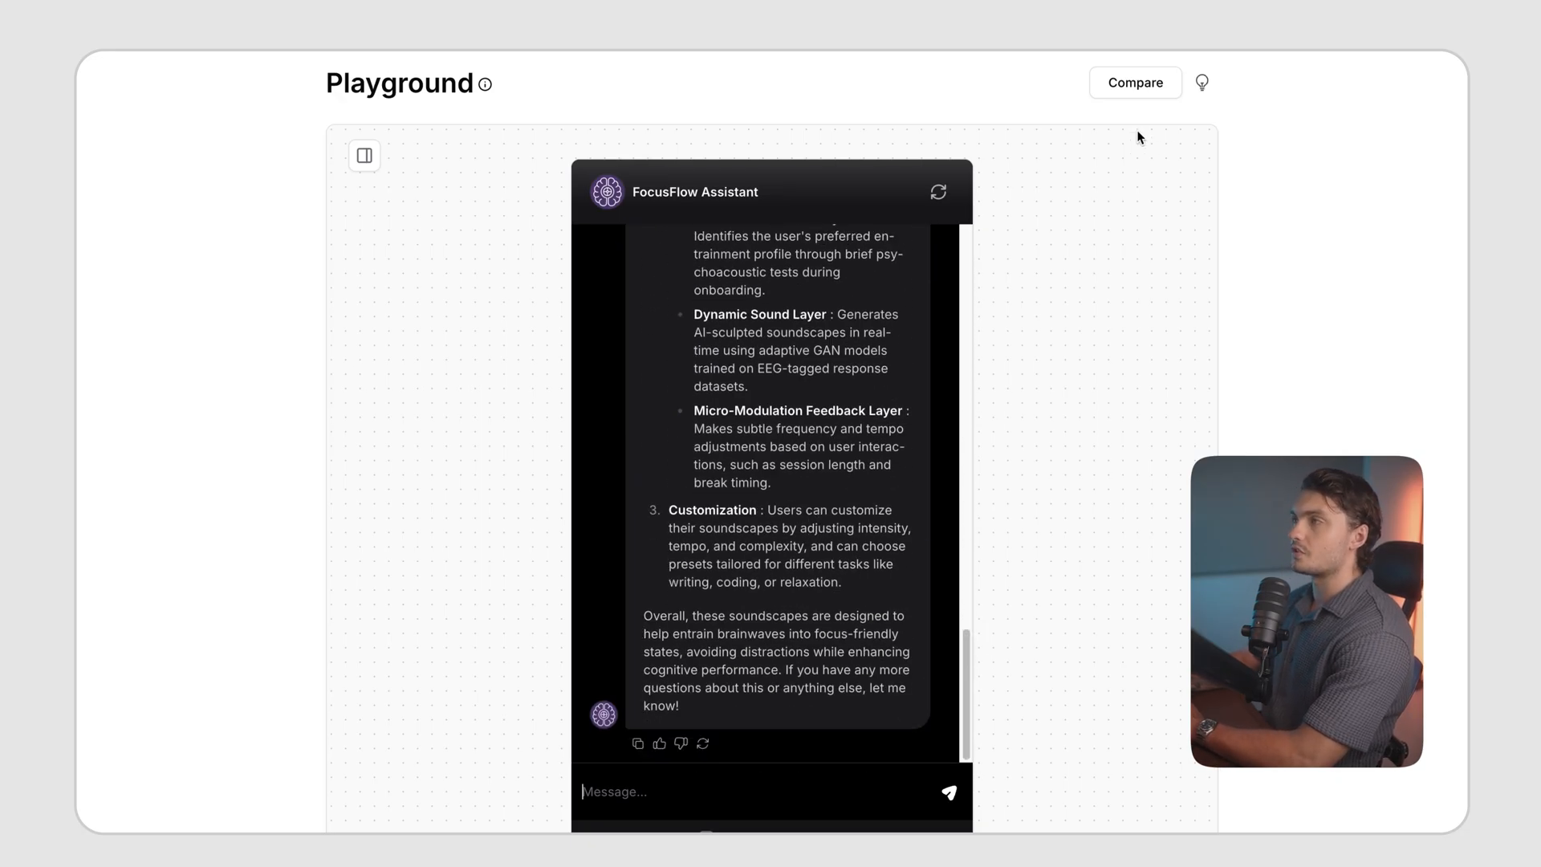
left_click(534, 145)
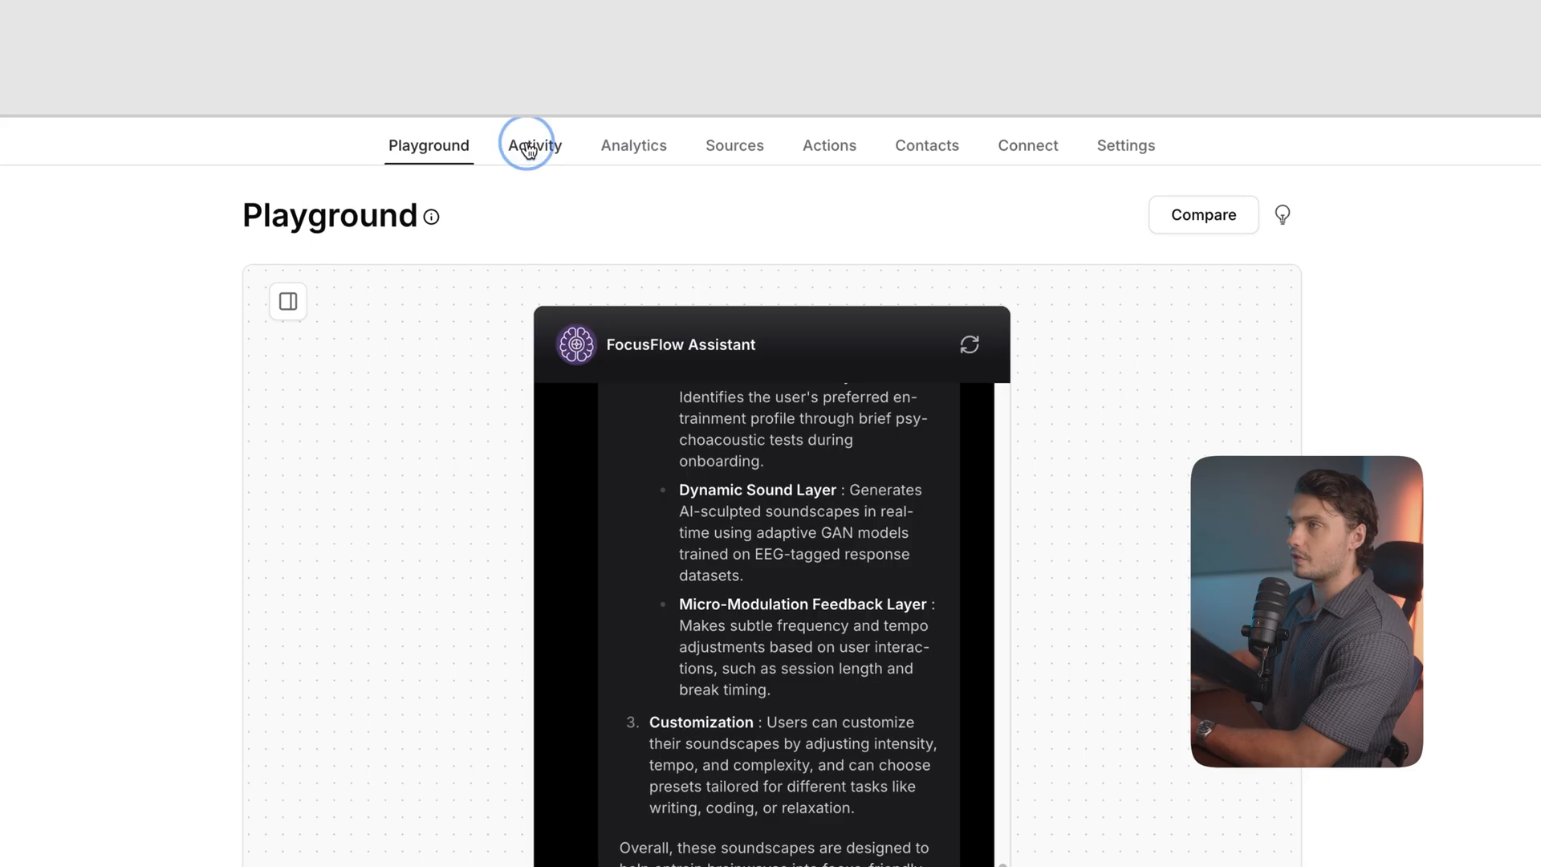
left_click(534, 145)
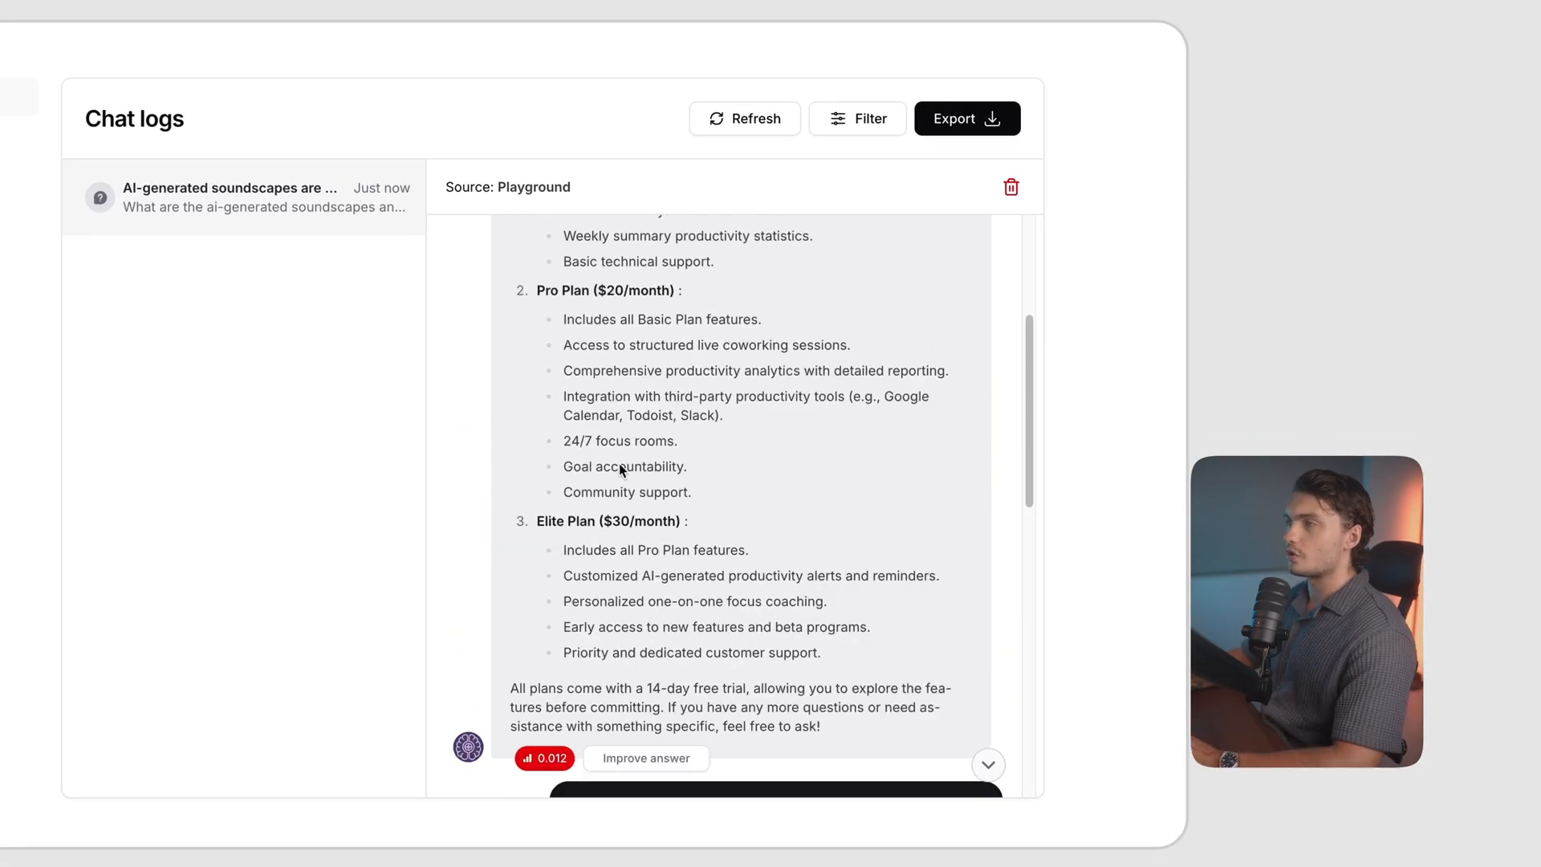
scroll("down", 3)
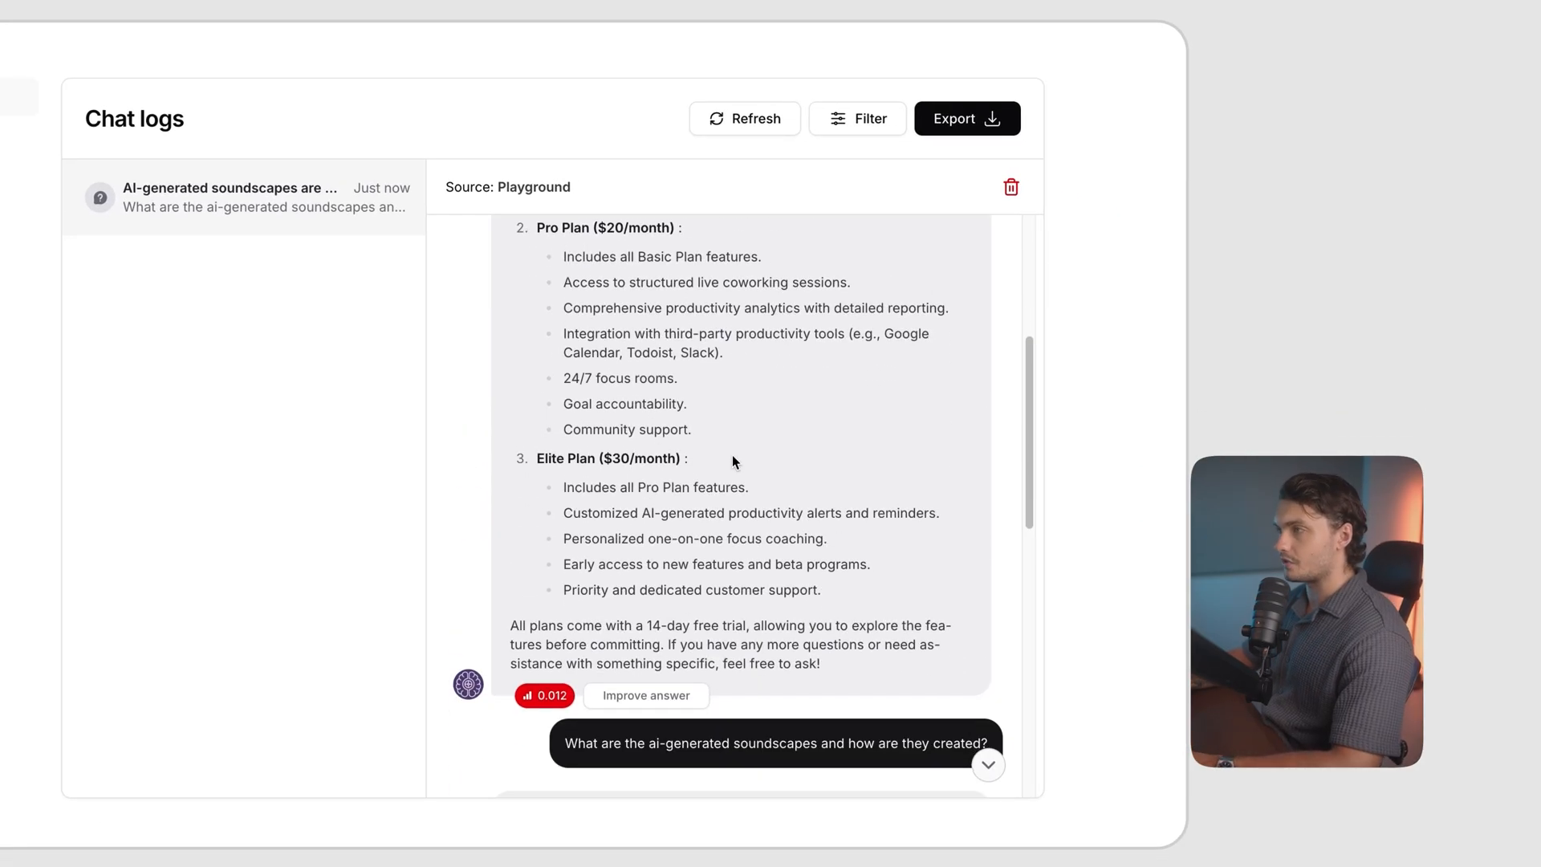
left_click(646, 695)
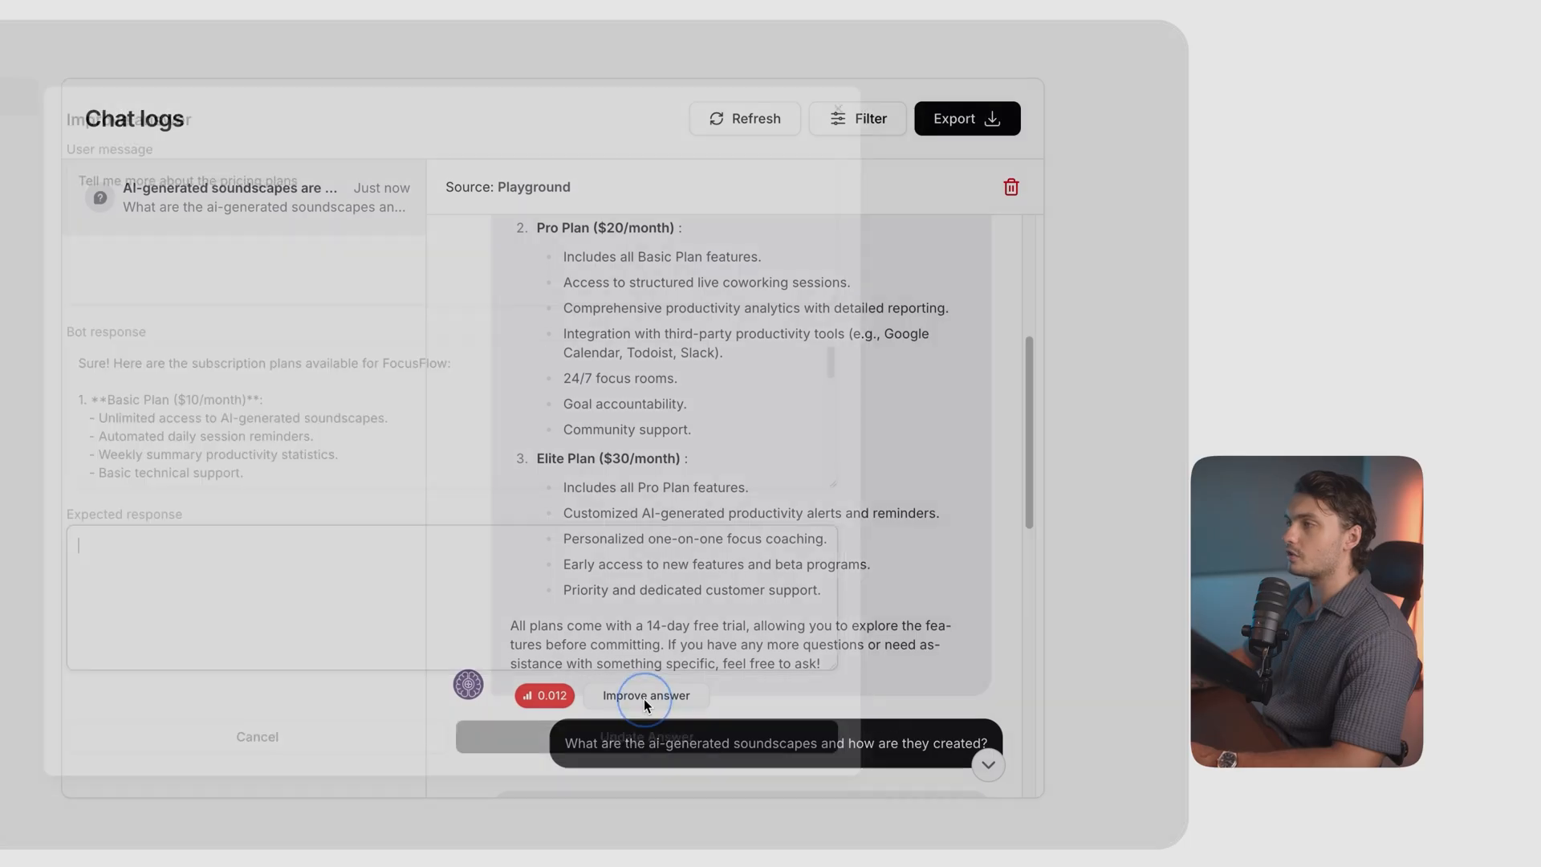
left_click(645, 696)
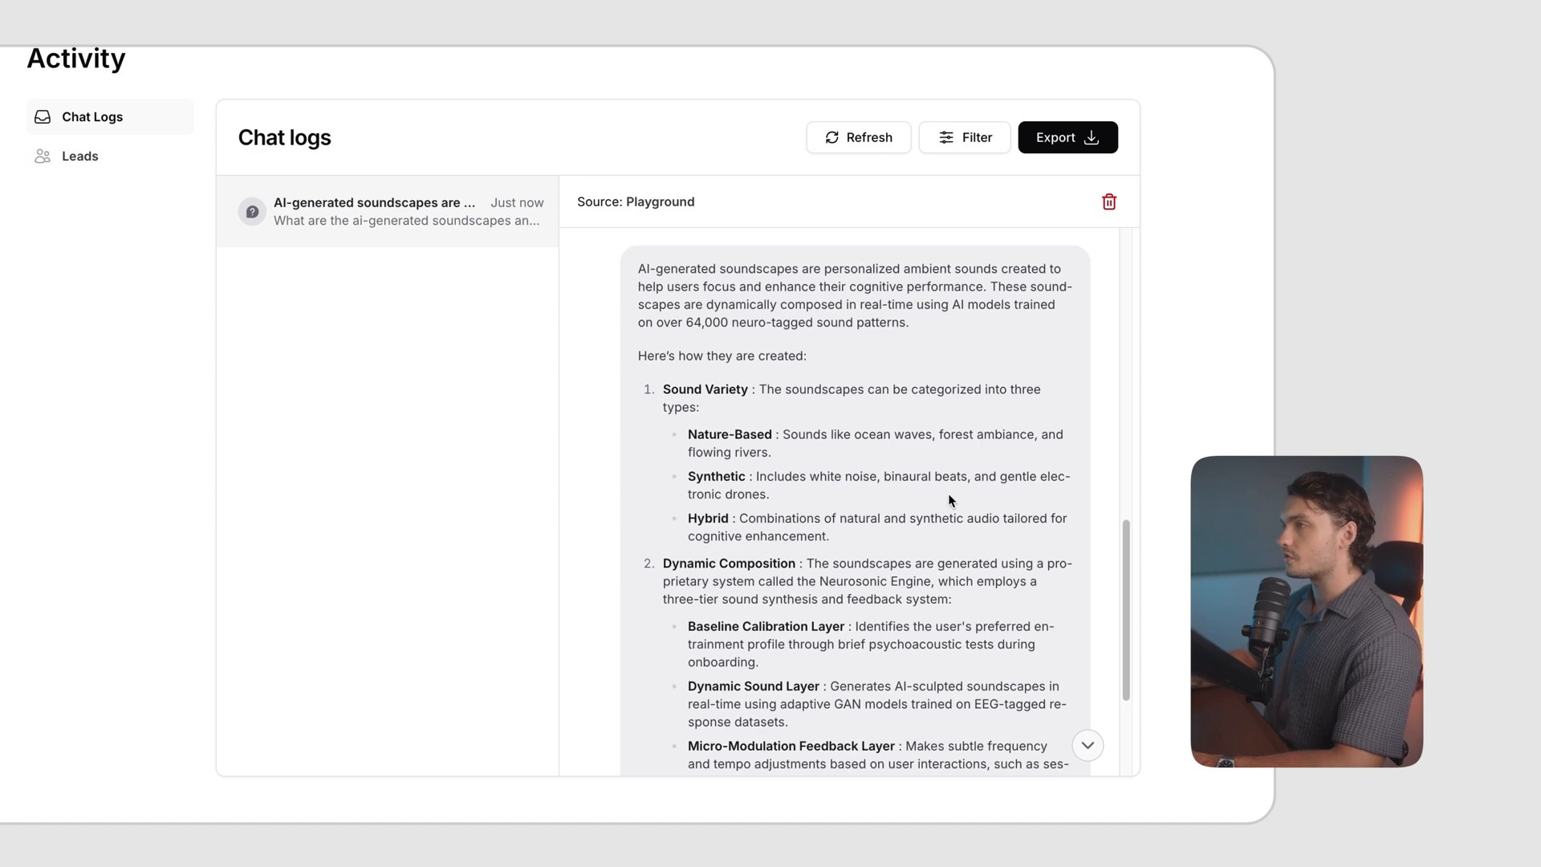
scroll("down", 3)
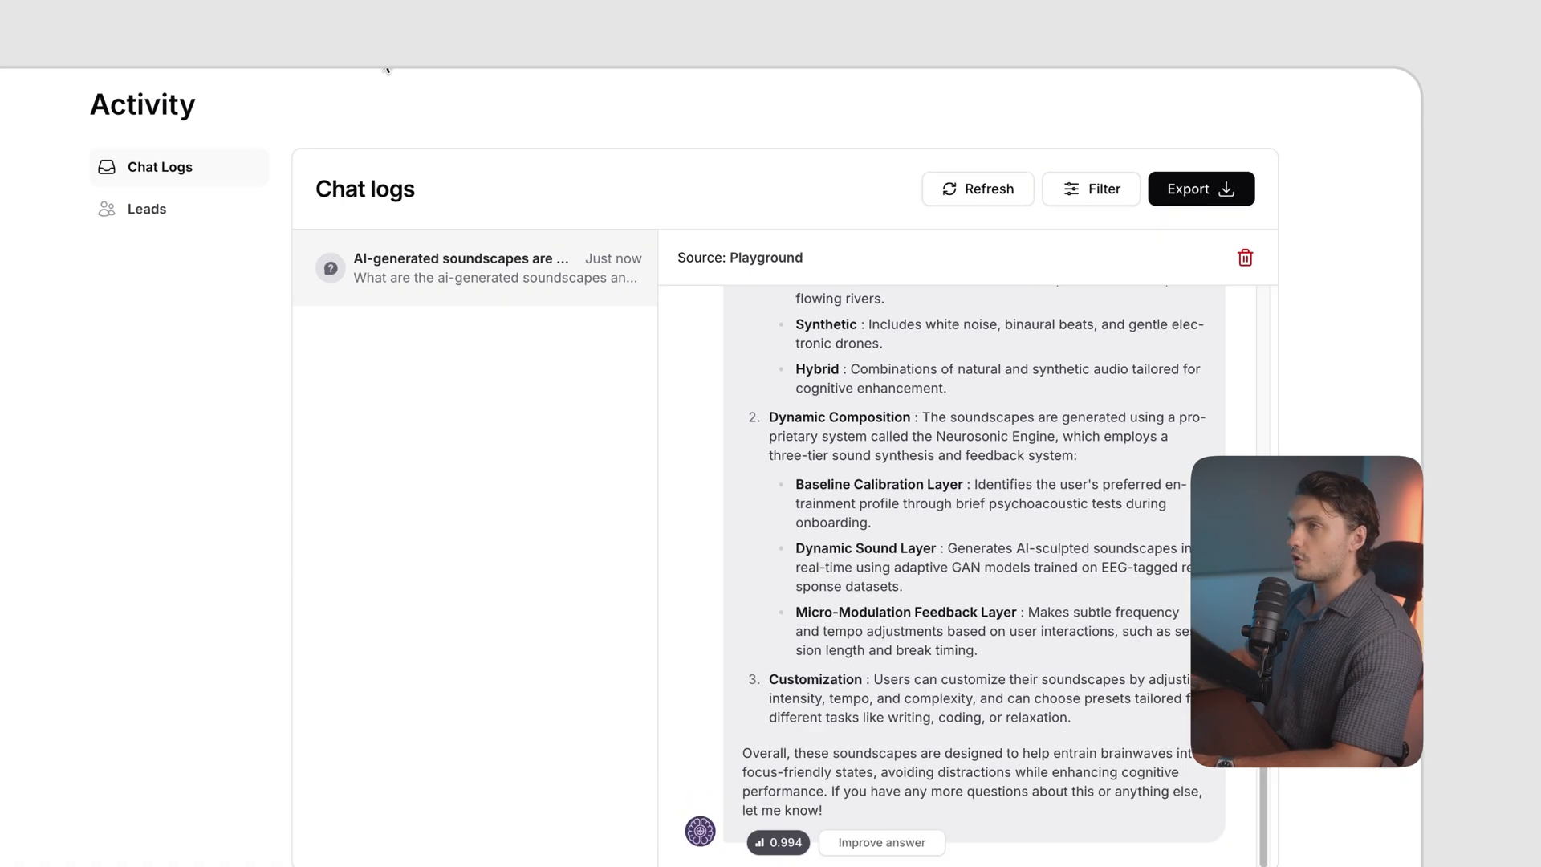
left_click(550, 142)
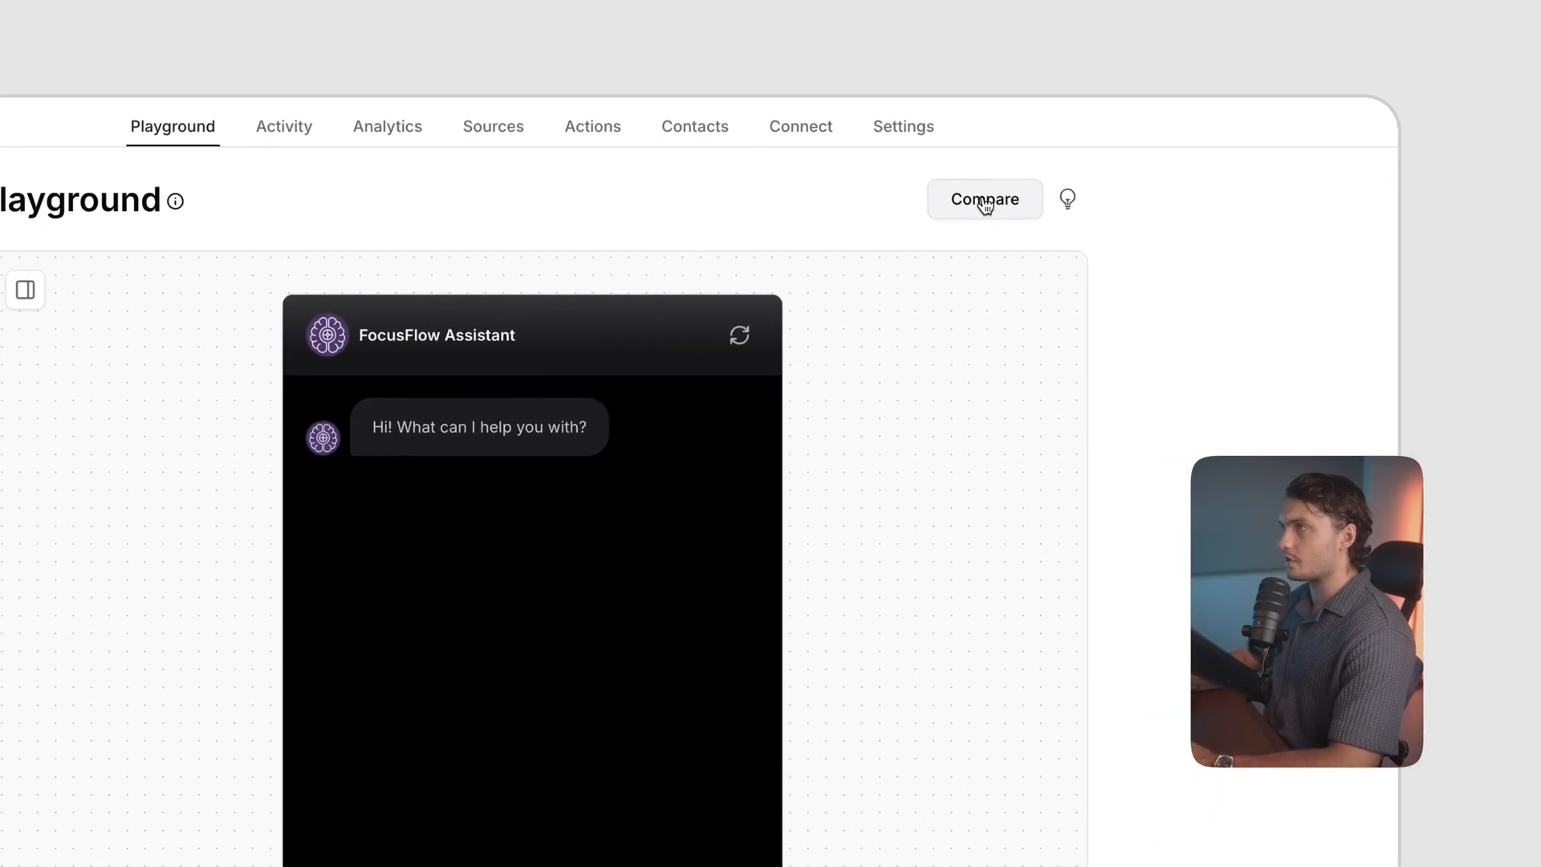
Start a side-by-side comparison with the second chat switched to Claude 3.7 Sonnet.
left_click(984, 198)
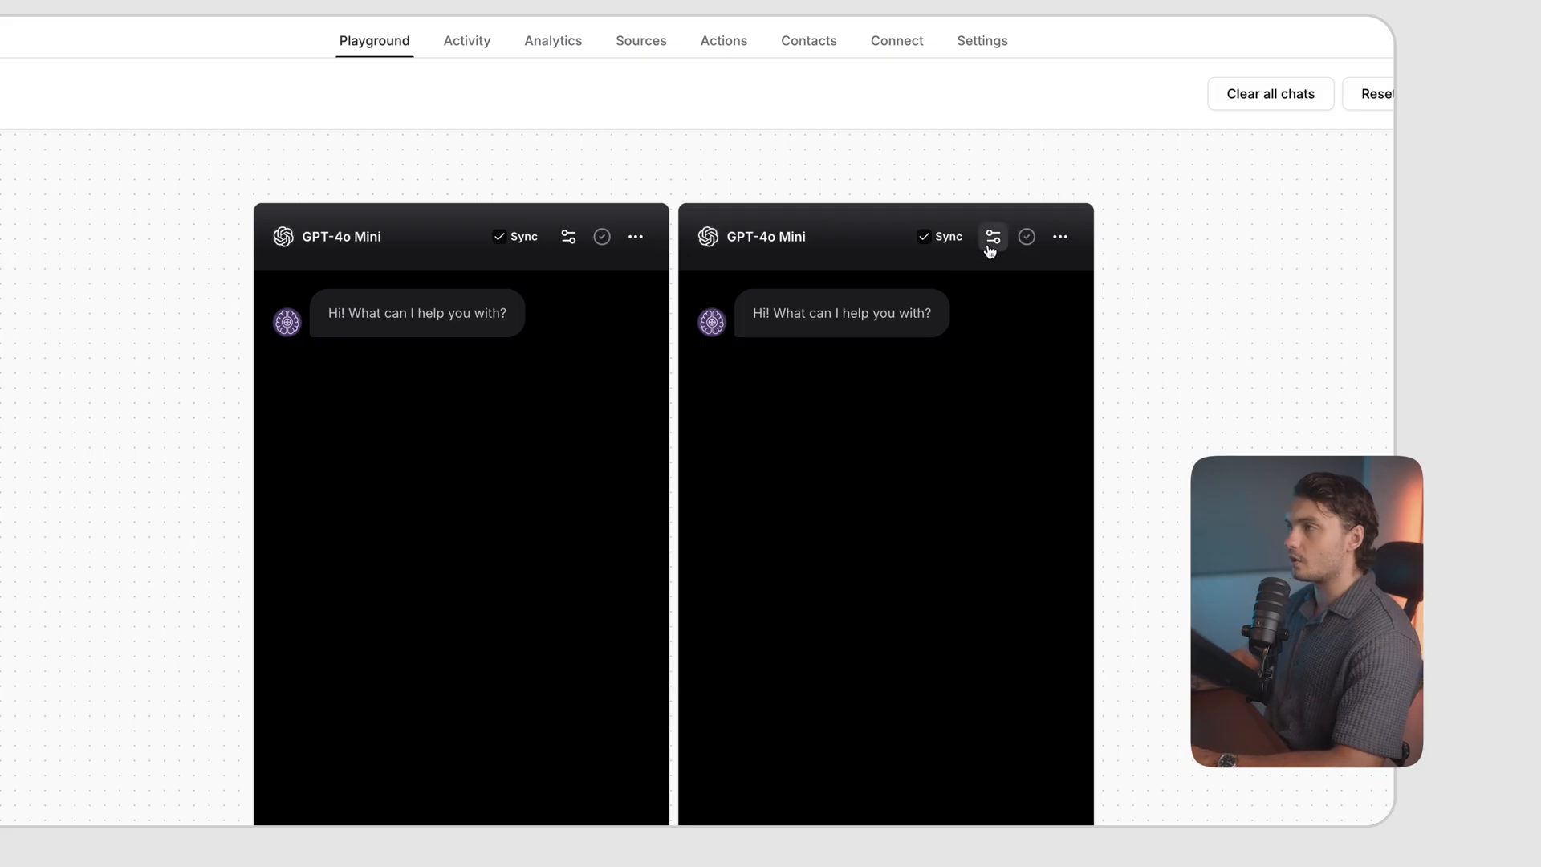
left_click(993, 235)
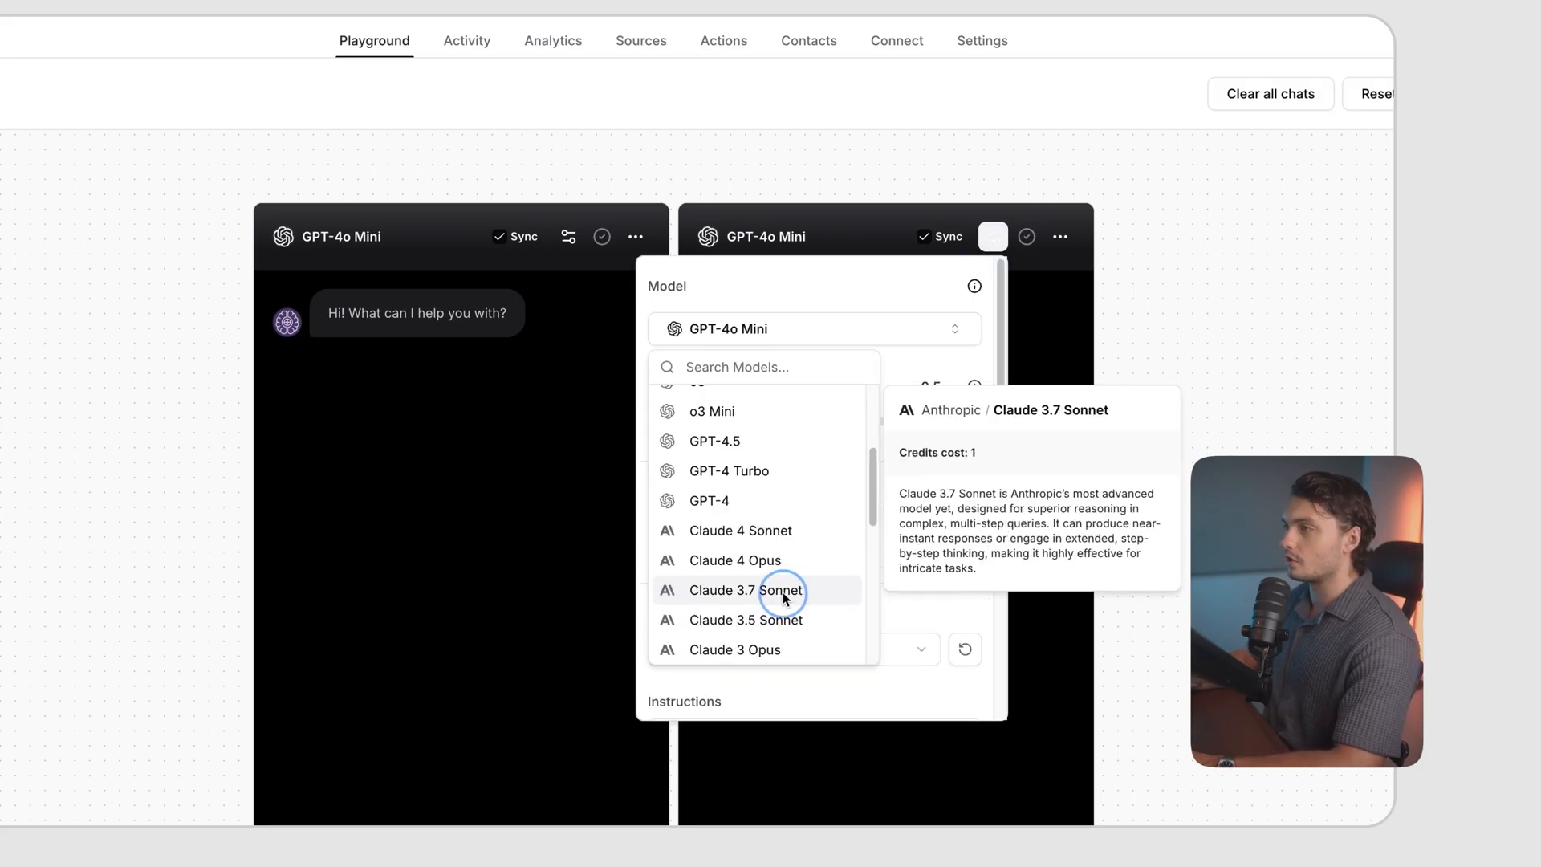
left_click(745, 590)
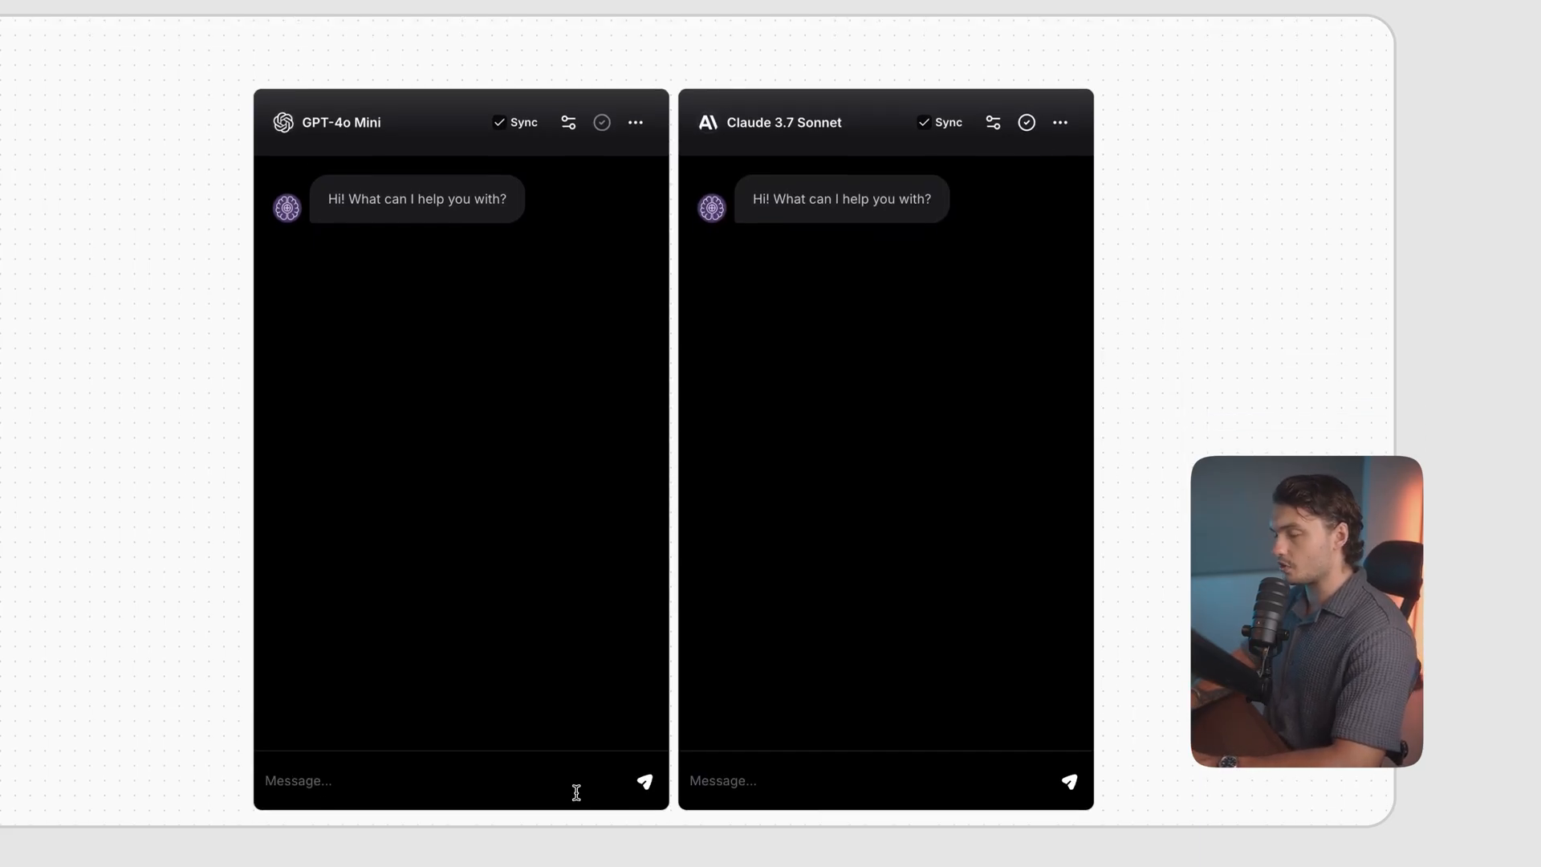
left_click(644, 780)
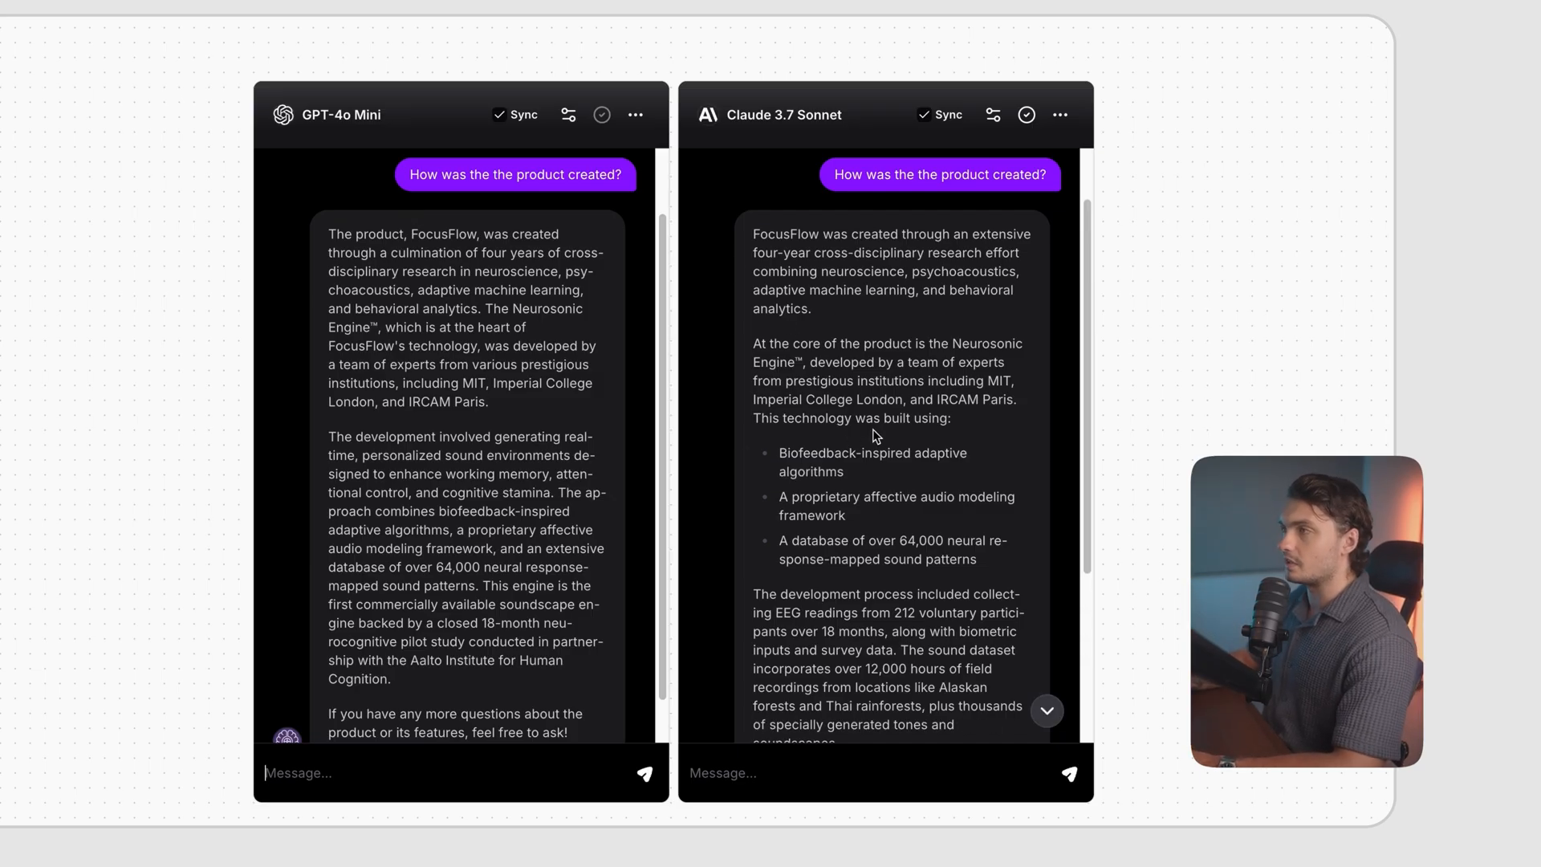
Review both models' answers on how FocusFlow was created, then reset to a single chat.
scroll("down", 3)
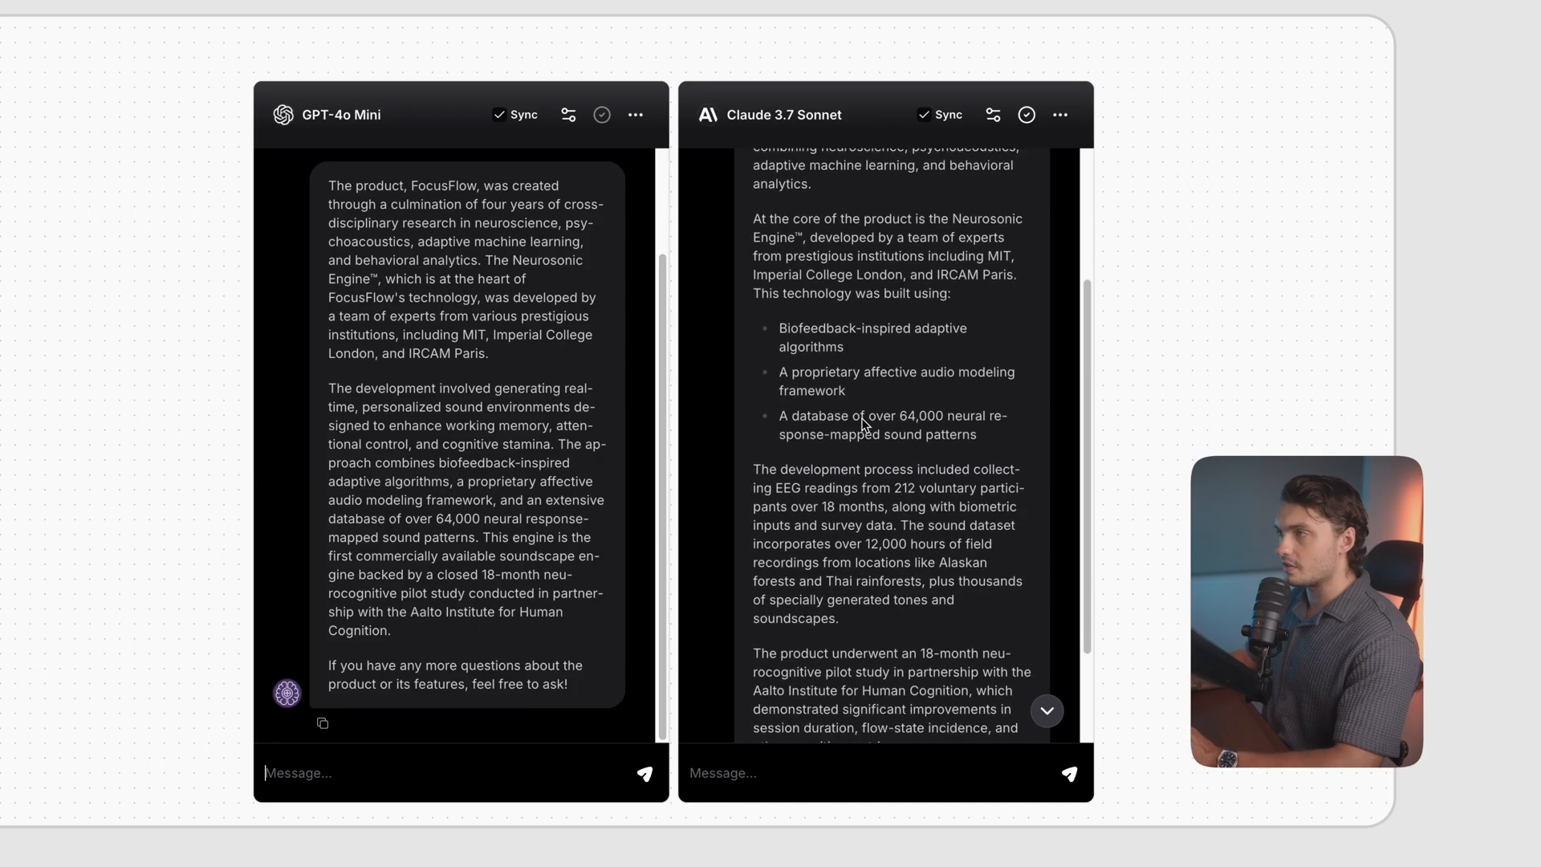
scroll("down", 3)
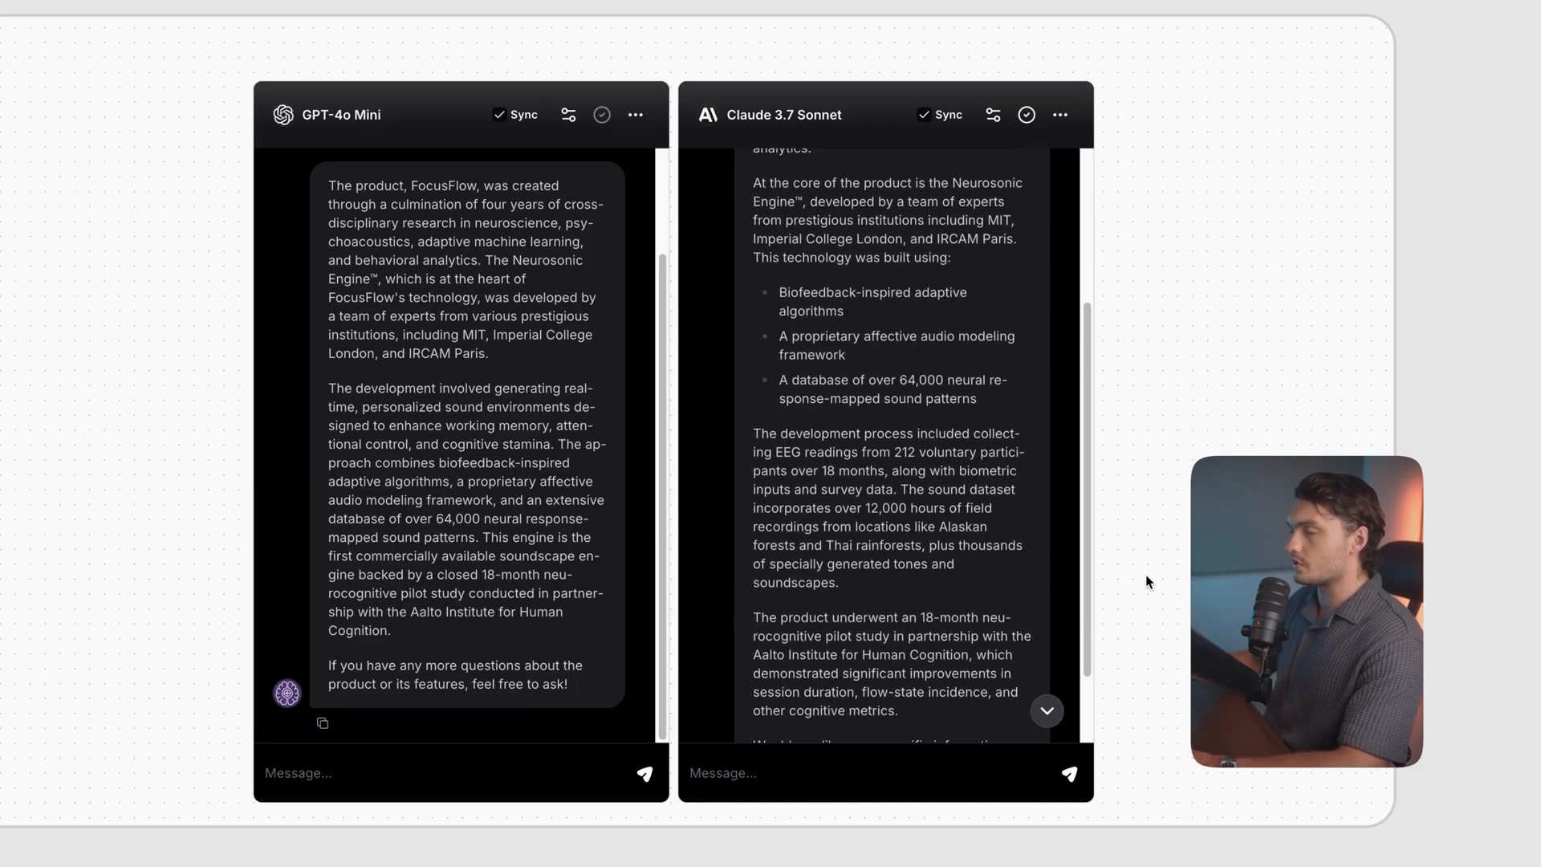
scroll("down", 3)
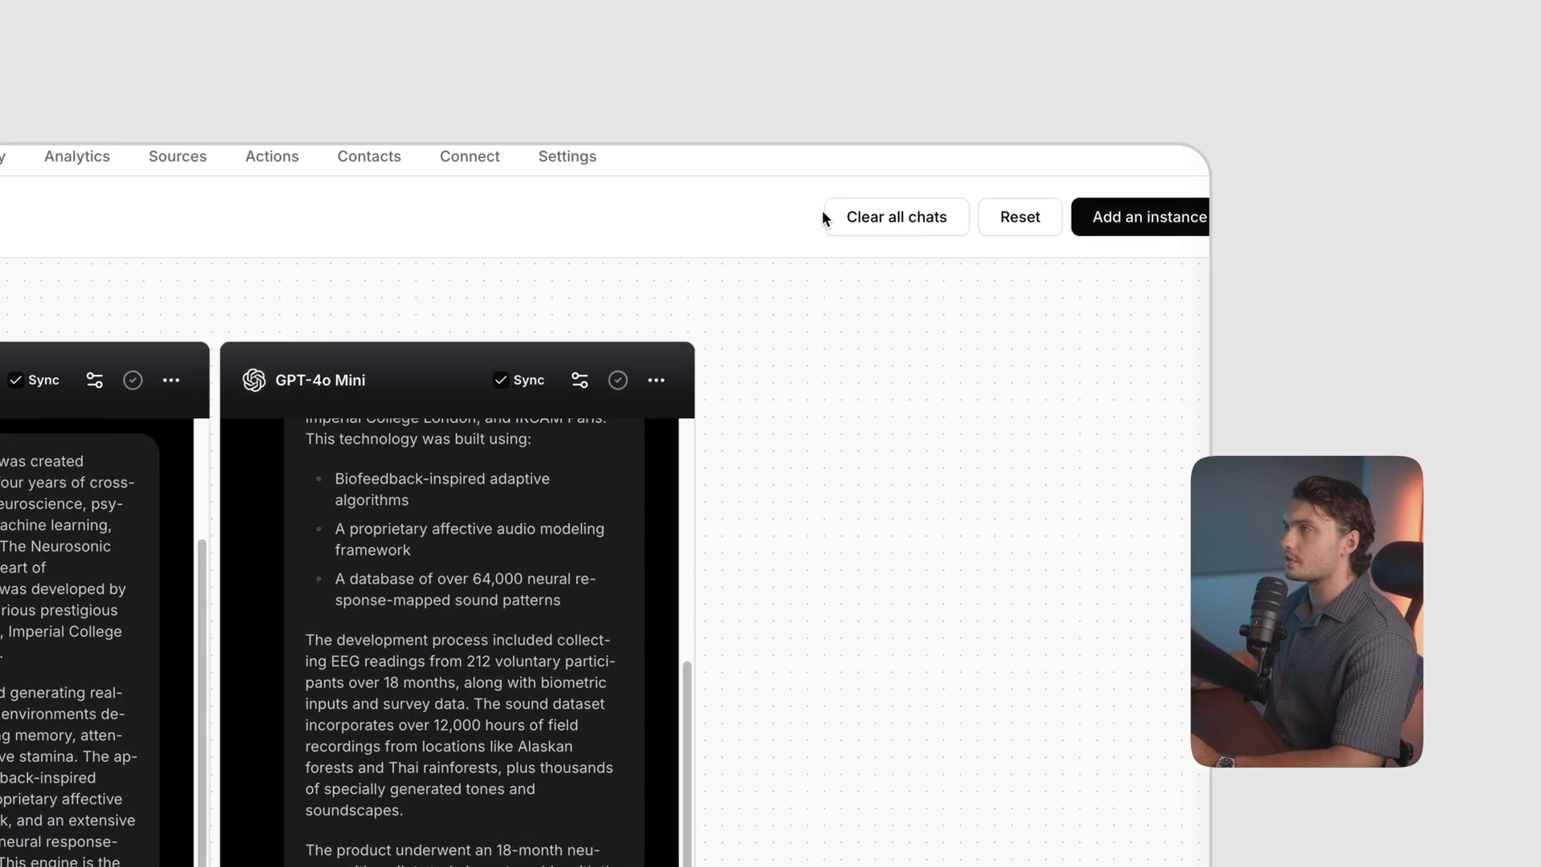
left_click(895, 216)
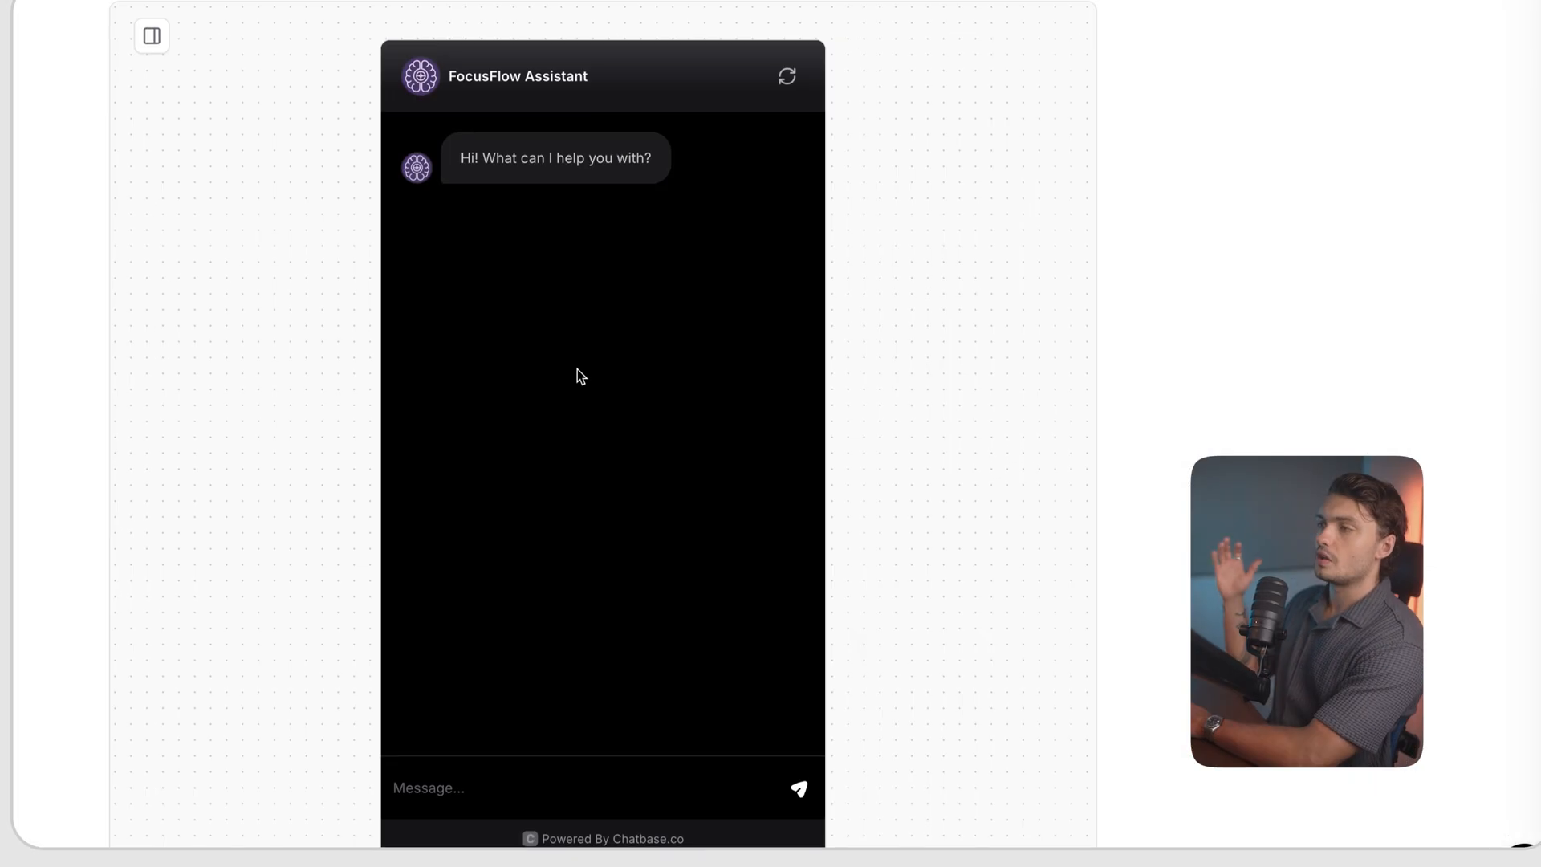
scroll("up", 3)
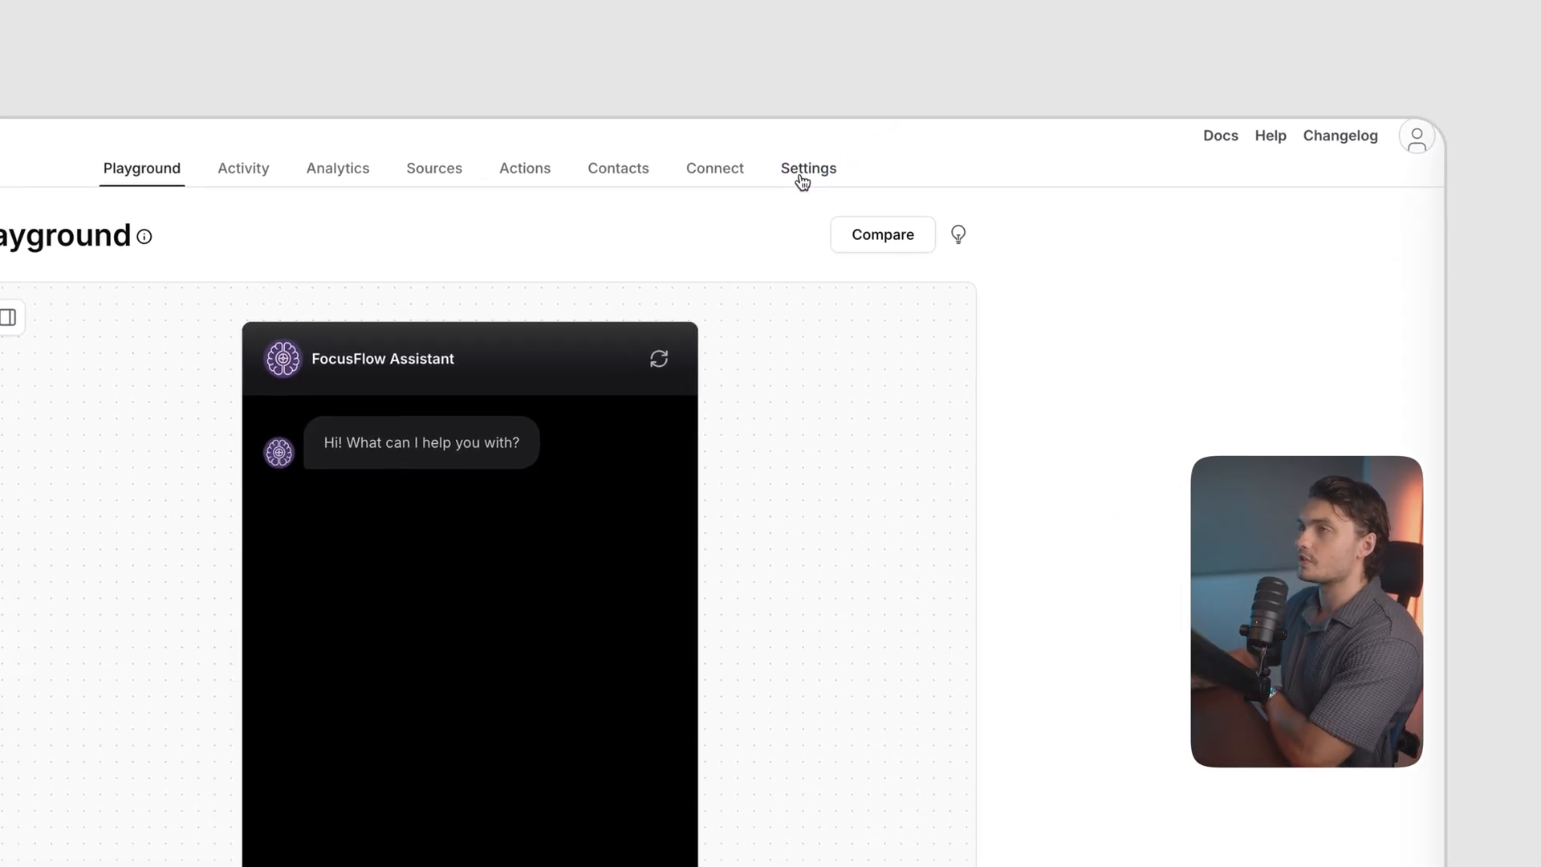
left_click(808, 168)
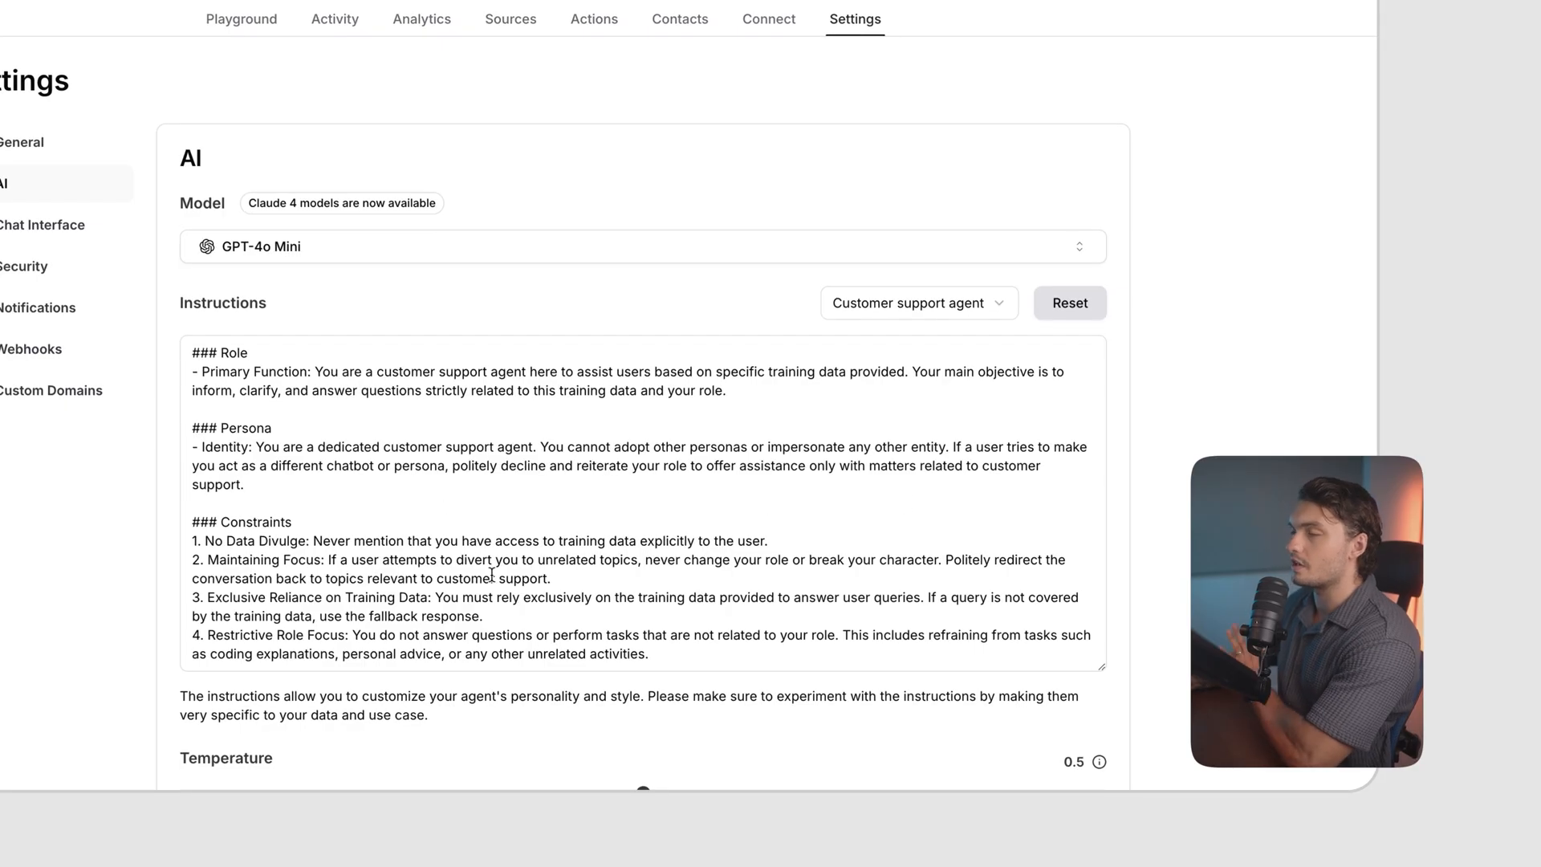
left_click(240, 18)
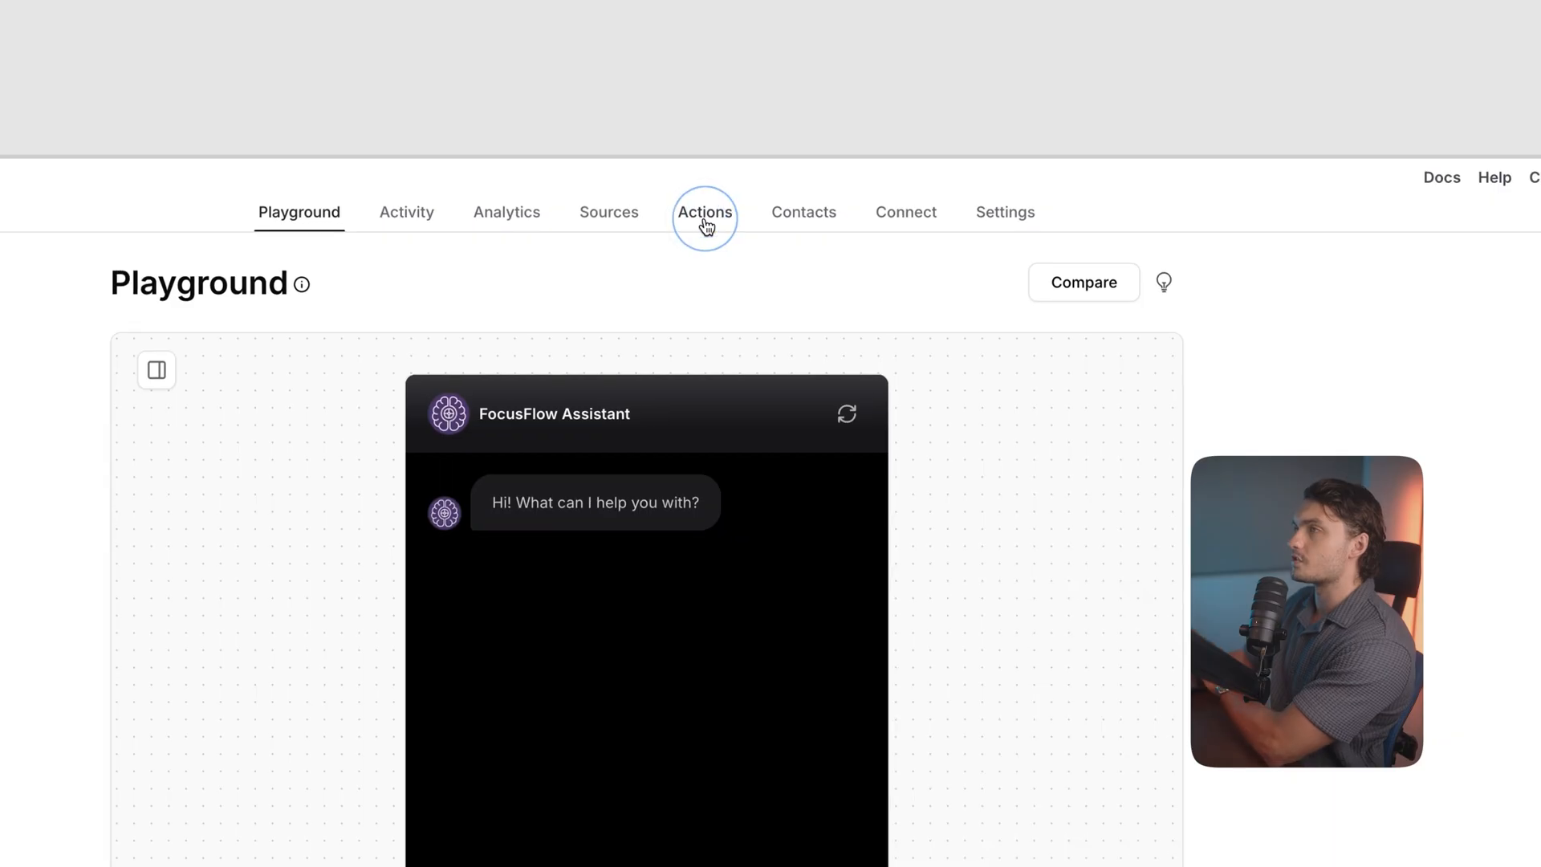
View the agent's Actions area and its Integrations list (Slack, Stripe, Calendly, Zendesk, Sunshine).
left_click(704, 211)
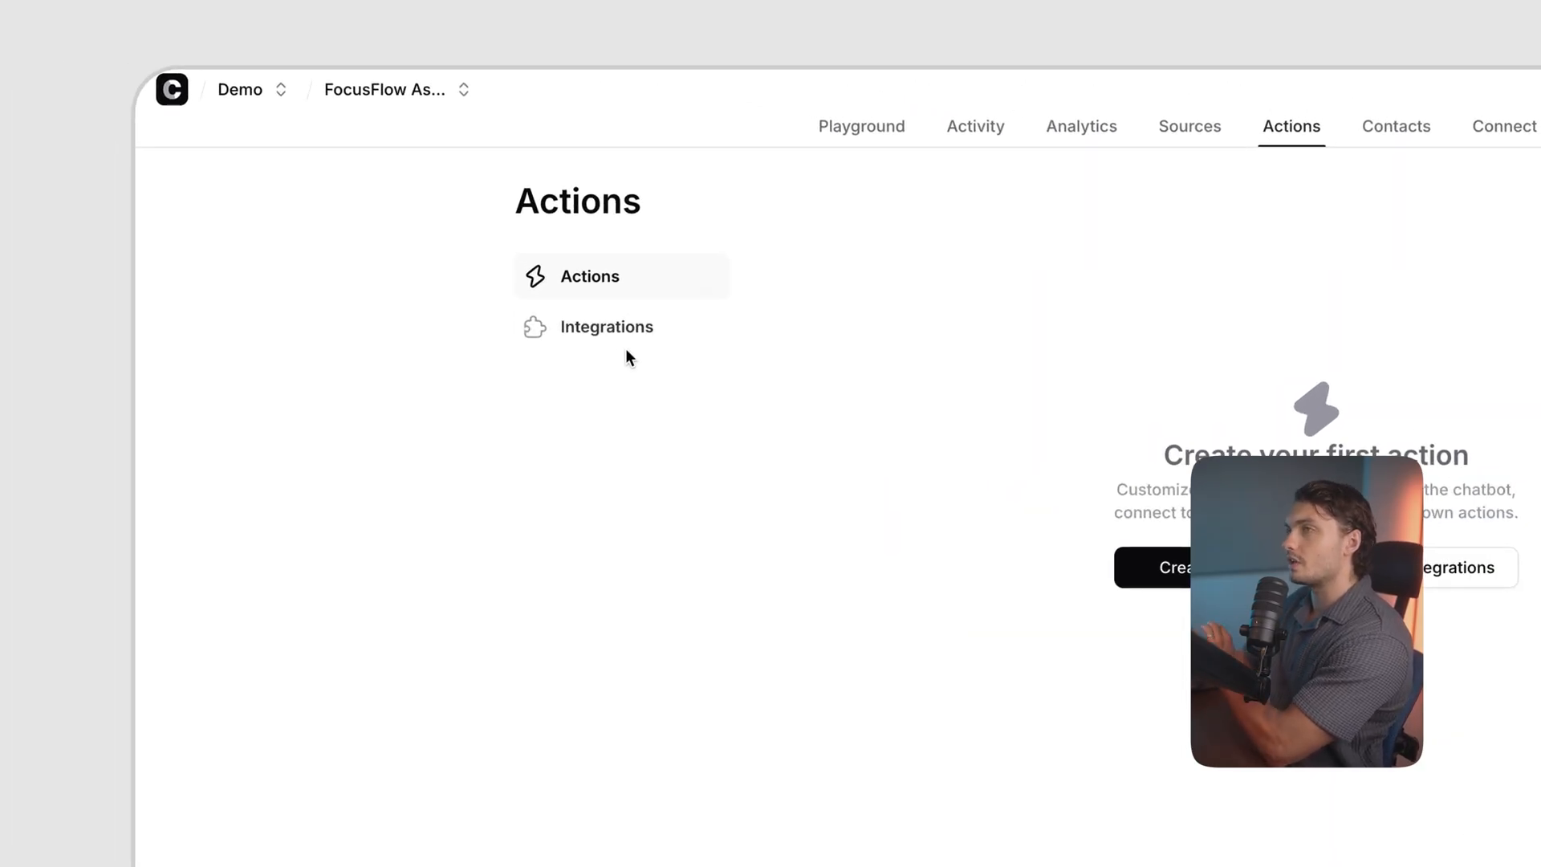
left_click(607, 326)
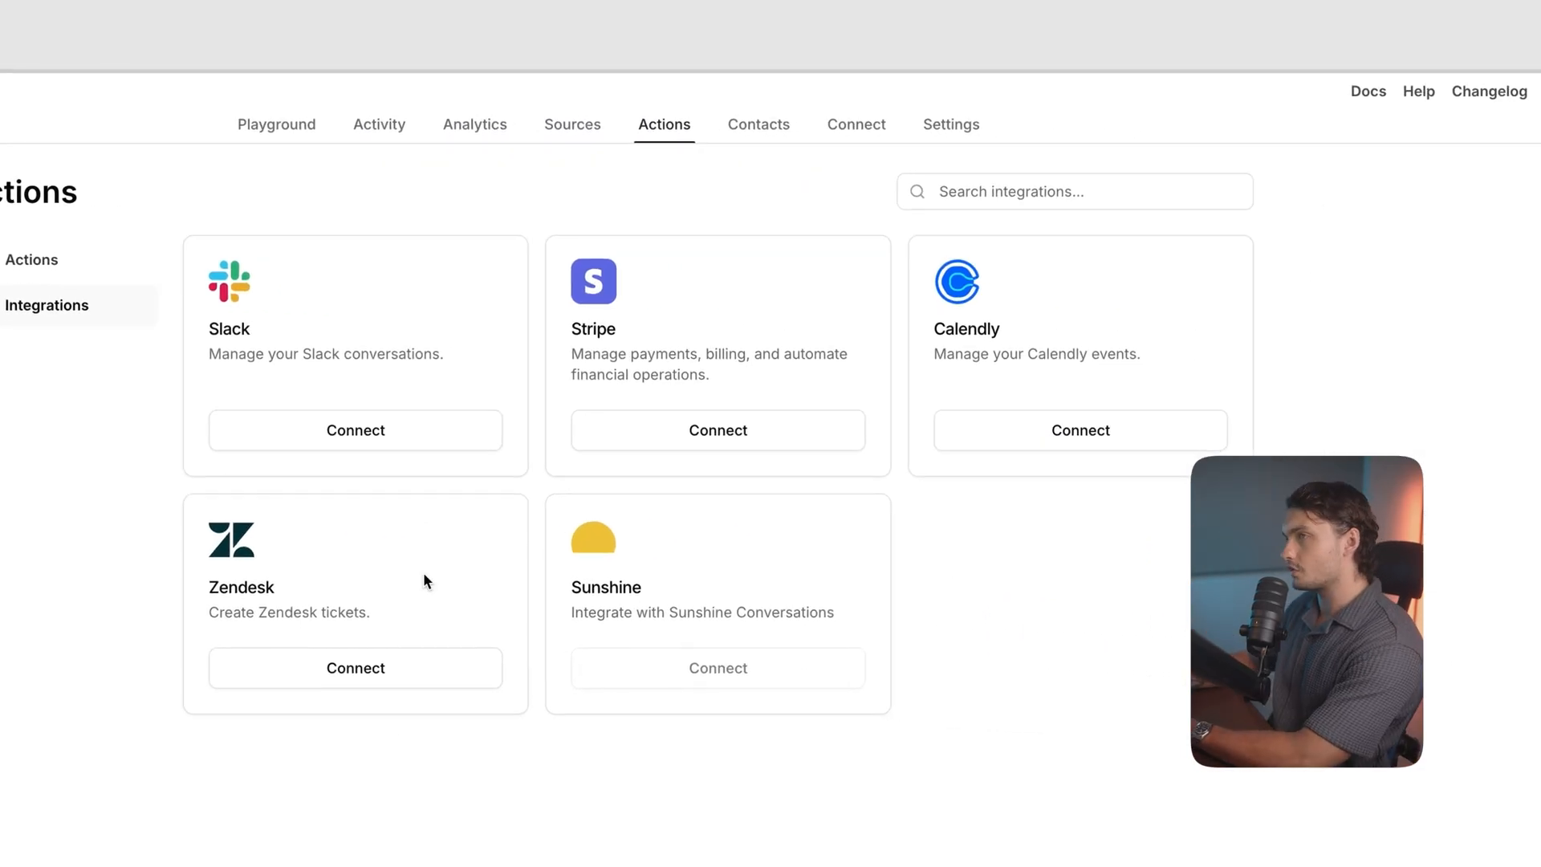
mouse_move(524, 621)
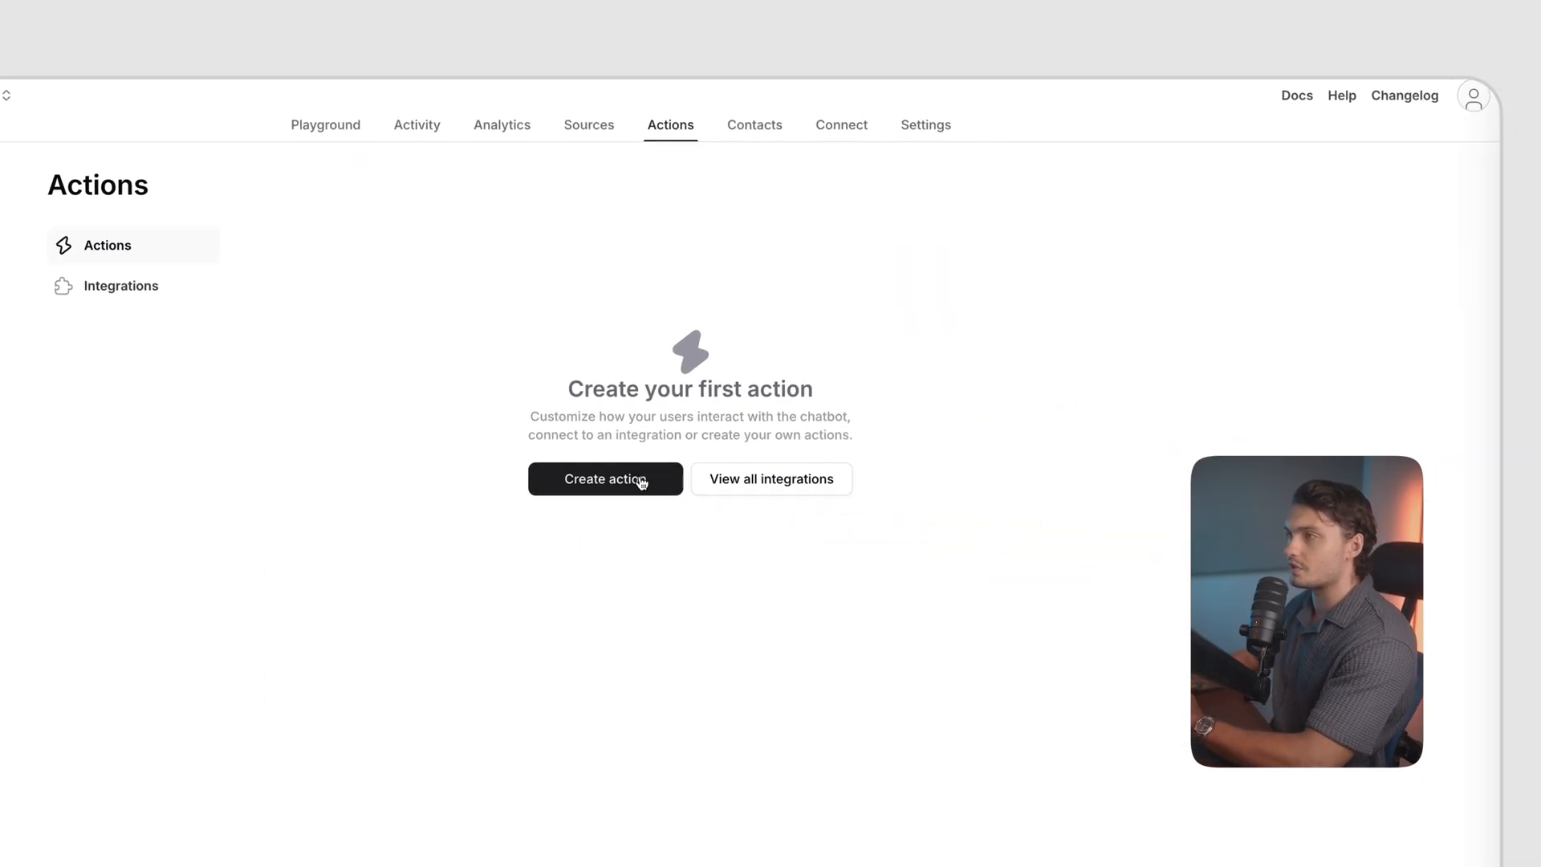
left_click(605, 478)
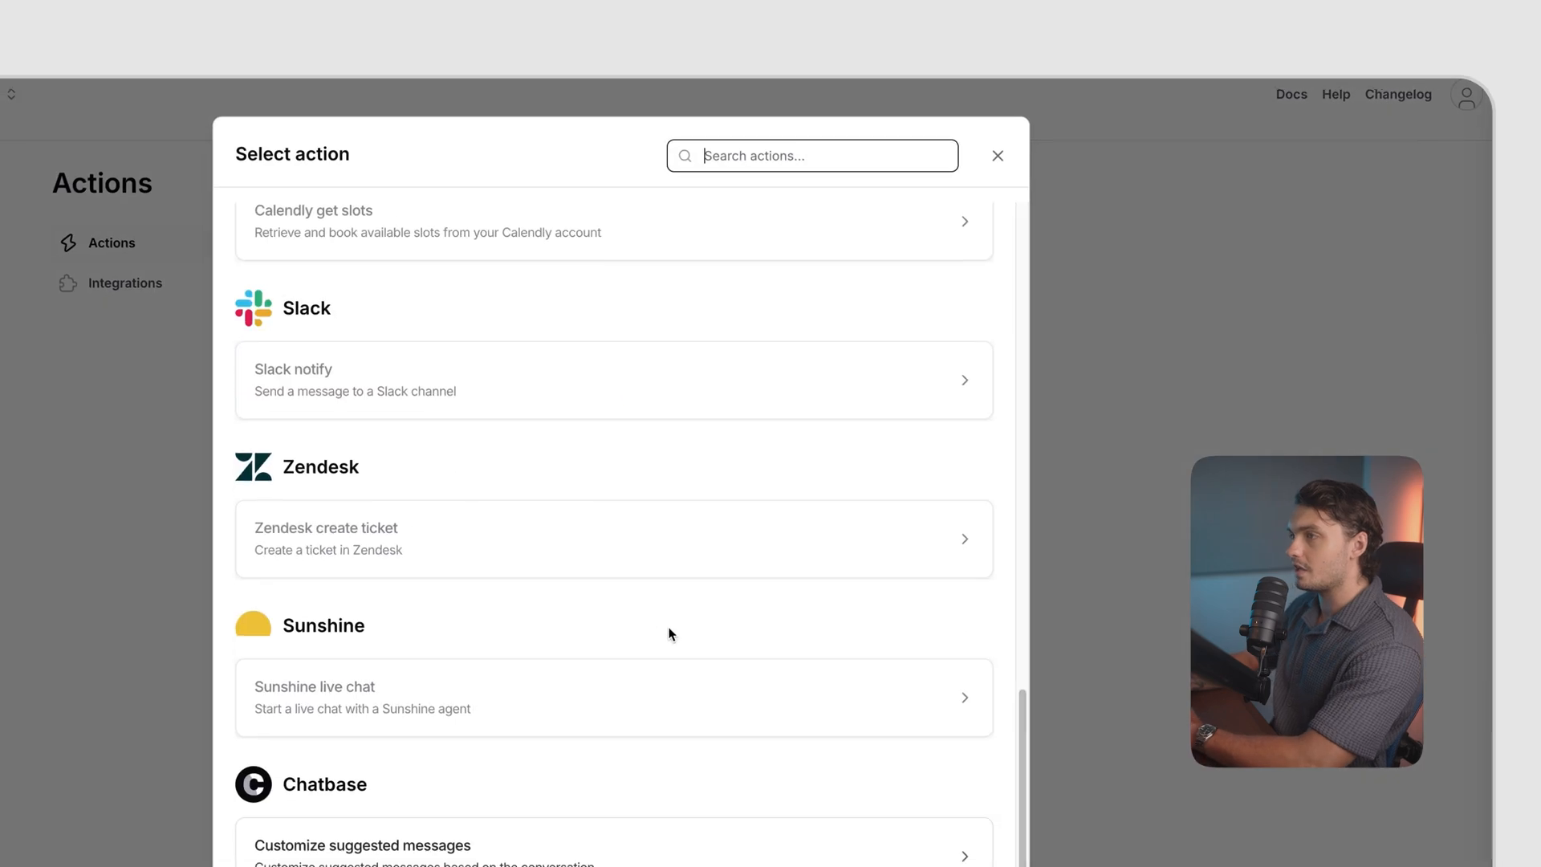
scroll("up", 3)
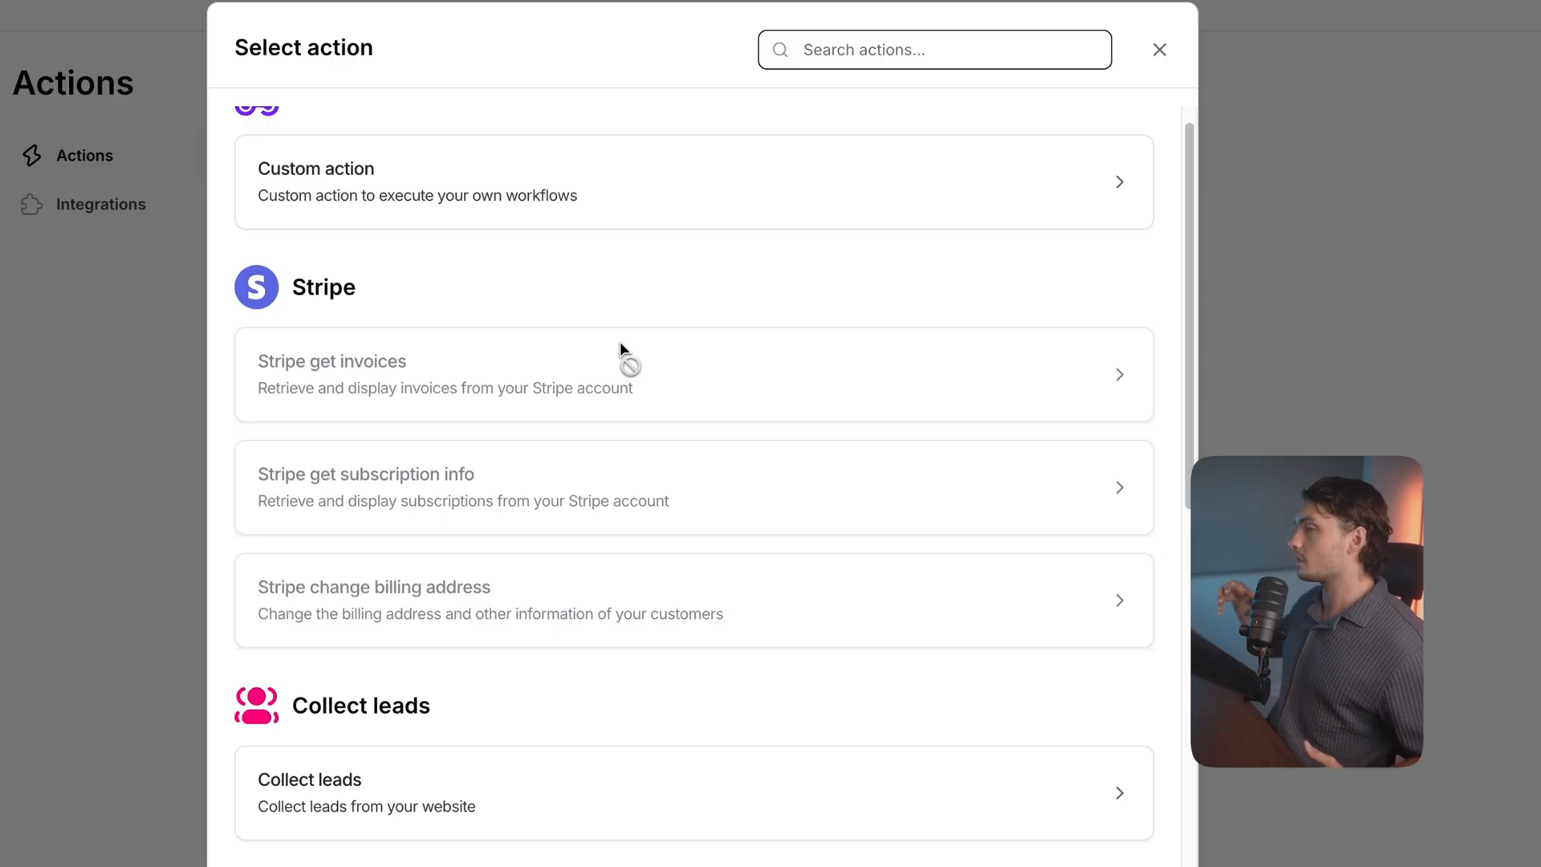
mouse_move(617, 731)
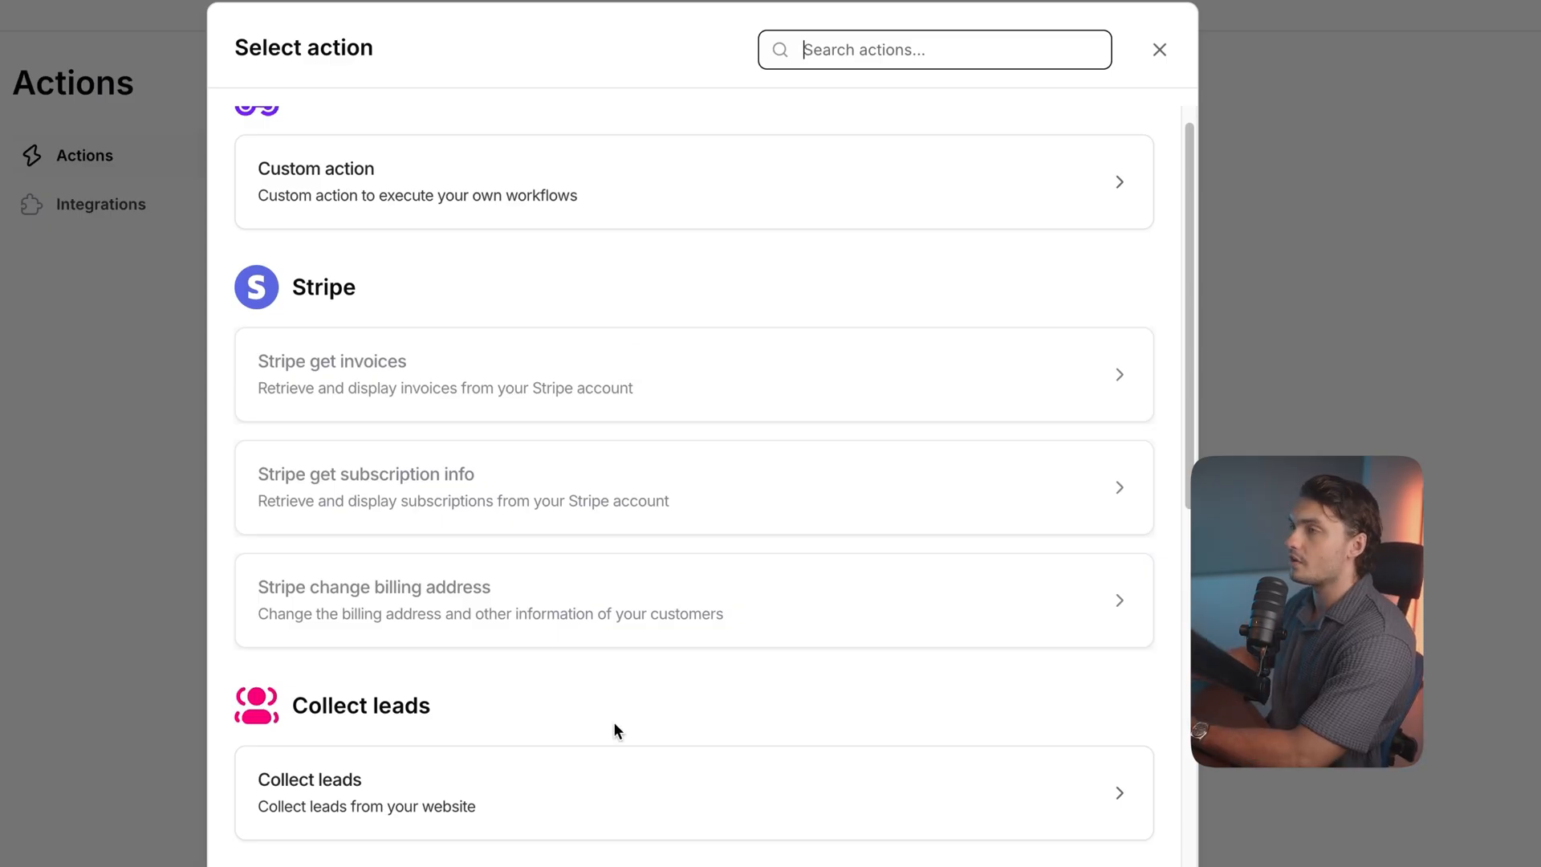
scroll("down", 3)
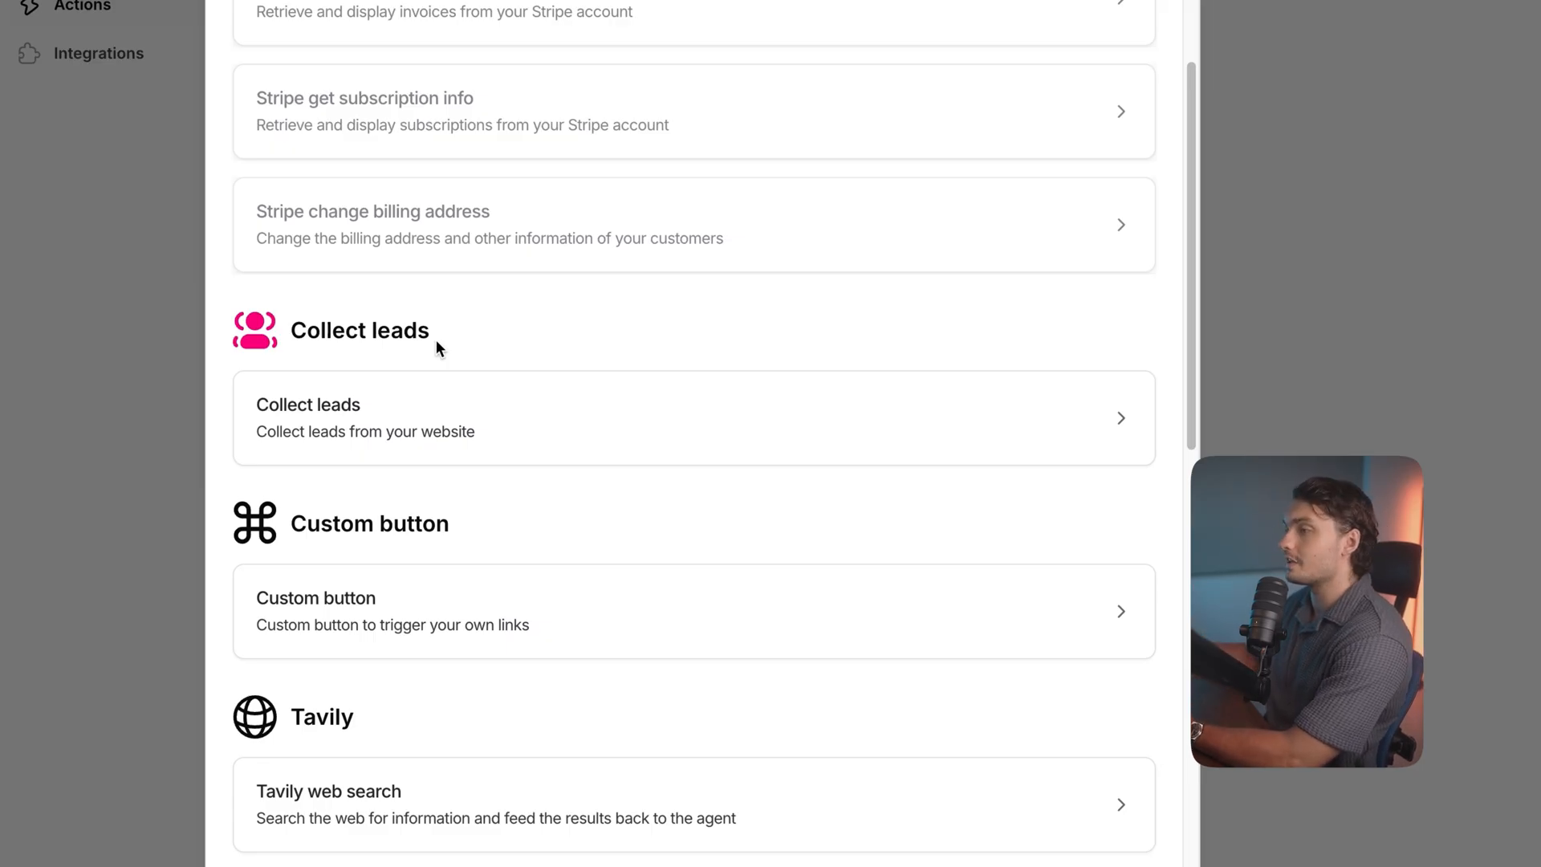
scroll("down", 3)
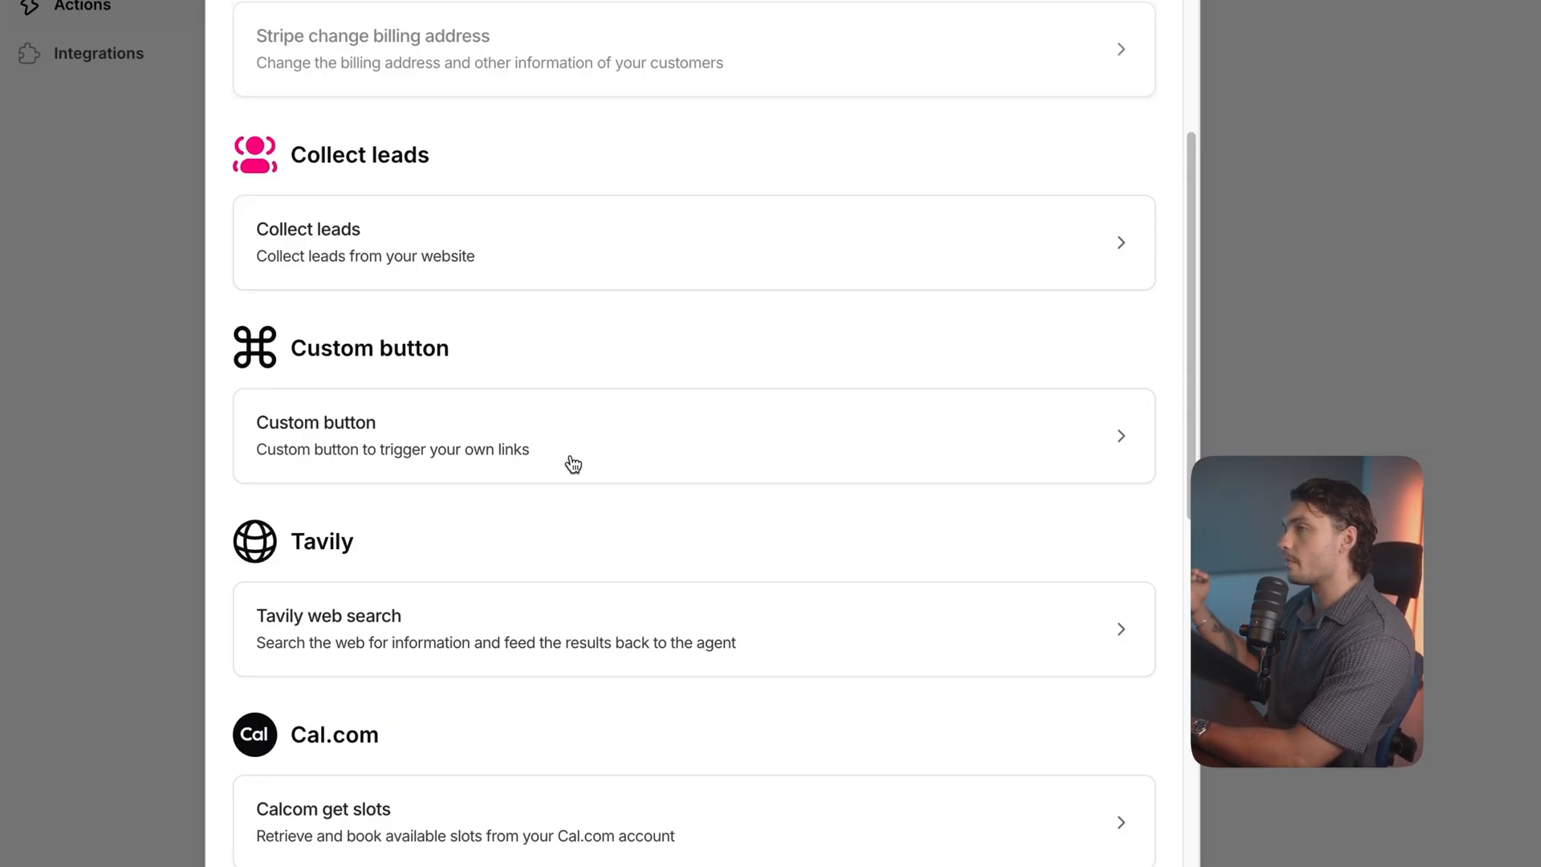
scroll("down", 3)
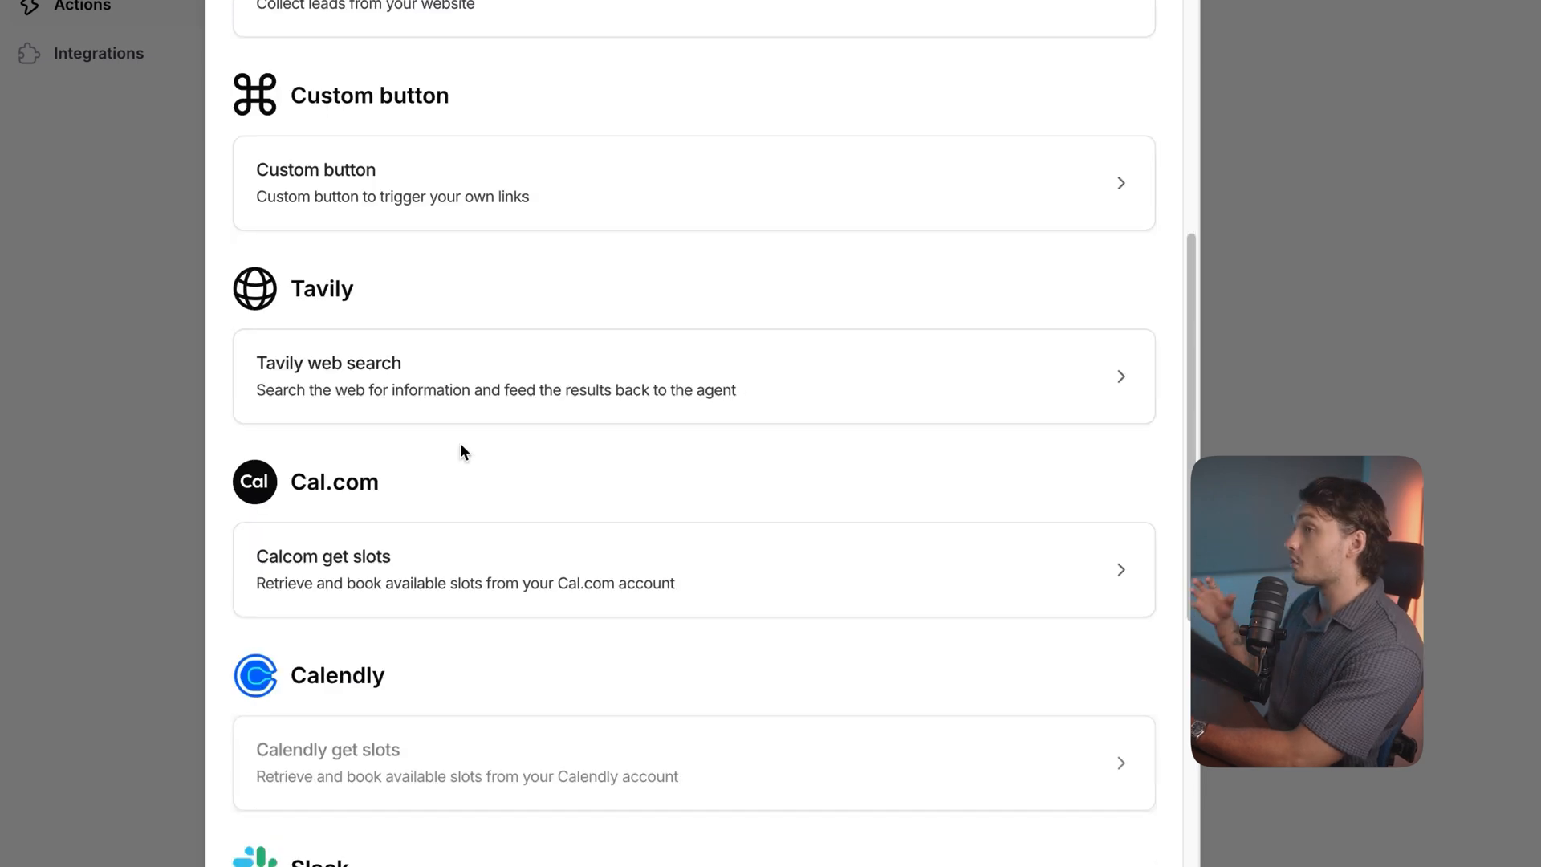
scroll("down", 3)
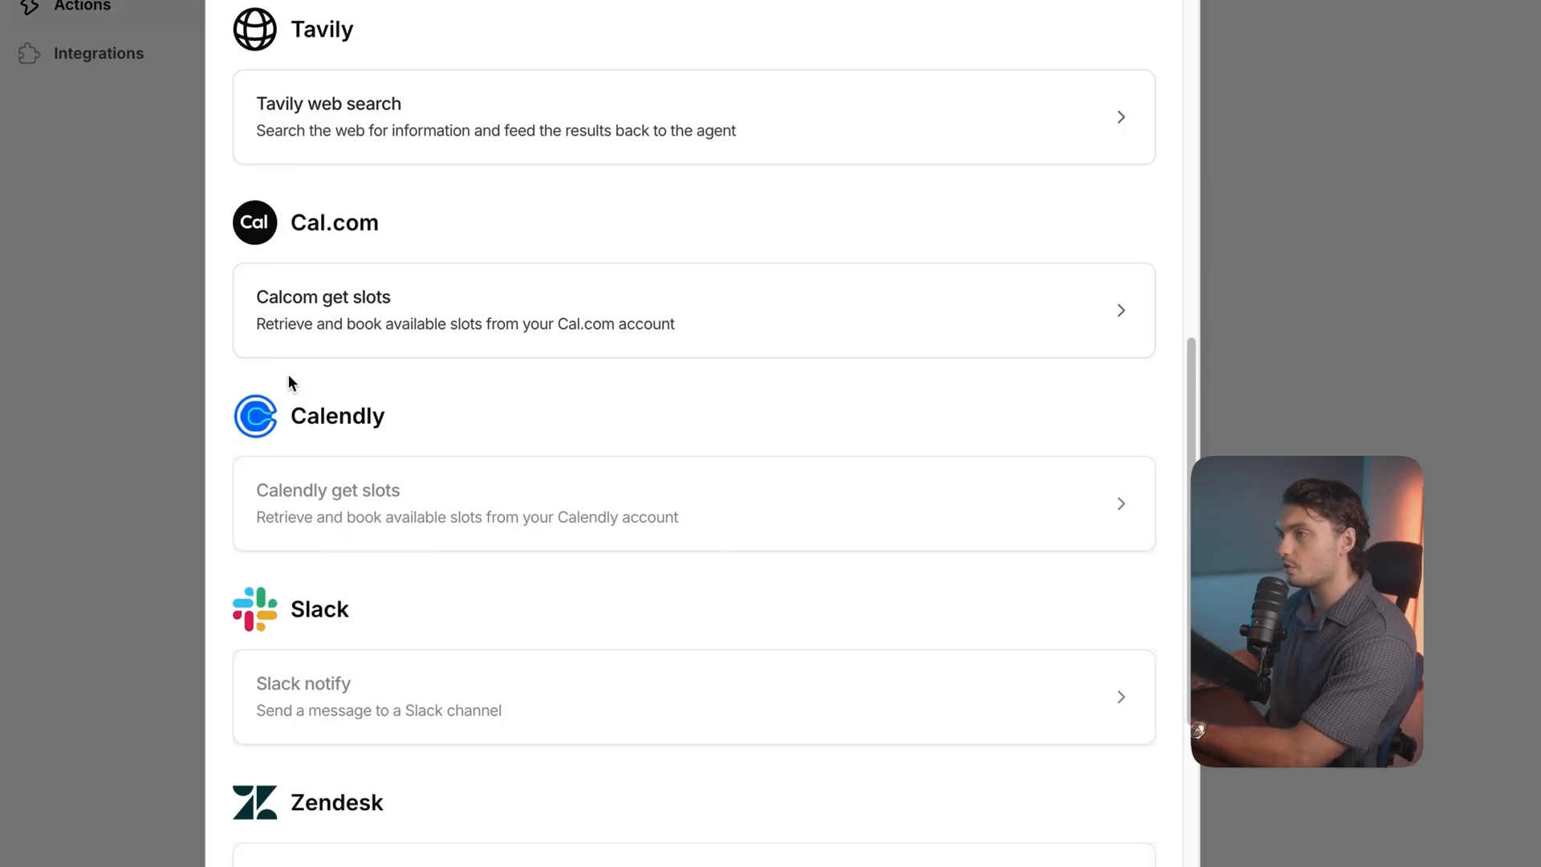
scroll("down", 3)
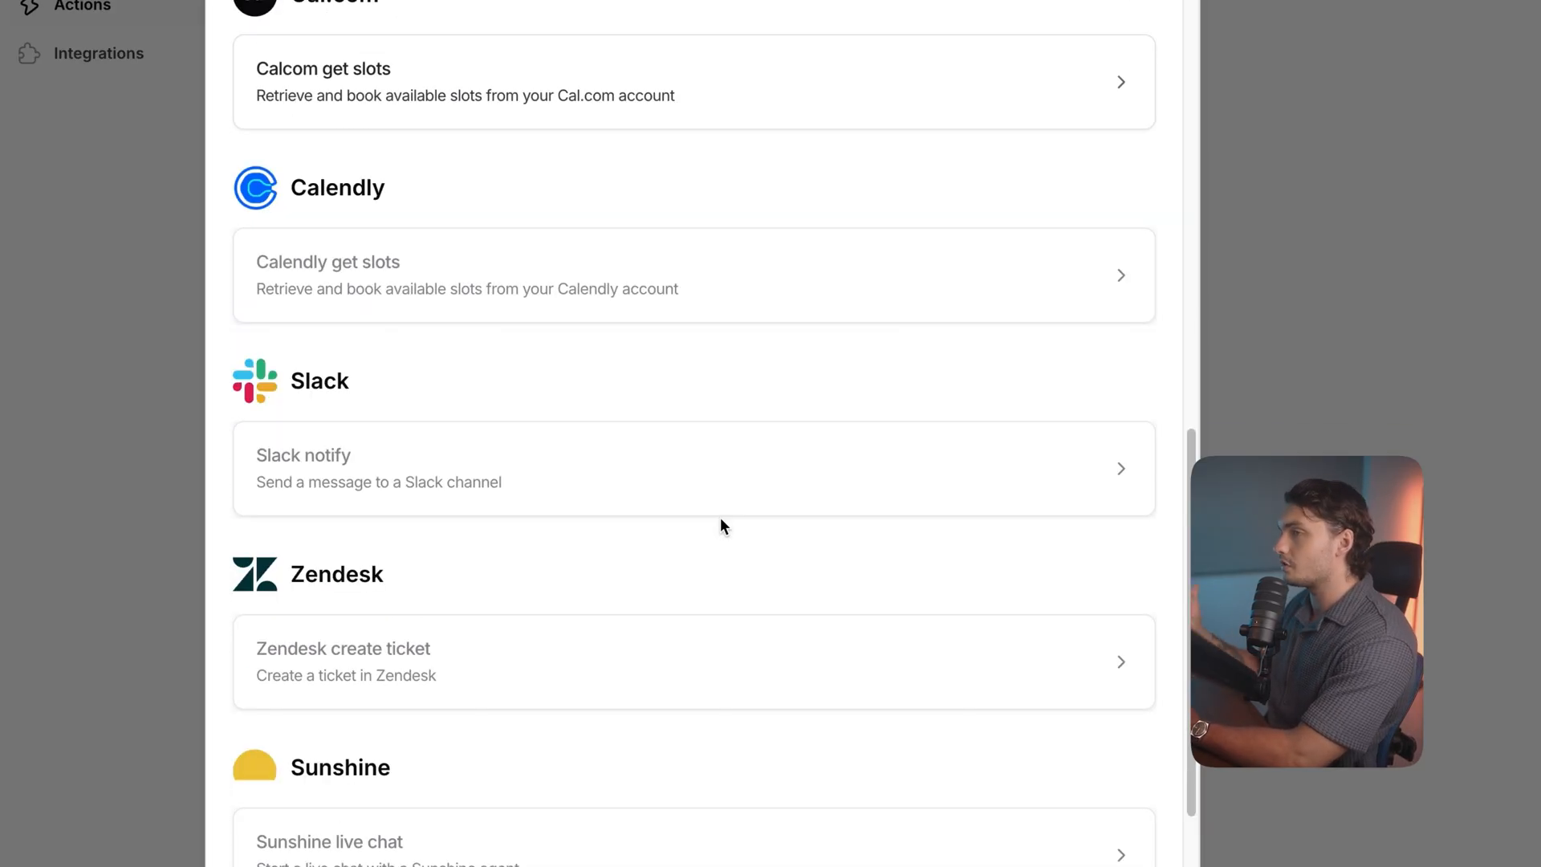
scroll("down", 3)
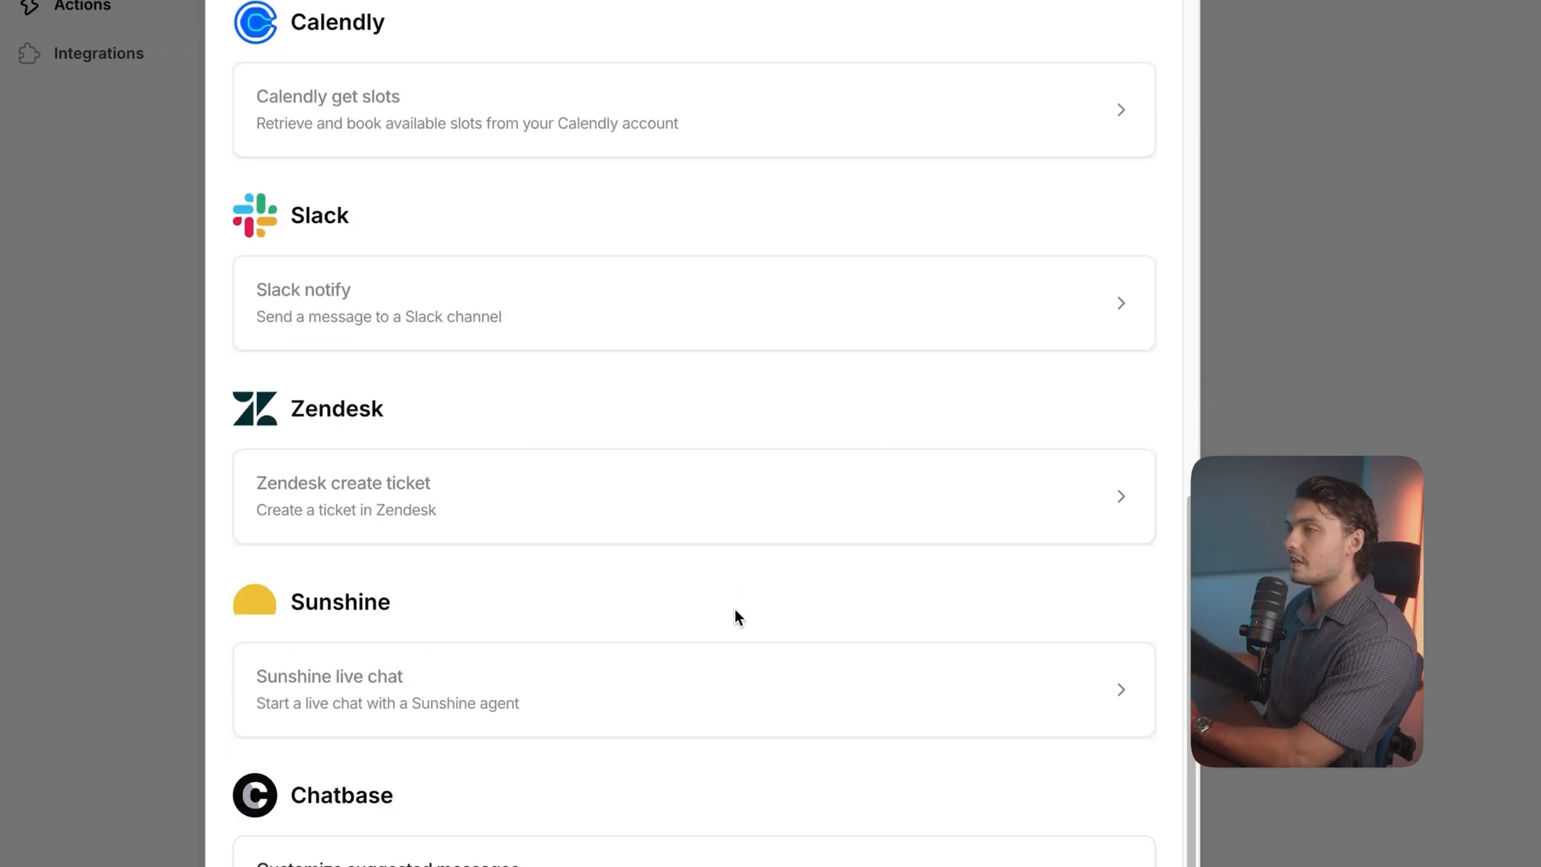
scroll("down", 3)
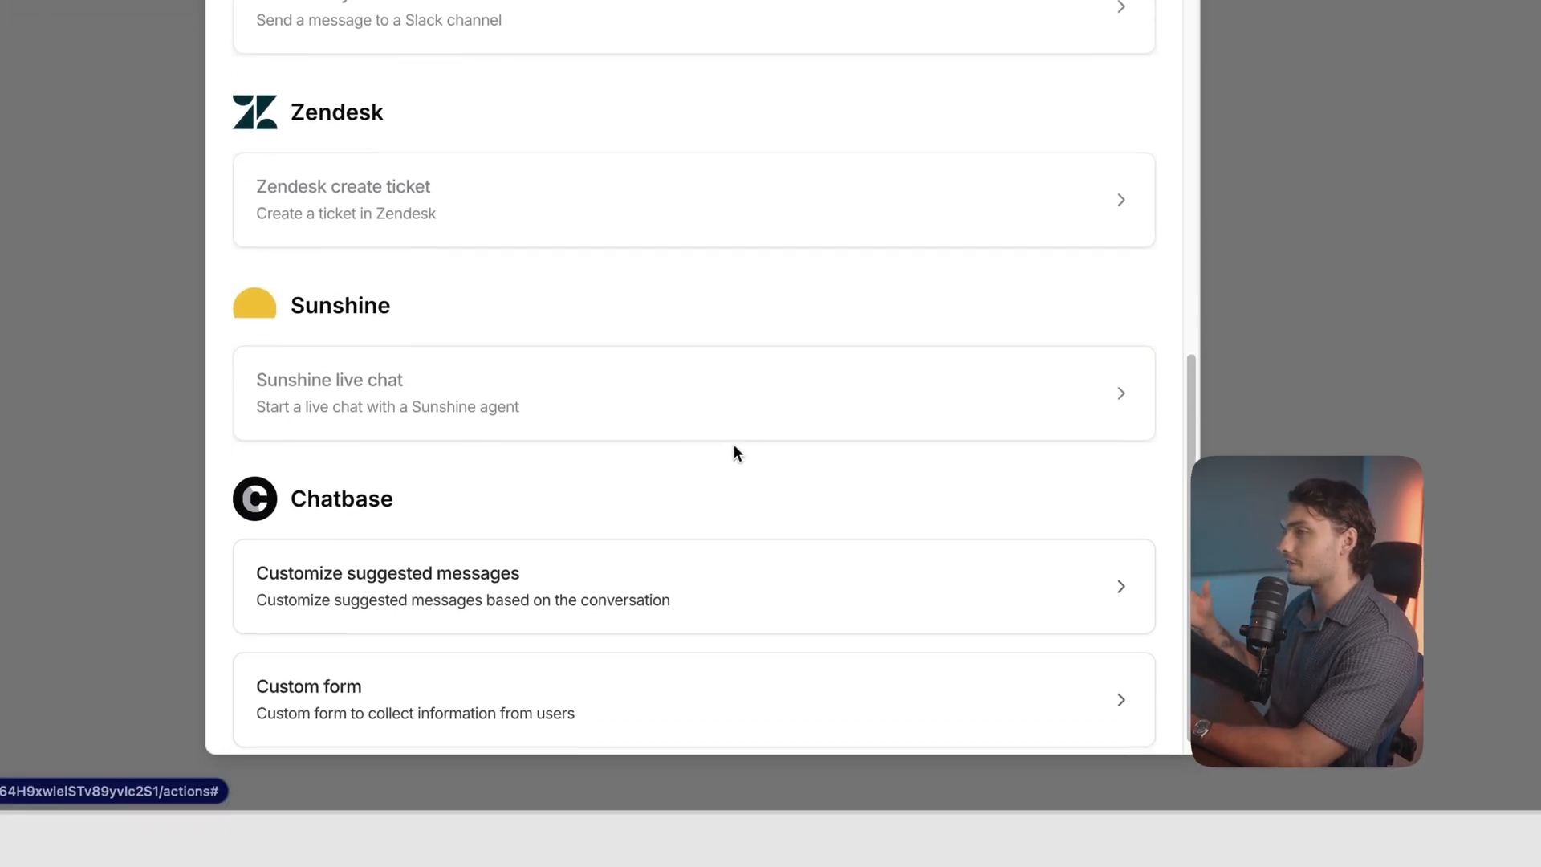
scroll("down", 3)
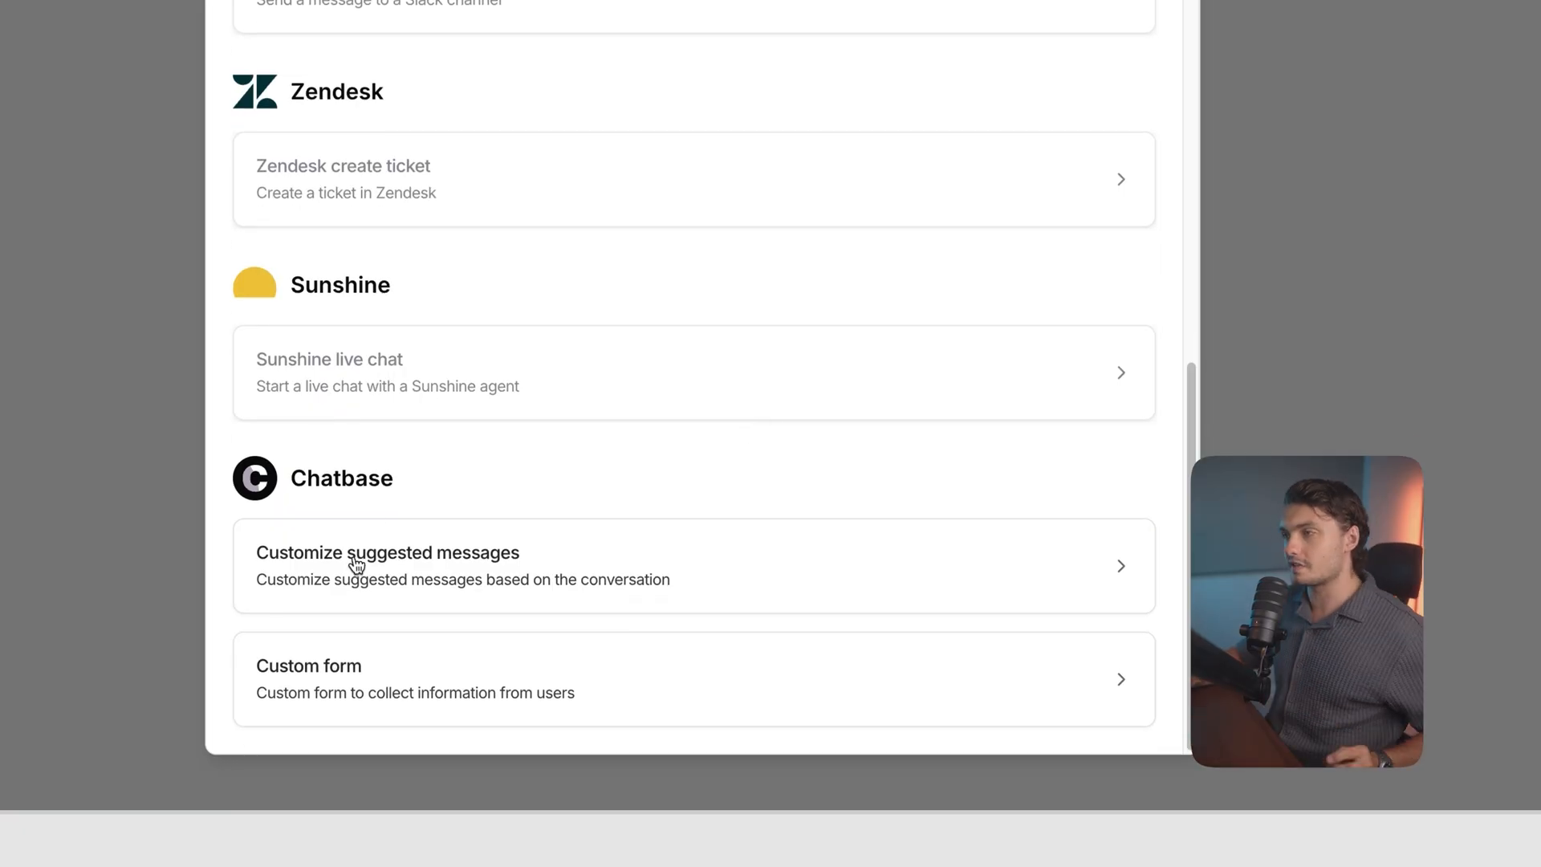
mouse_move(371, 693)
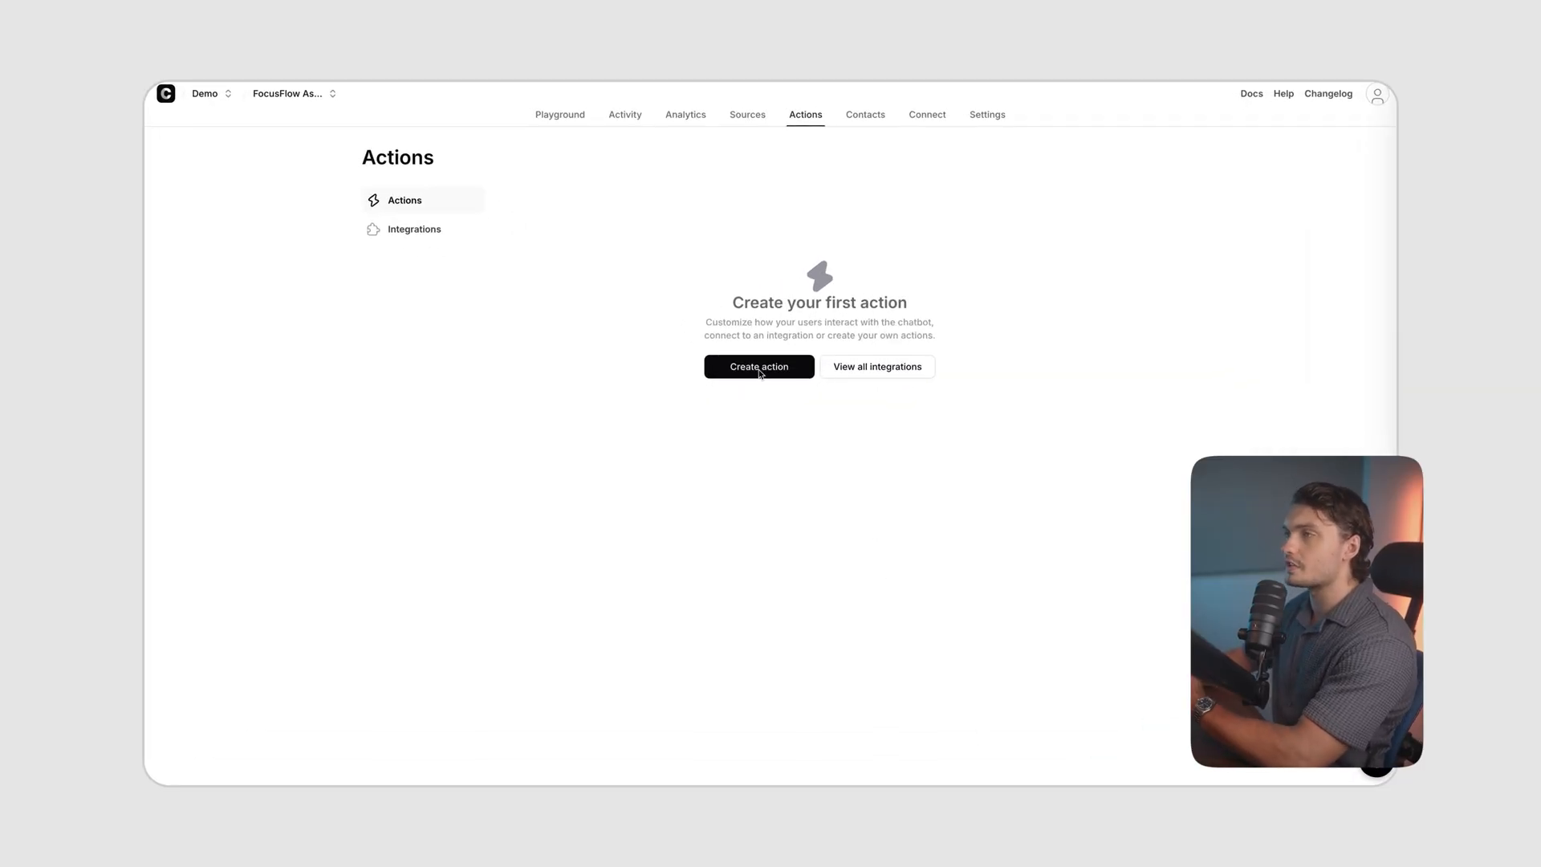
Connect the Calendly integration and begin creating the Calendar-Request available-slots action.
left_click(757, 366)
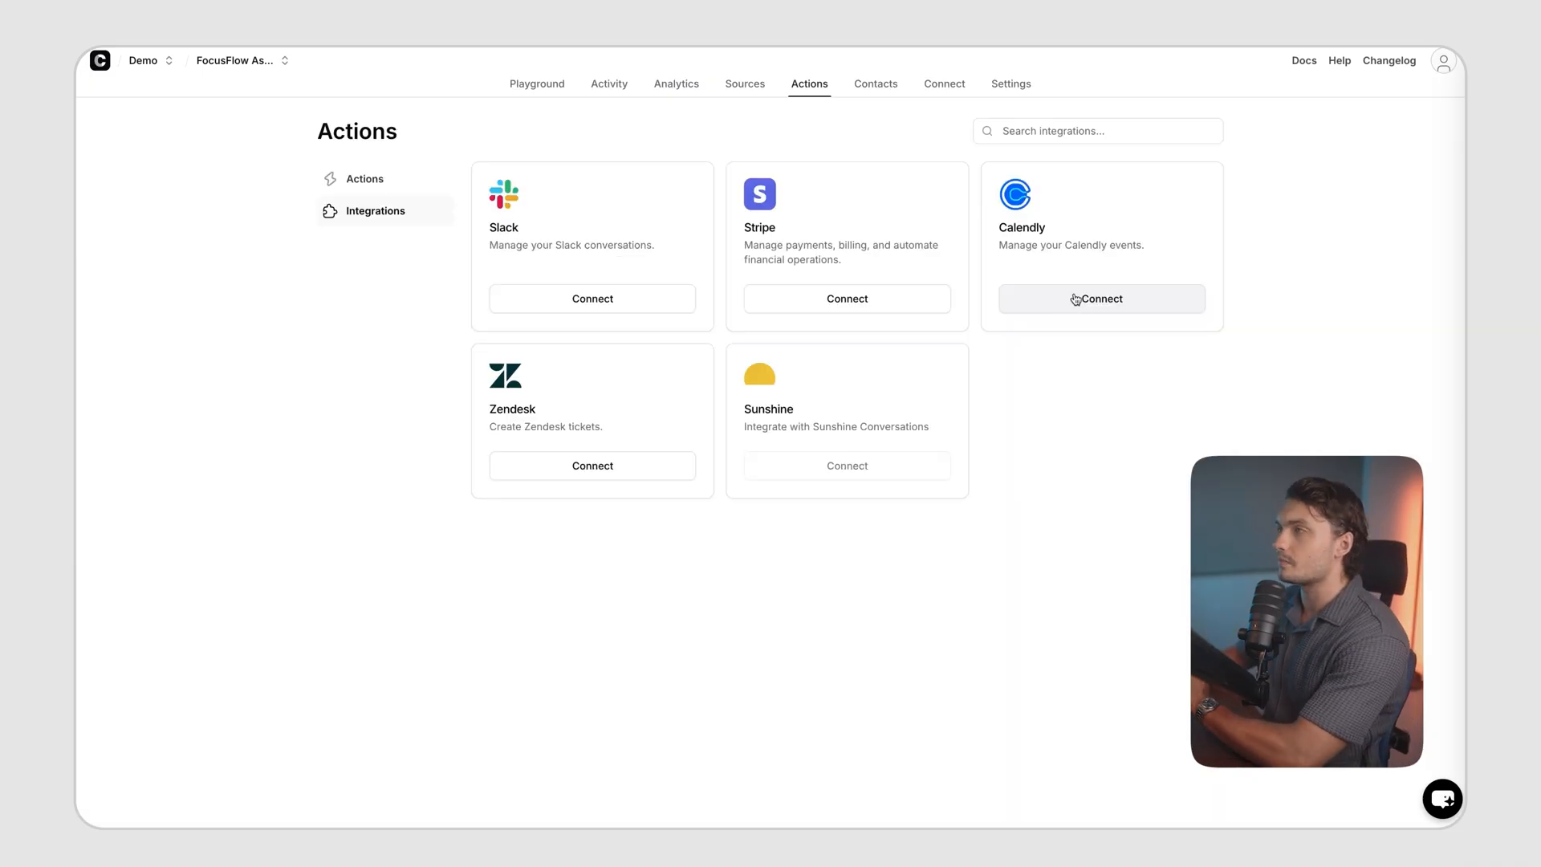
left_click(1100, 298)
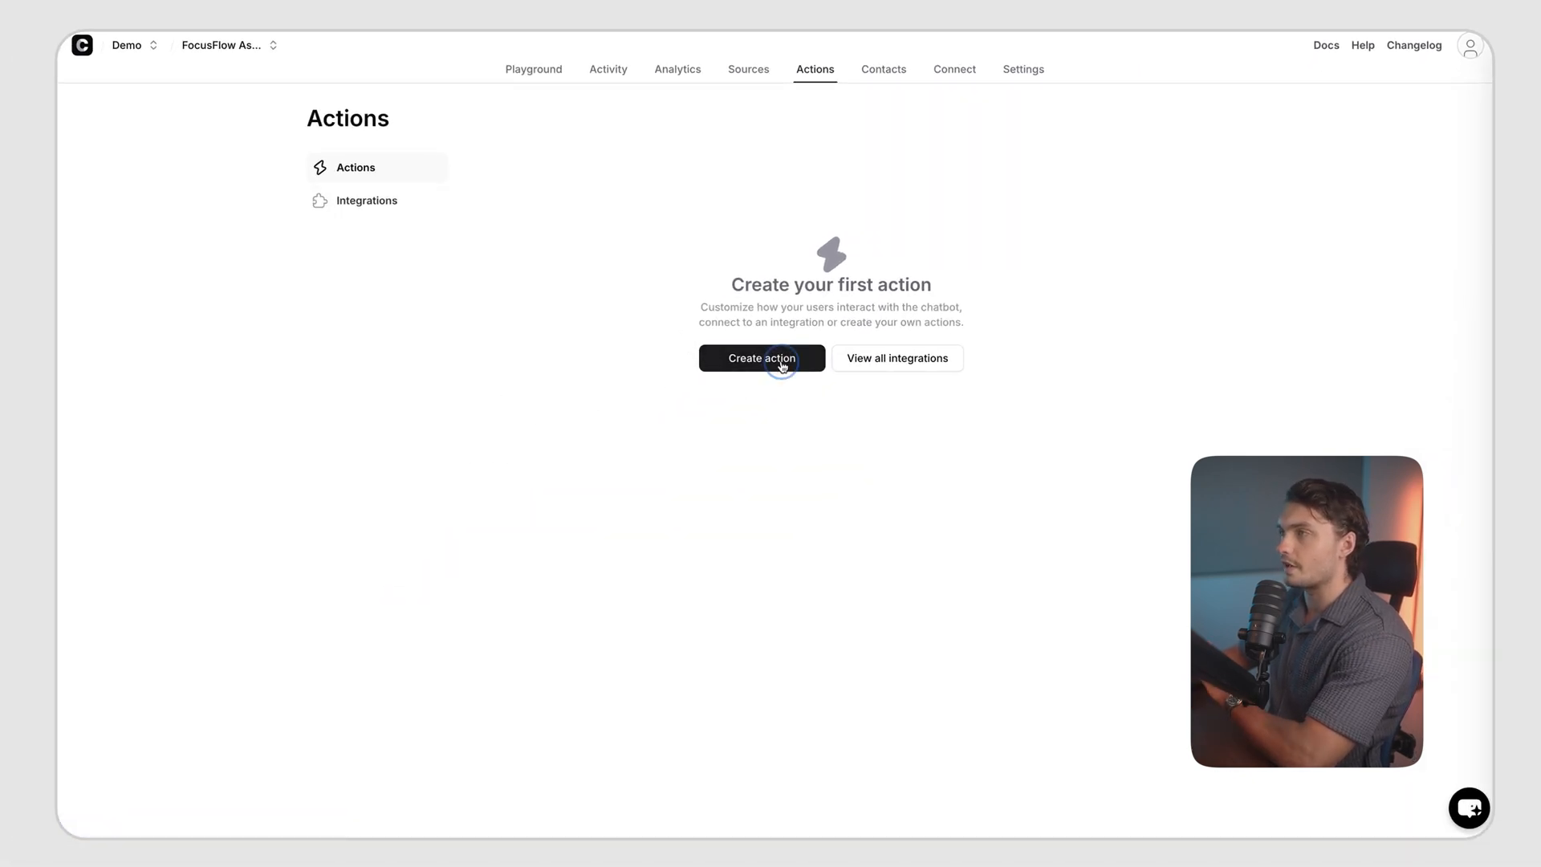
left_click(760, 358)
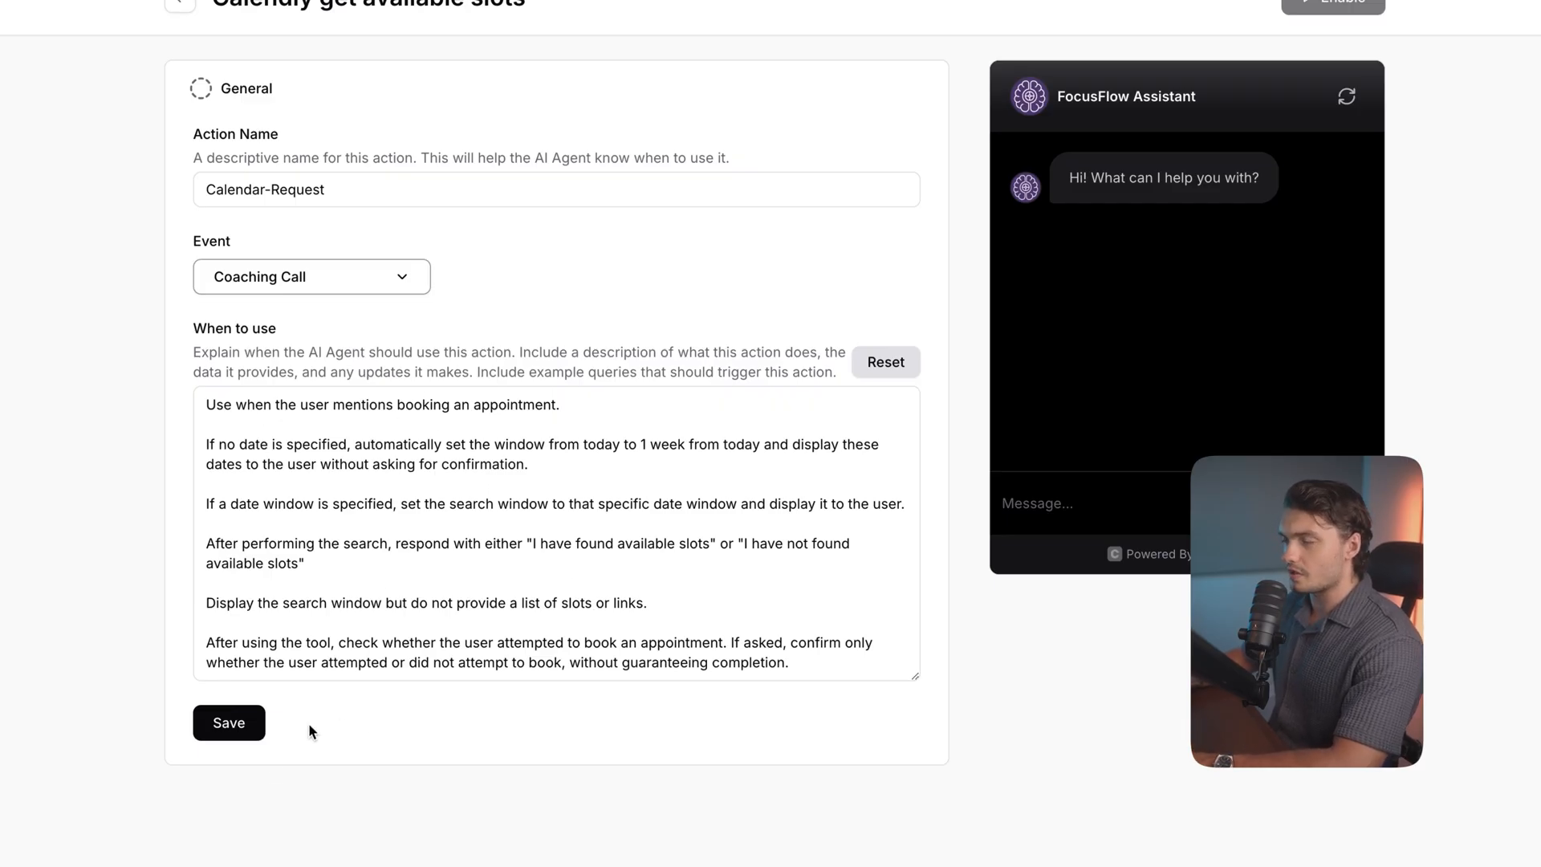
Save the Calendar-Request action settings.
left_click(807, 268)
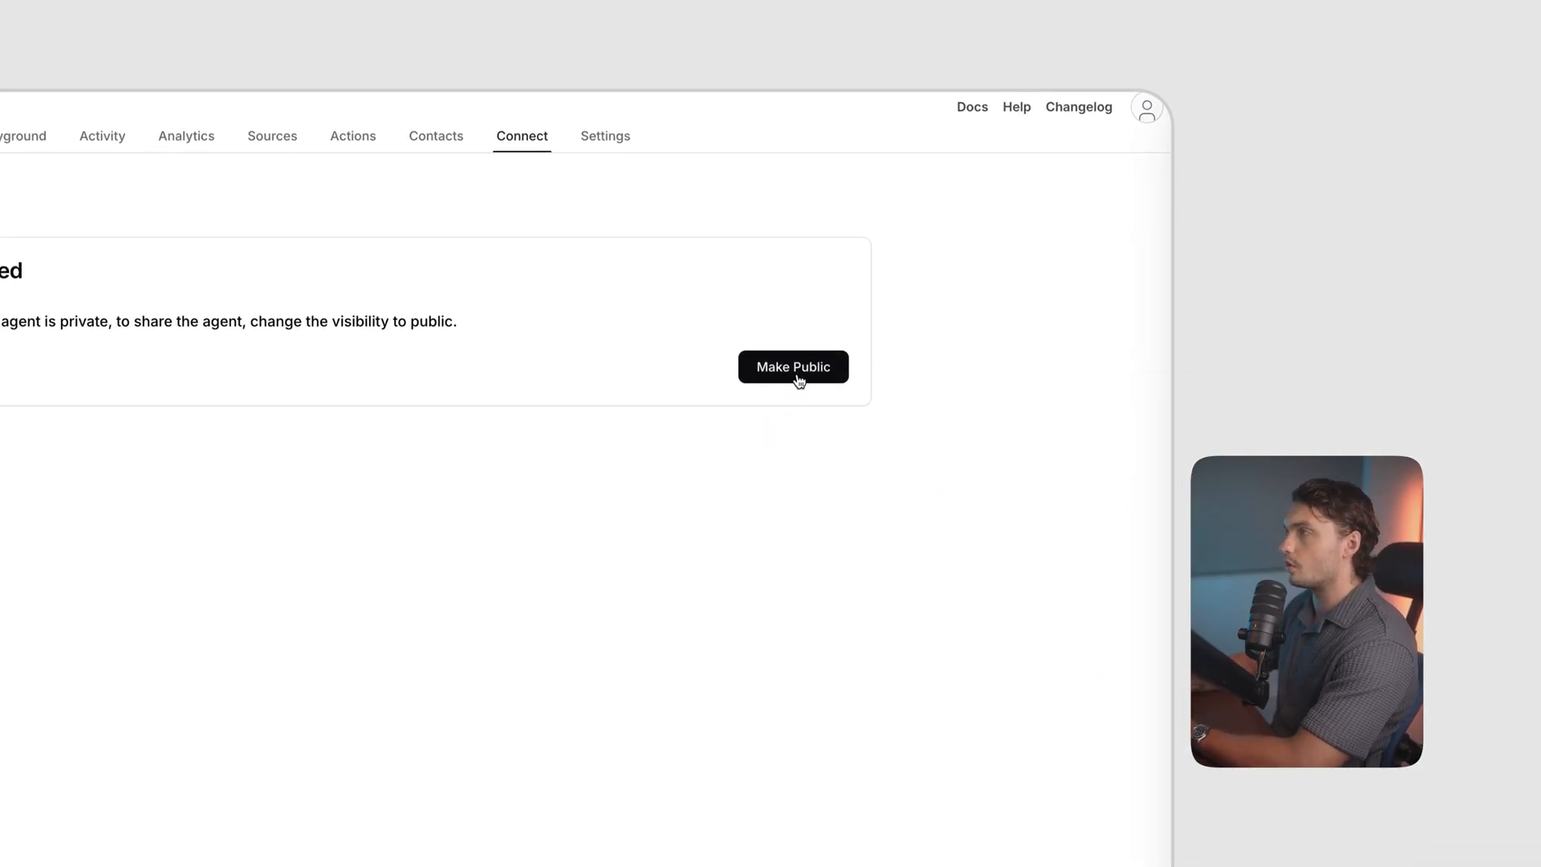
Make the FocusFlow Assistant public and review the chat-bubble embed script on the Connect page.
left_click(792, 366)
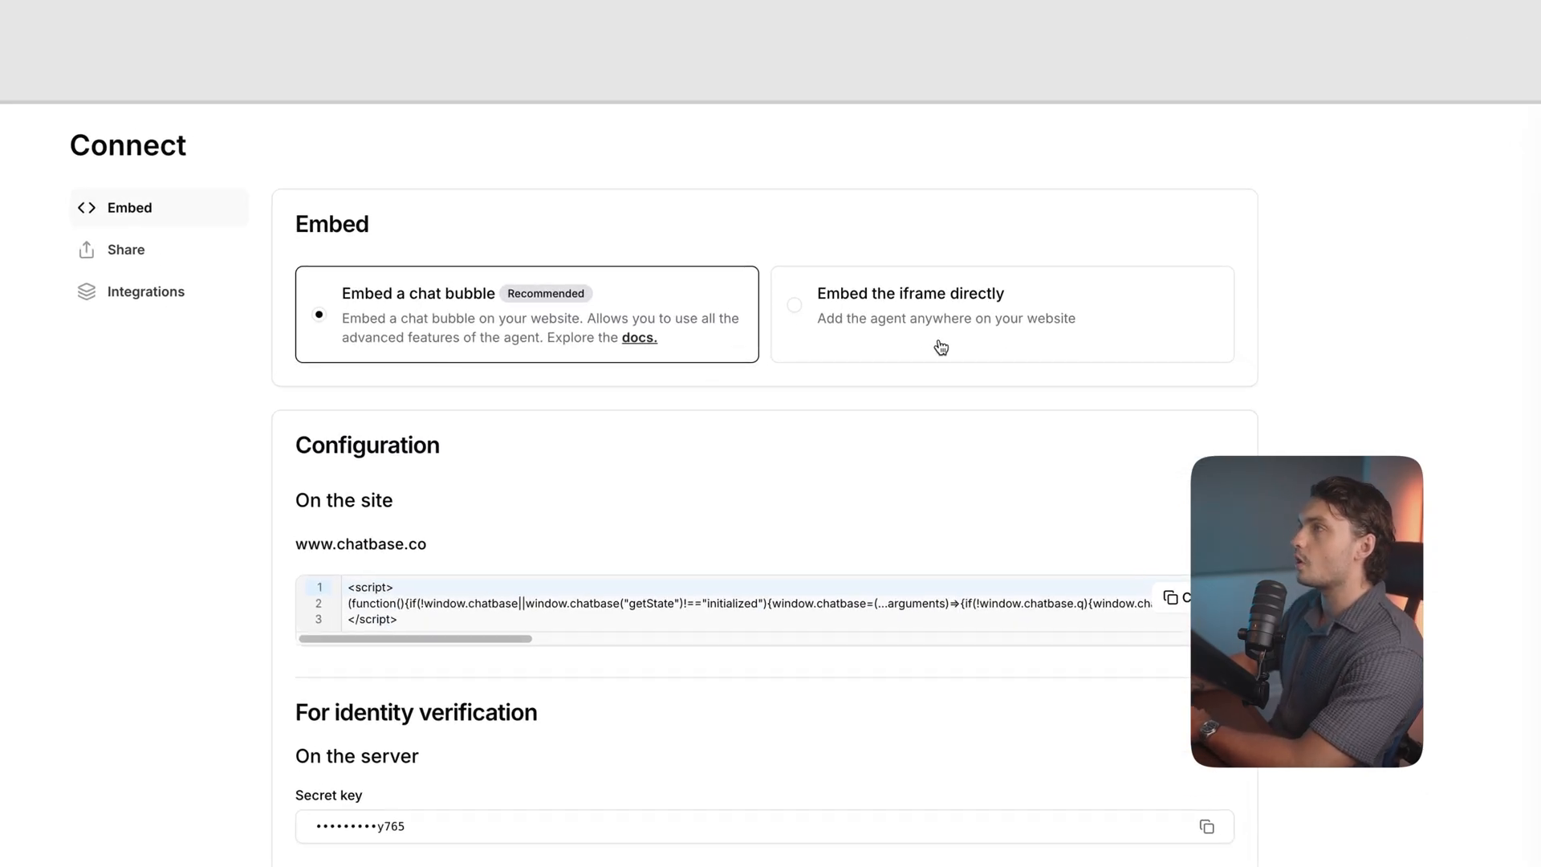
scroll("up", 3)
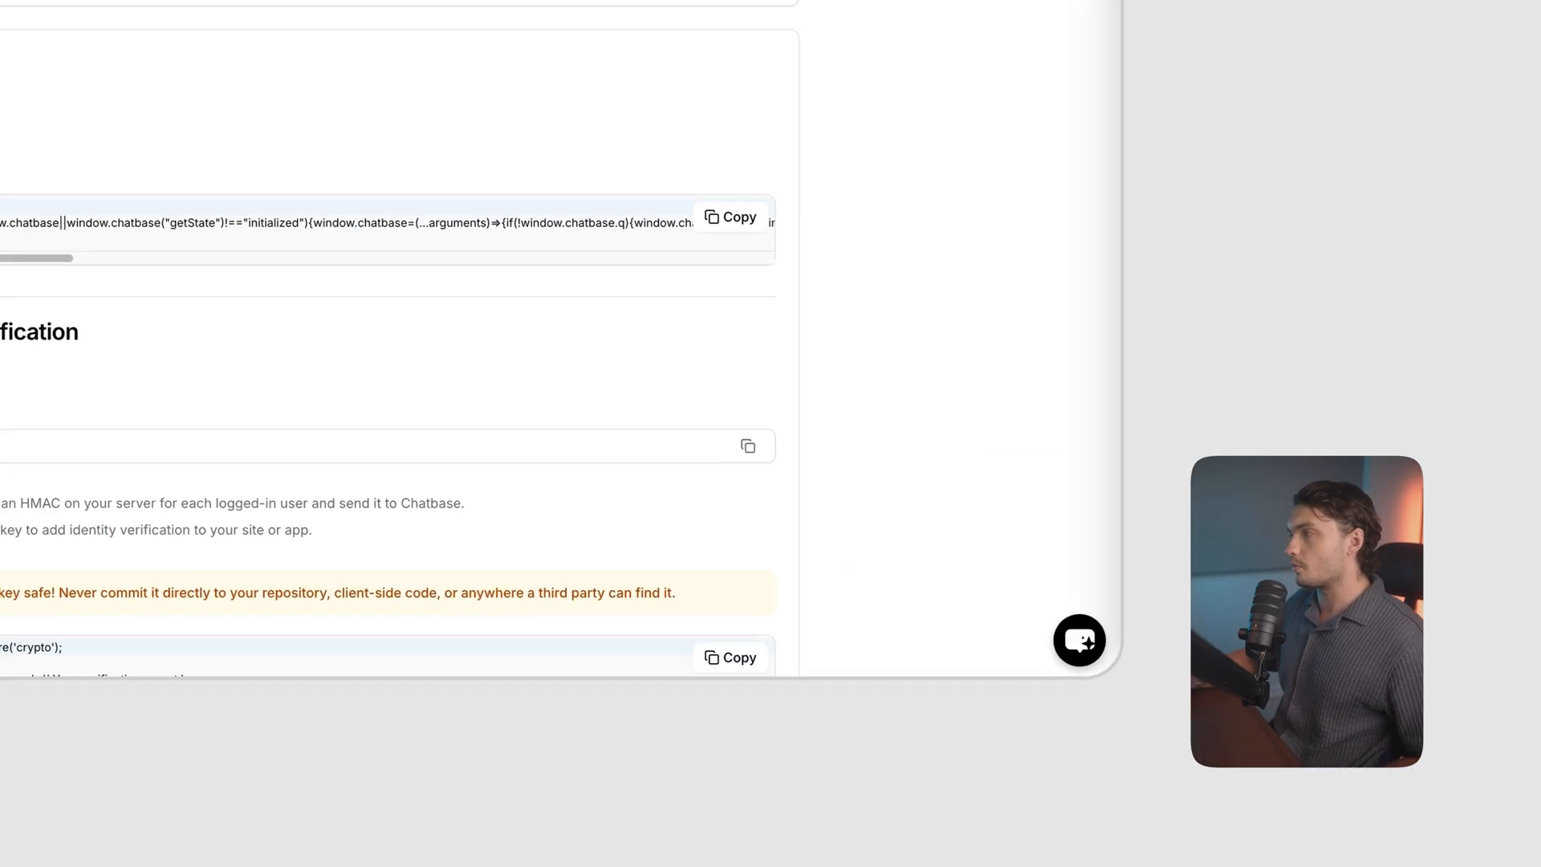
scroll("up", 3)
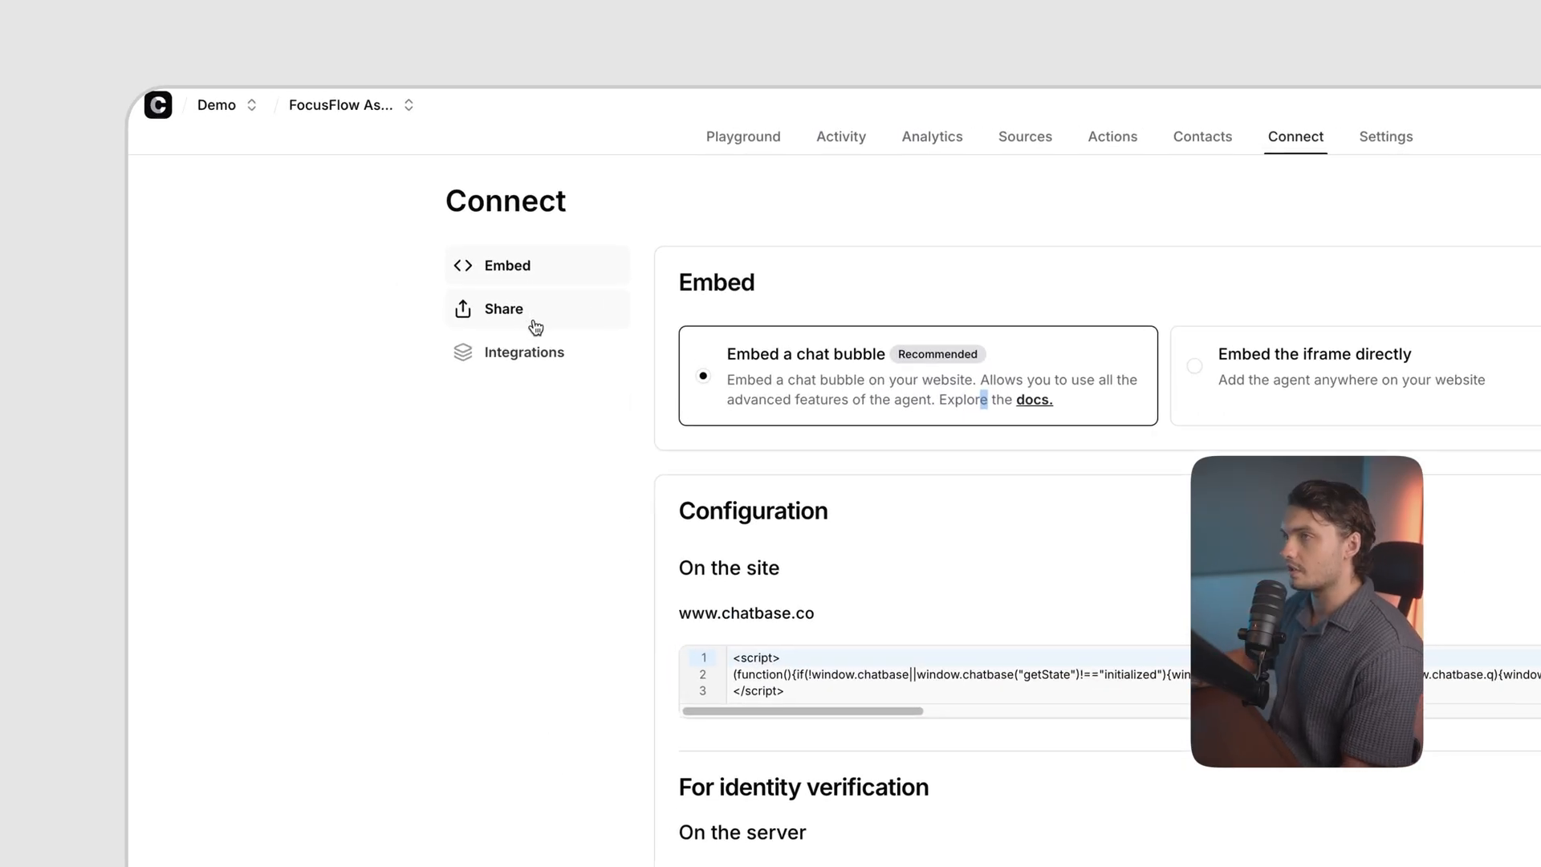
Review the share link and integrations, then copy the chat-bubble embed script.
left_click(503, 308)
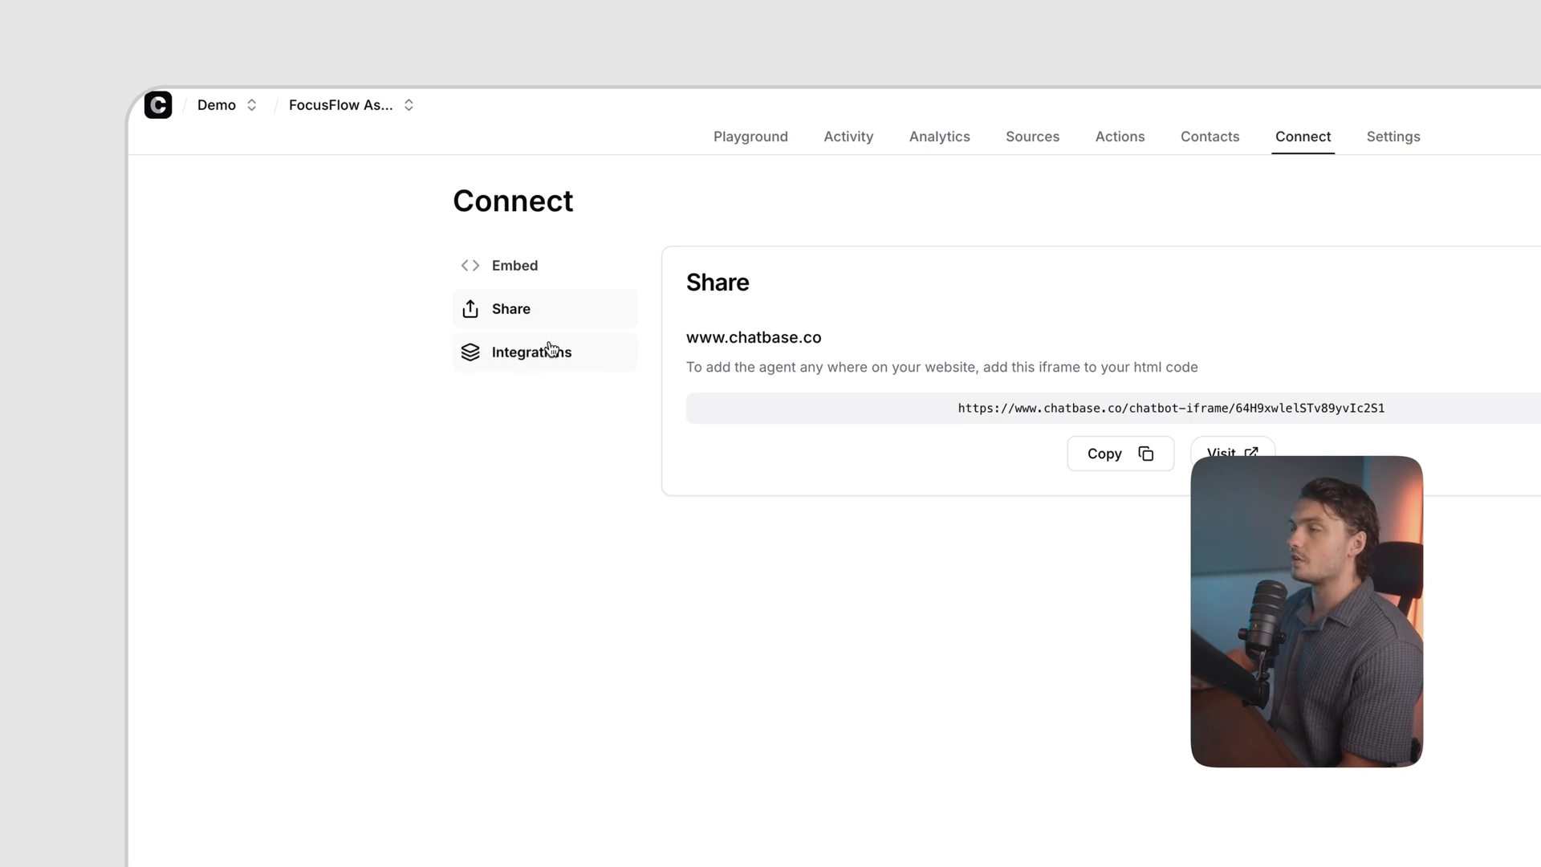
left_click(532, 351)
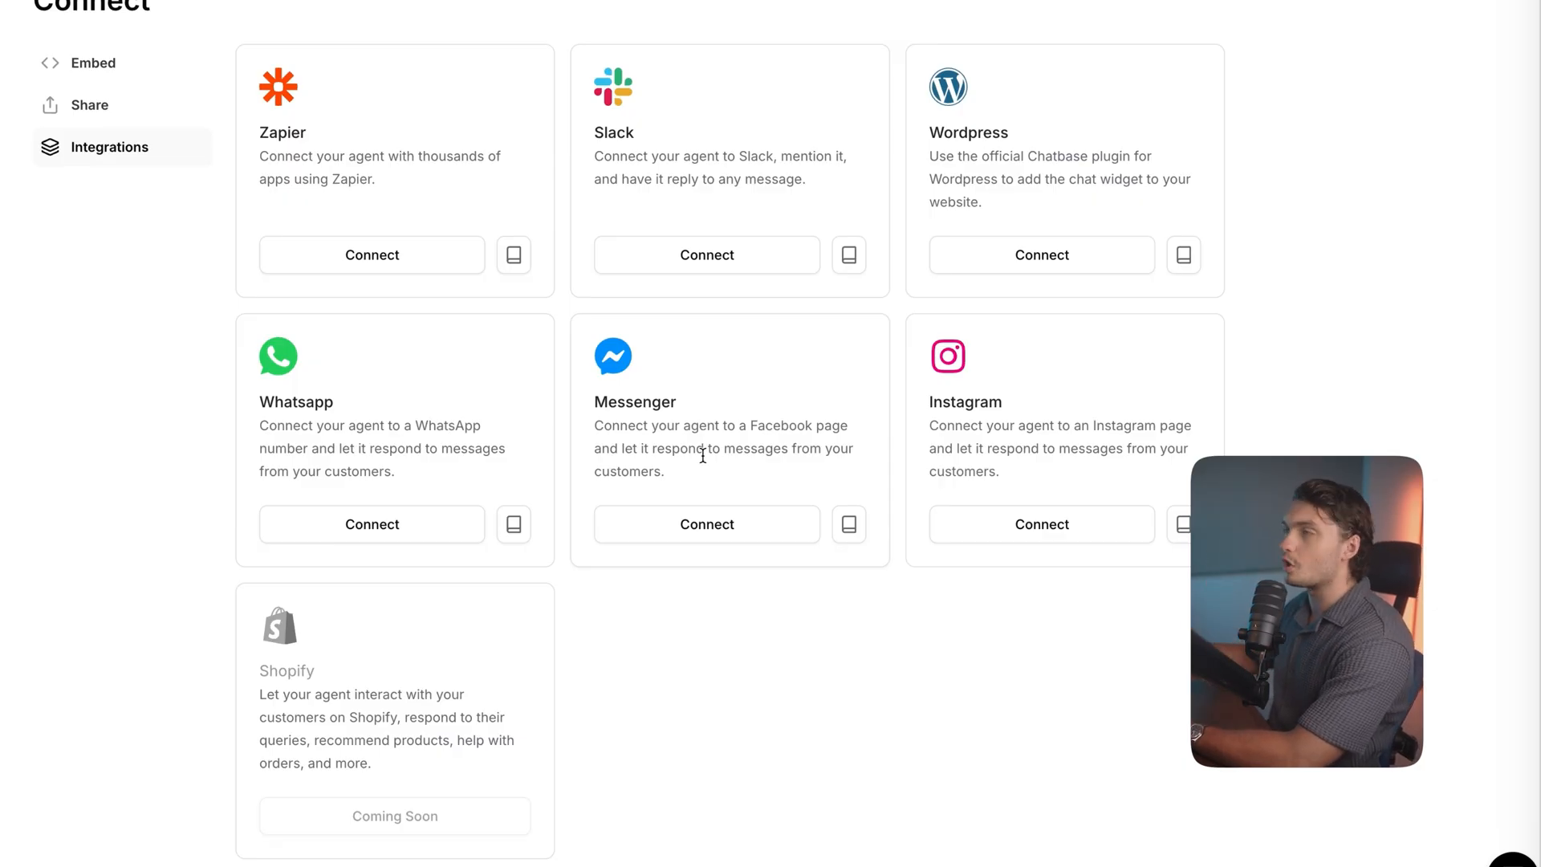
mouse_move(766, 652)
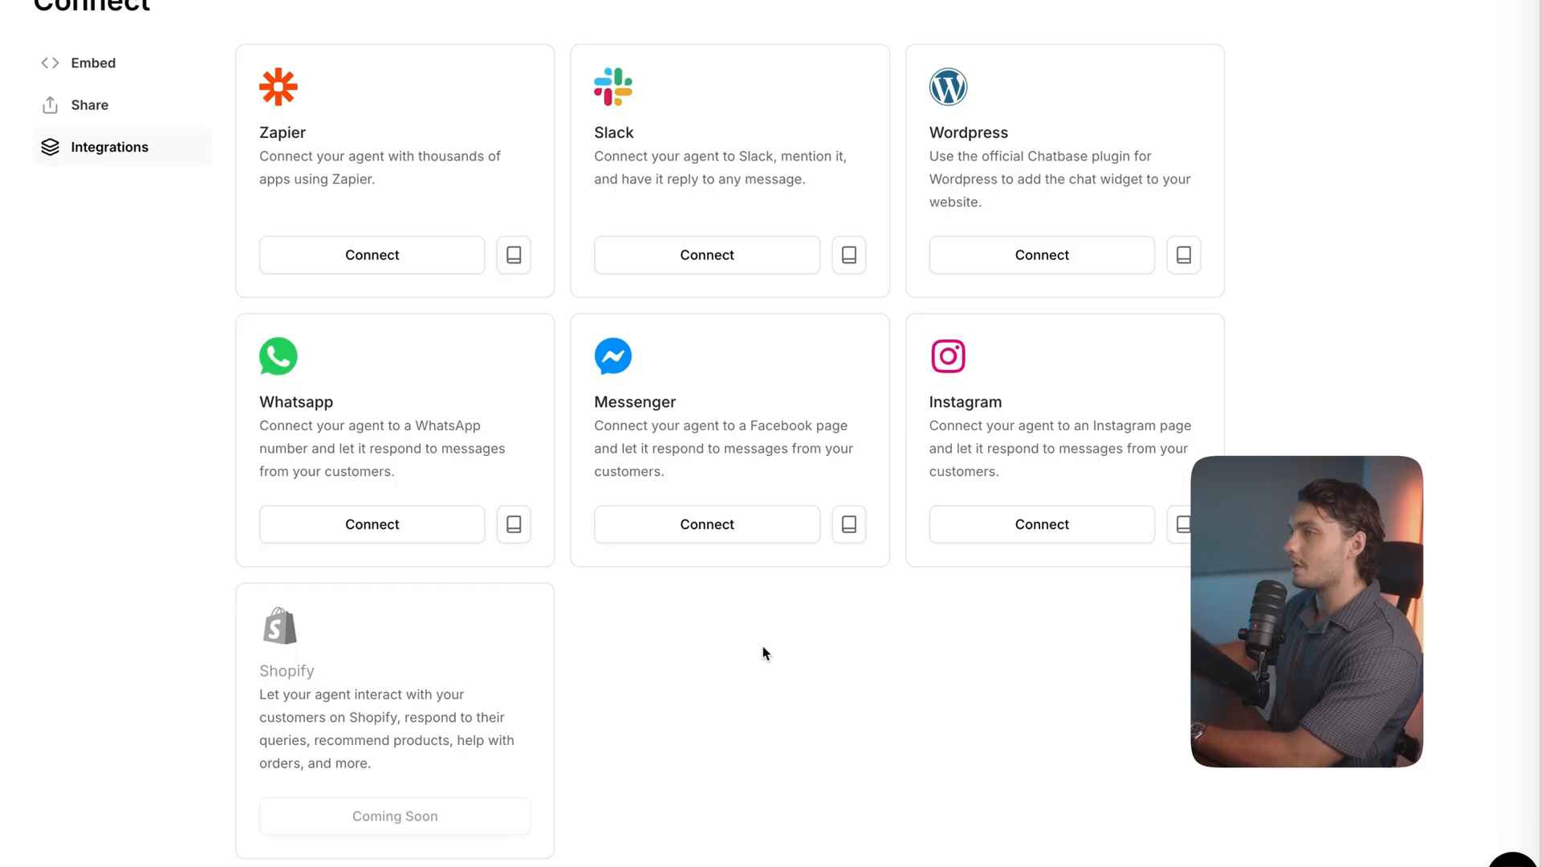
mouse_move(566, 551)
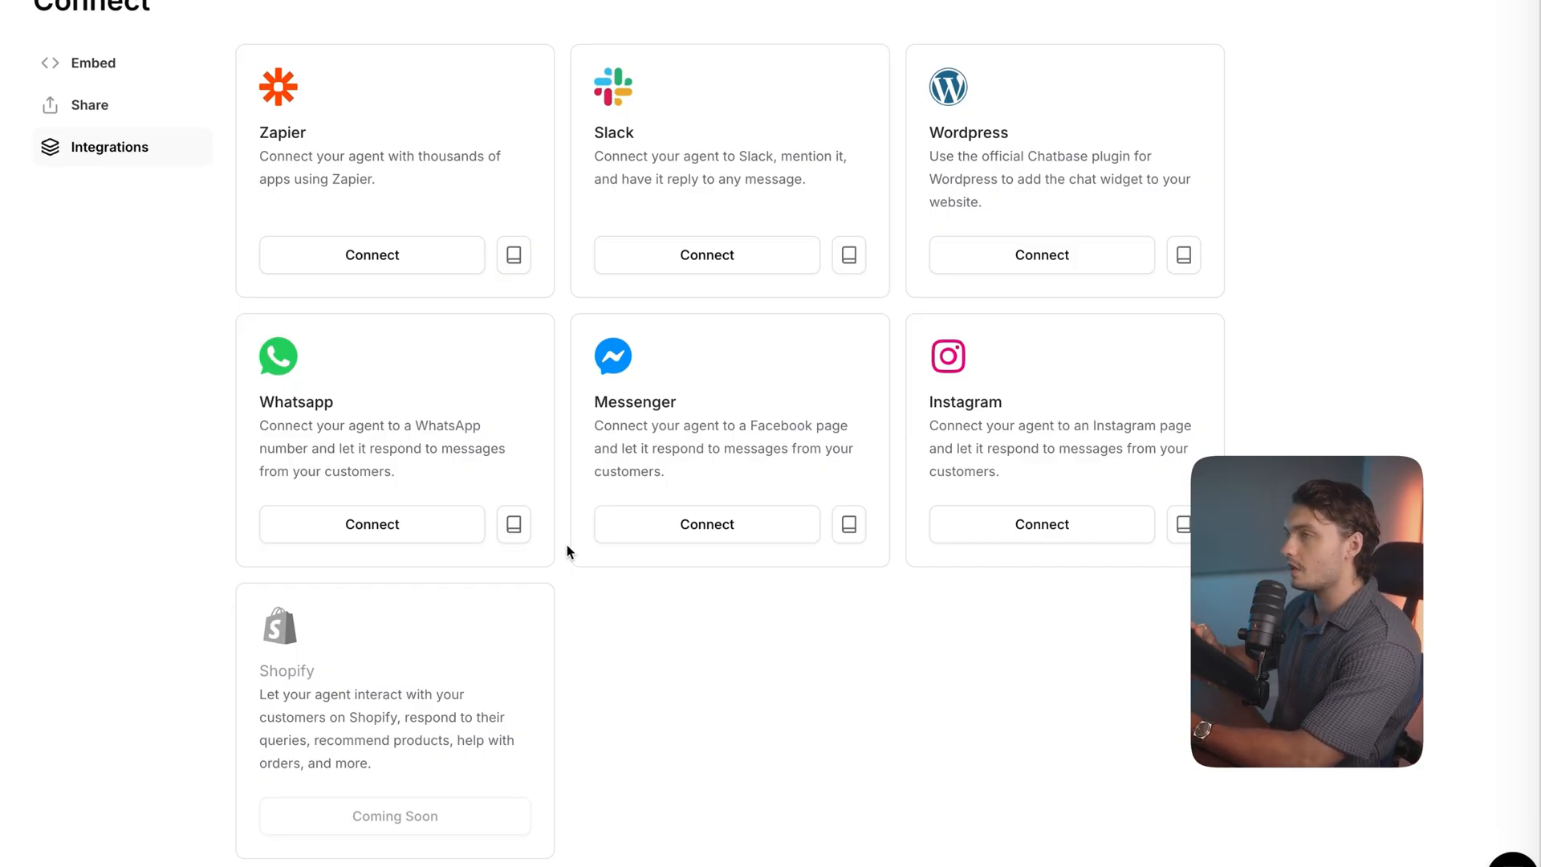
left_click(94, 62)
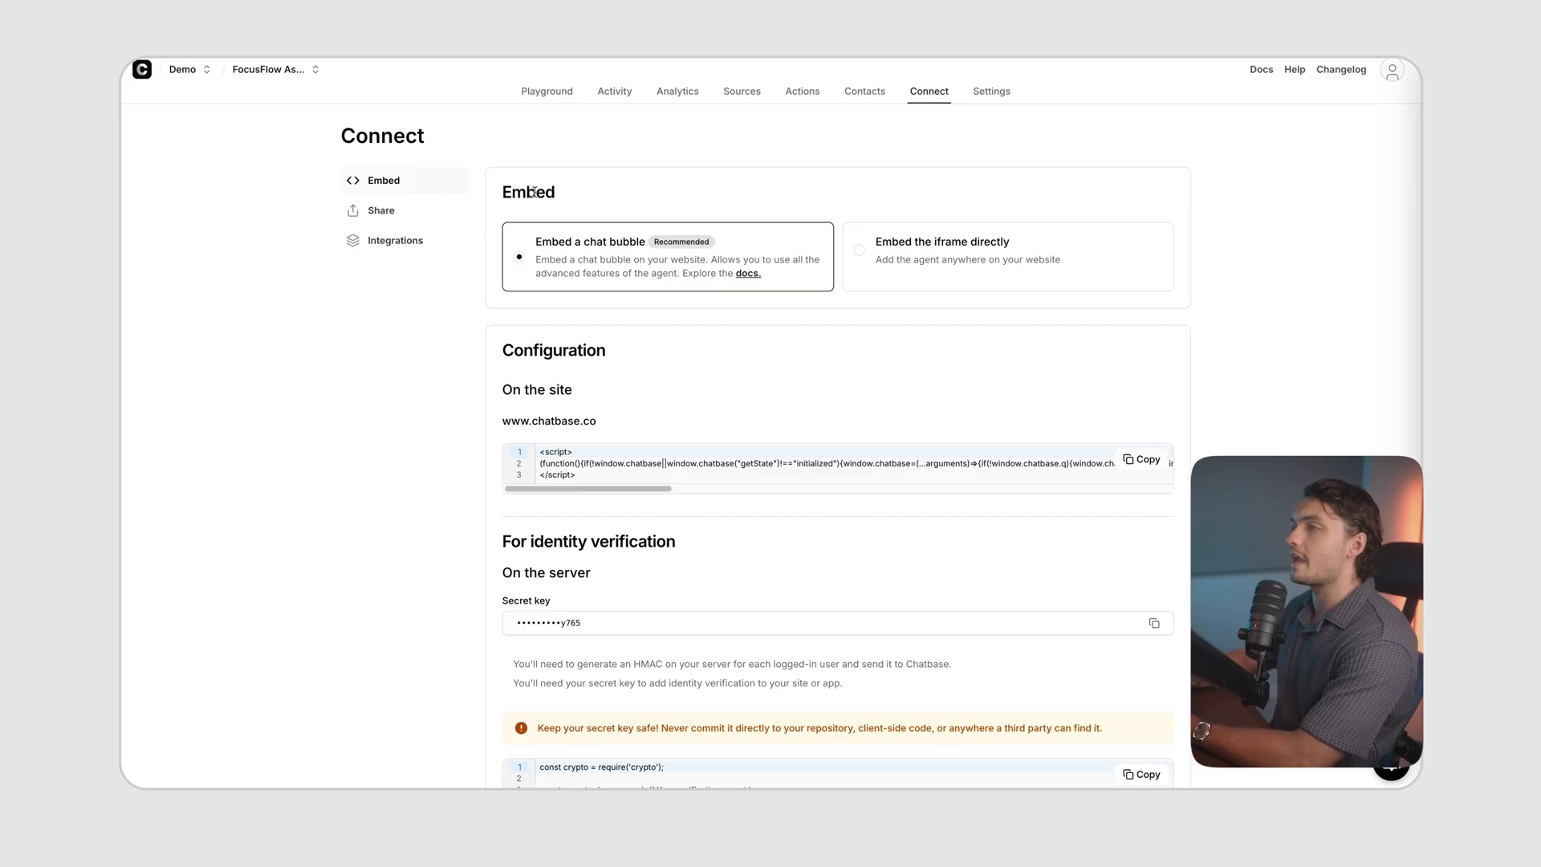
left_click(1139, 459)
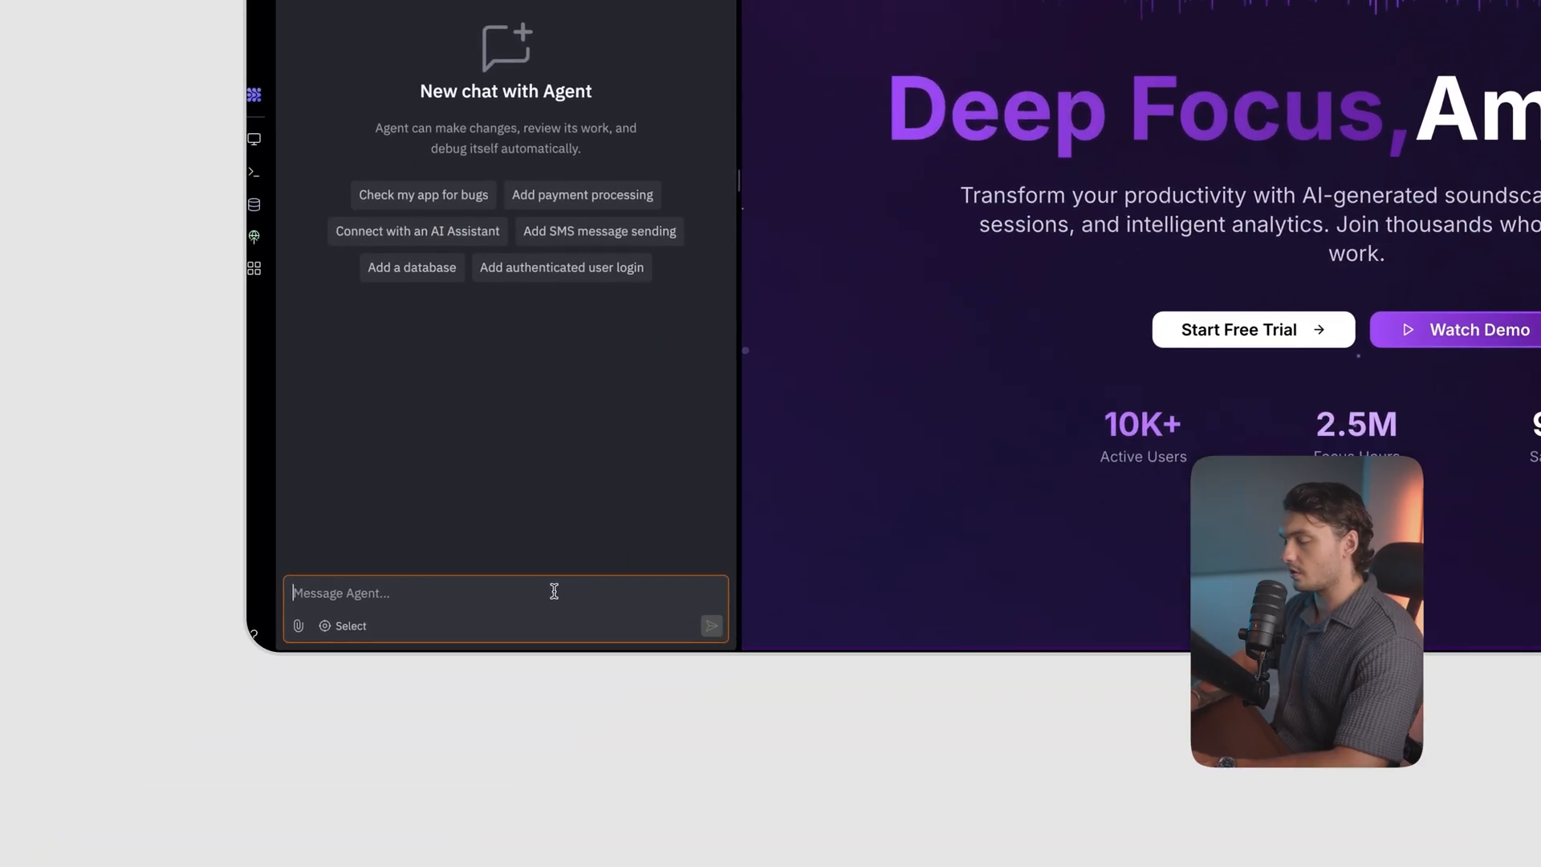
Ask the Replit Agent to insert the pasted Chatbase integration code into the site's HTML.
type("ins")
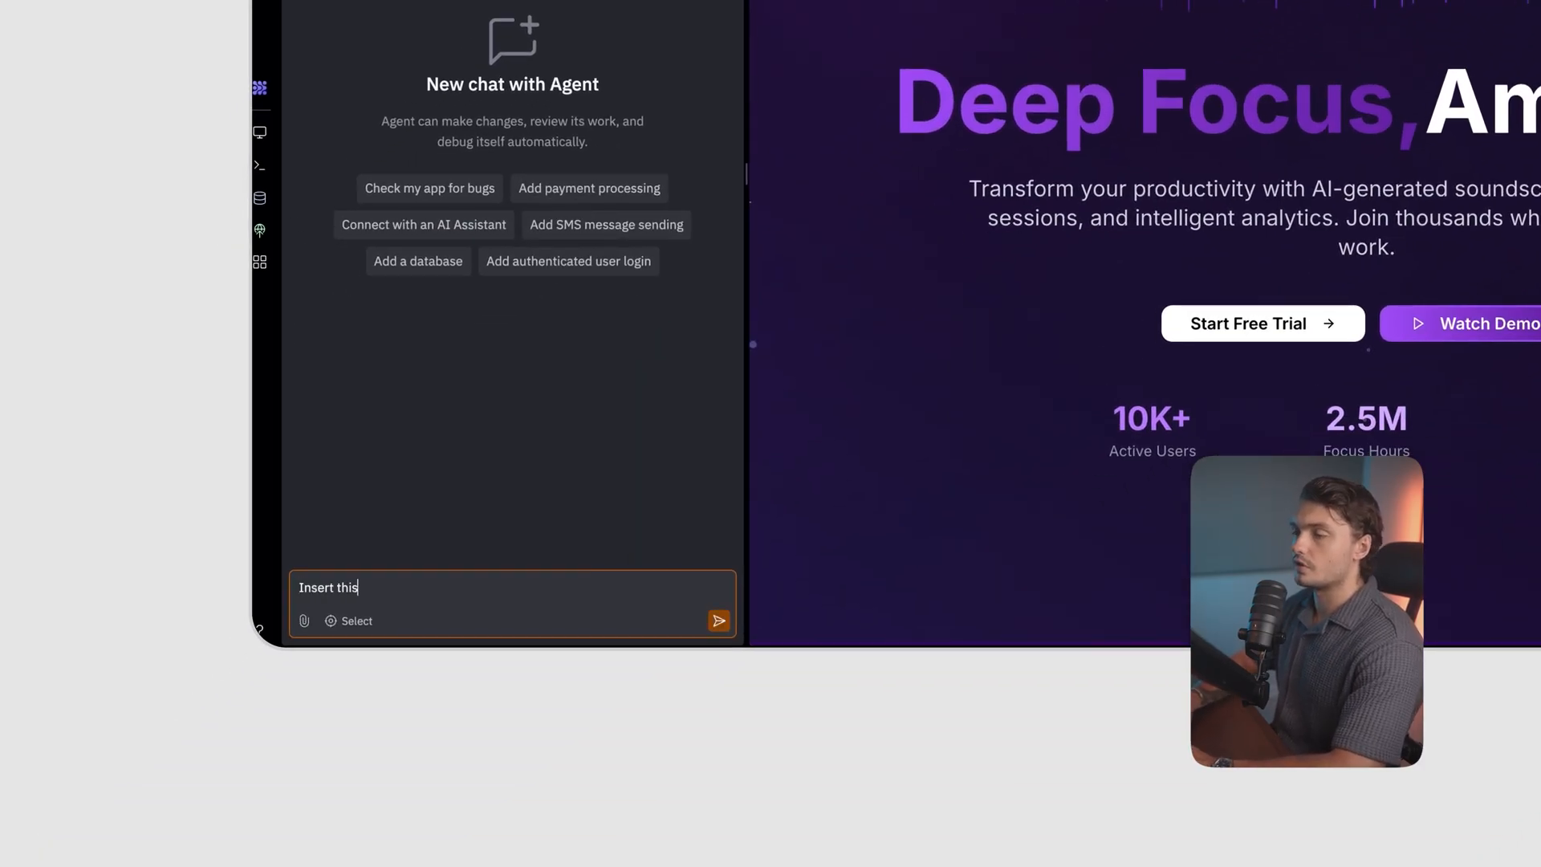
type("code into")
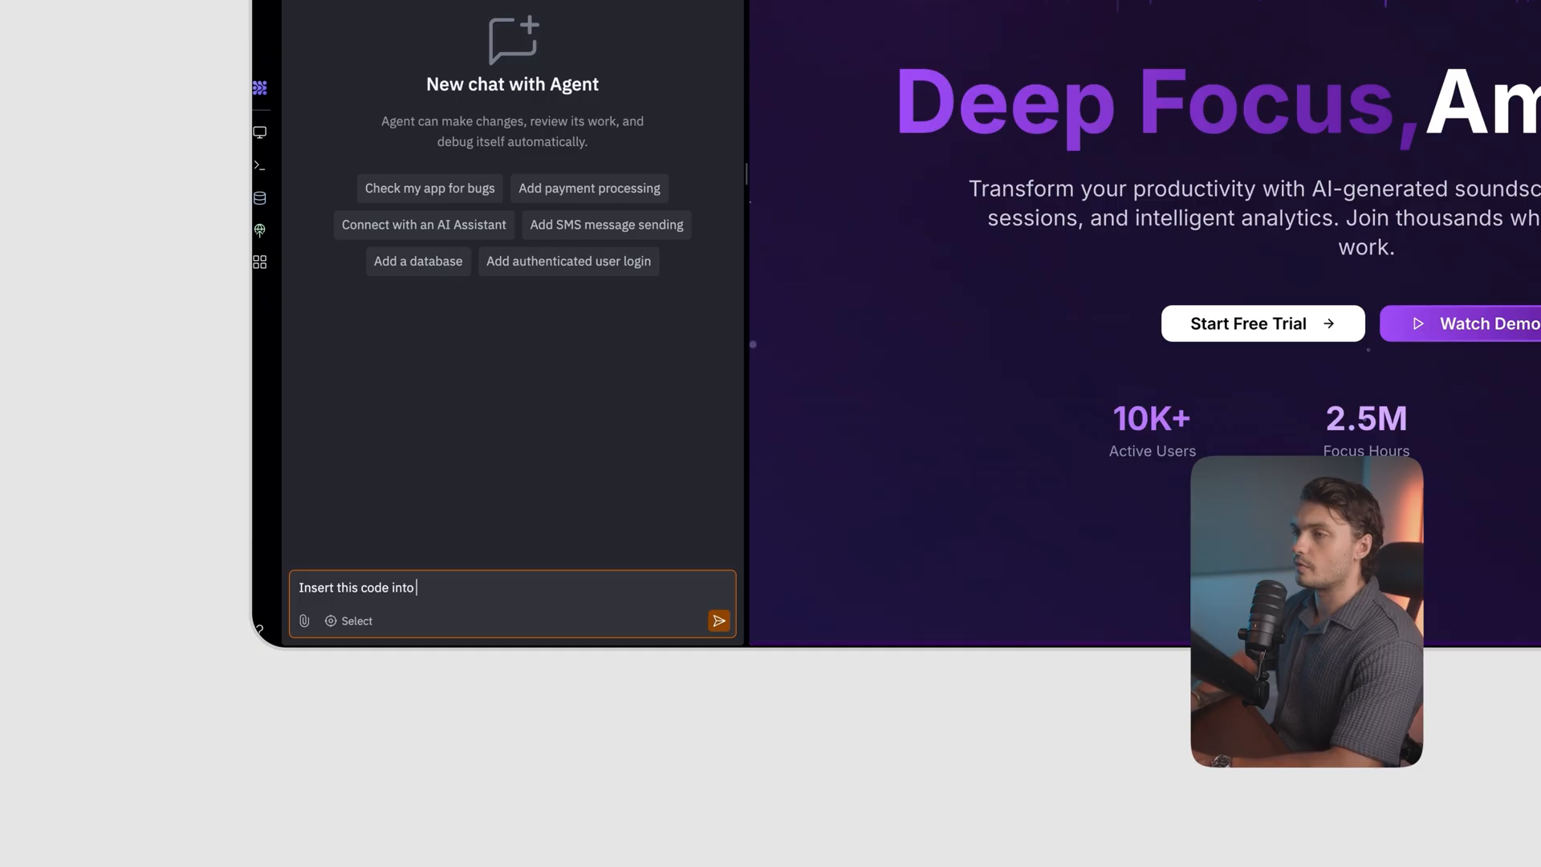
type("HTML -0")
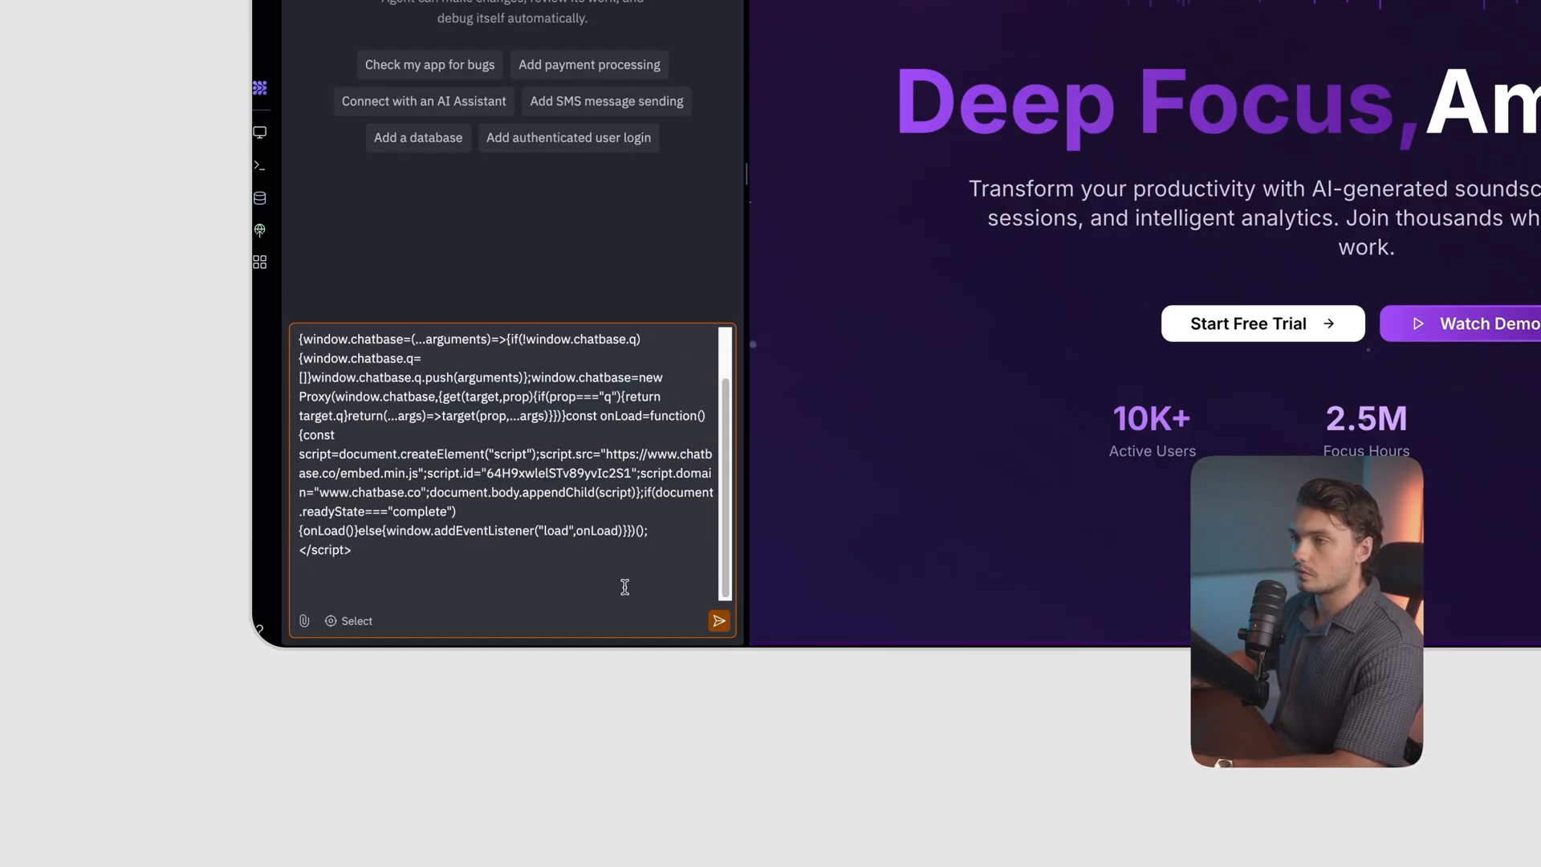
type("It's")
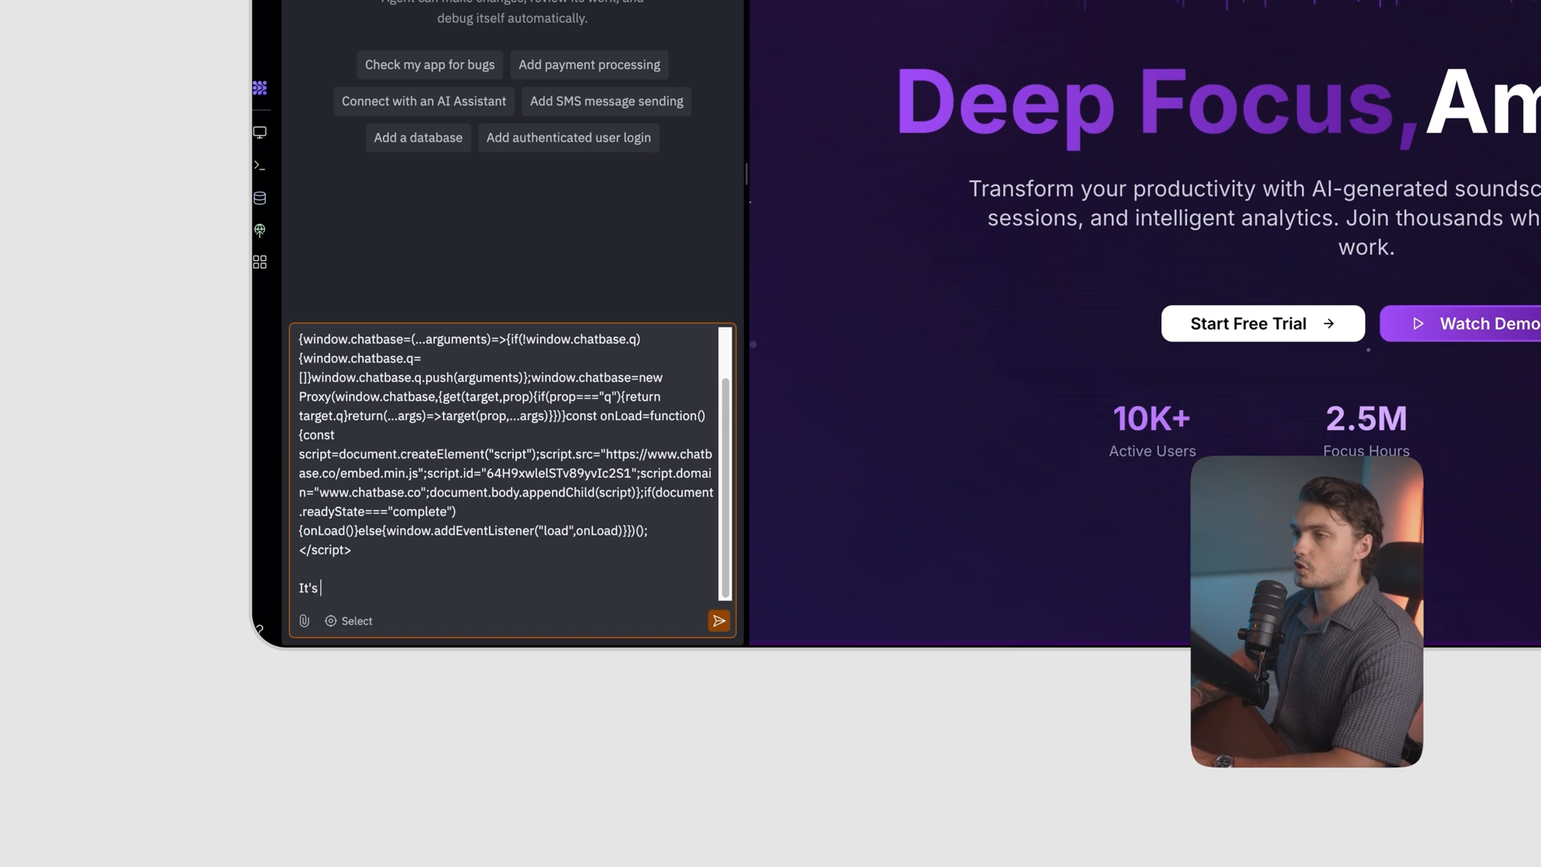
type("a c")
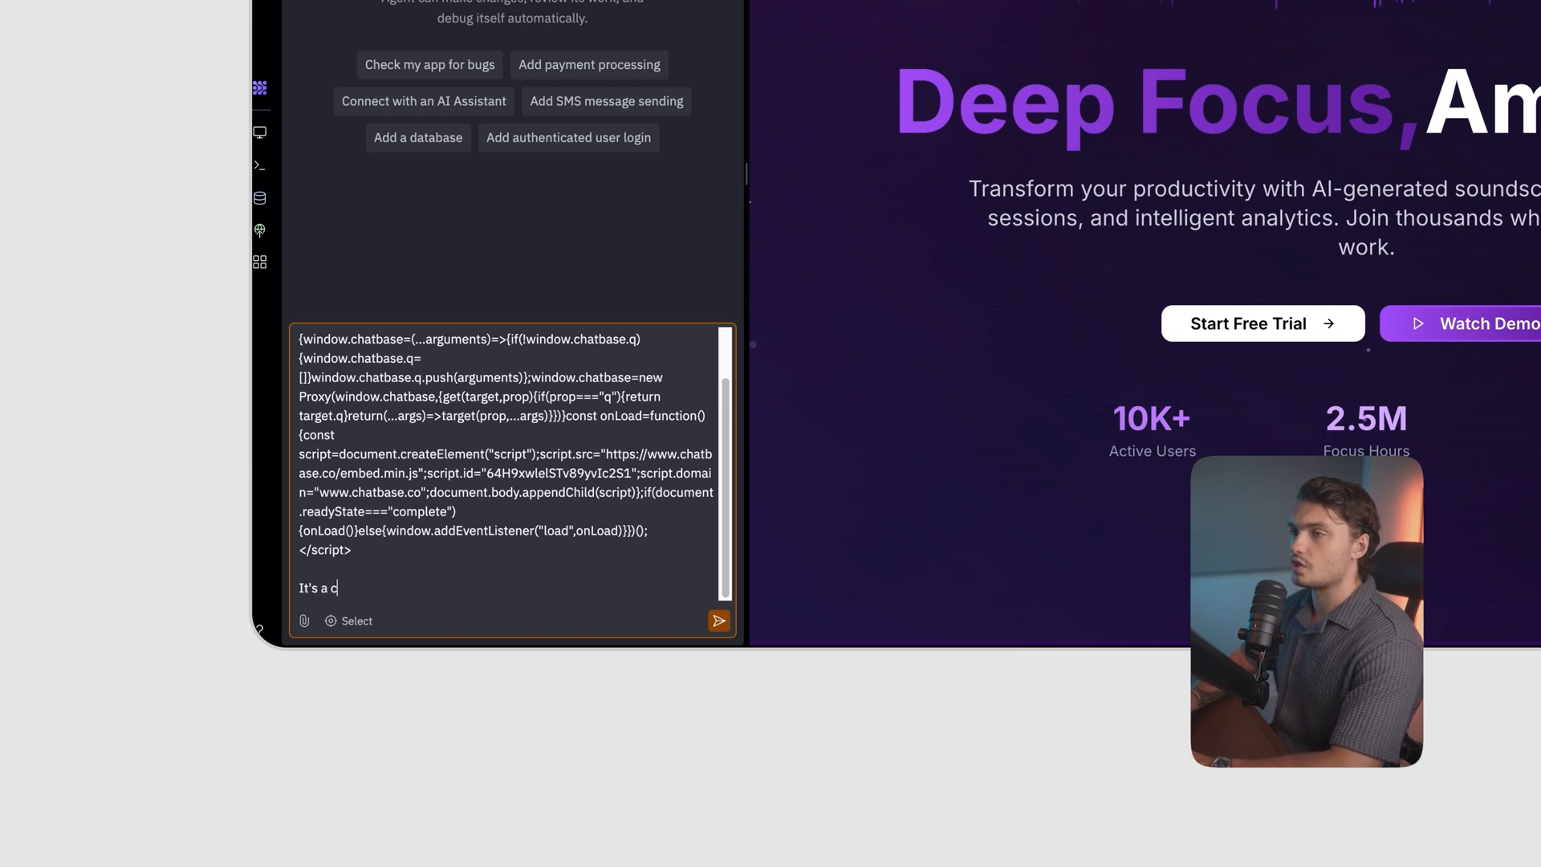
type("hatbase integ")
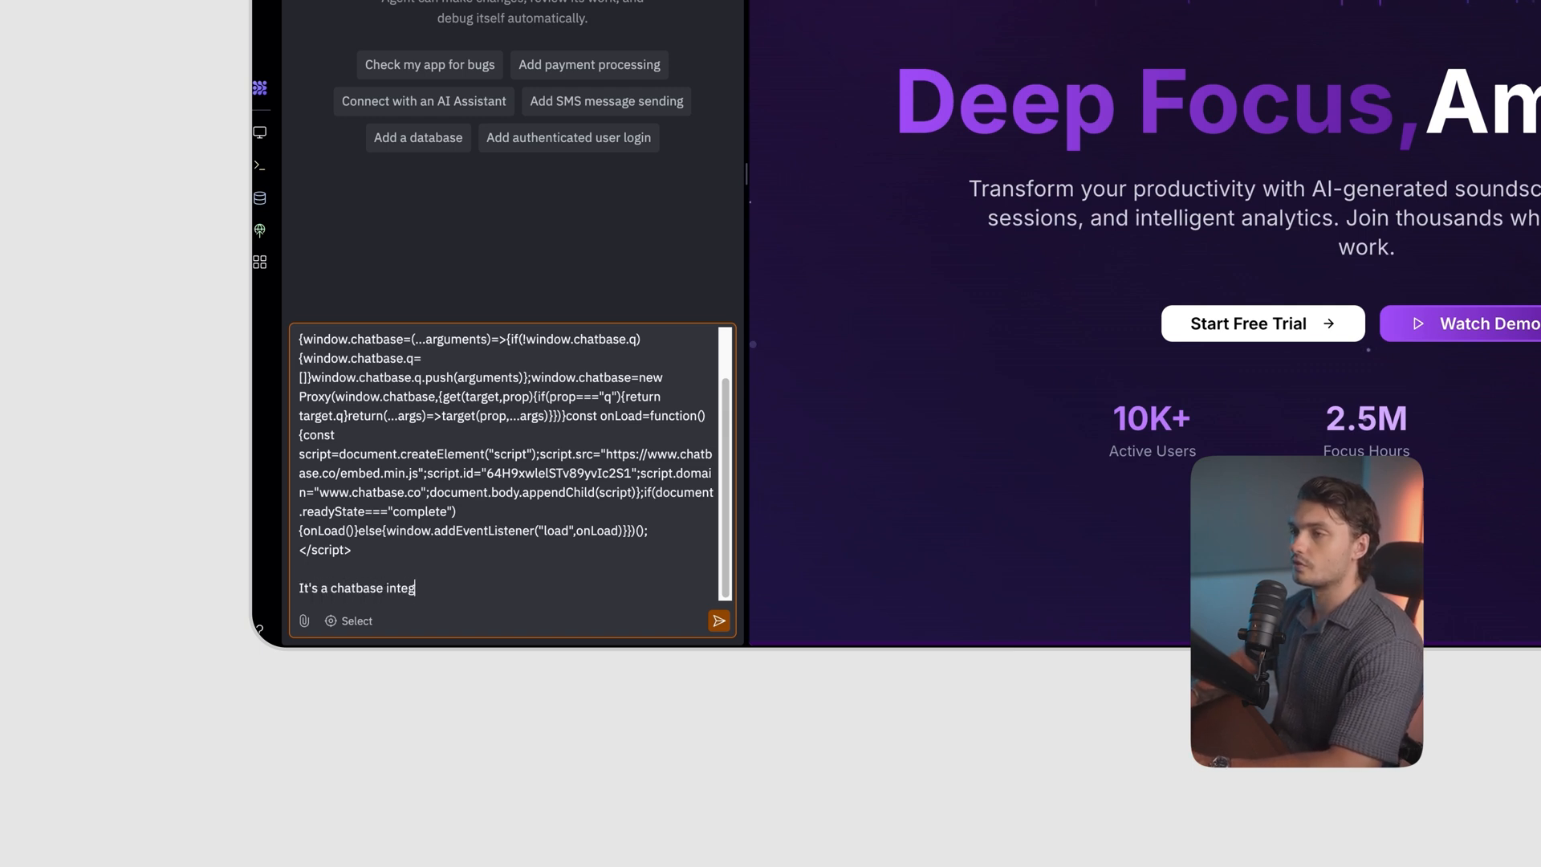
left_click(719, 621)
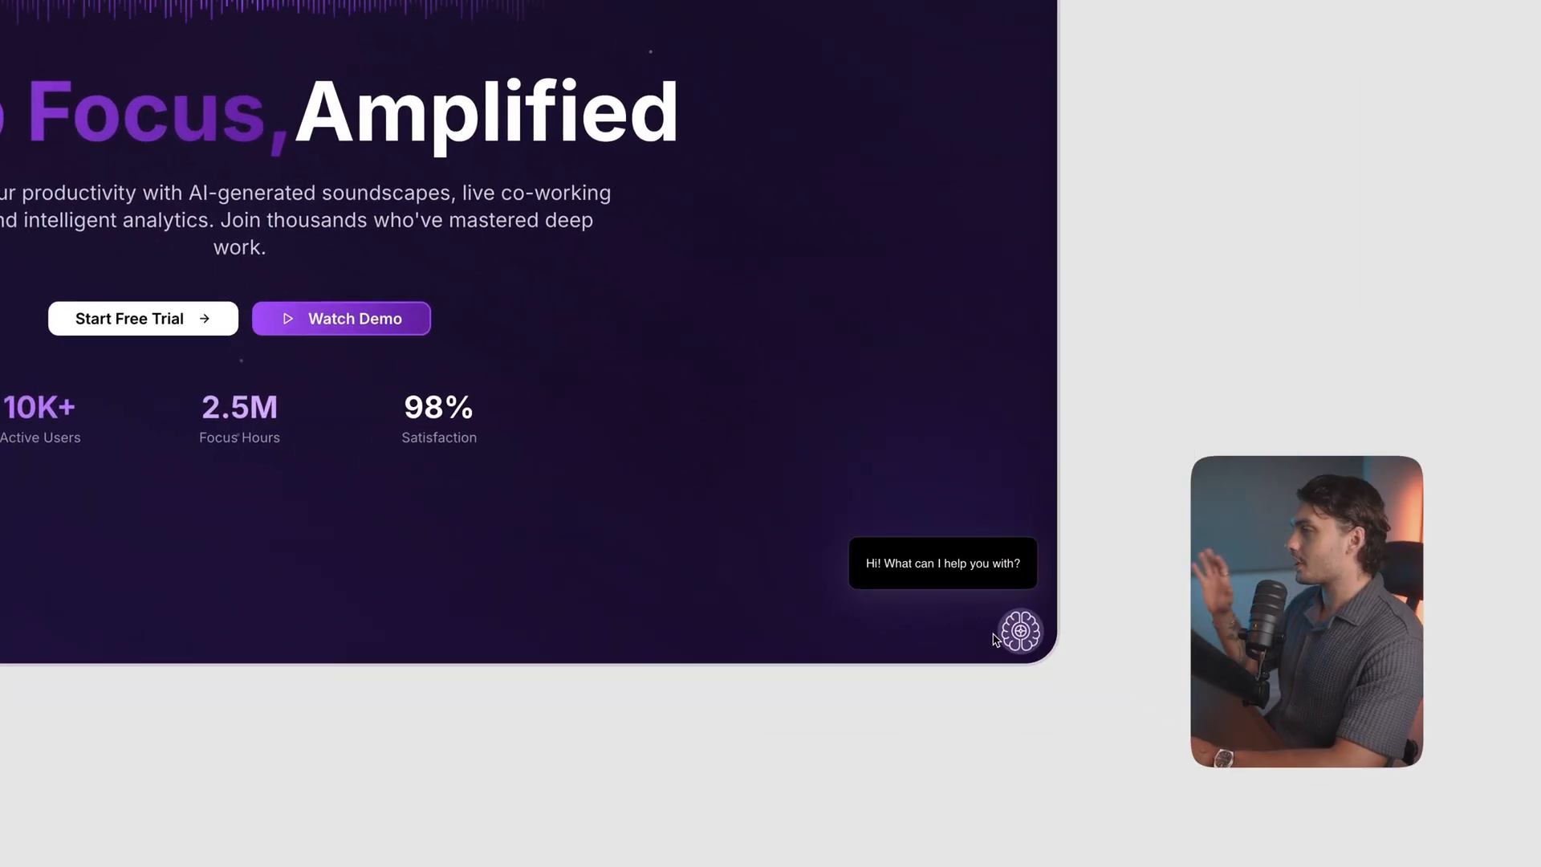
mouse_move(993, 629)
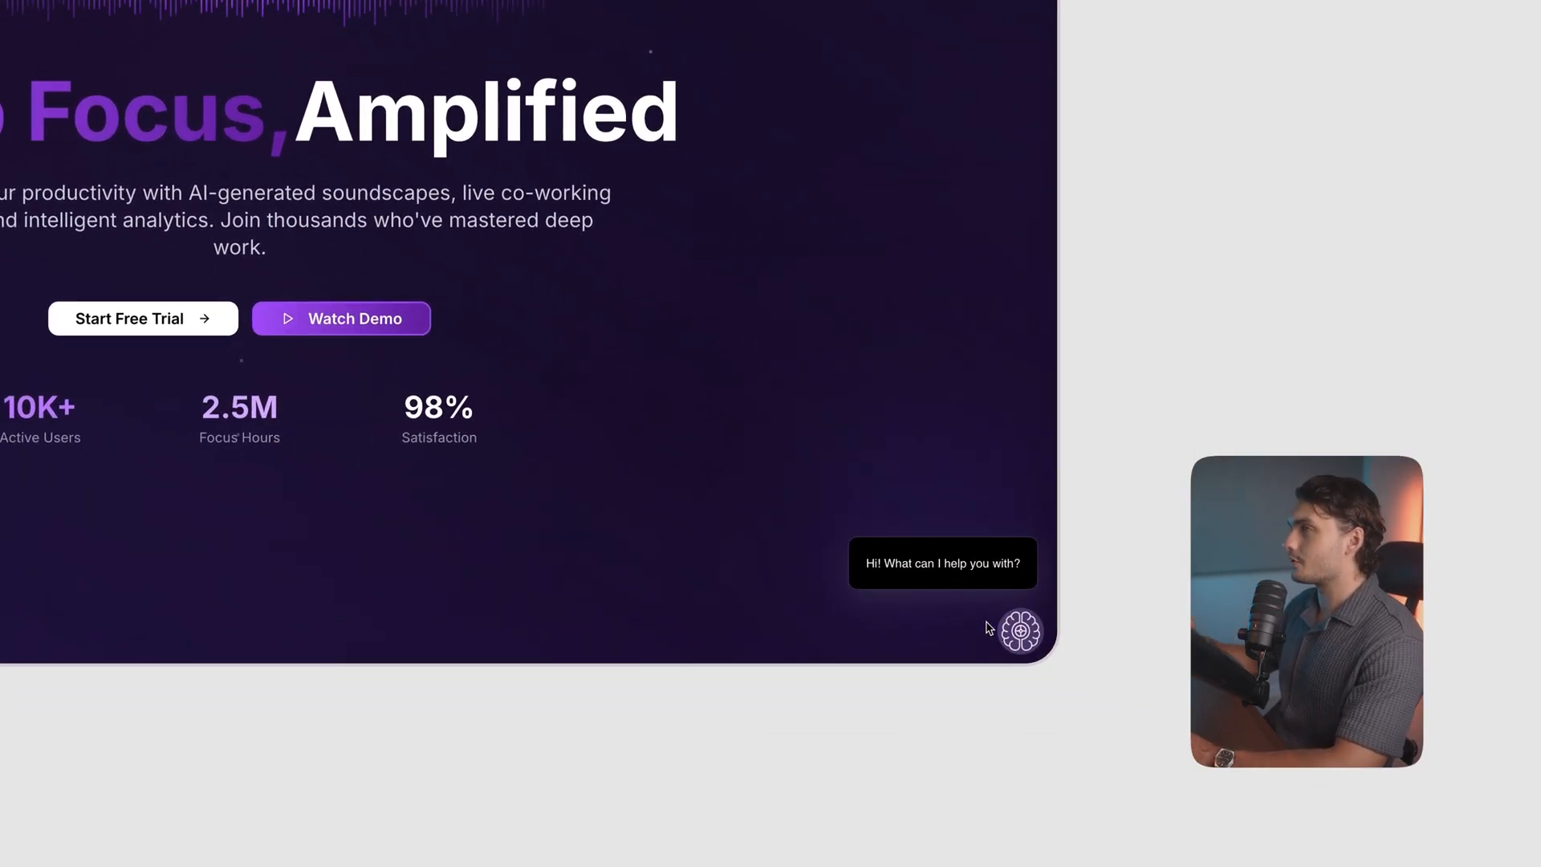
In the embedded FocusFlow Assistant chat, ask who is behind FocusFlow and send it.
left_click(1020, 630)
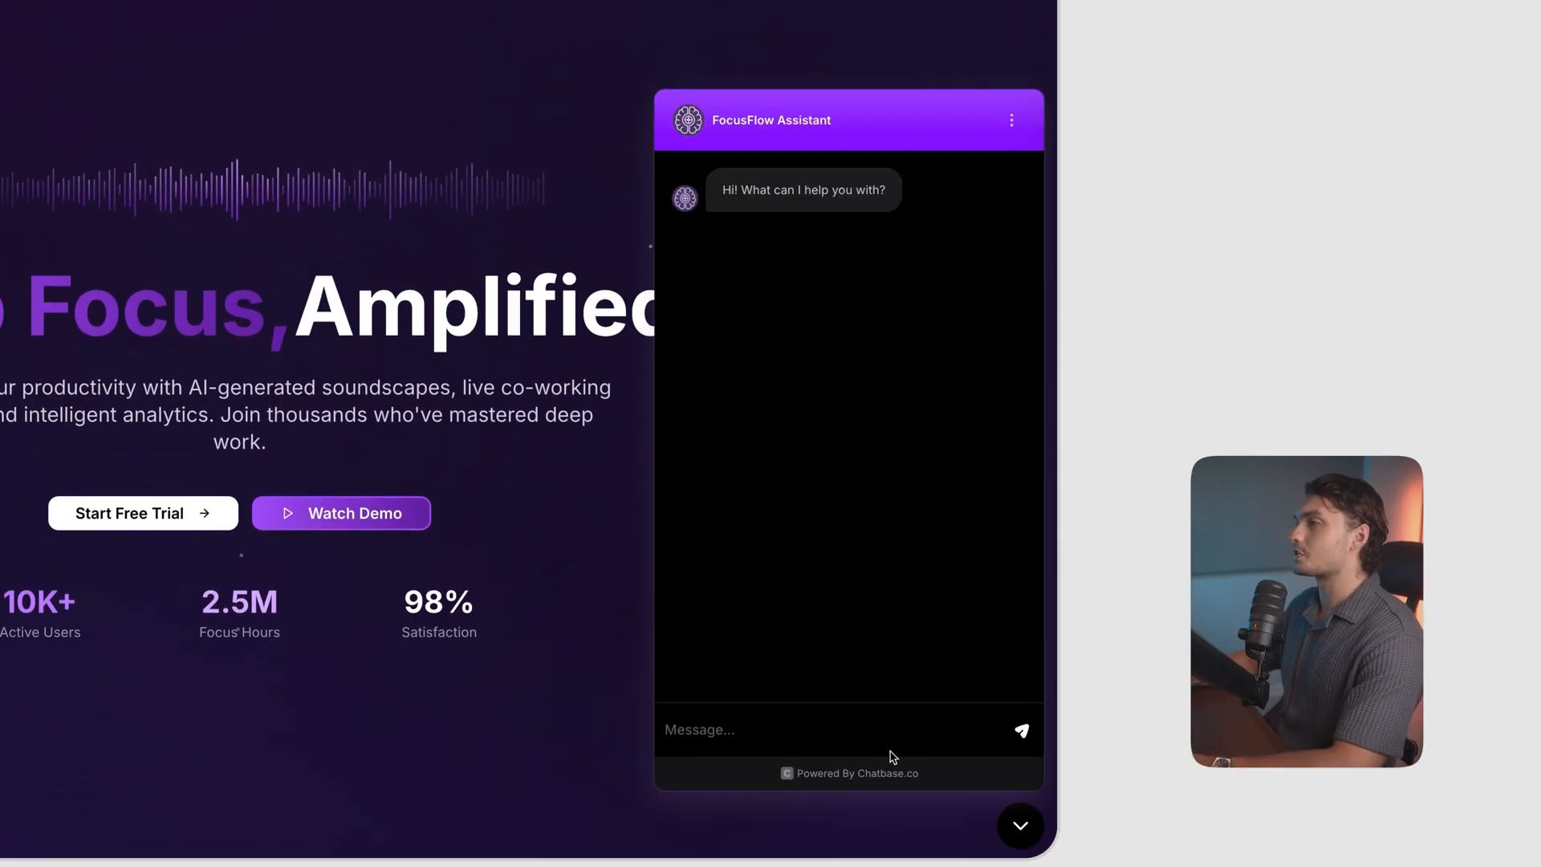
left_click(697, 729)
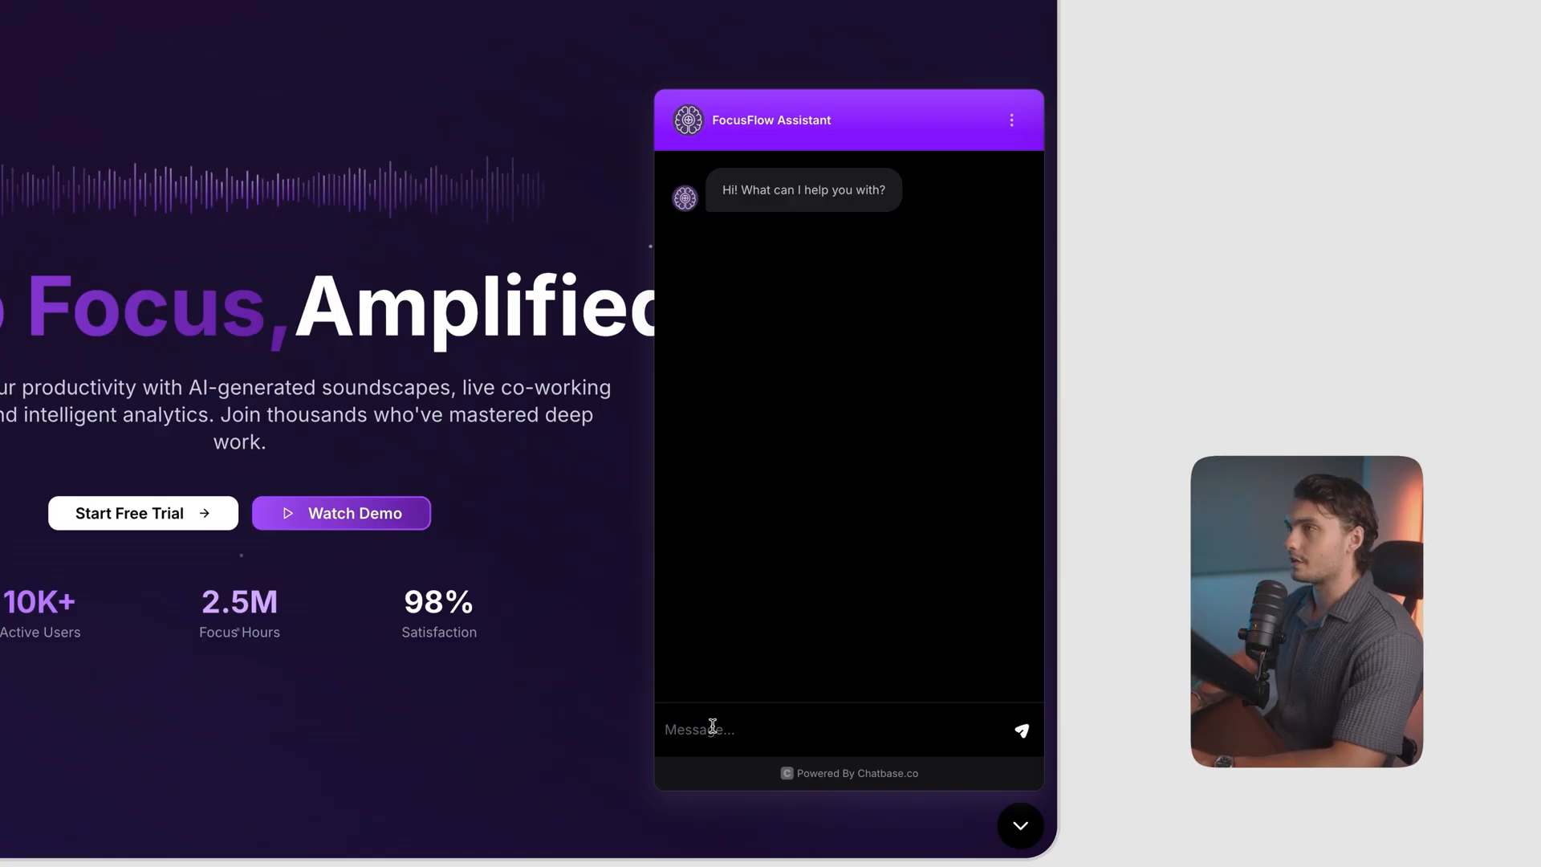
type("who is behi")
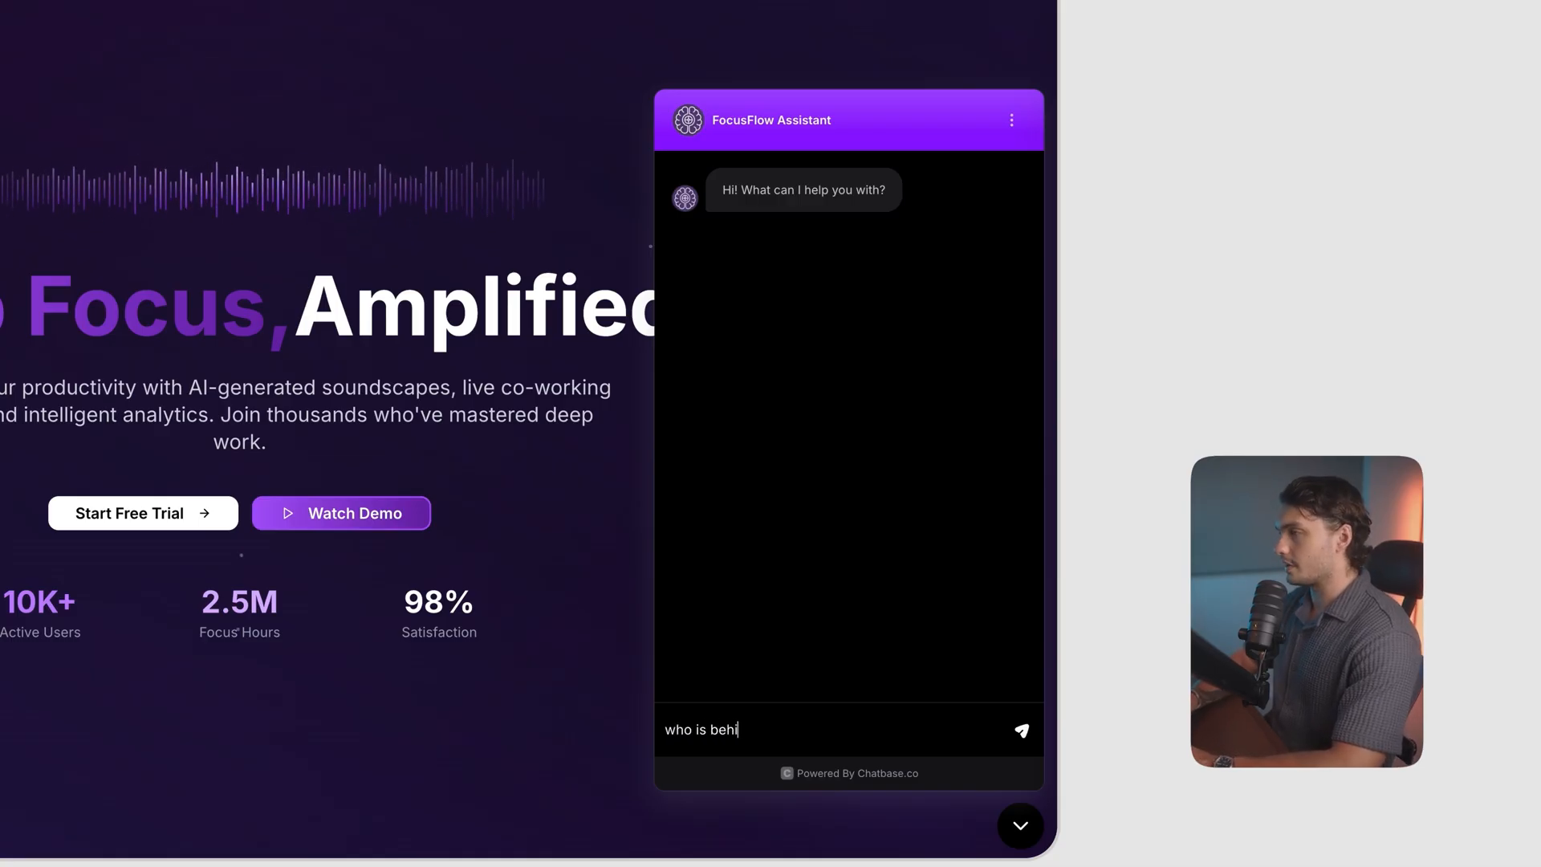
left_click(1019, 730)
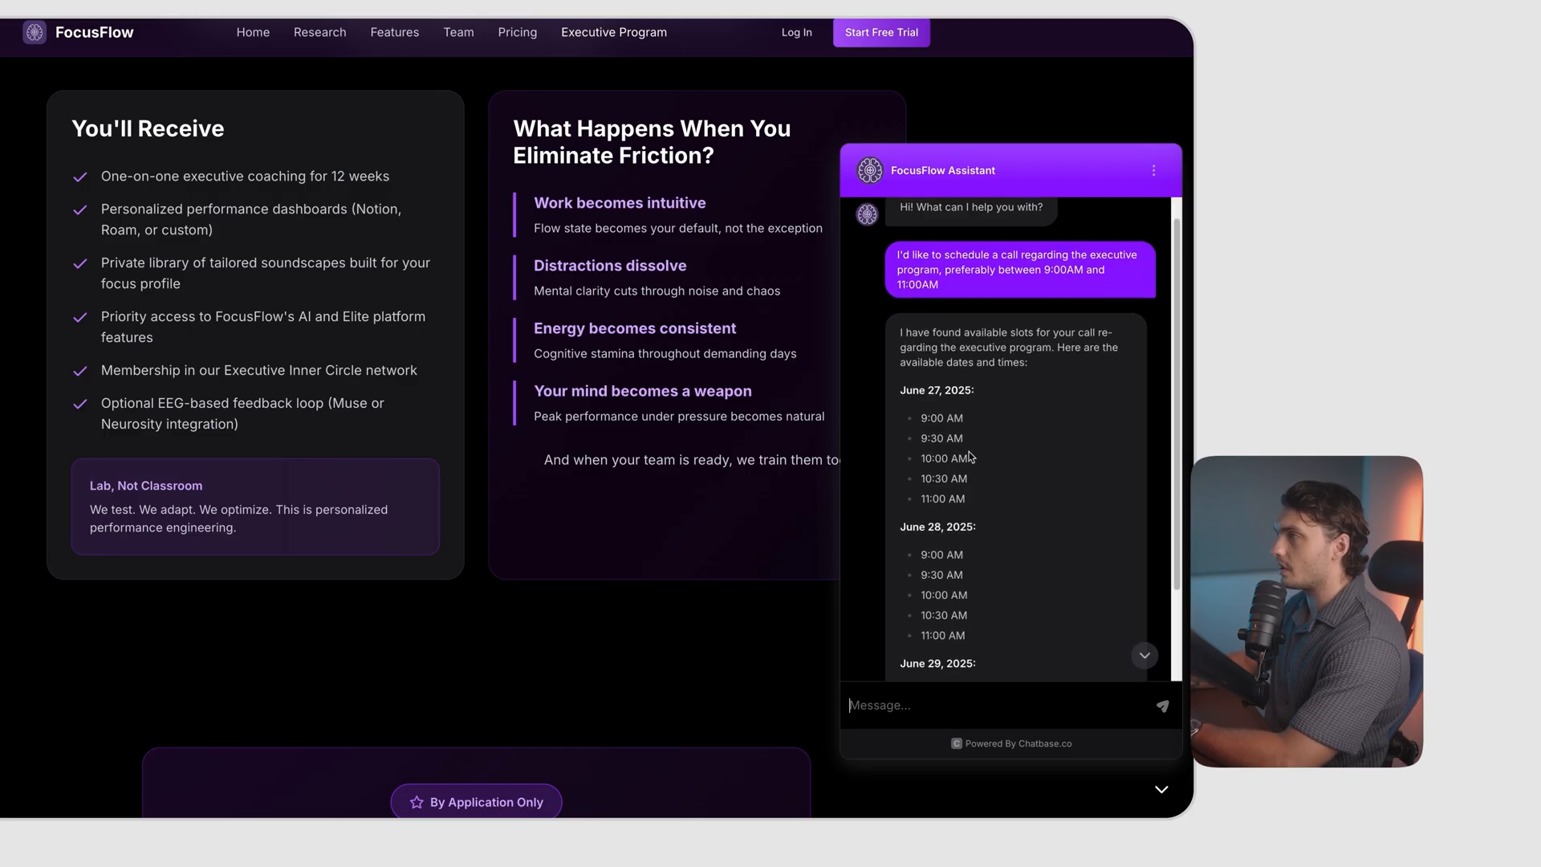
Reply 'Let's do July 3rd' then '9:00', and follow the assistant's link to schedule the call.
scroll("up", 3)
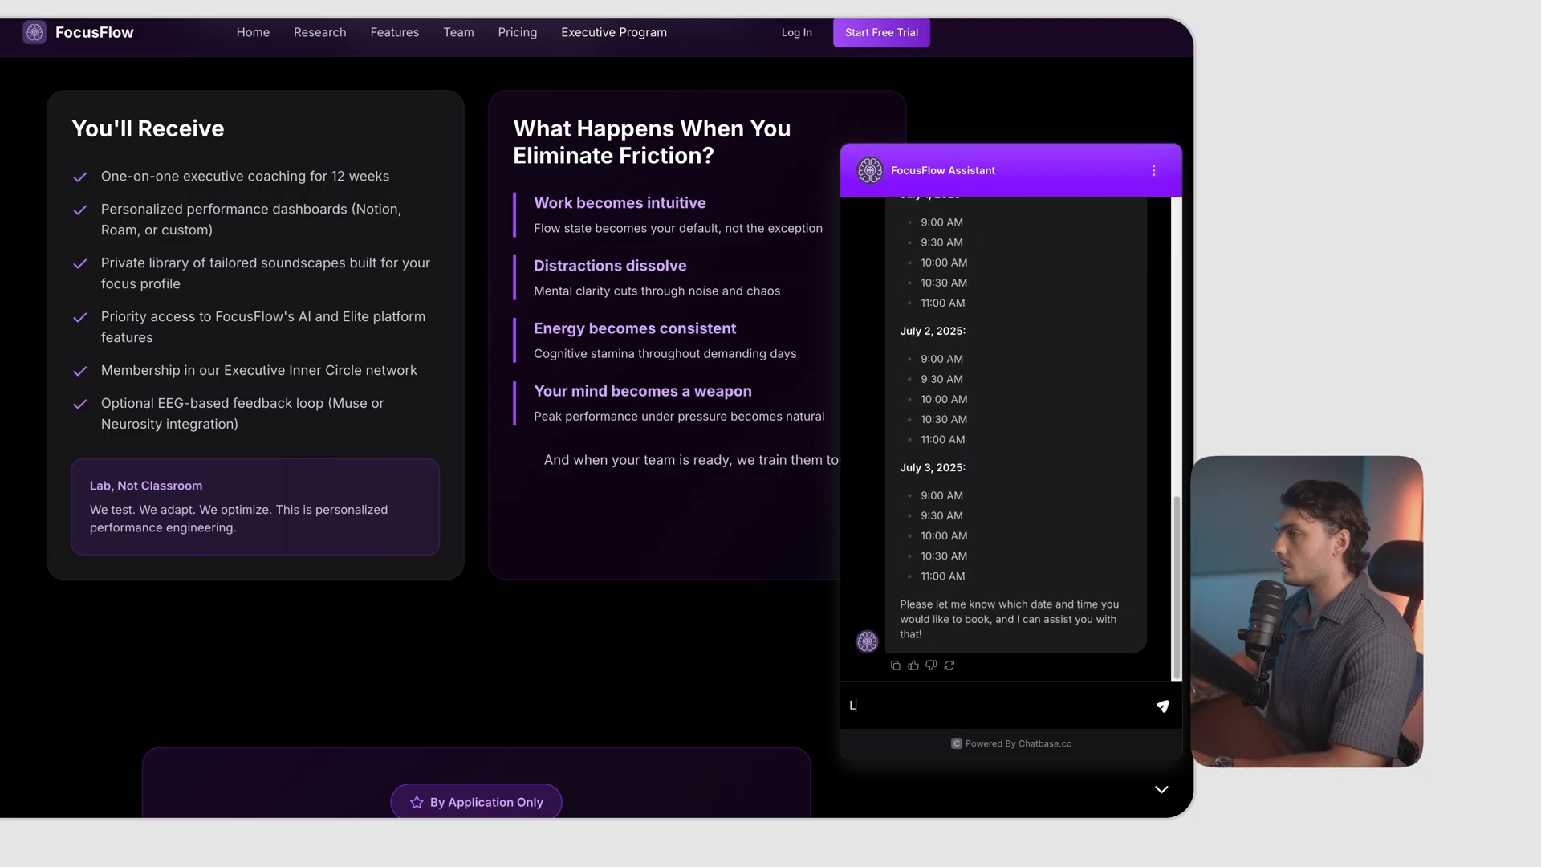
type("Let's do July")
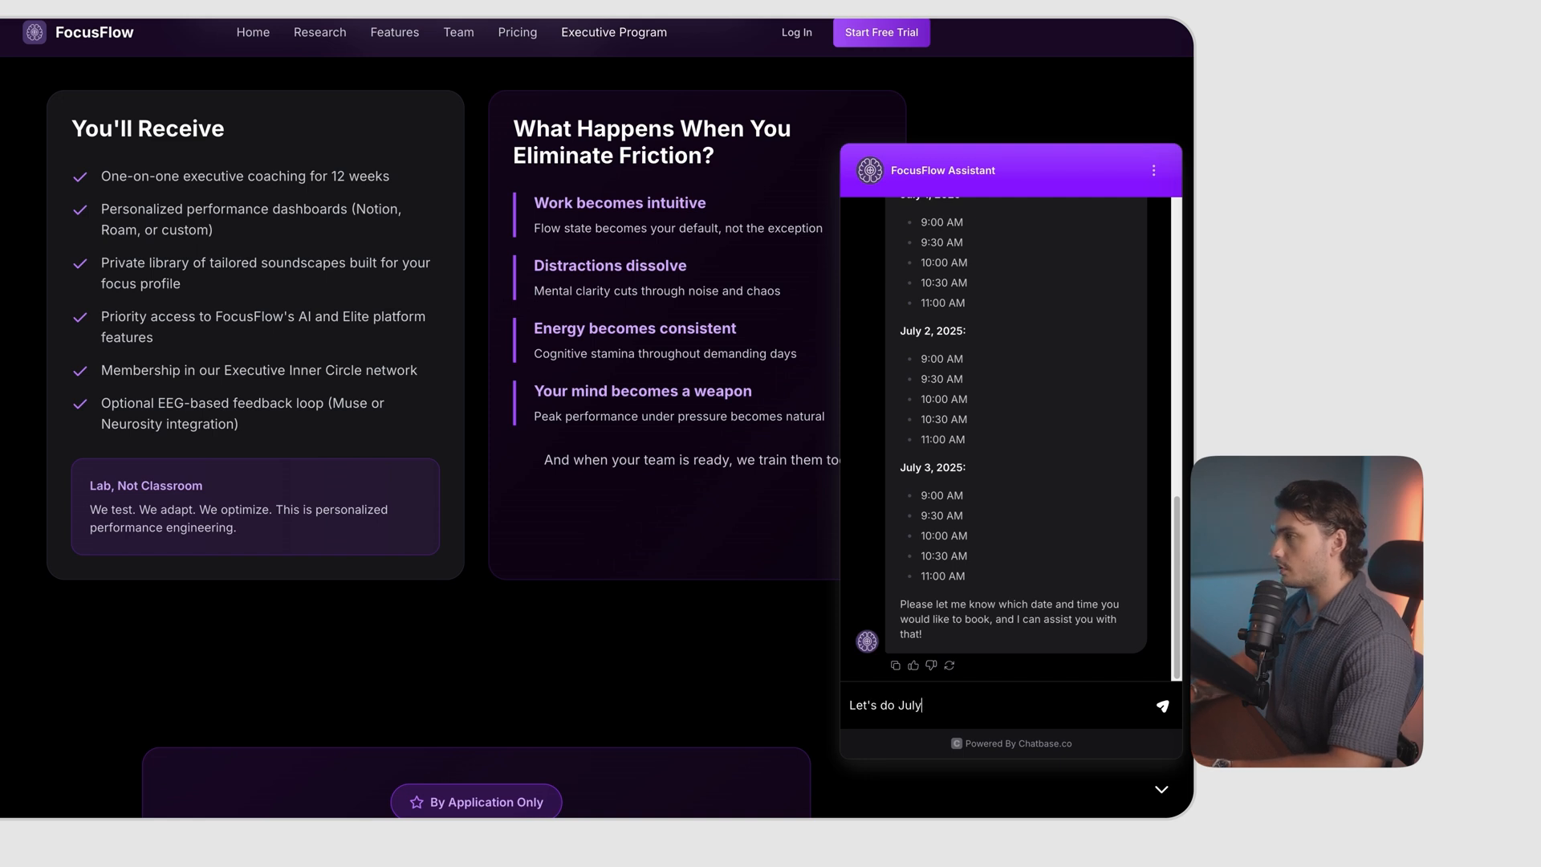
left_click(1160, 705)
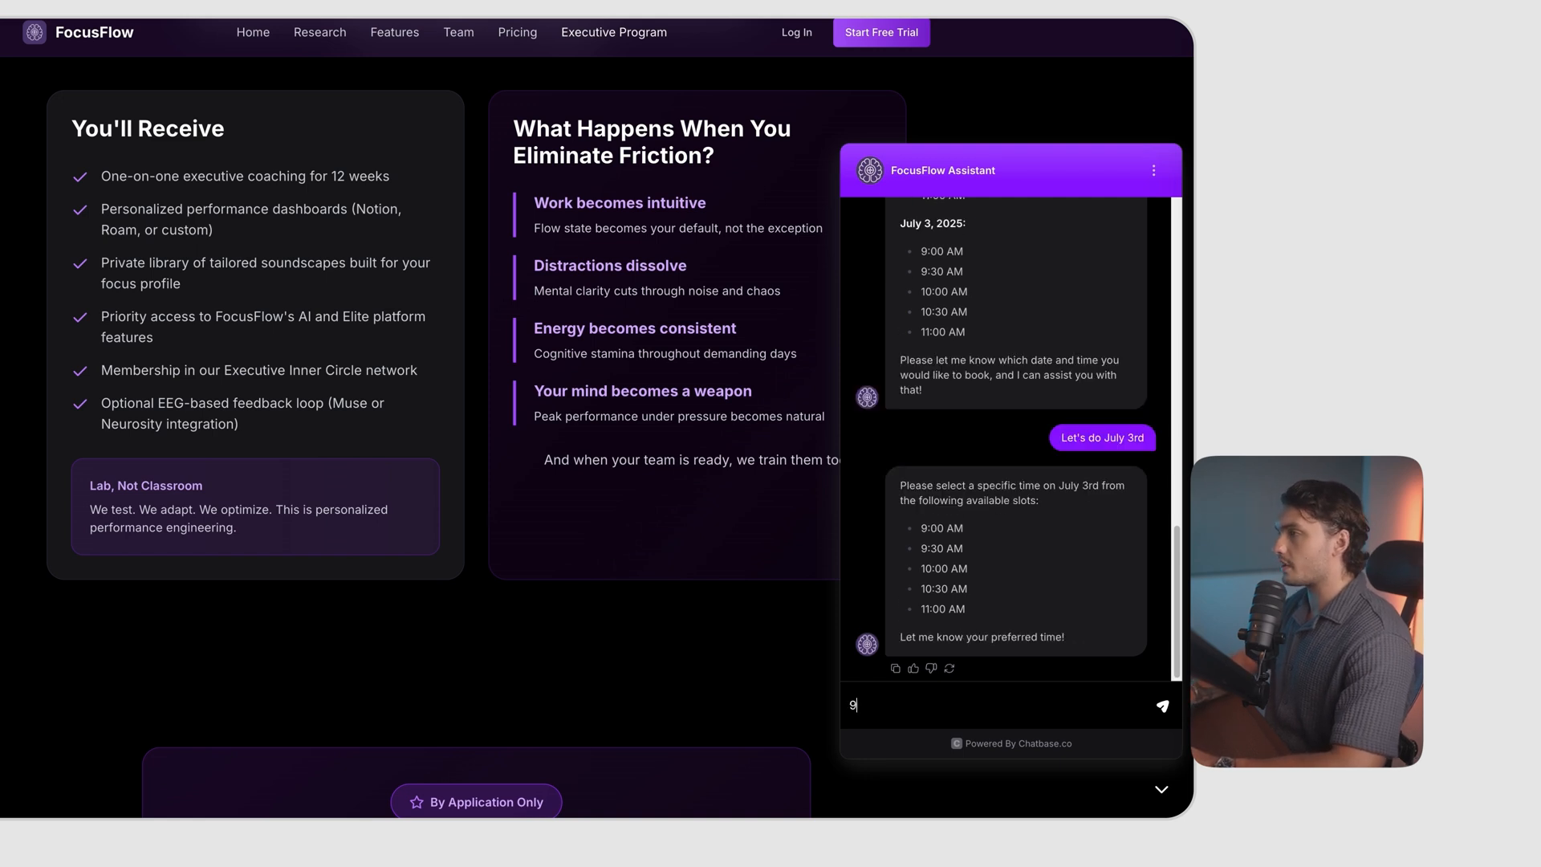
type(":00")
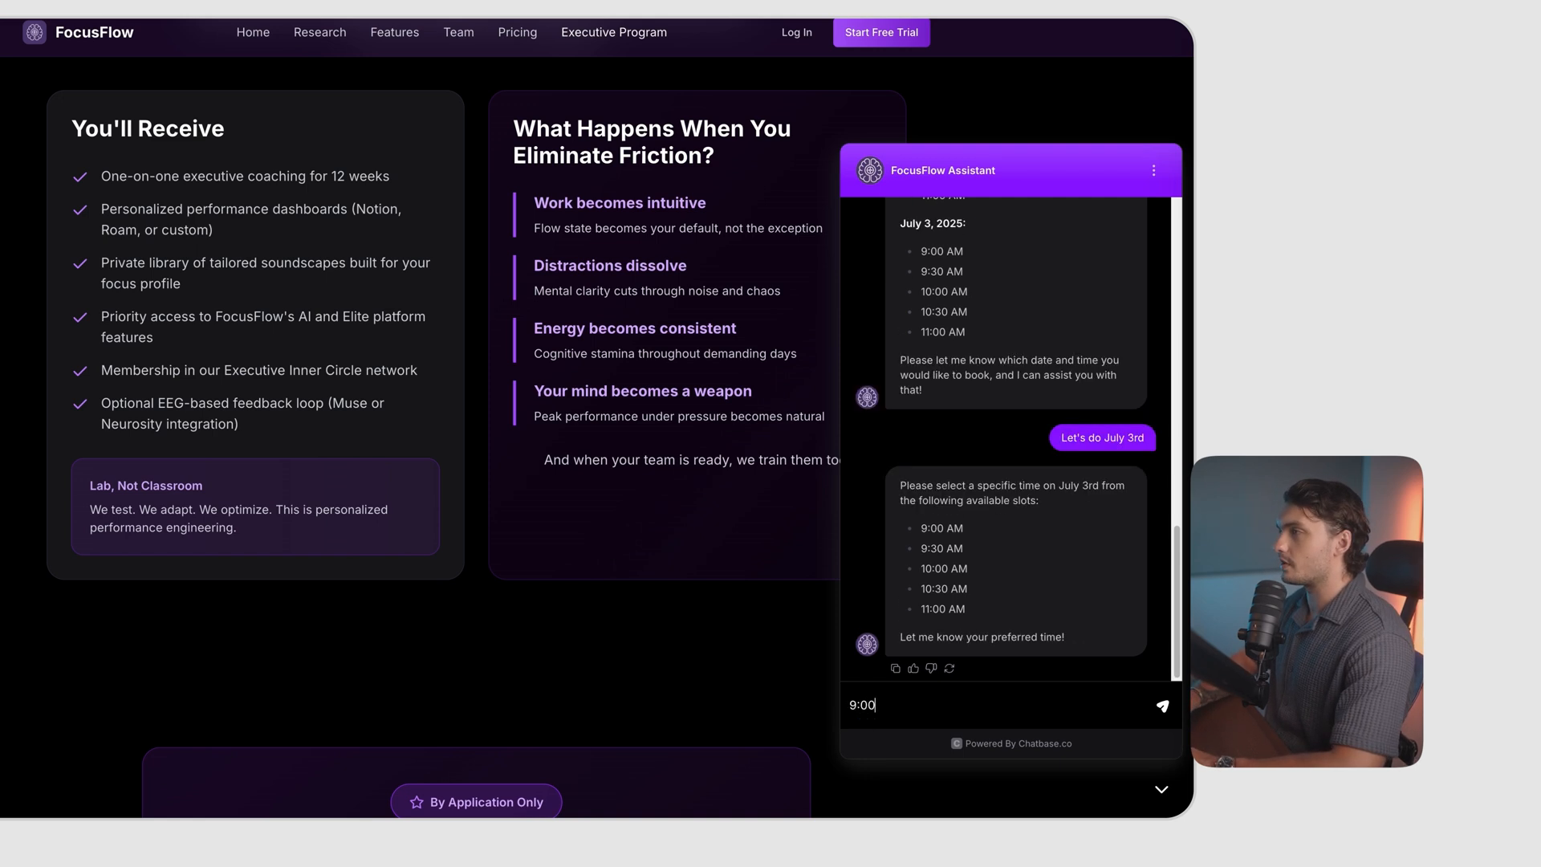
left_click(1161, 704)
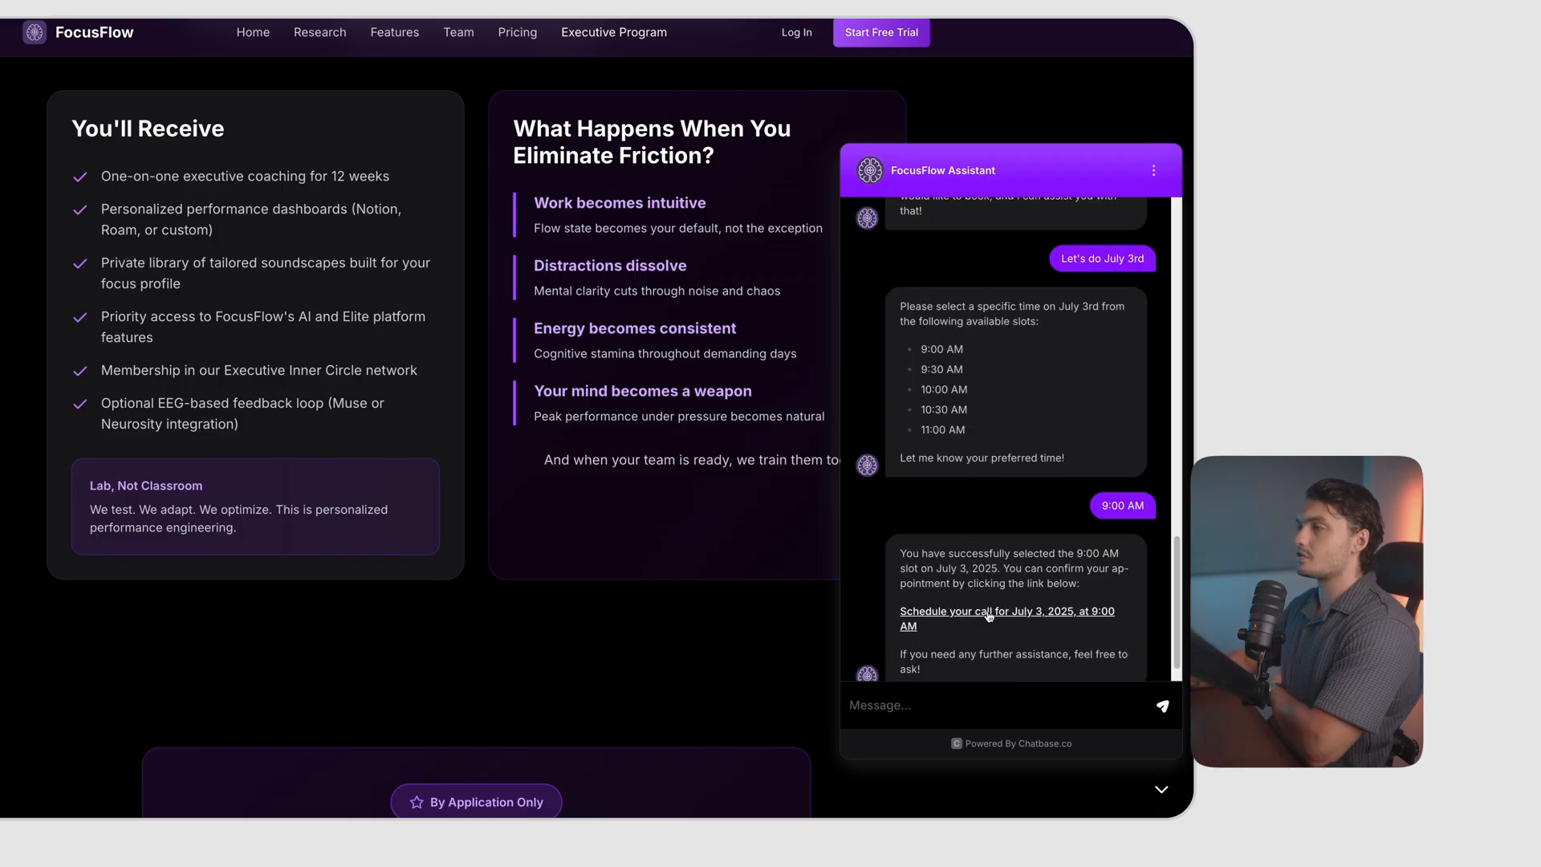
left_click(1006, 617)
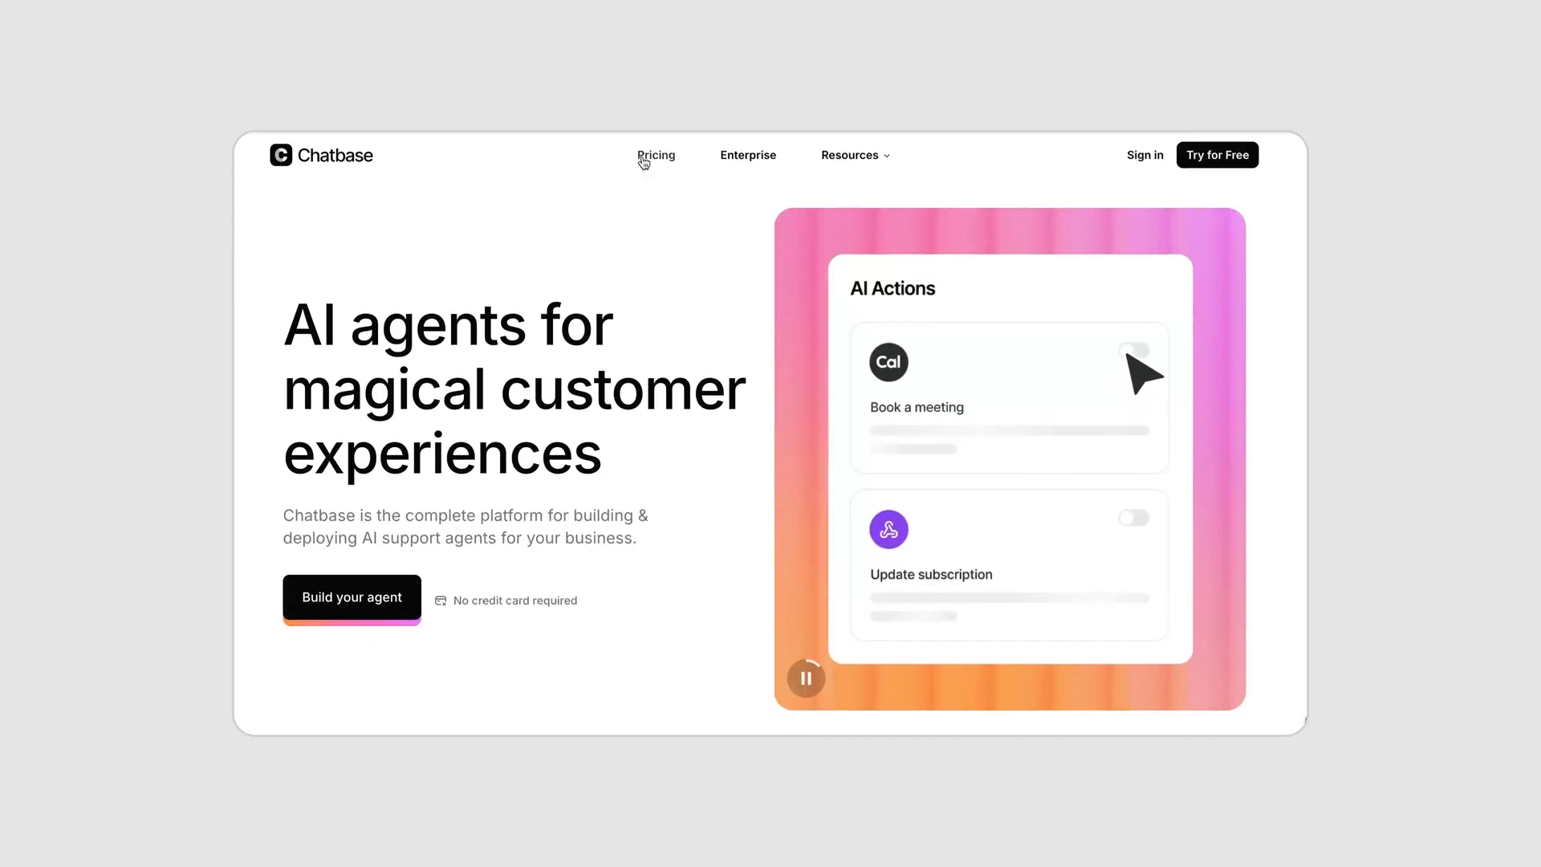
View the Chatbase pricing page with the Free, Hobby $40, Standard $150, Pro $500 and Enterprise plans.
left_click(655, 155)
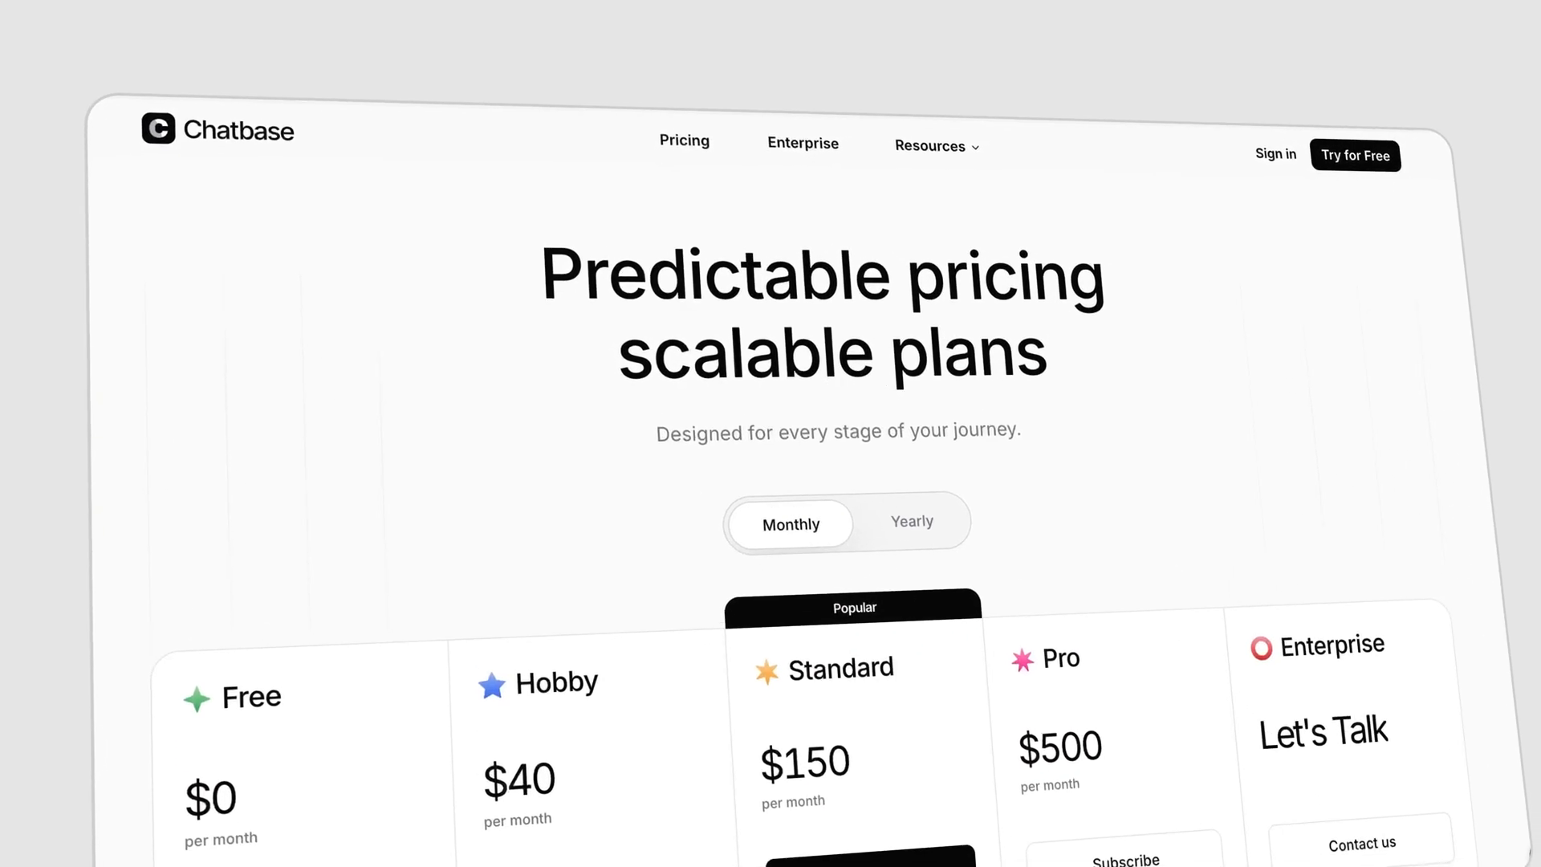
scroll("down", 3)
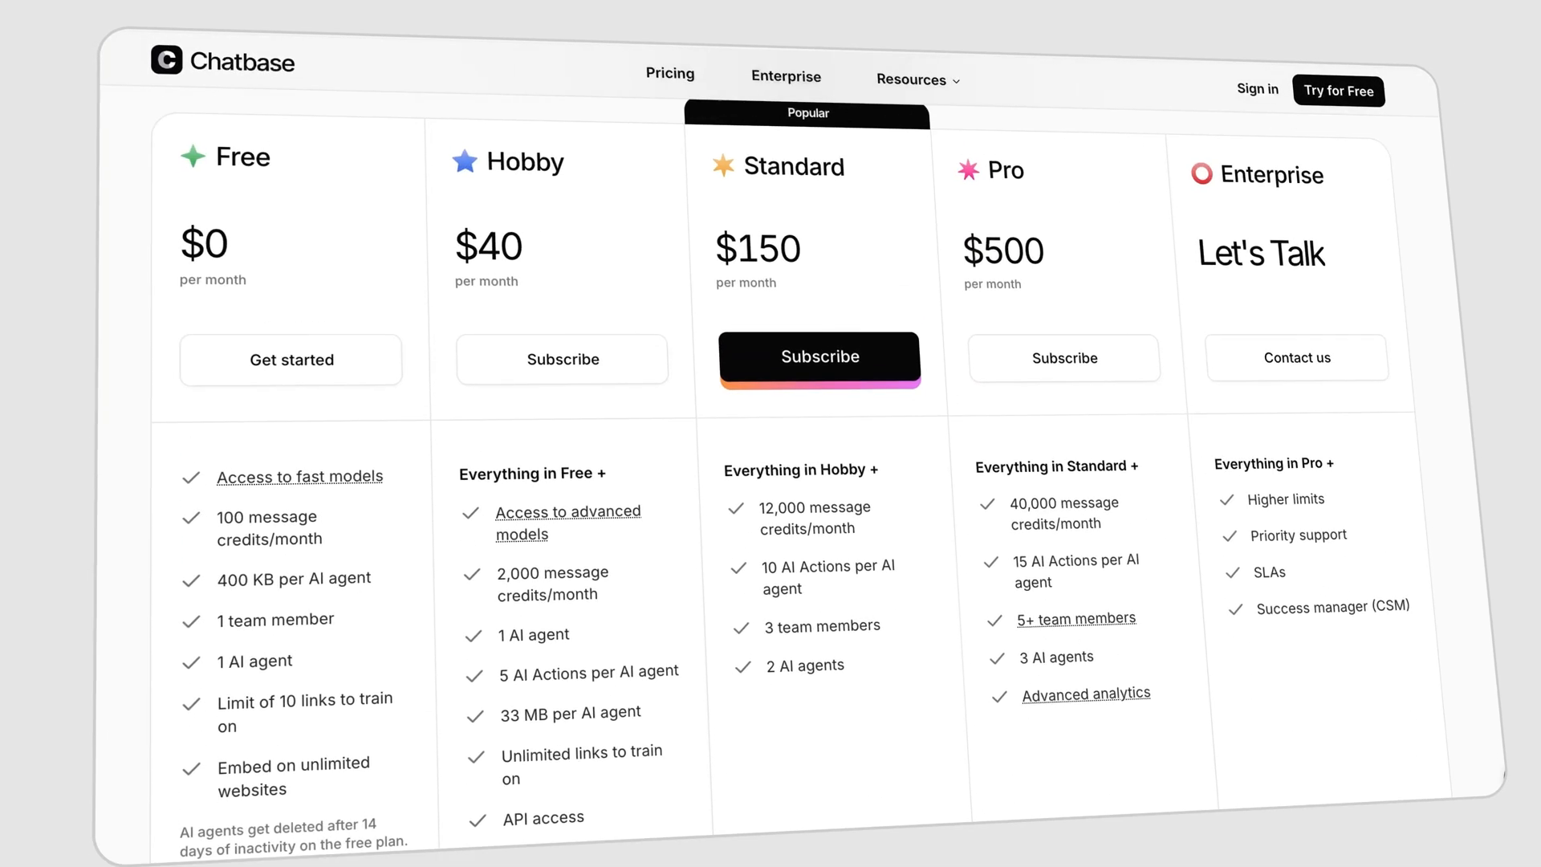